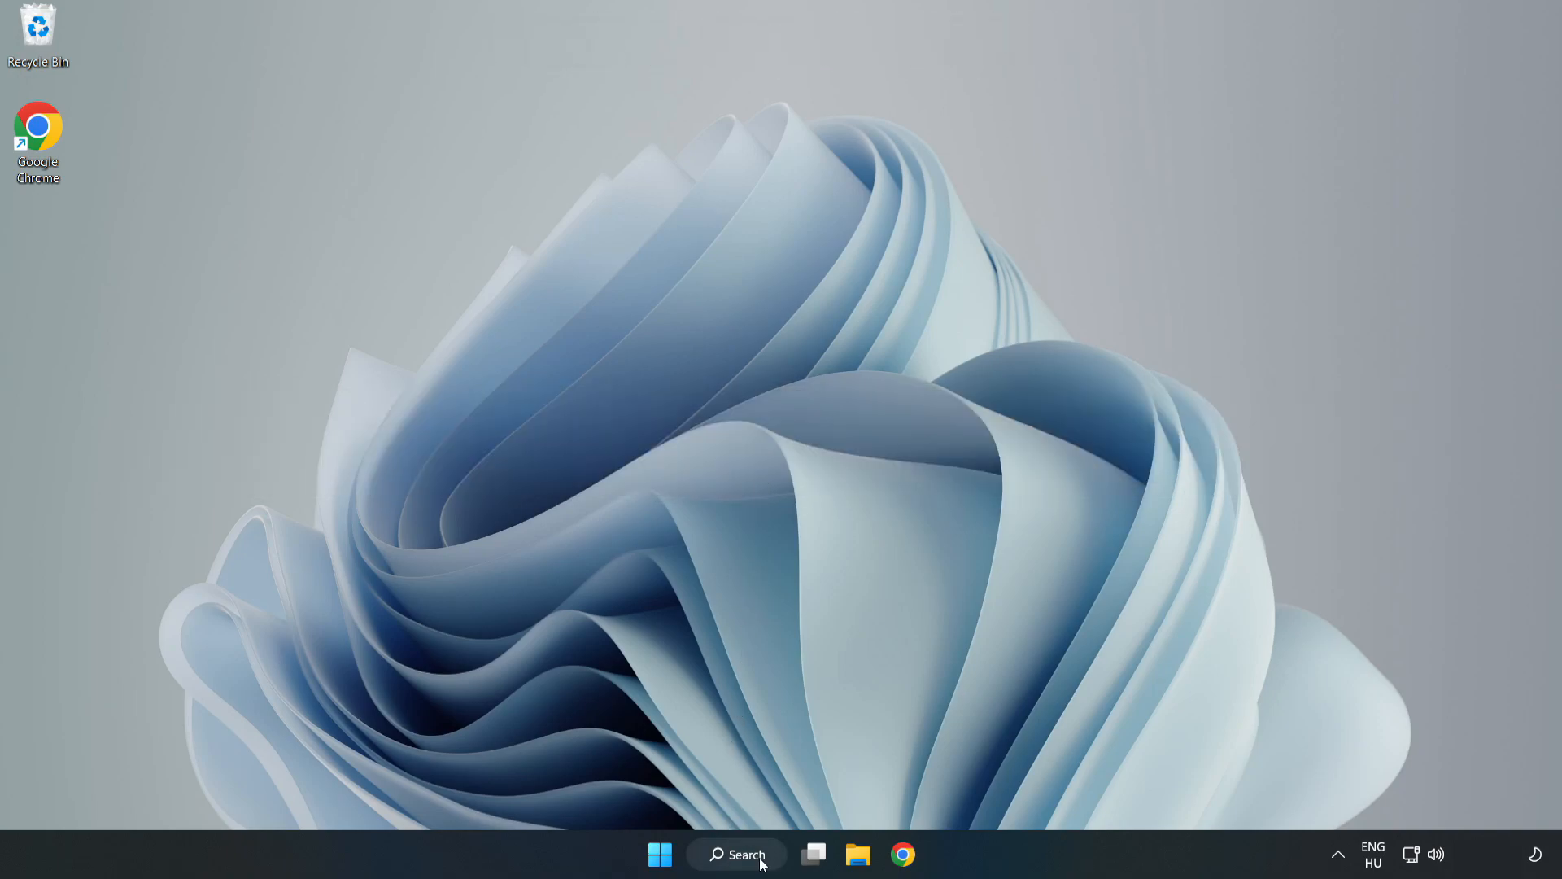
- Search Windows for 'de' and launch Device Manager from the results
{"action": "left_click", "coordinate": [737, 854]}
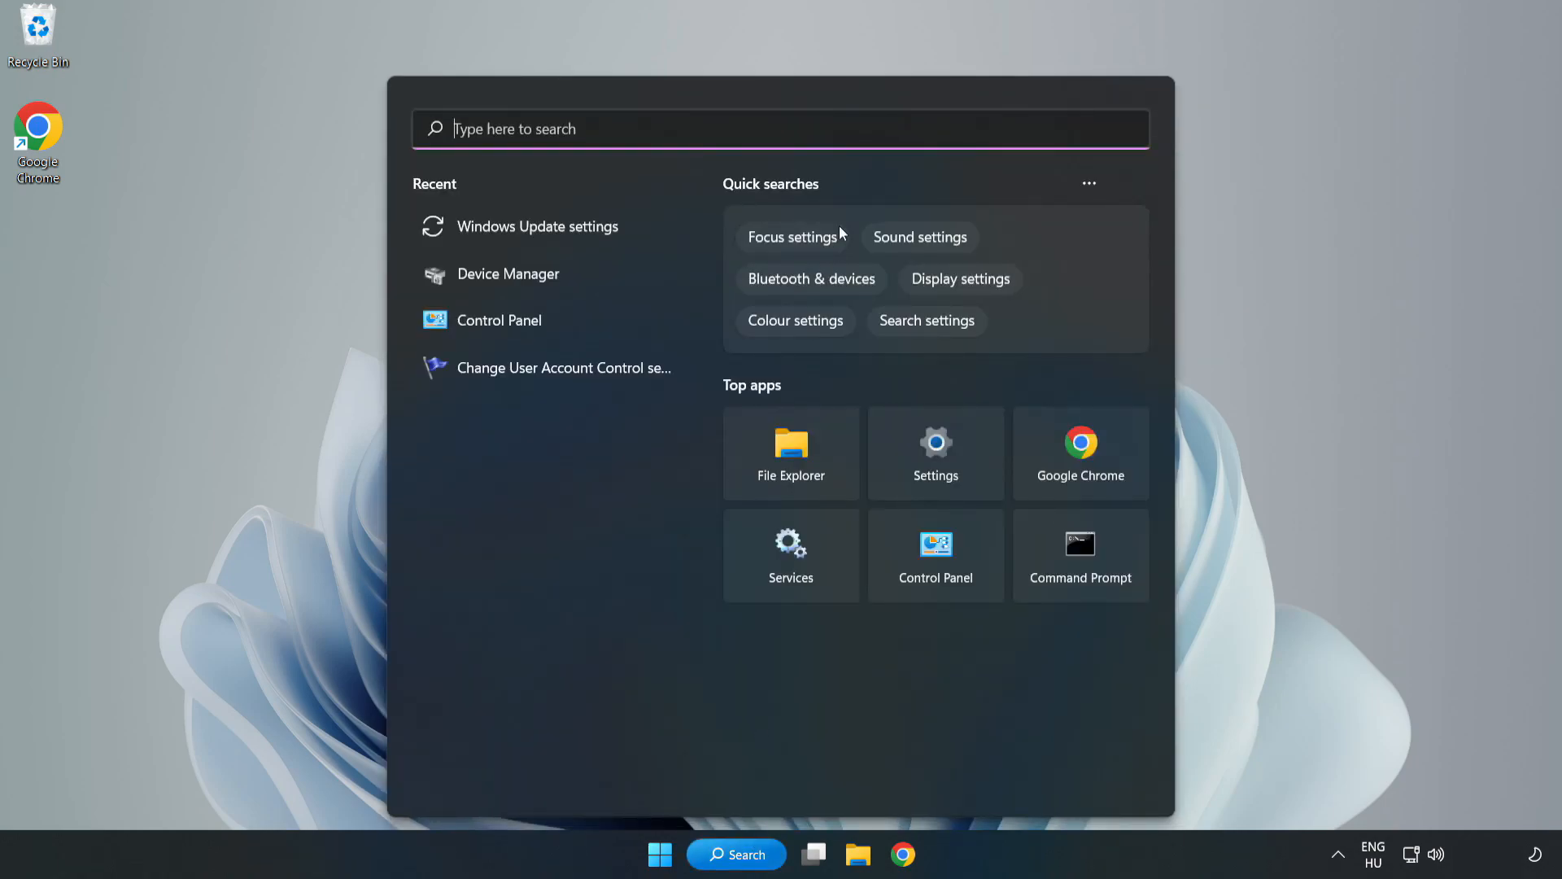
{"action": "type", "text": "de"}
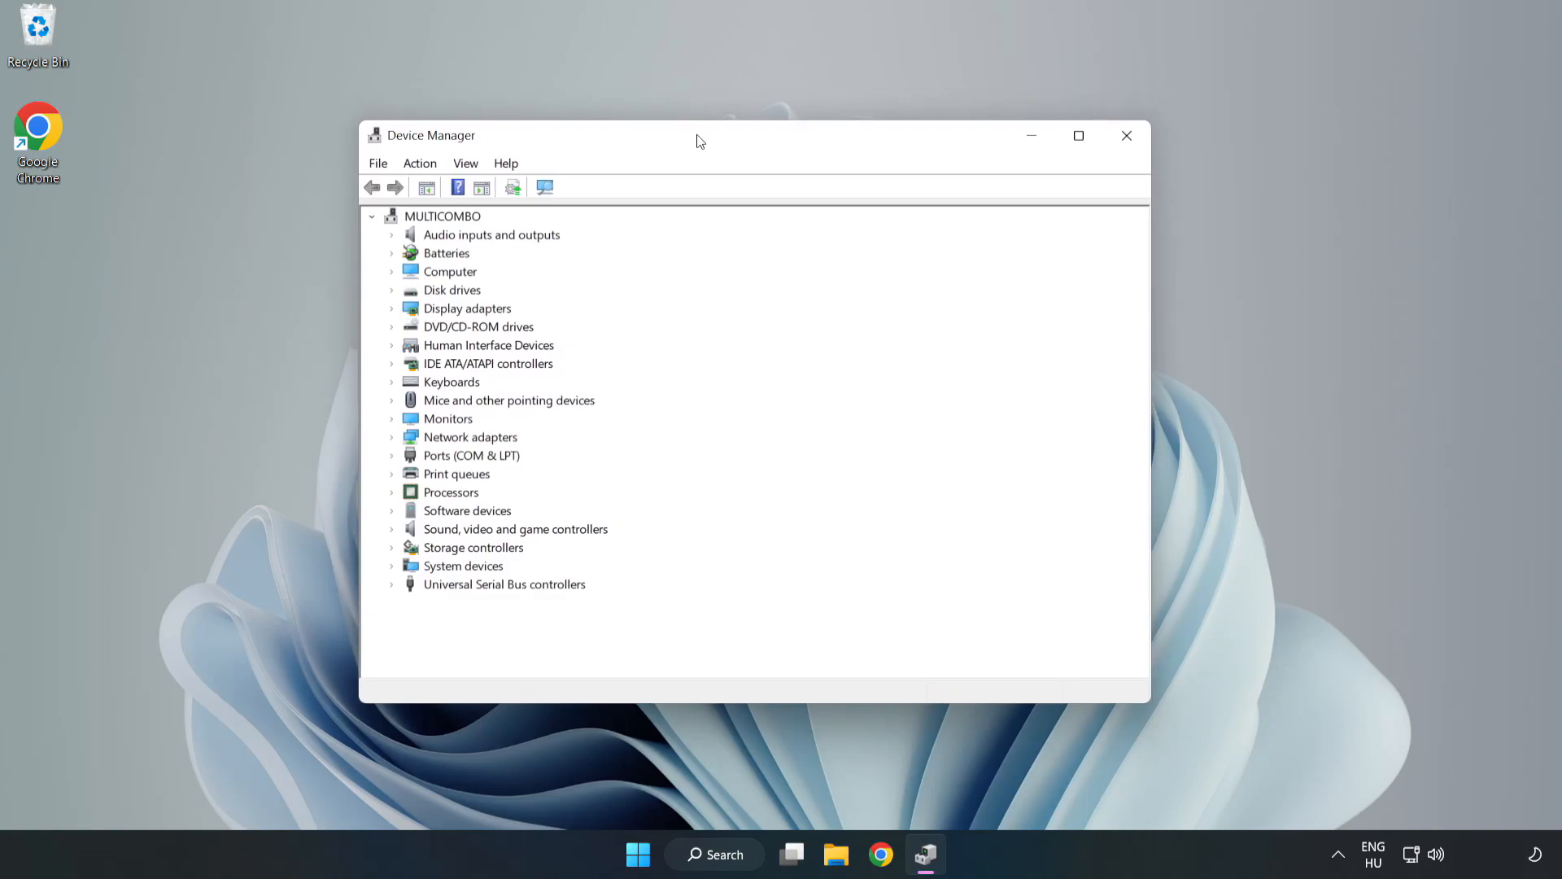
- Run an automatic driver search for the VMware SVGA 3D adapter, then close Device Manager
{"action": "left_click", "coordinate": [465, 308]}
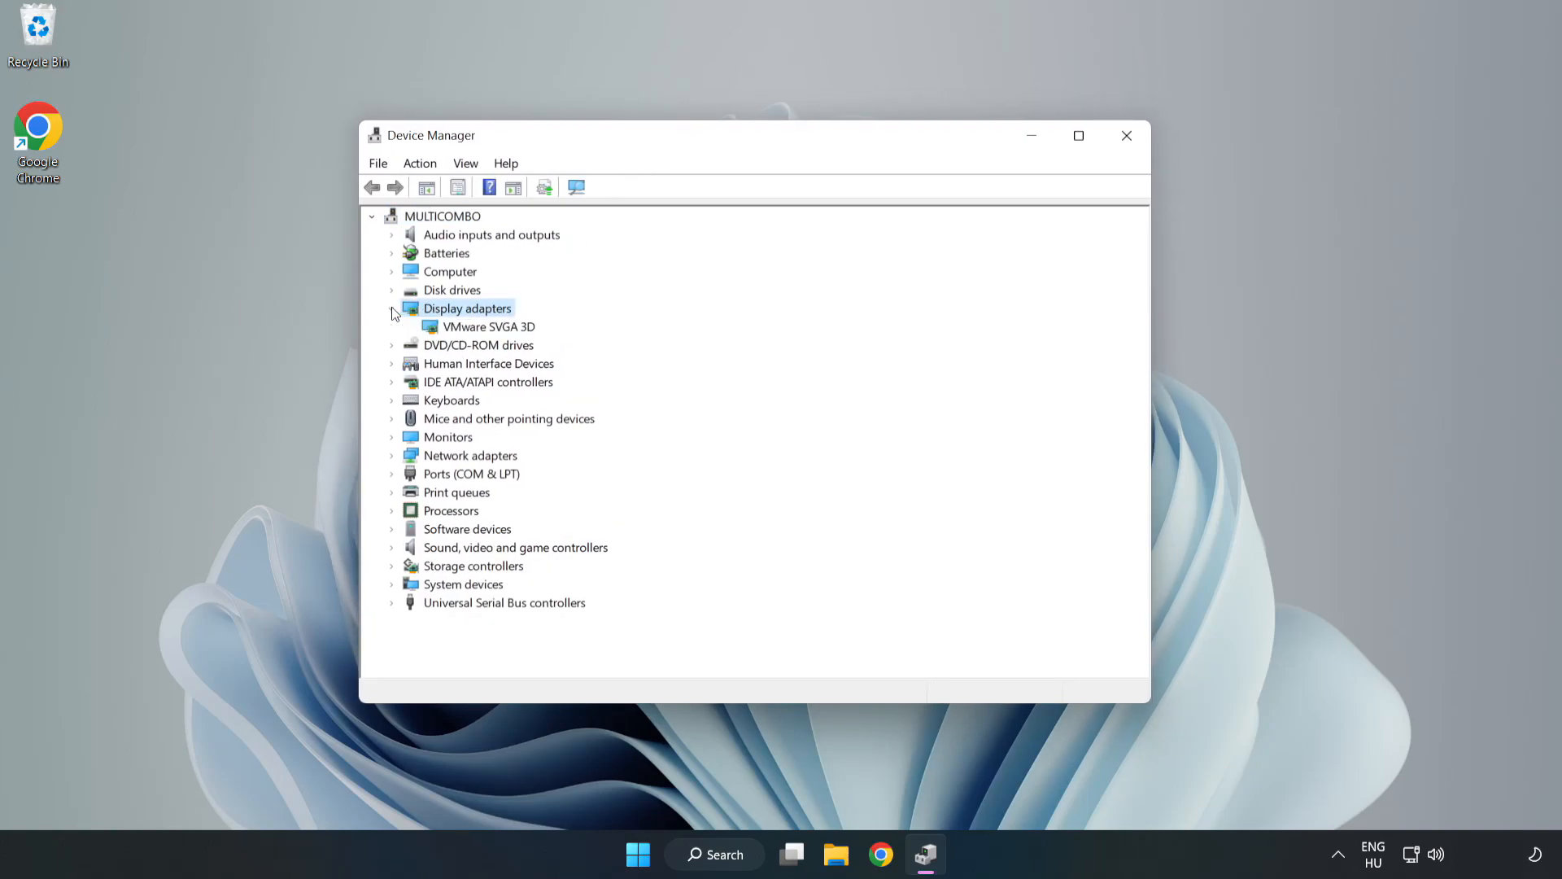
{"action": "left_click", "coordinate": [489, 326]}
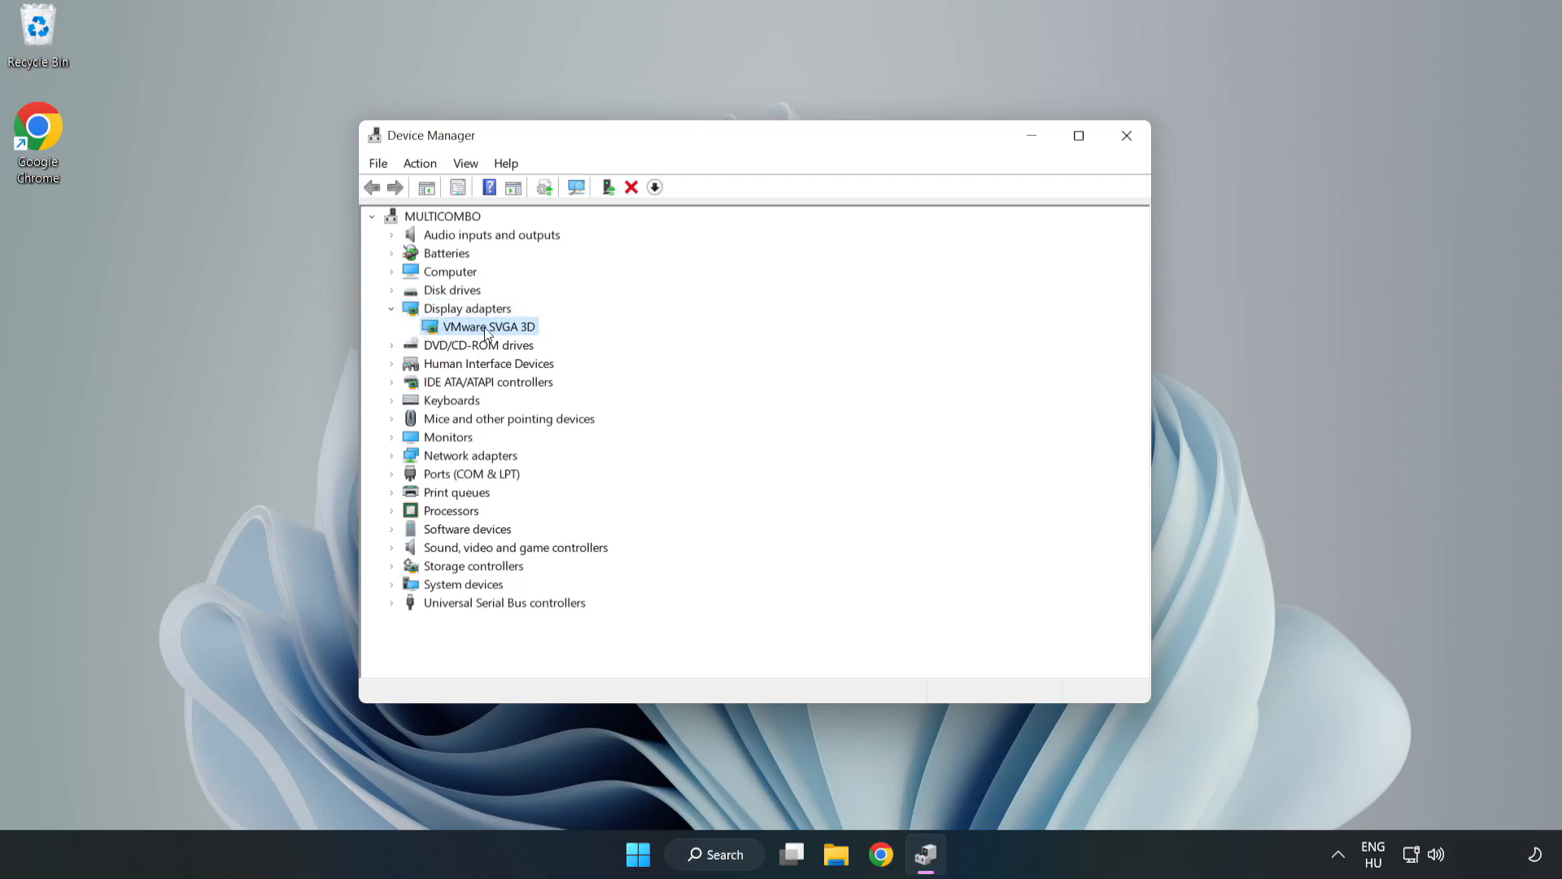
{"action": "right_click", "coordinate": [487, 326]}
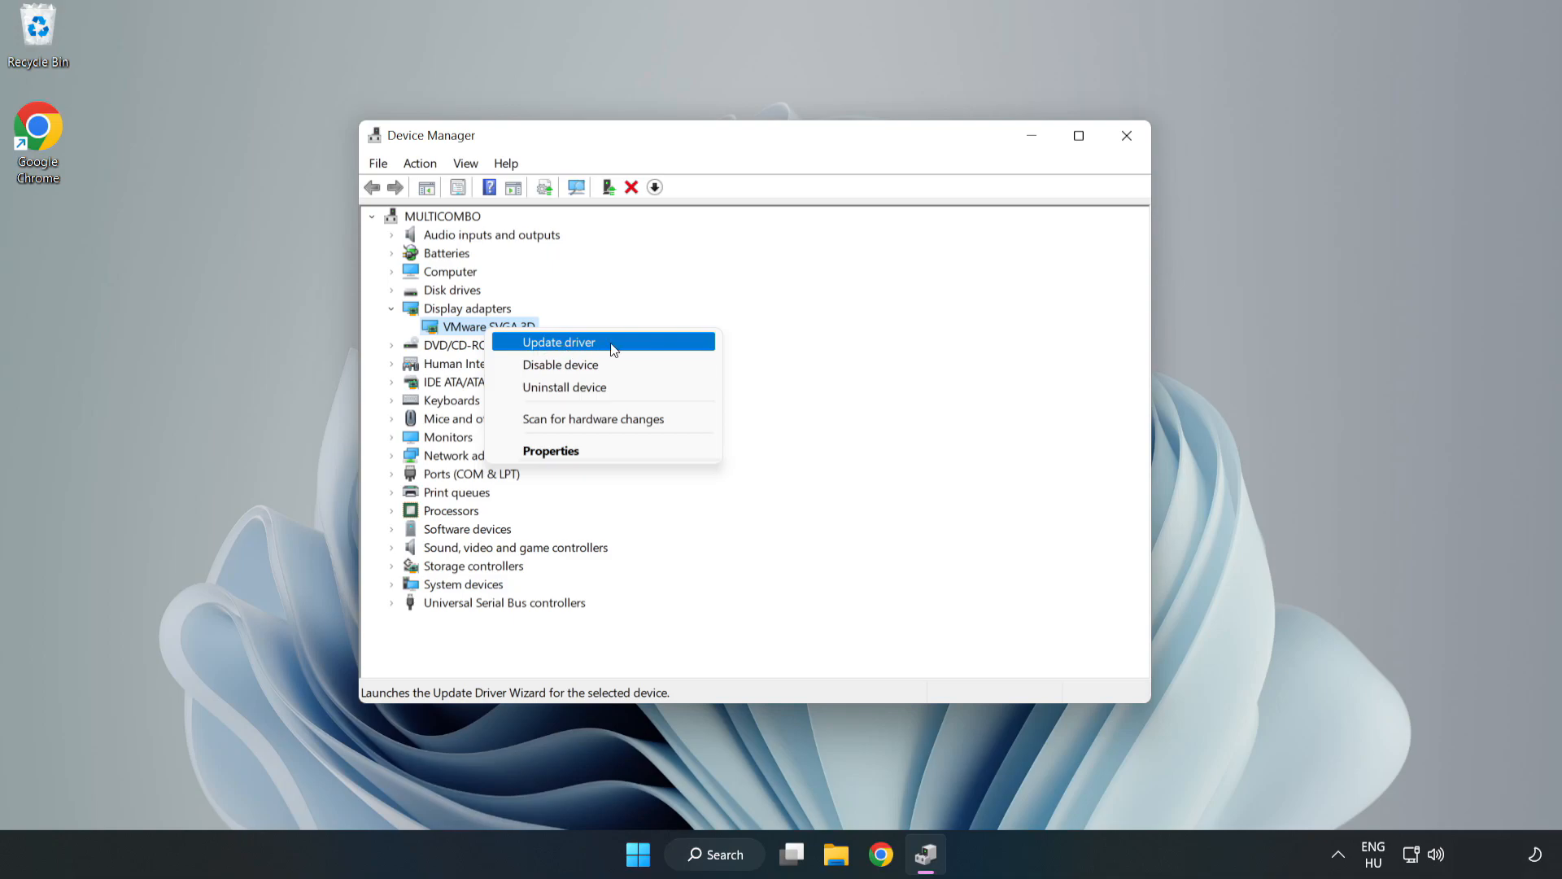
{"action": "left_click", "coordinate": [559, 342]}
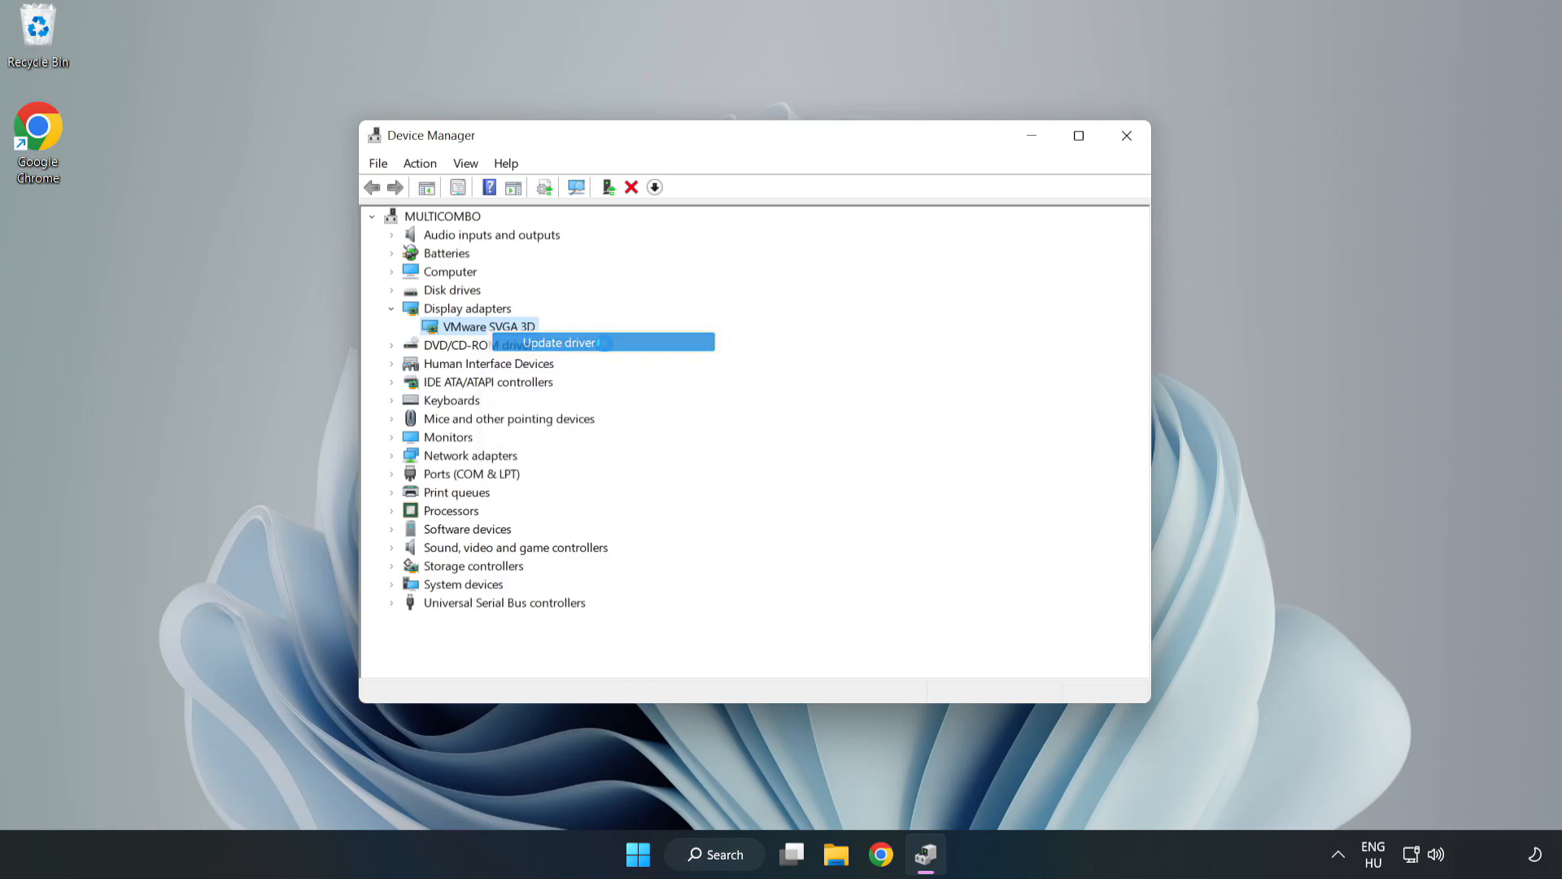
{"action": "left_click", "coordinate": [558, 342]}
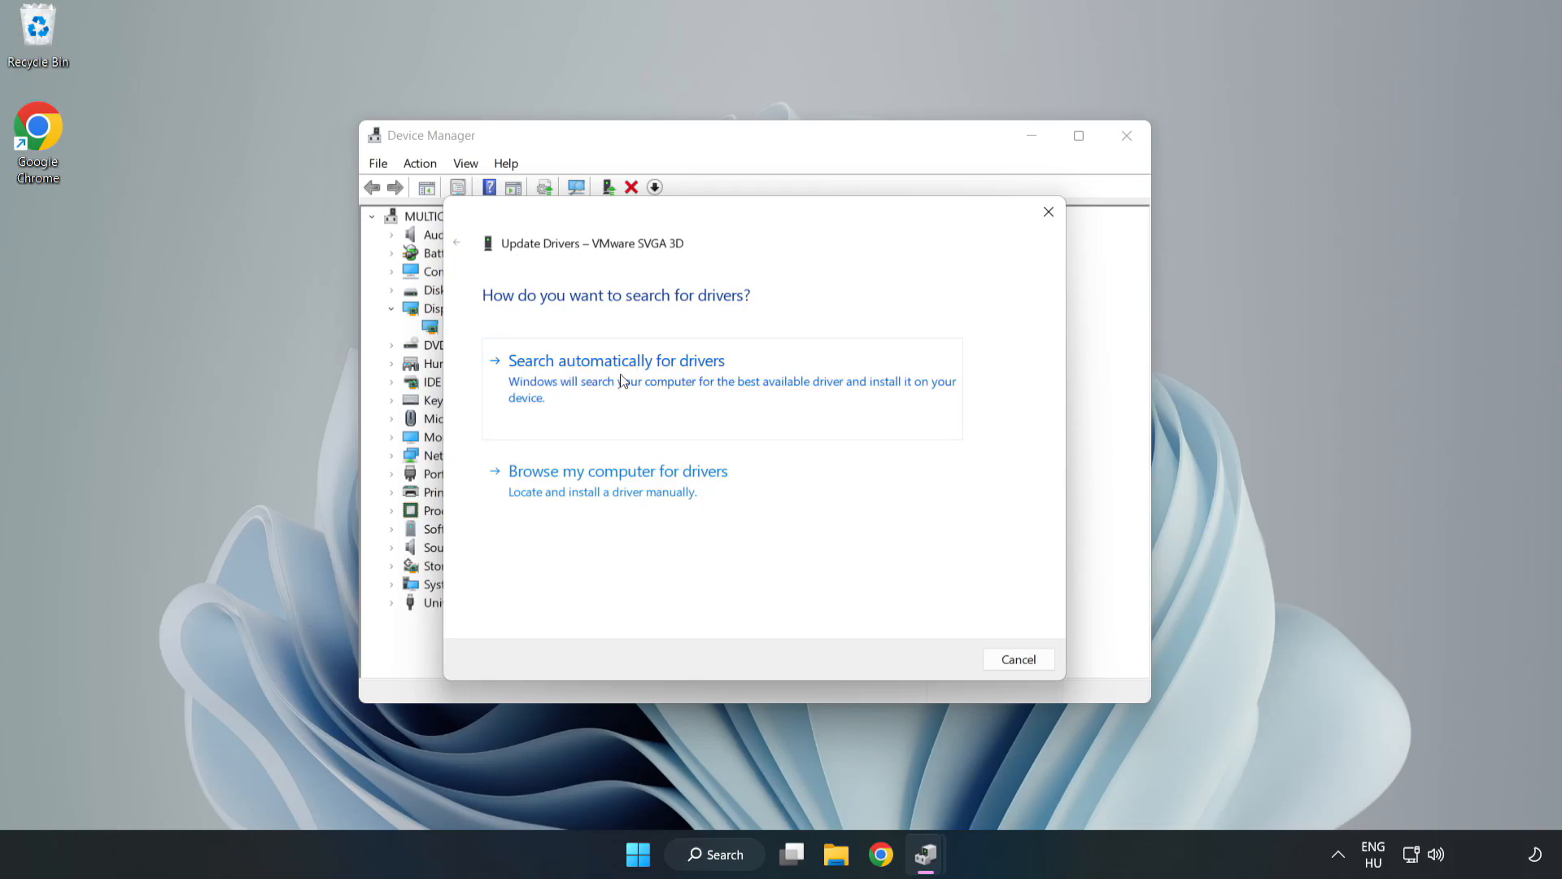
{"action": "left_click", "coordinate": [616, 360]}
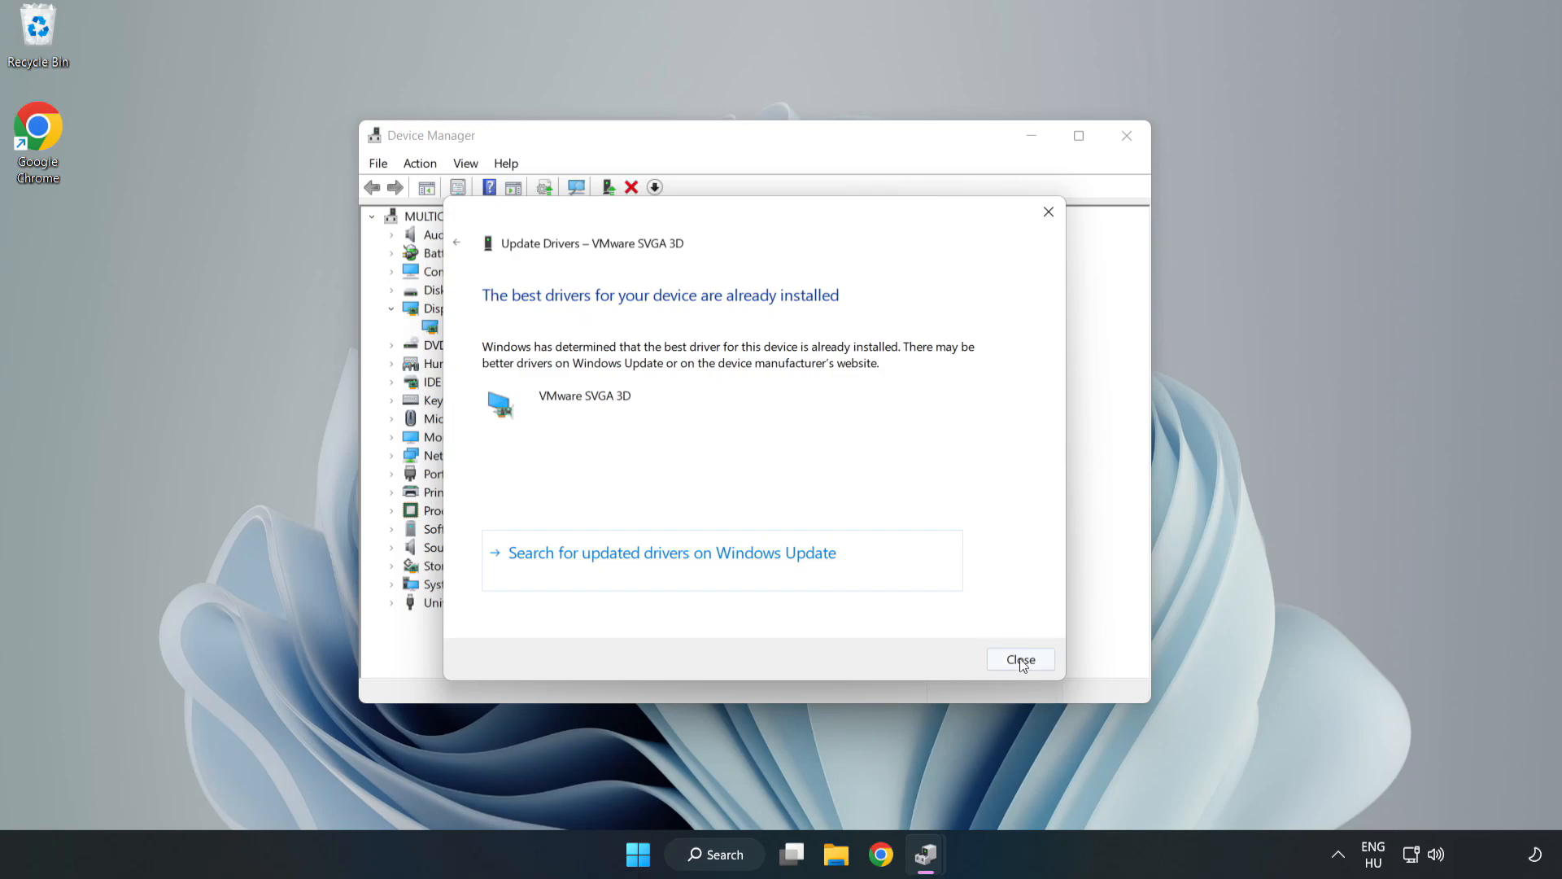
{"action": "left_click", "coordinate": [1019, 659]}
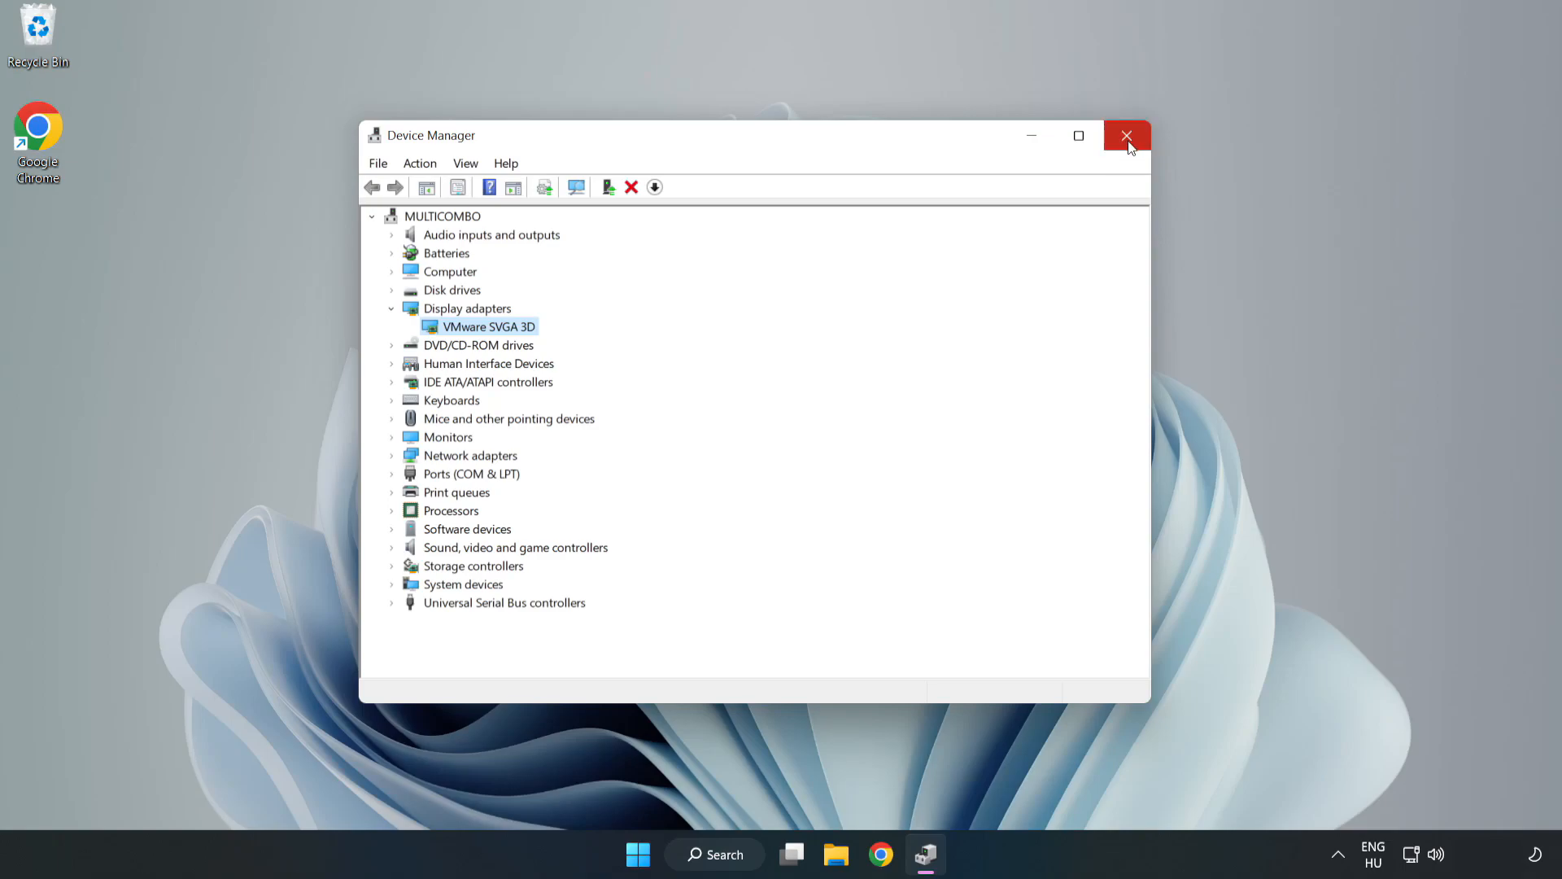
{"action": "left_click", "coordinate": [1127, 136]}
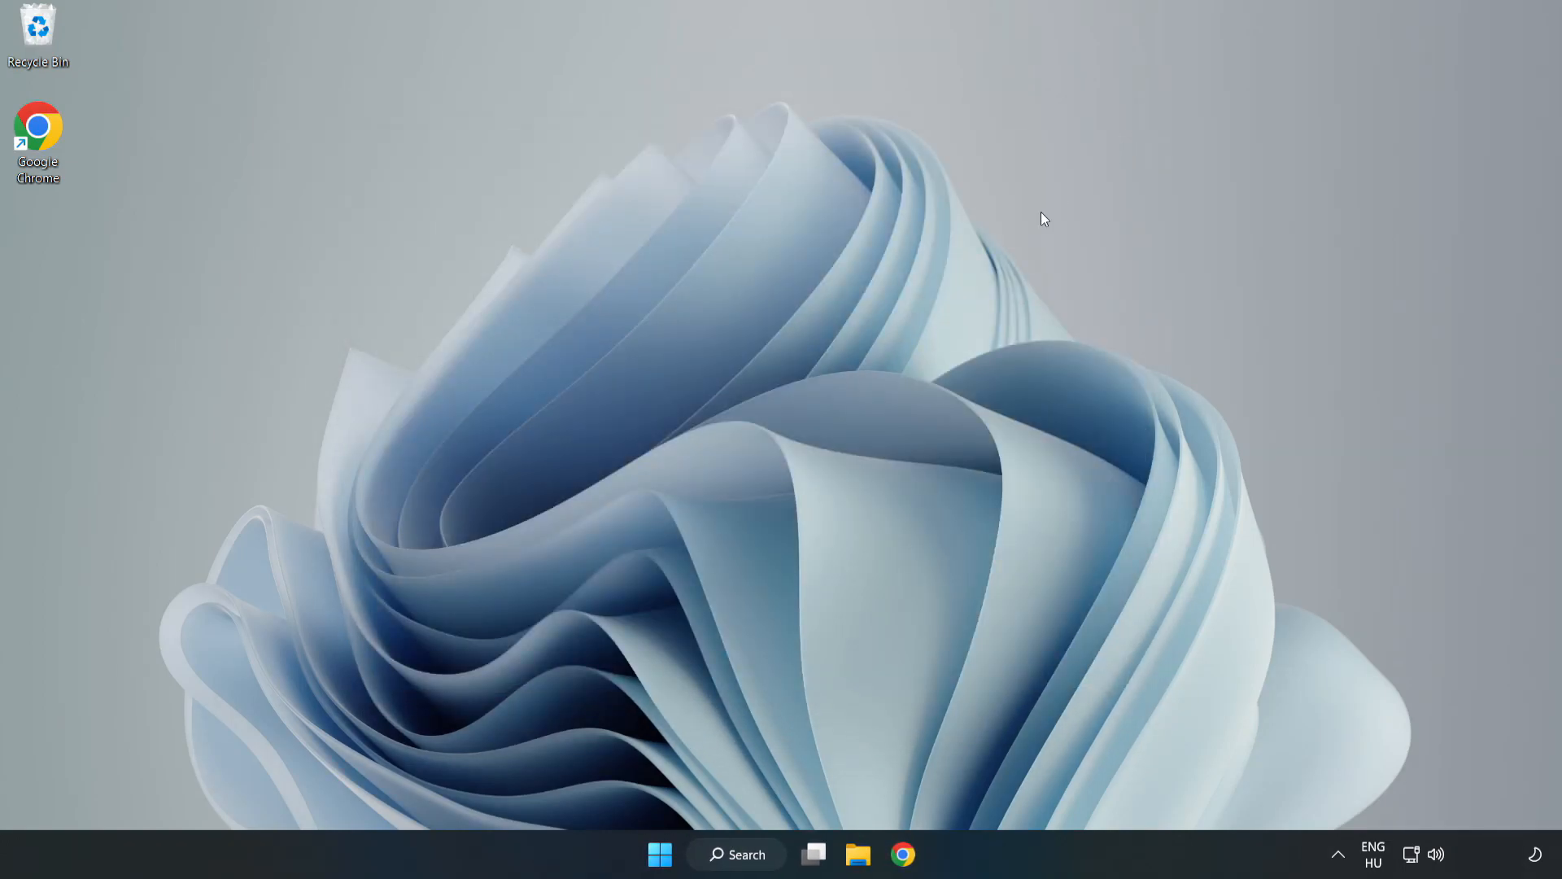
- Search Windows for 'upda' and launch the Windows Update settings page
{"action": "left_click", "coordinate": [738, 854]}
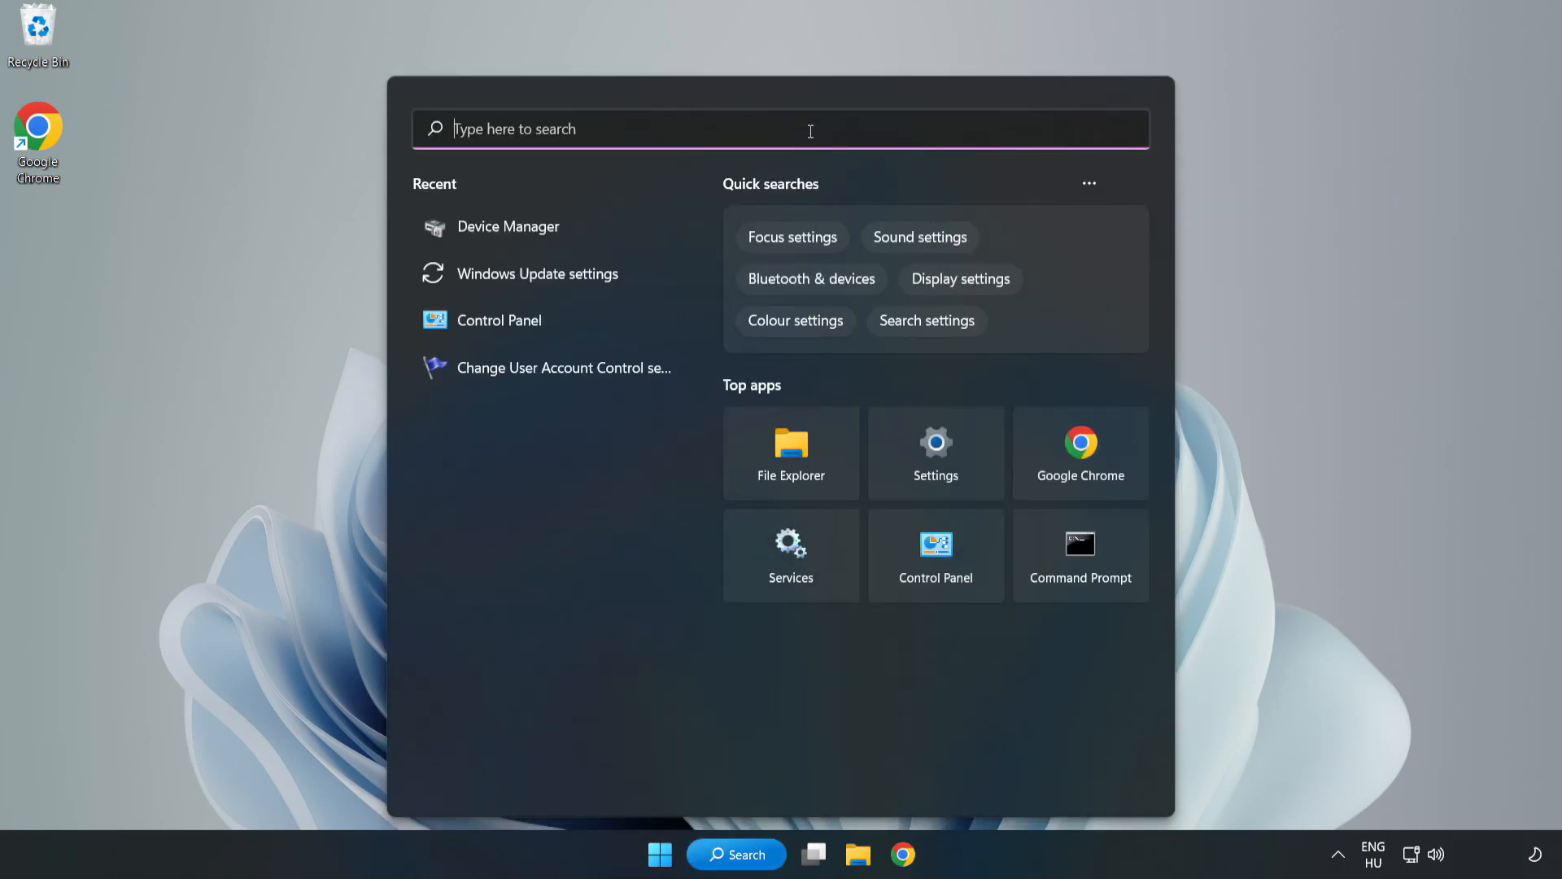
{"action": "type", "text": "upda"}
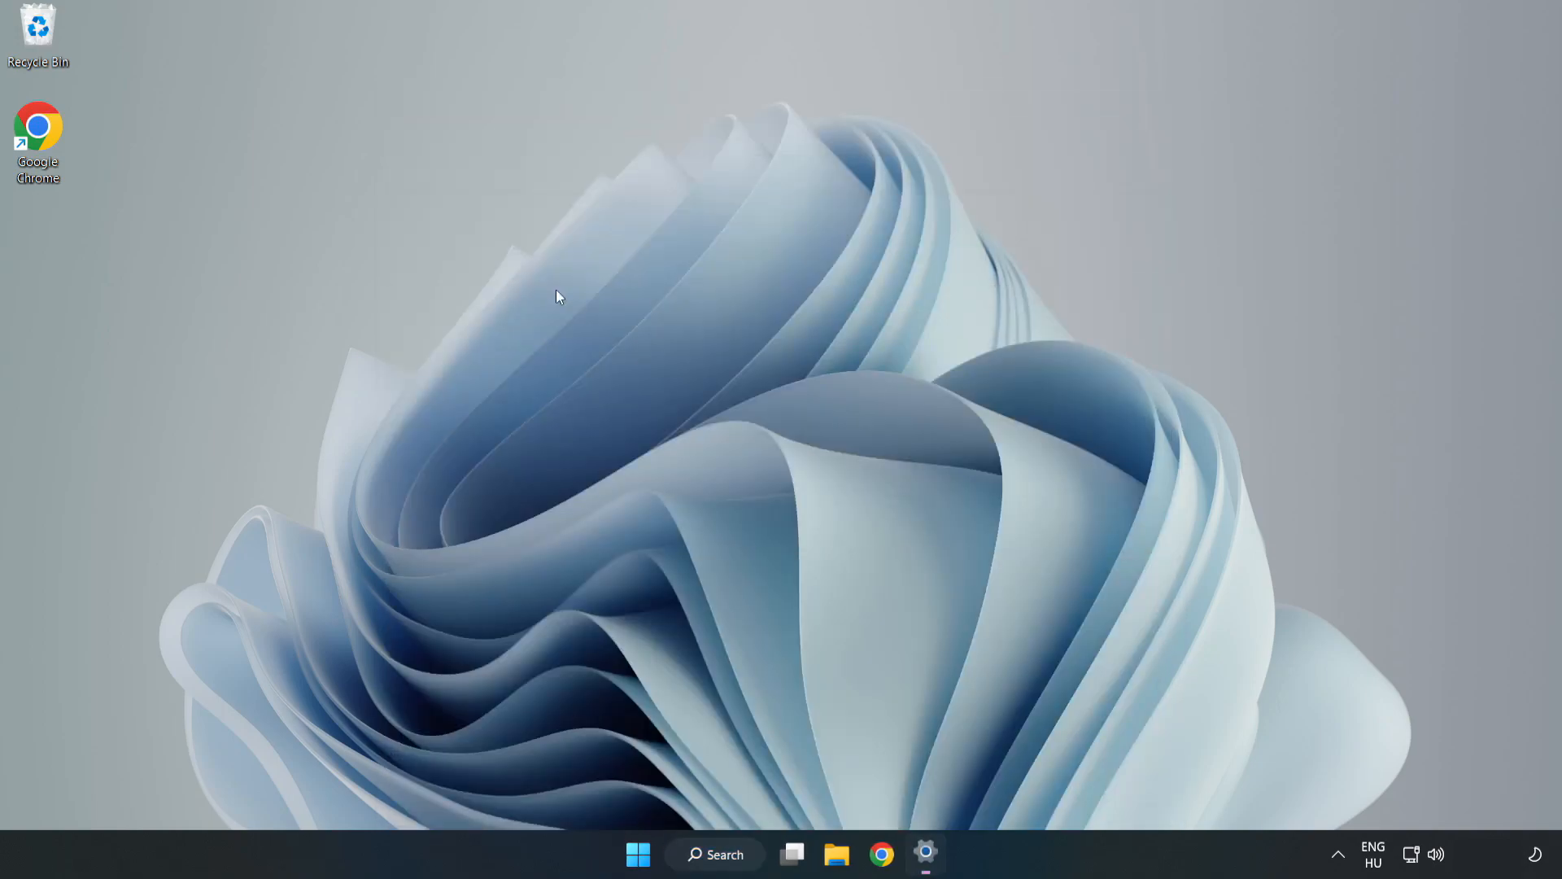
{"action": "left_click", "coordinate": [926, 854]}
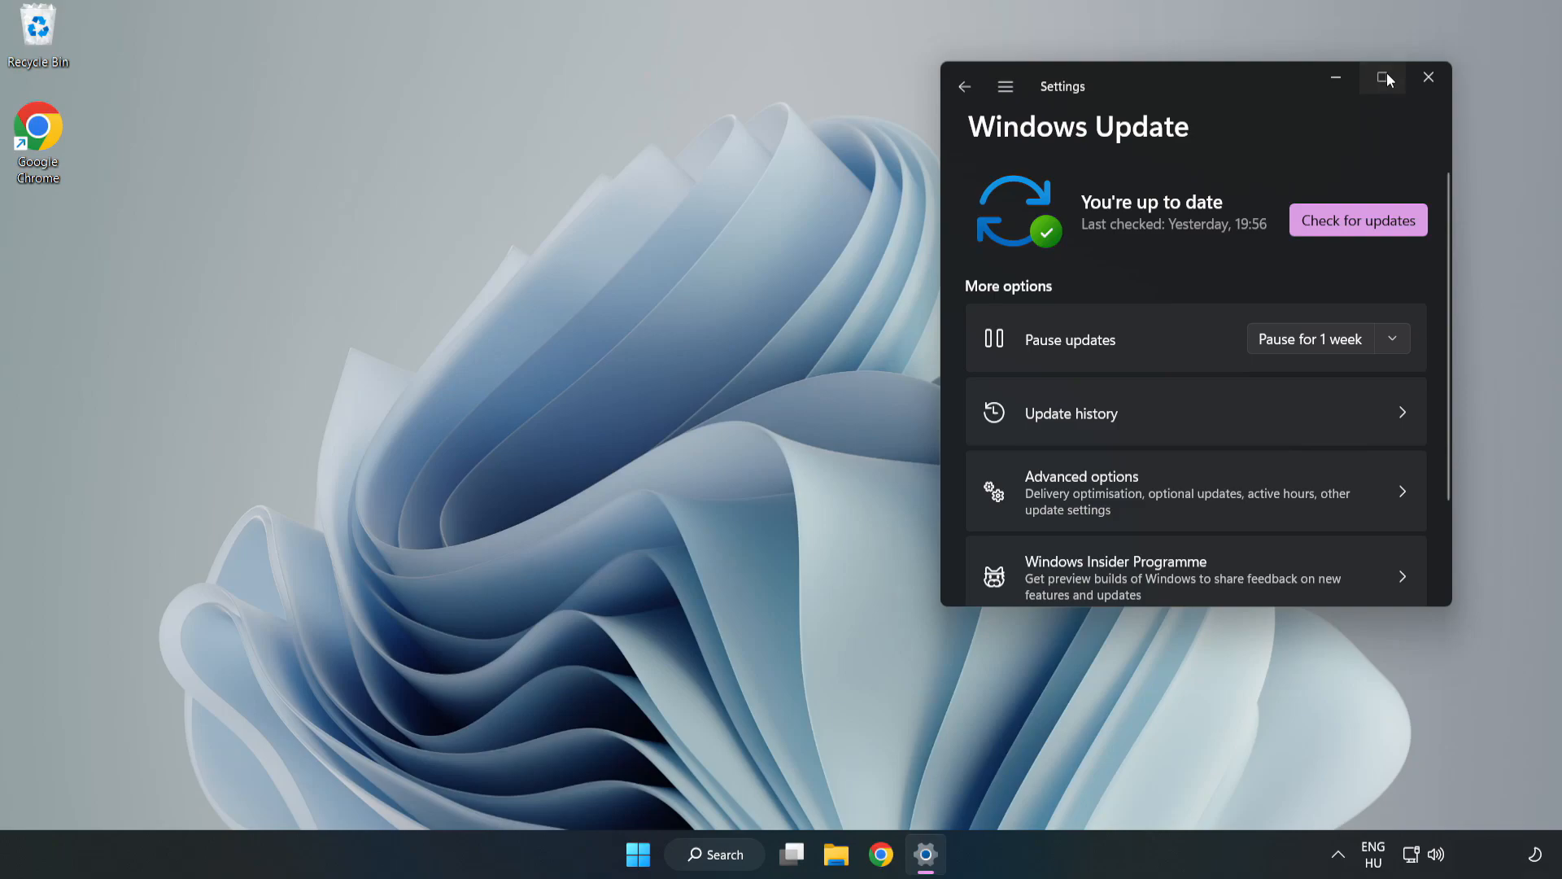
- Maximize Settings, run a Windows Update check confirming it's up to date, then close Settings
{"action": "left_click", "coordinate": [1384, 78]}
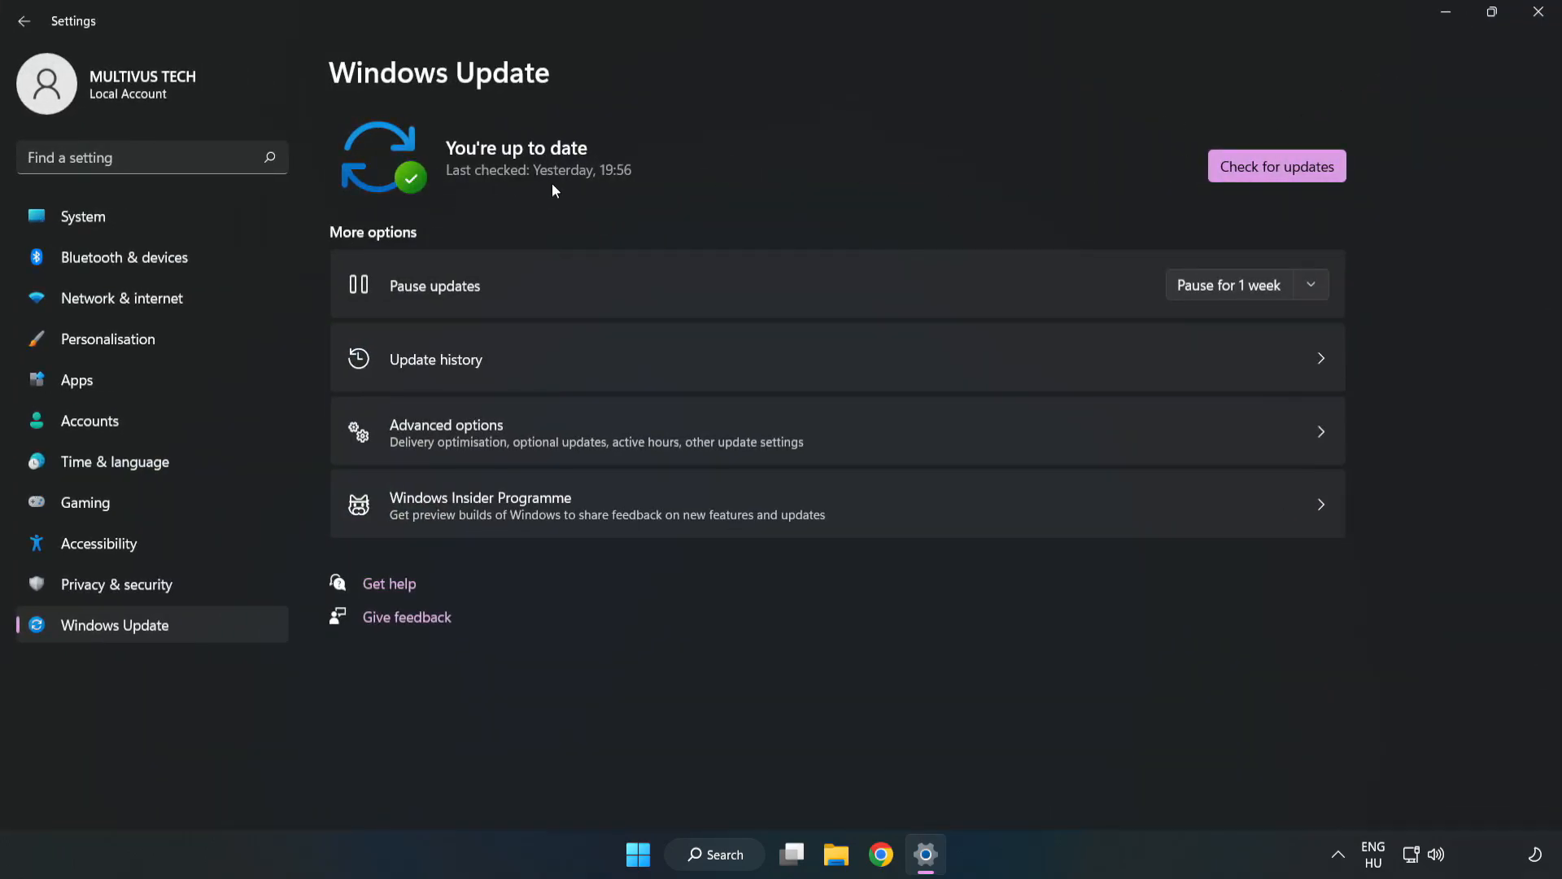
{"action": "left_click", "coordinate": [1277, 165]}
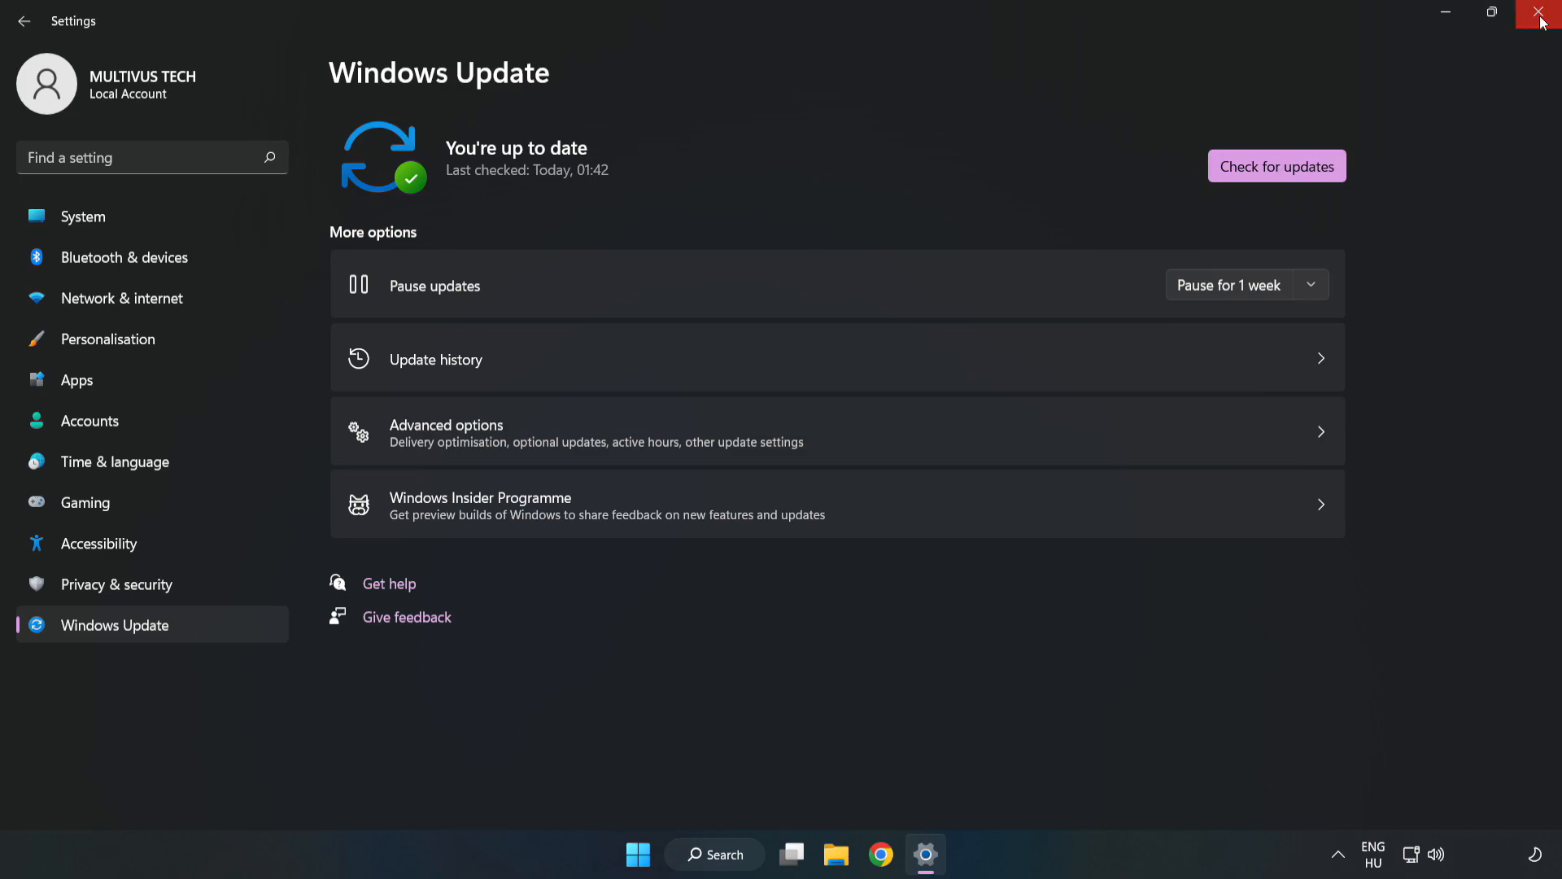
{"action": "left_click", "coordinate": [1543, 13]}
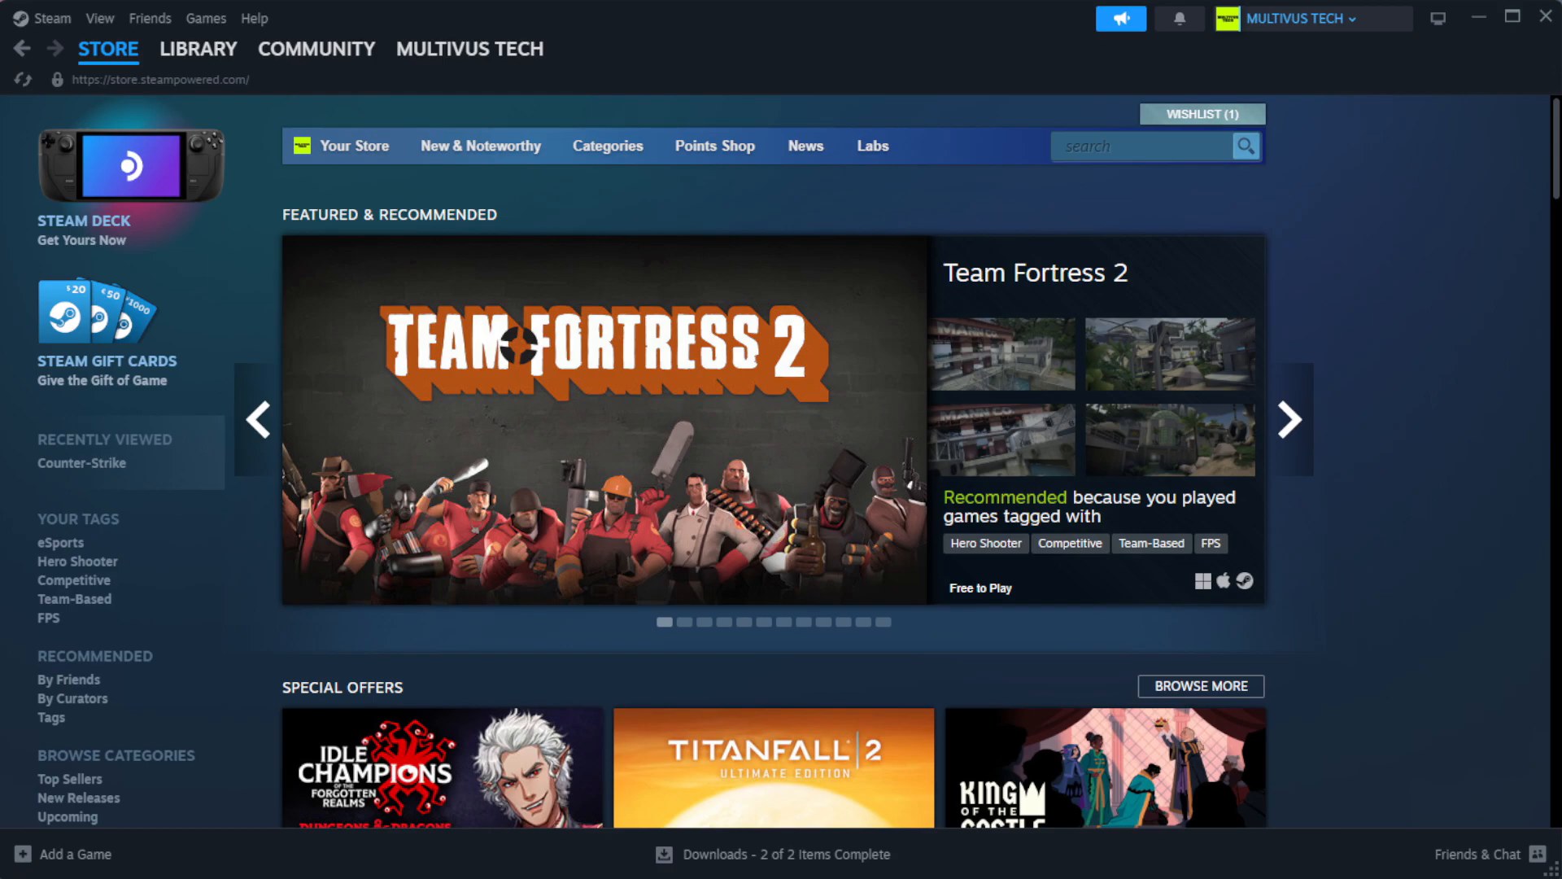
- Switch Steam to the Library and bring up the context menu for YOUR NOT WORKING GAME
{"action": "left_click", "coordinate": [199, 49]}
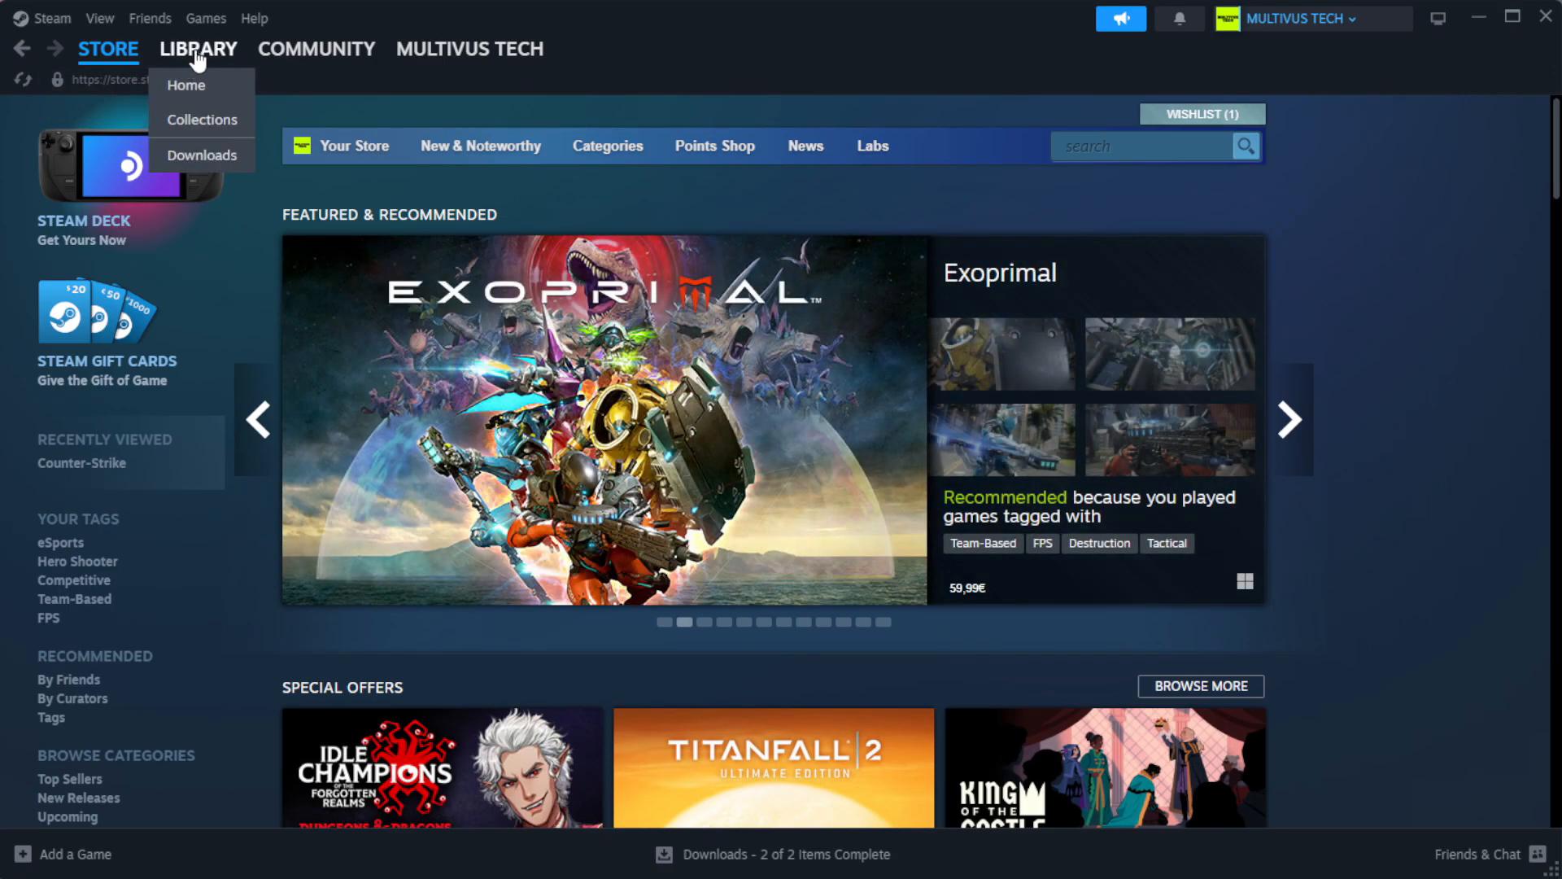
{"action": "left_click", "coordinate": [186, 84]}
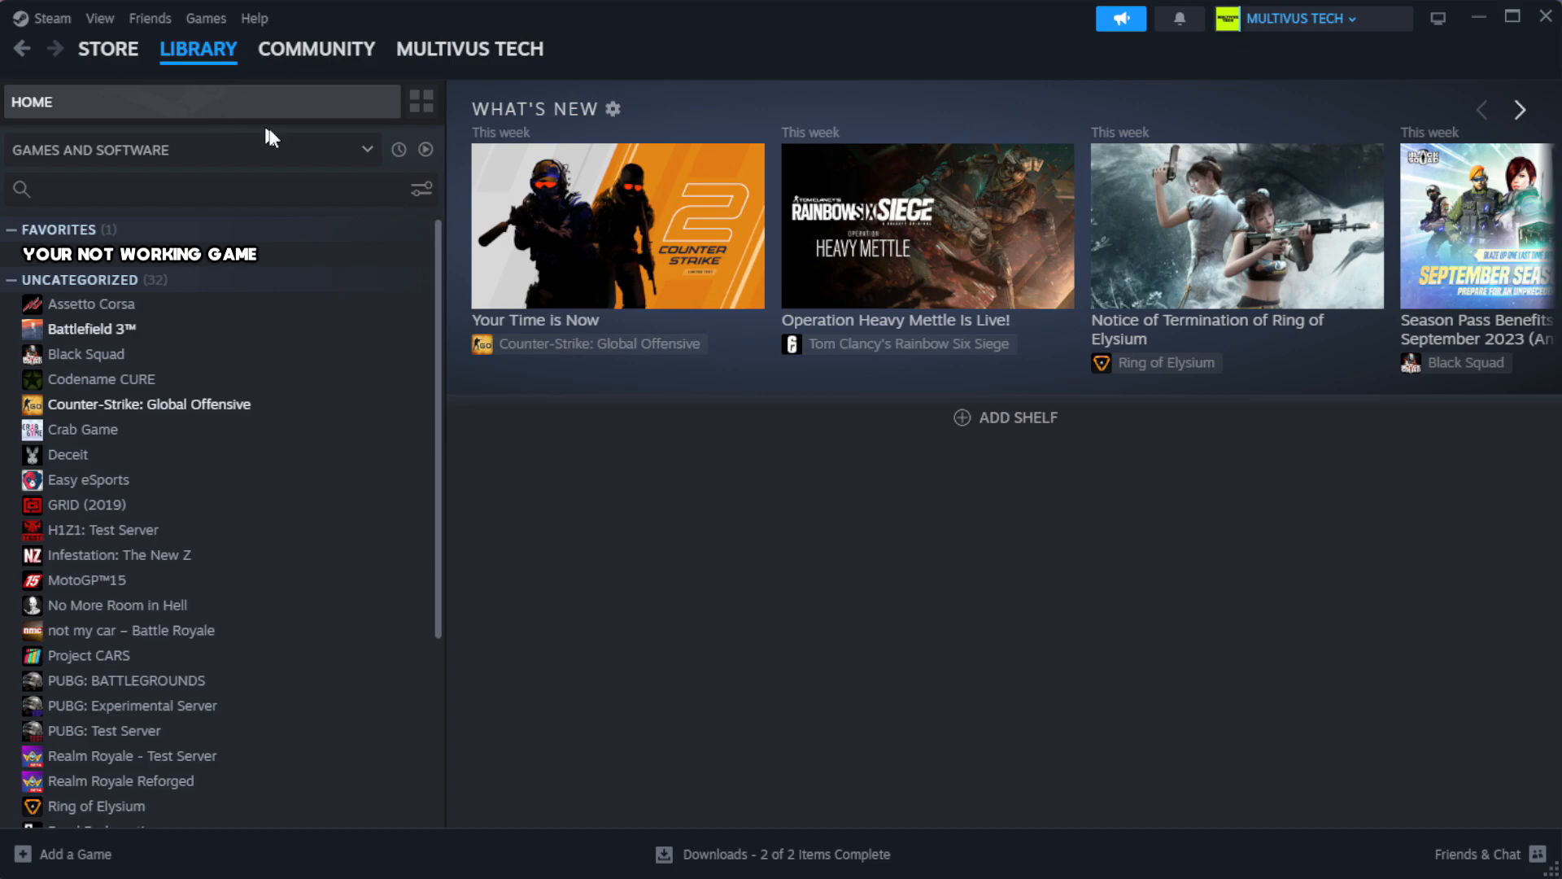
{"action": "mouse_move", "coordinate": [377, 267]}
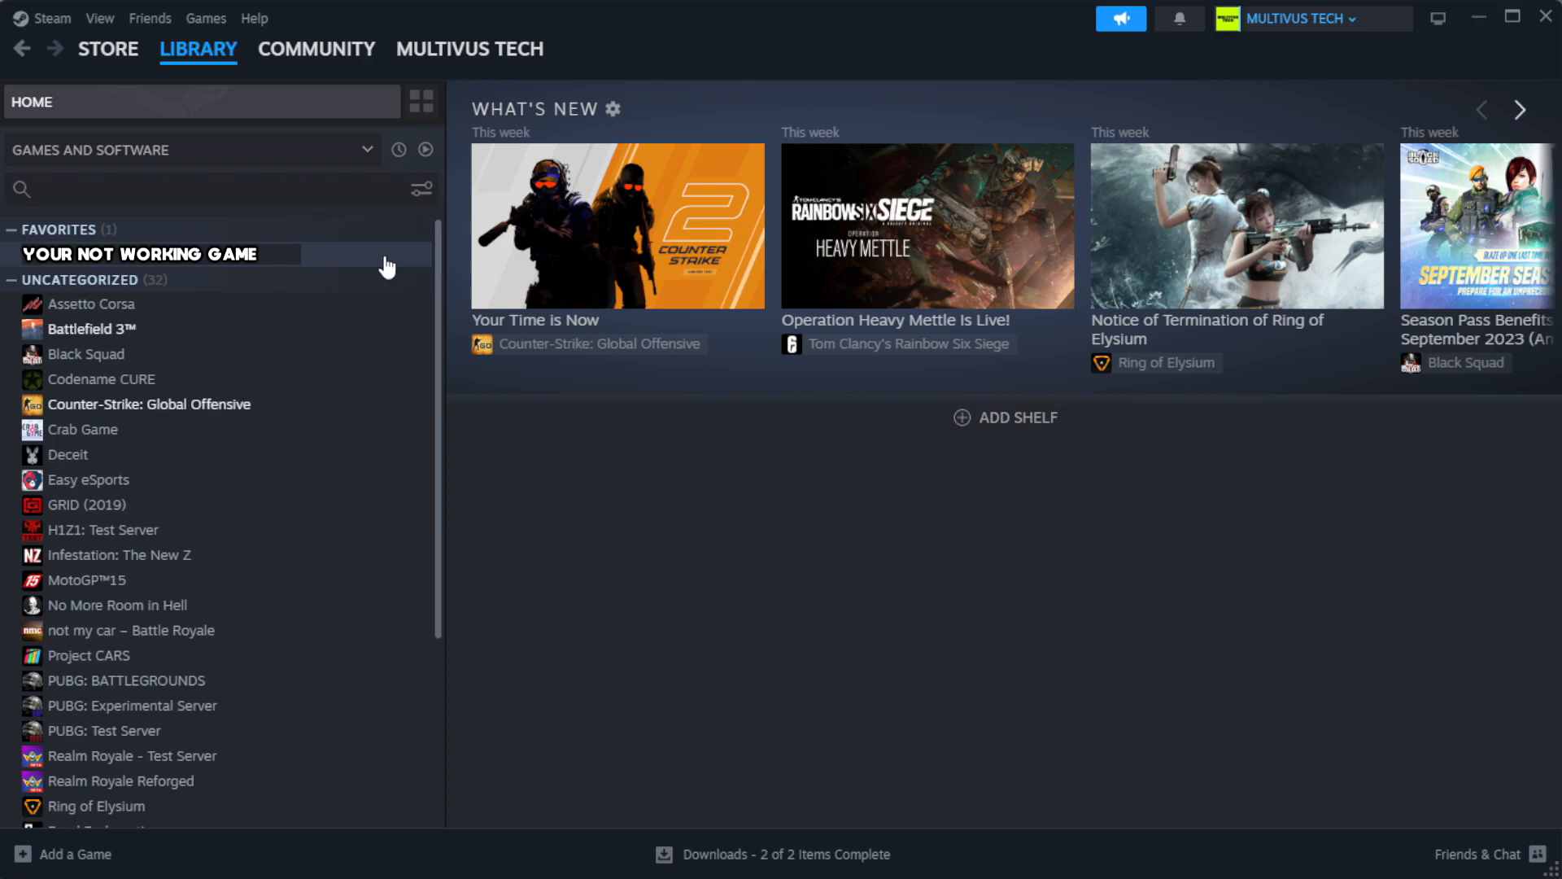
{"action": "right_click", "coordinate": [139, 253]}
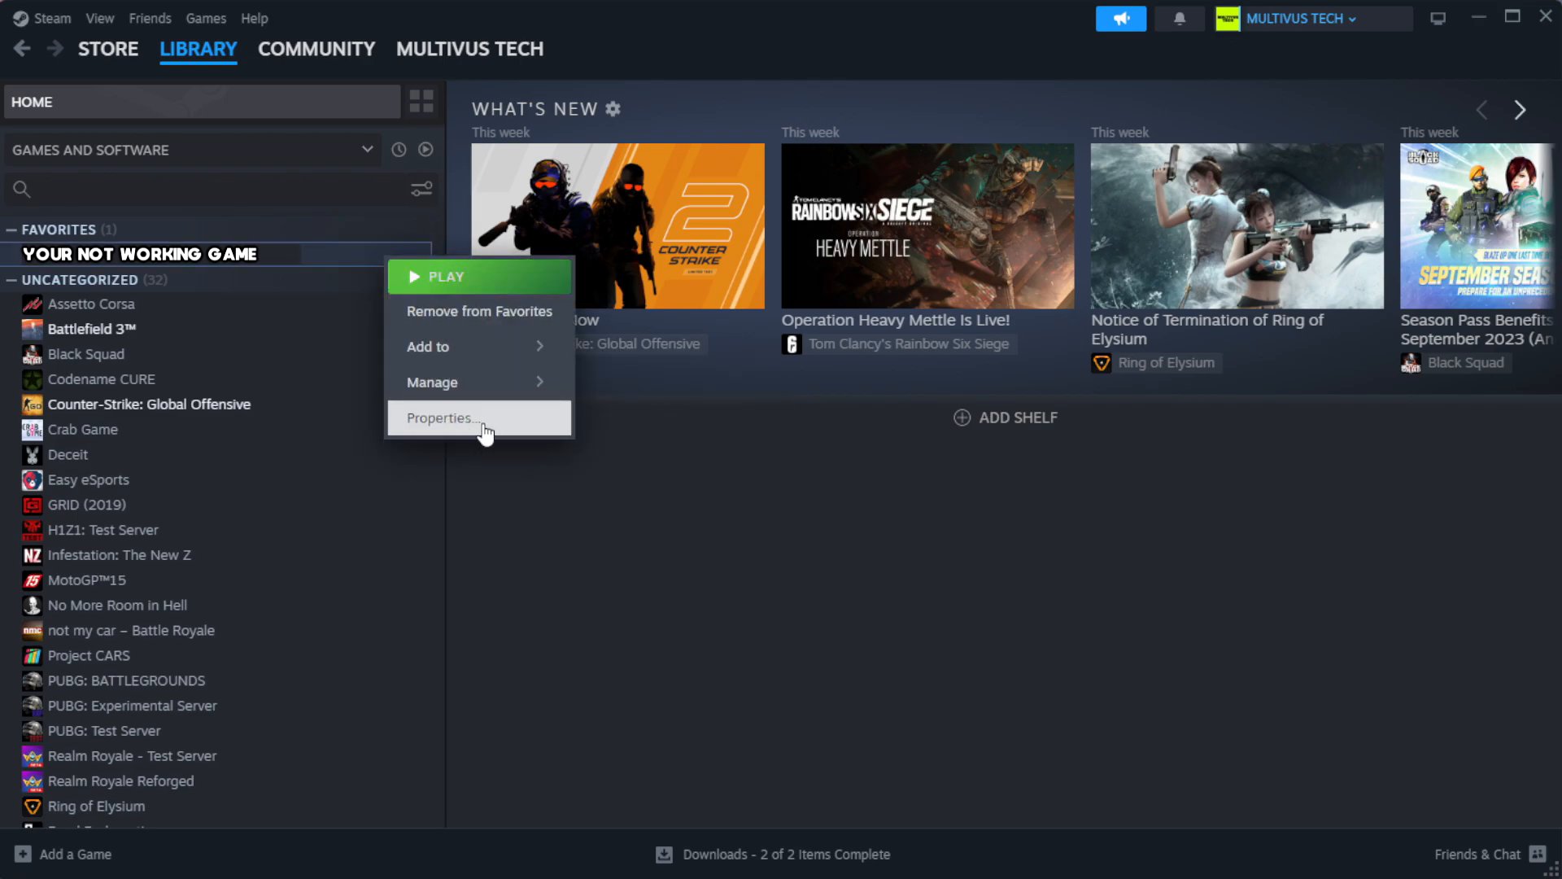
- Verify integrity of the game's installed files via Properties, validating all 1039 files
{"action": "left_click", "coordinate": [441, 417]}
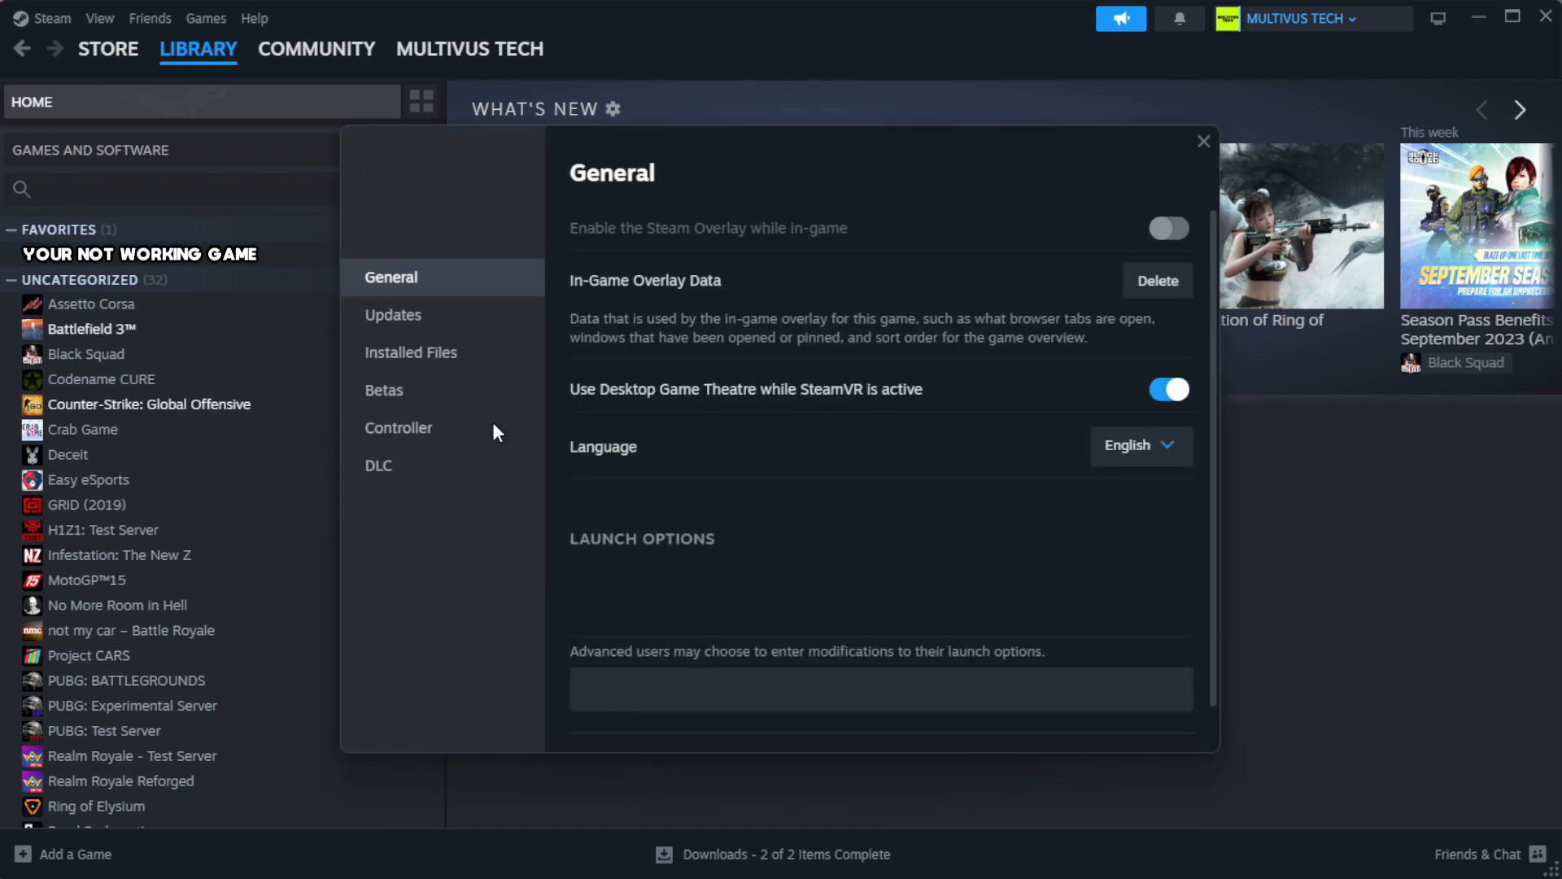
{"action": "mouse_move", "coordinate": [432, 360]}
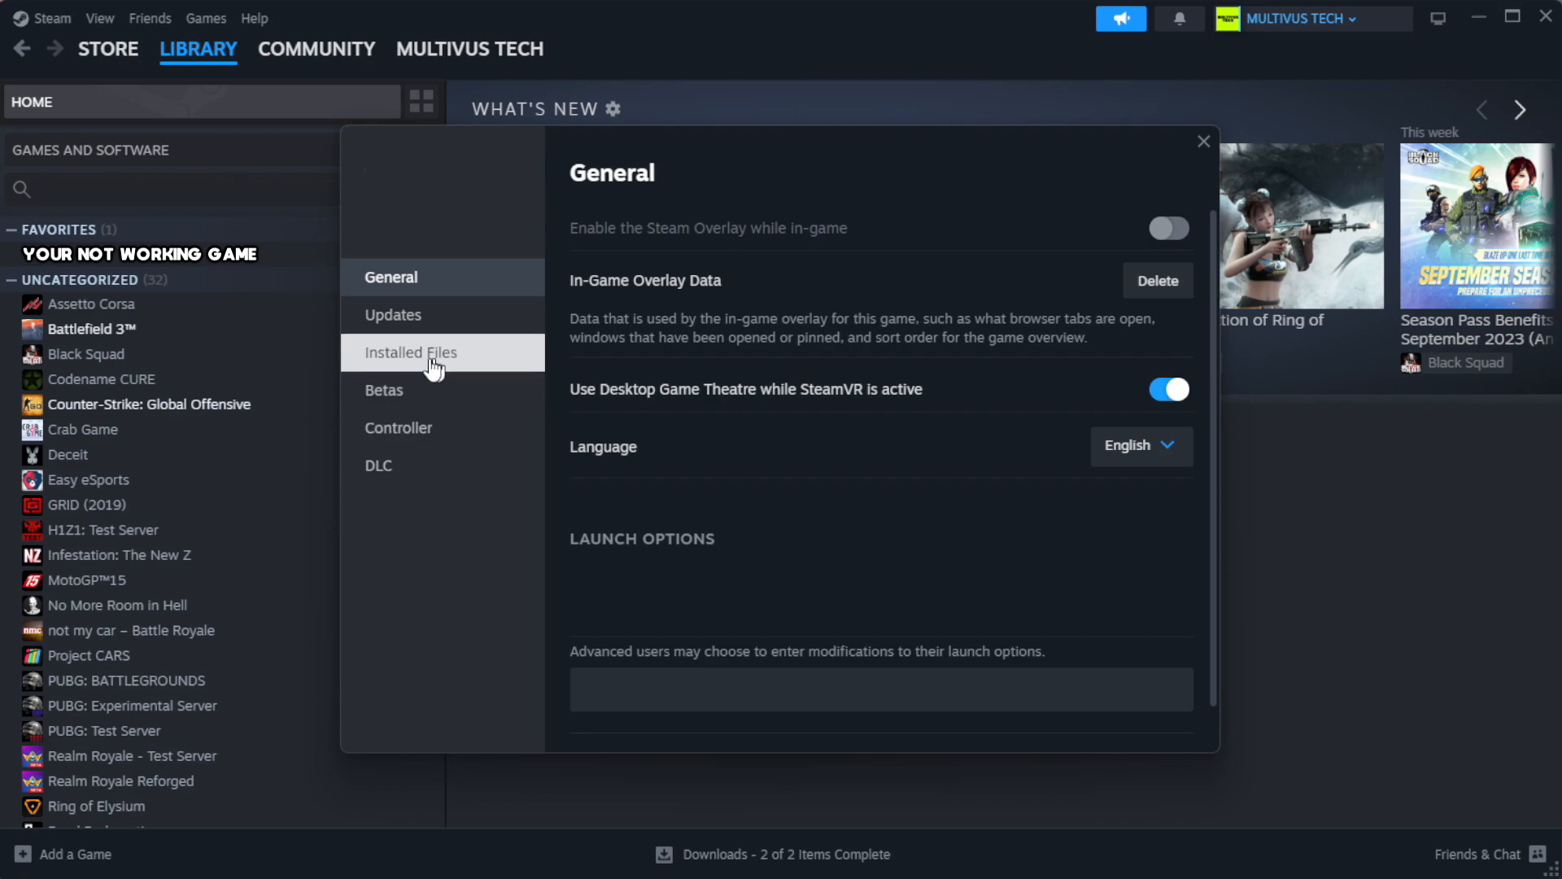
{"action": "mouse_move", "coordinate": [514, 373]}
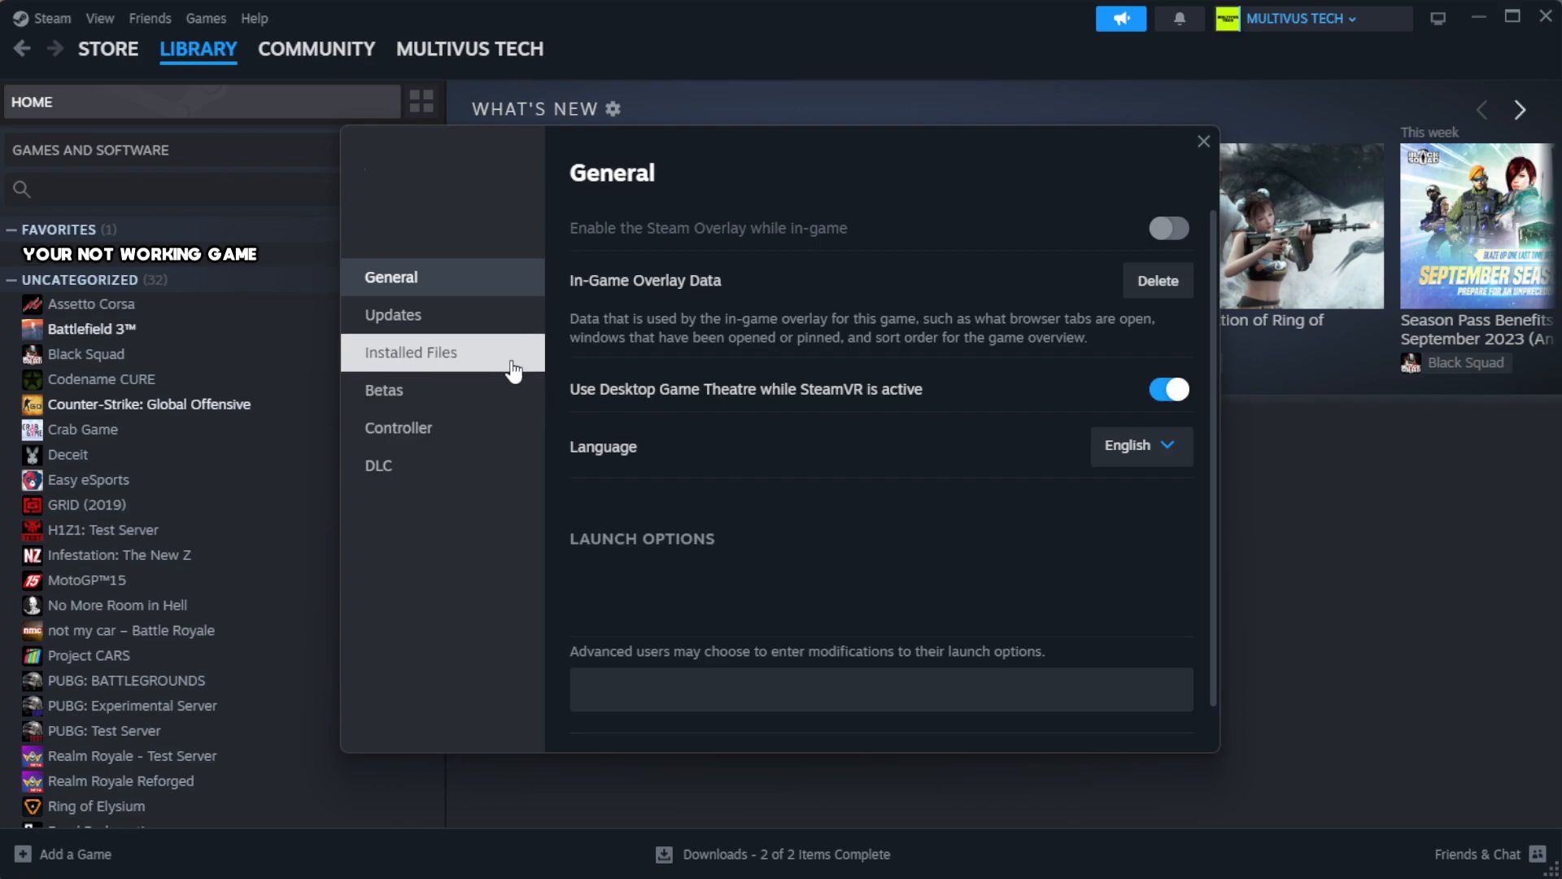
{"action": "left_click", "coordinate": [410, 352]}
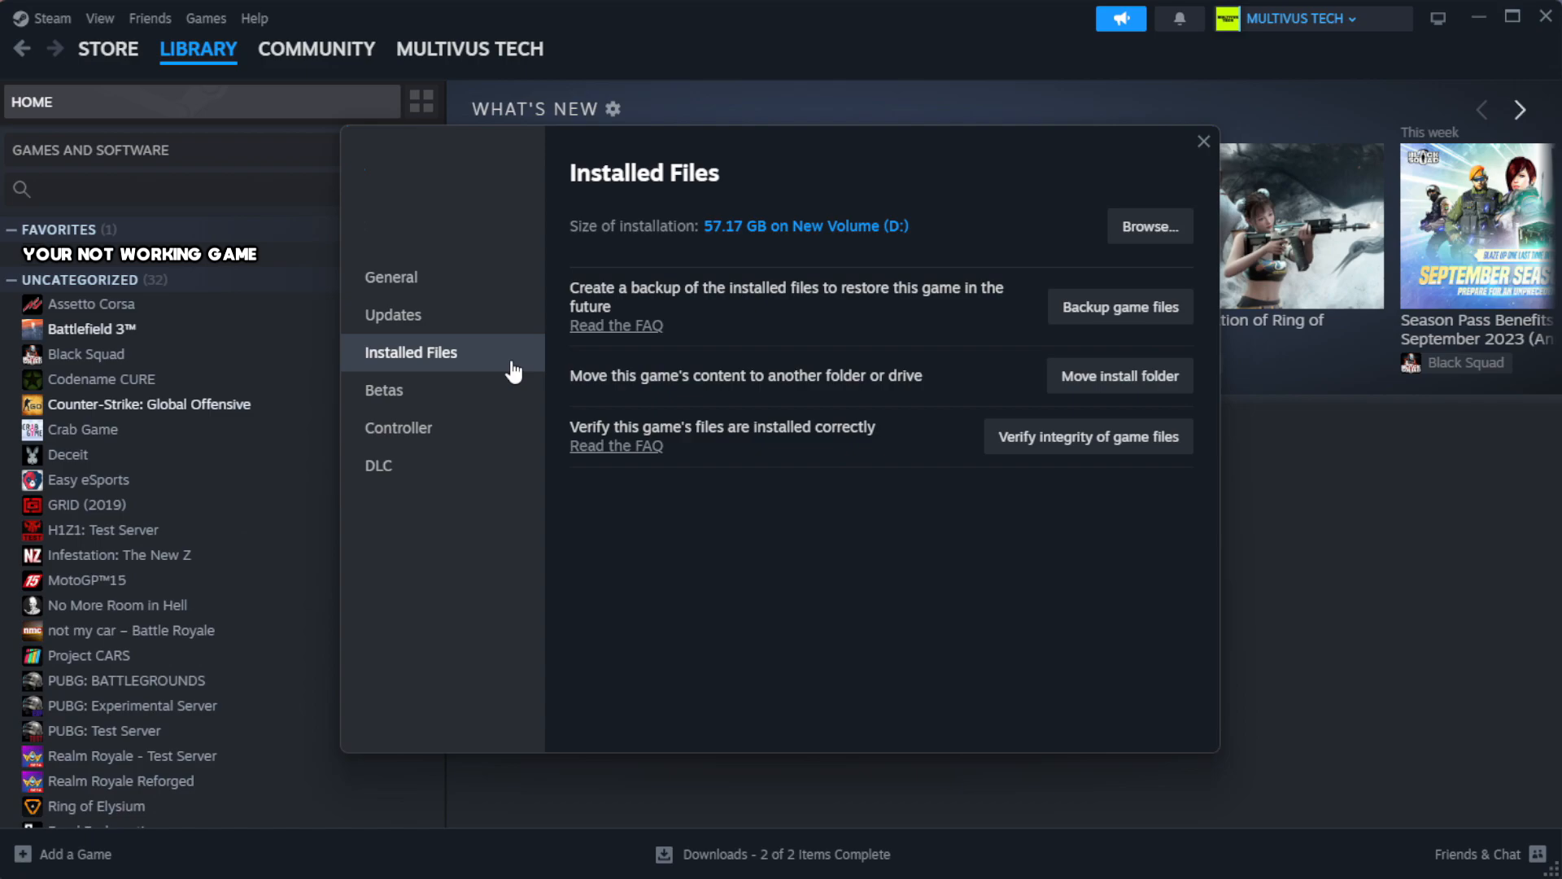
{"action": "mouse_move", "coordinate": [1003, 492]}
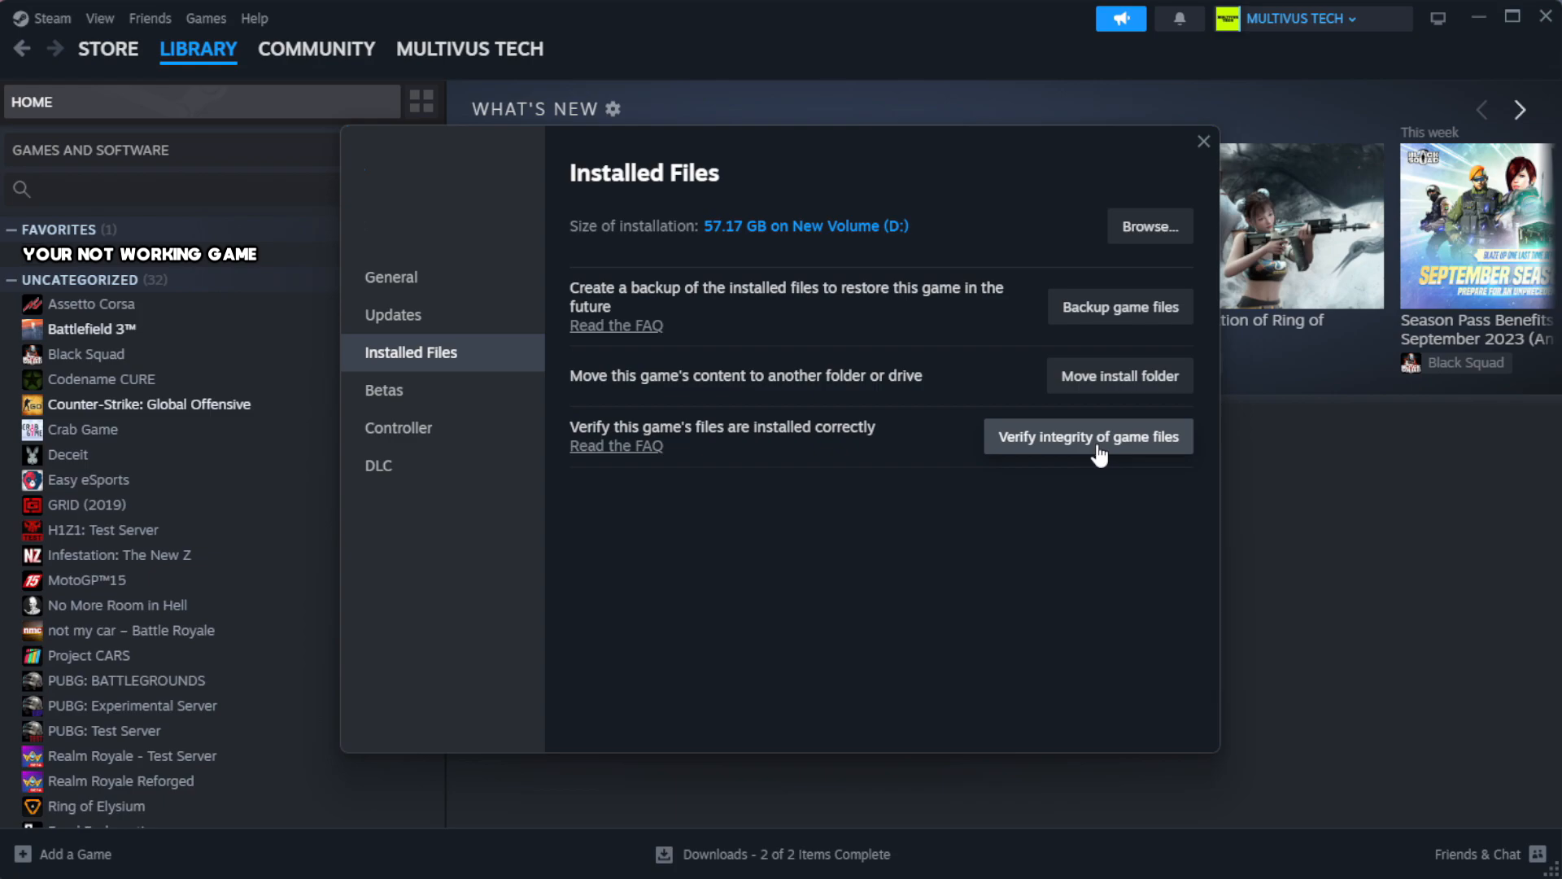
{"action": "left_click", "coordinate": [1087, 436]}
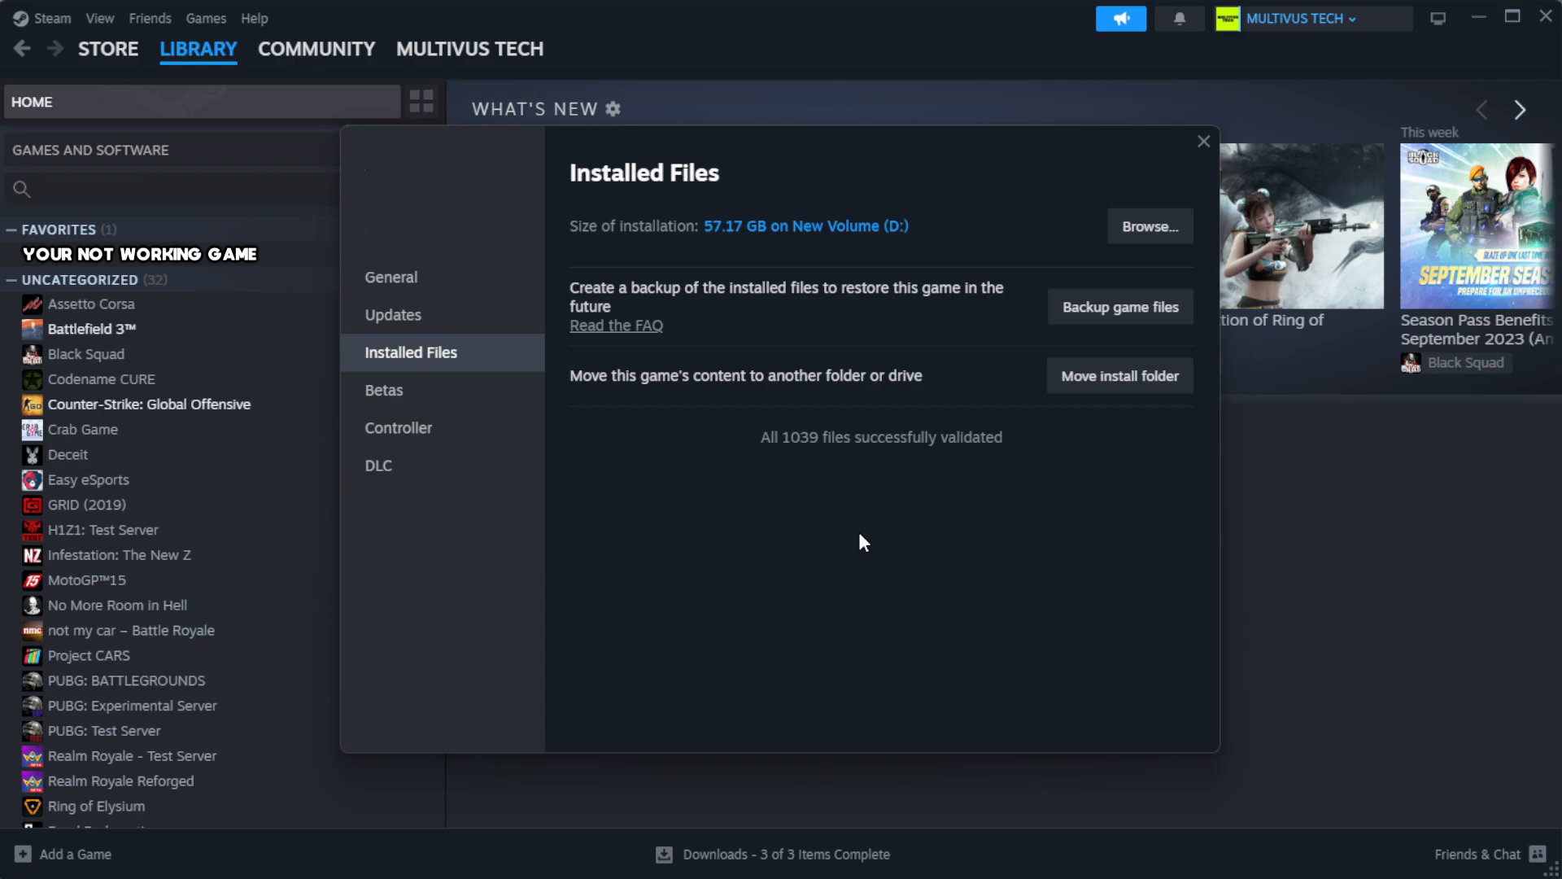
{"action": "mouse_move", "coordinate": [861, 472]}
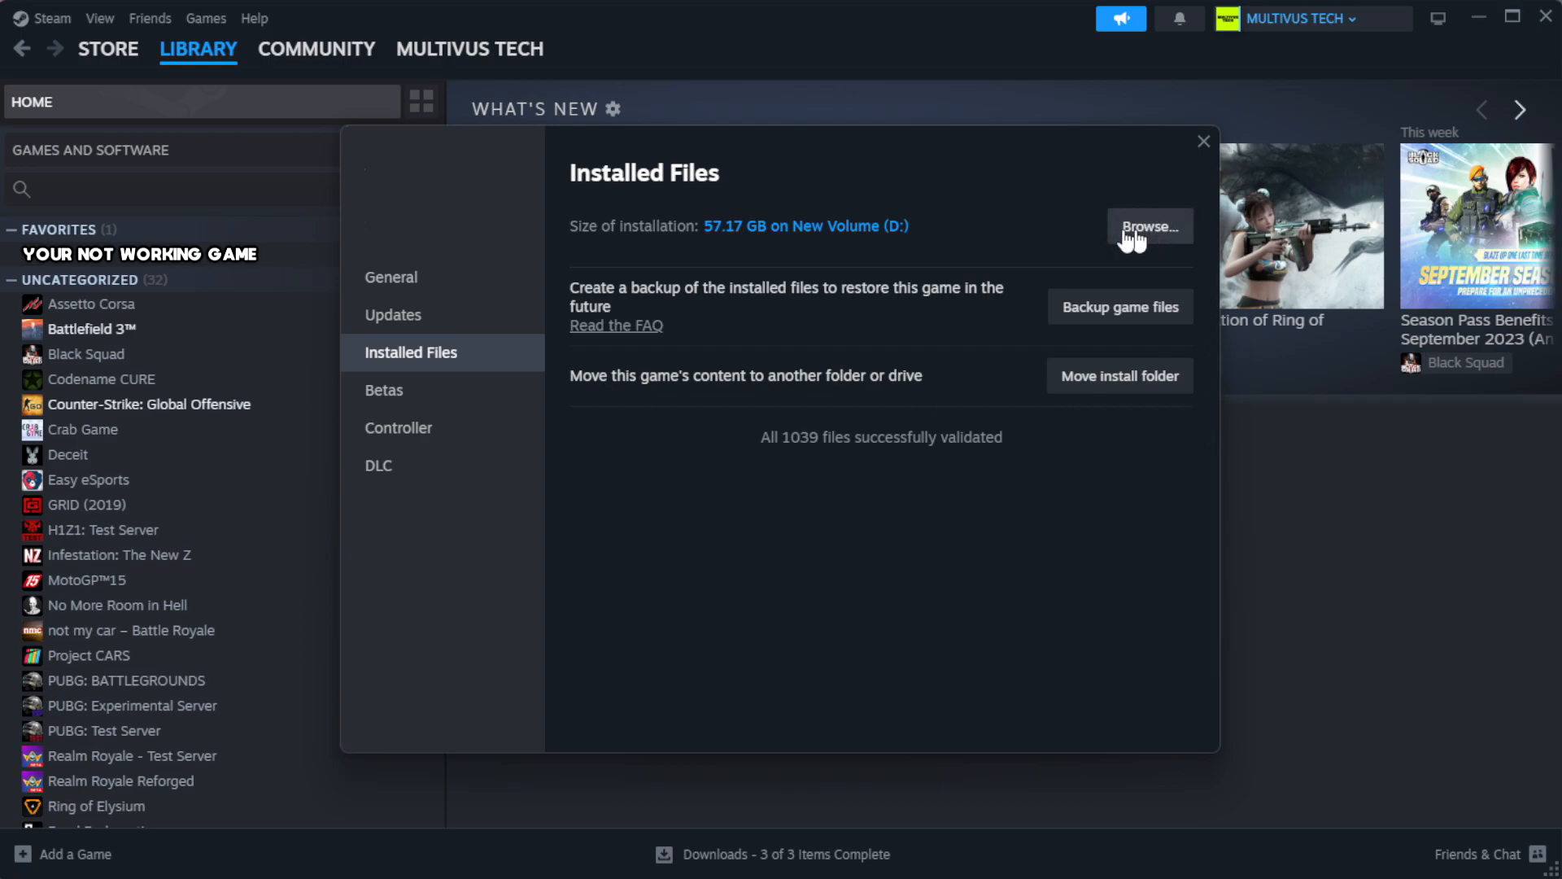
- Browse the game's install folder and view the YOUR NOT WORKING GAME shortcut's properties
{"action": "left_click", "coordinate": [1147, 227]}
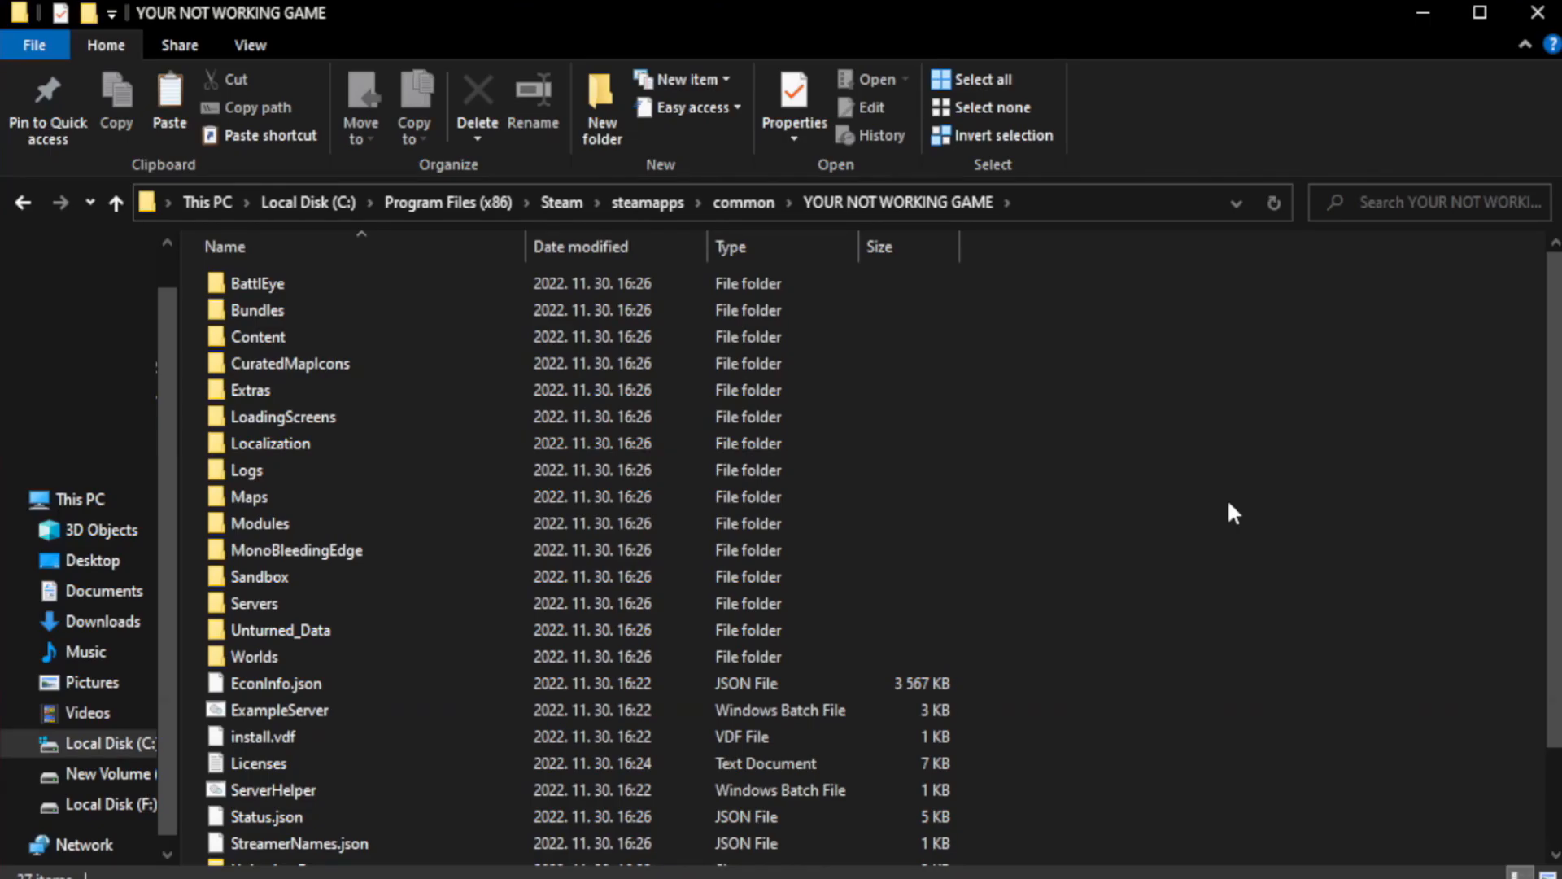
{"action": "scroll", "scroll_direction": "down", "scroll_amount": 3}
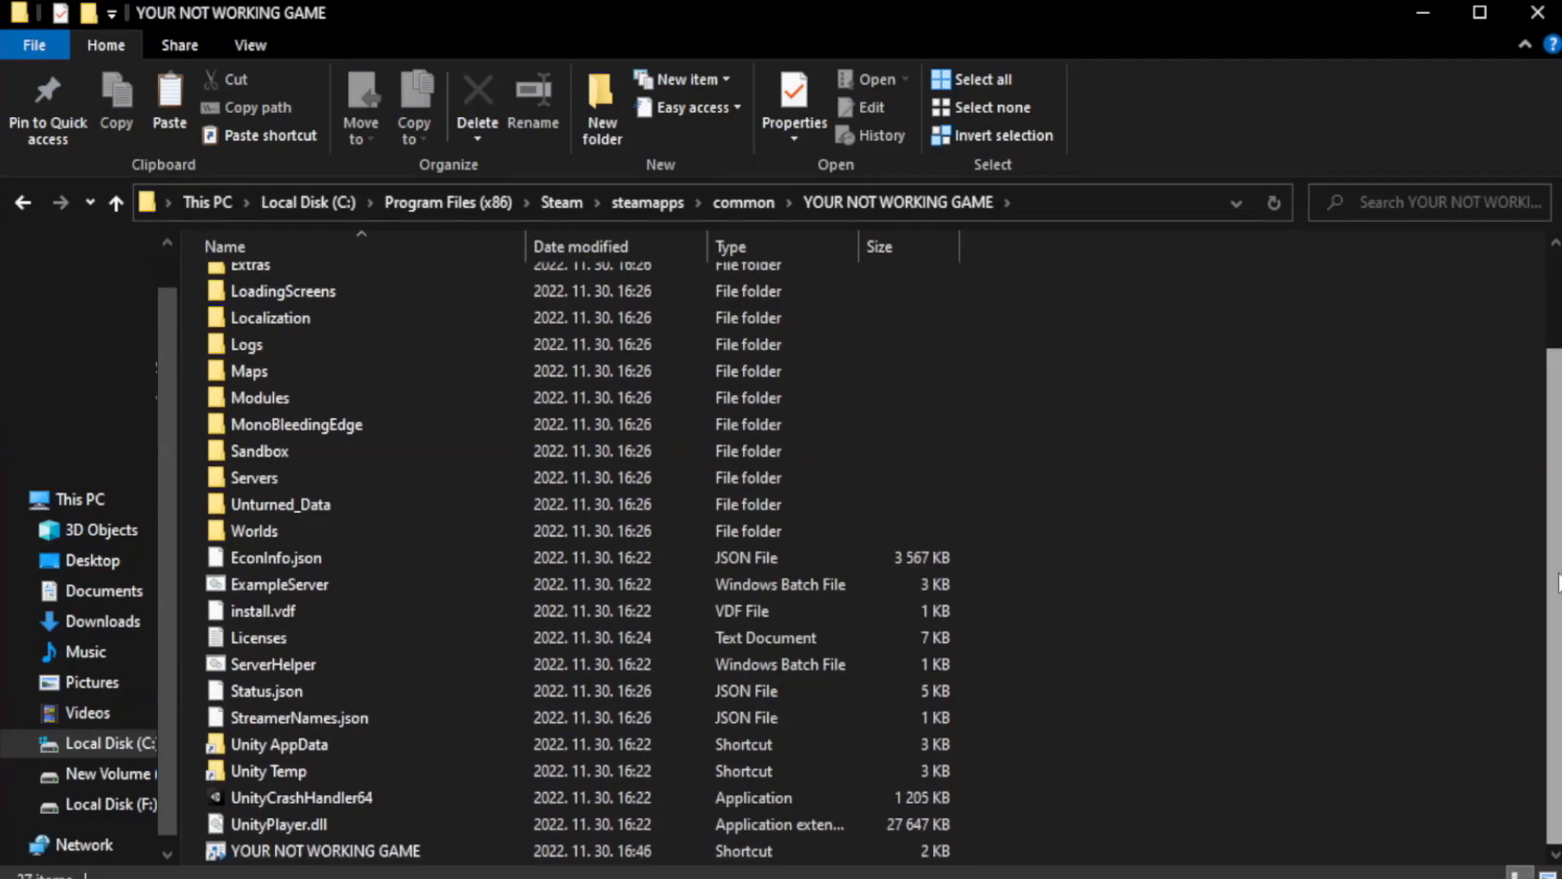
{"action": "left_click", "coordinate": [324, 850]}
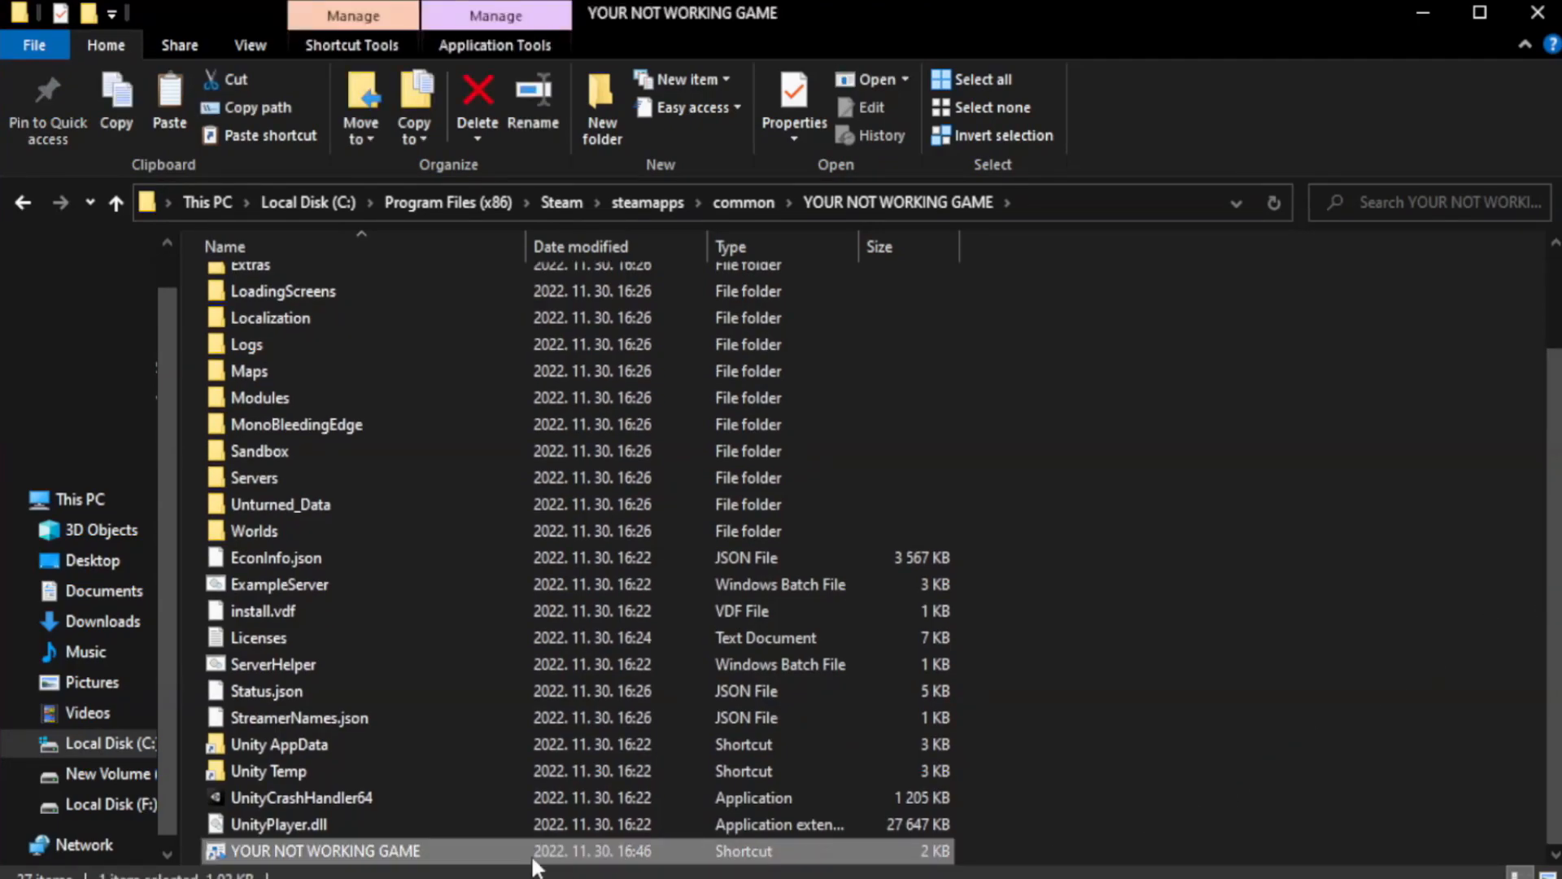
{"action": "right_click", "coordinate": [323, 849]}
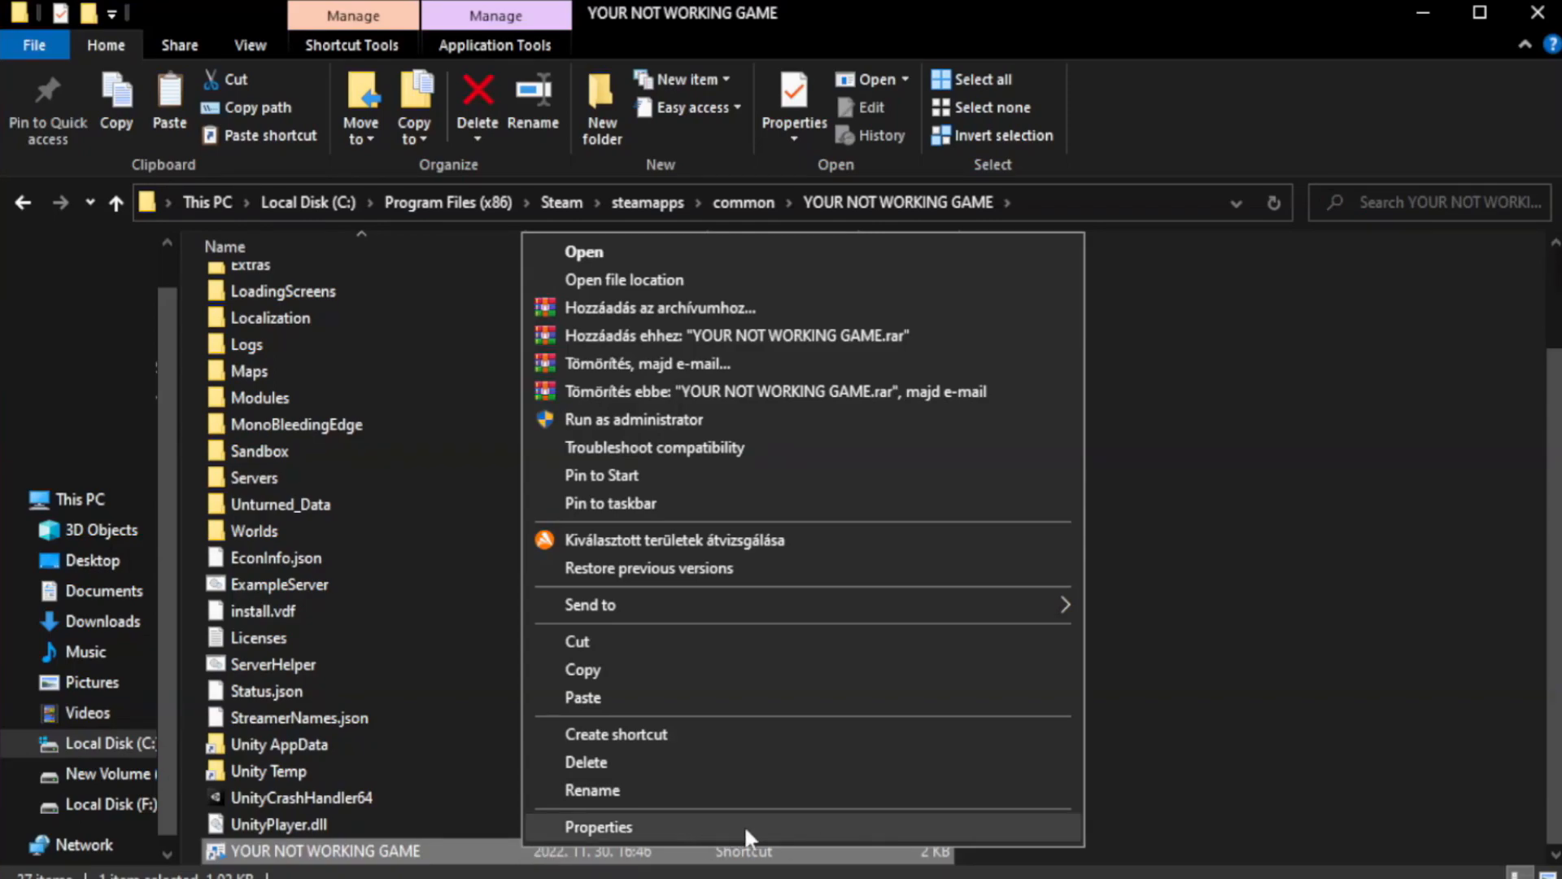
{"action": "left_click", "coordinate": [599, 826]}
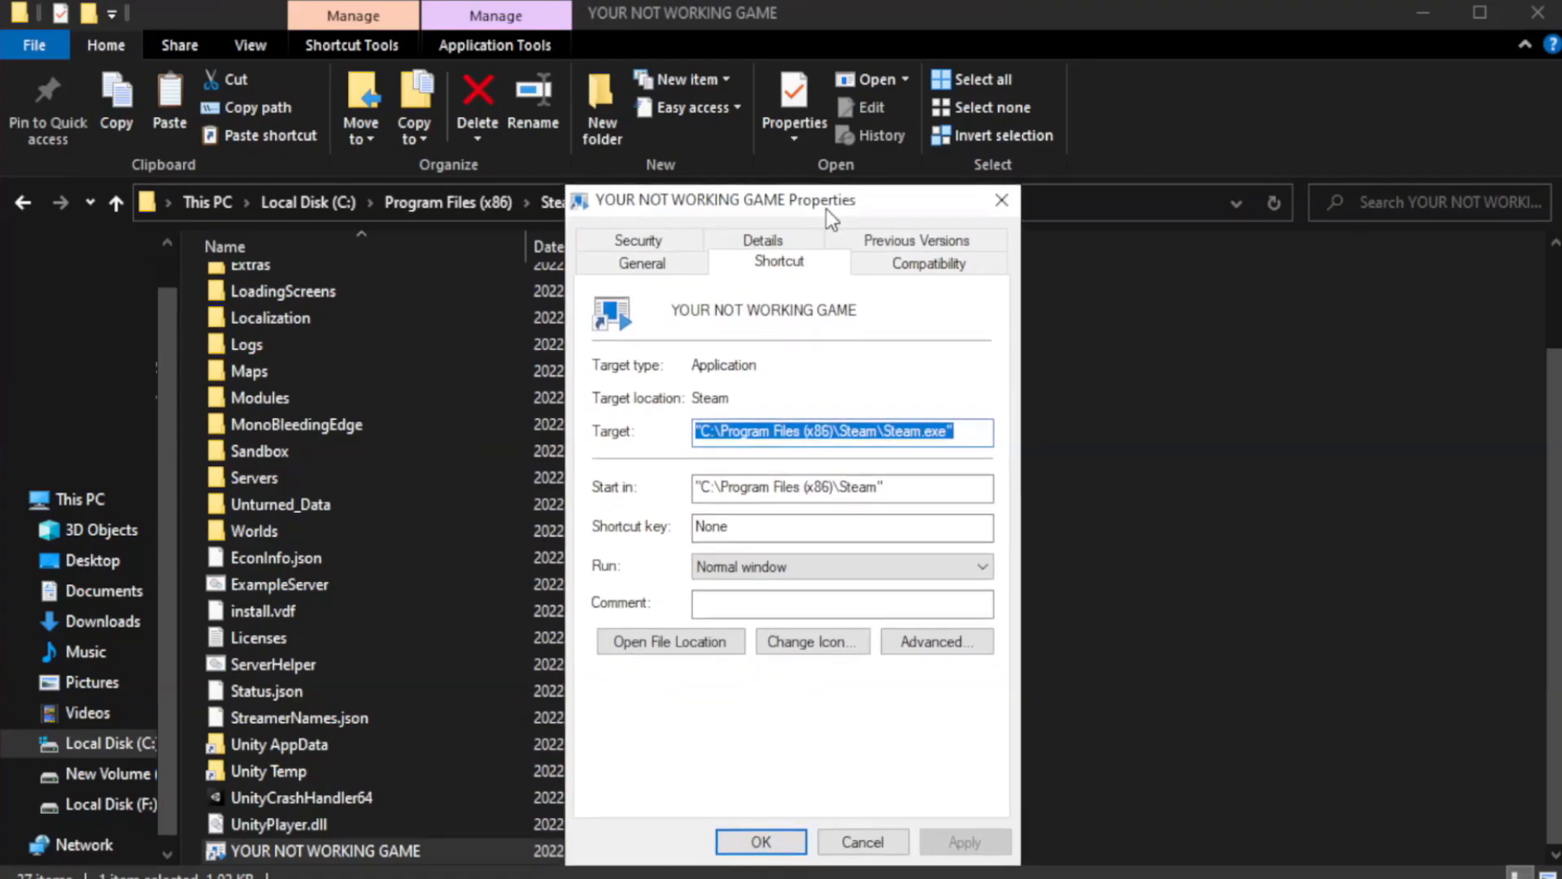
- Set Windows 8 compatibility mode, disable fullscreen optimizations, run as administrator, and apply
{"action": "left_click_drag", "start_coordinate": [832, 199], "coordinate": [768, 151]}
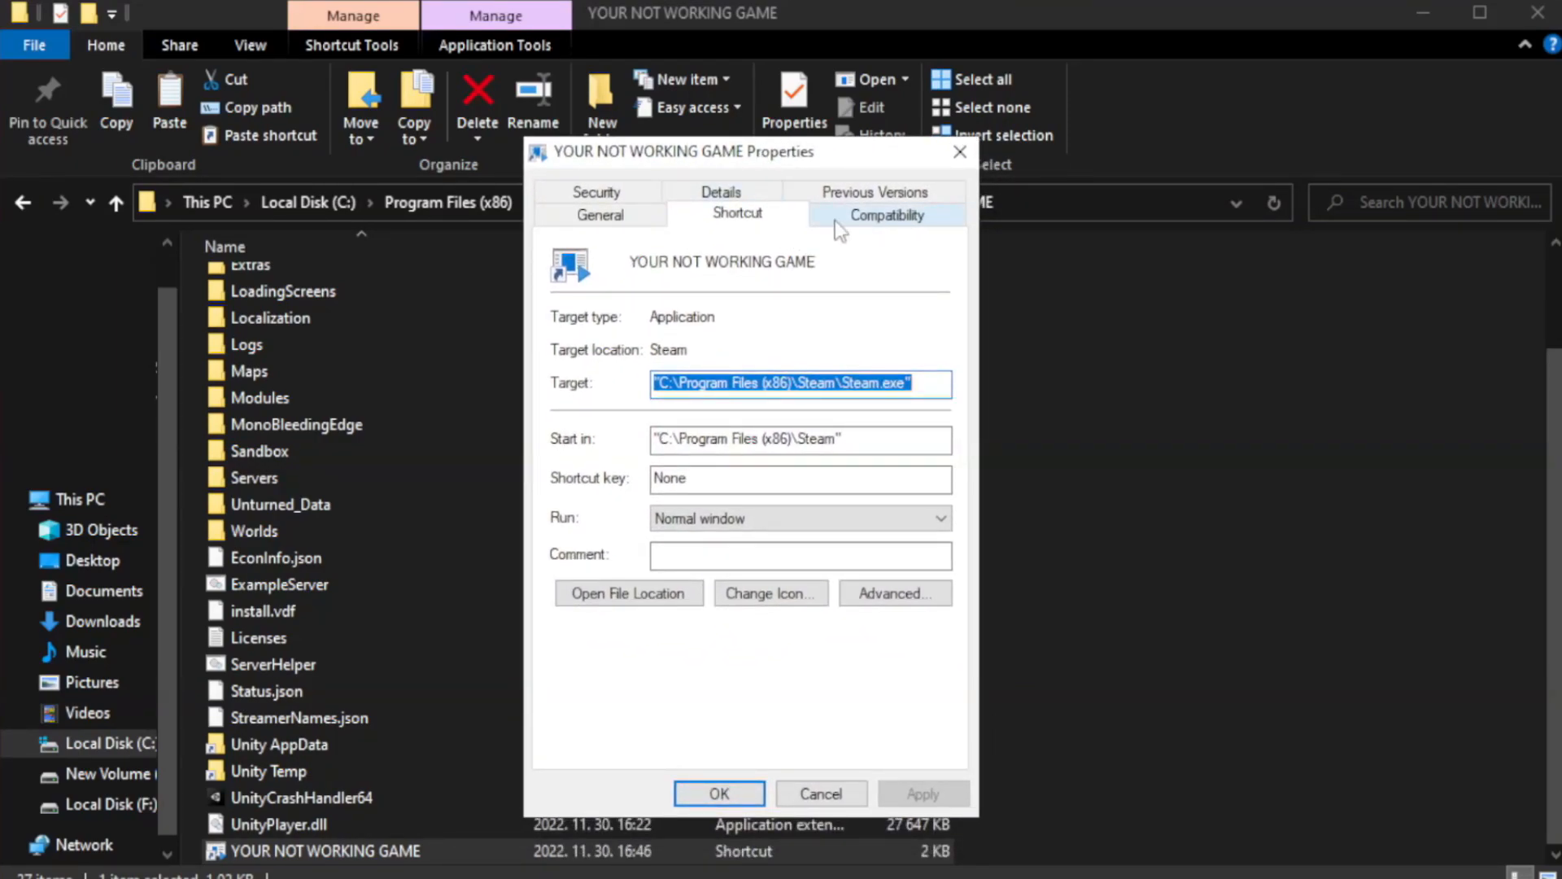
{"action": "left_click", "coordinate": [887, 214]}
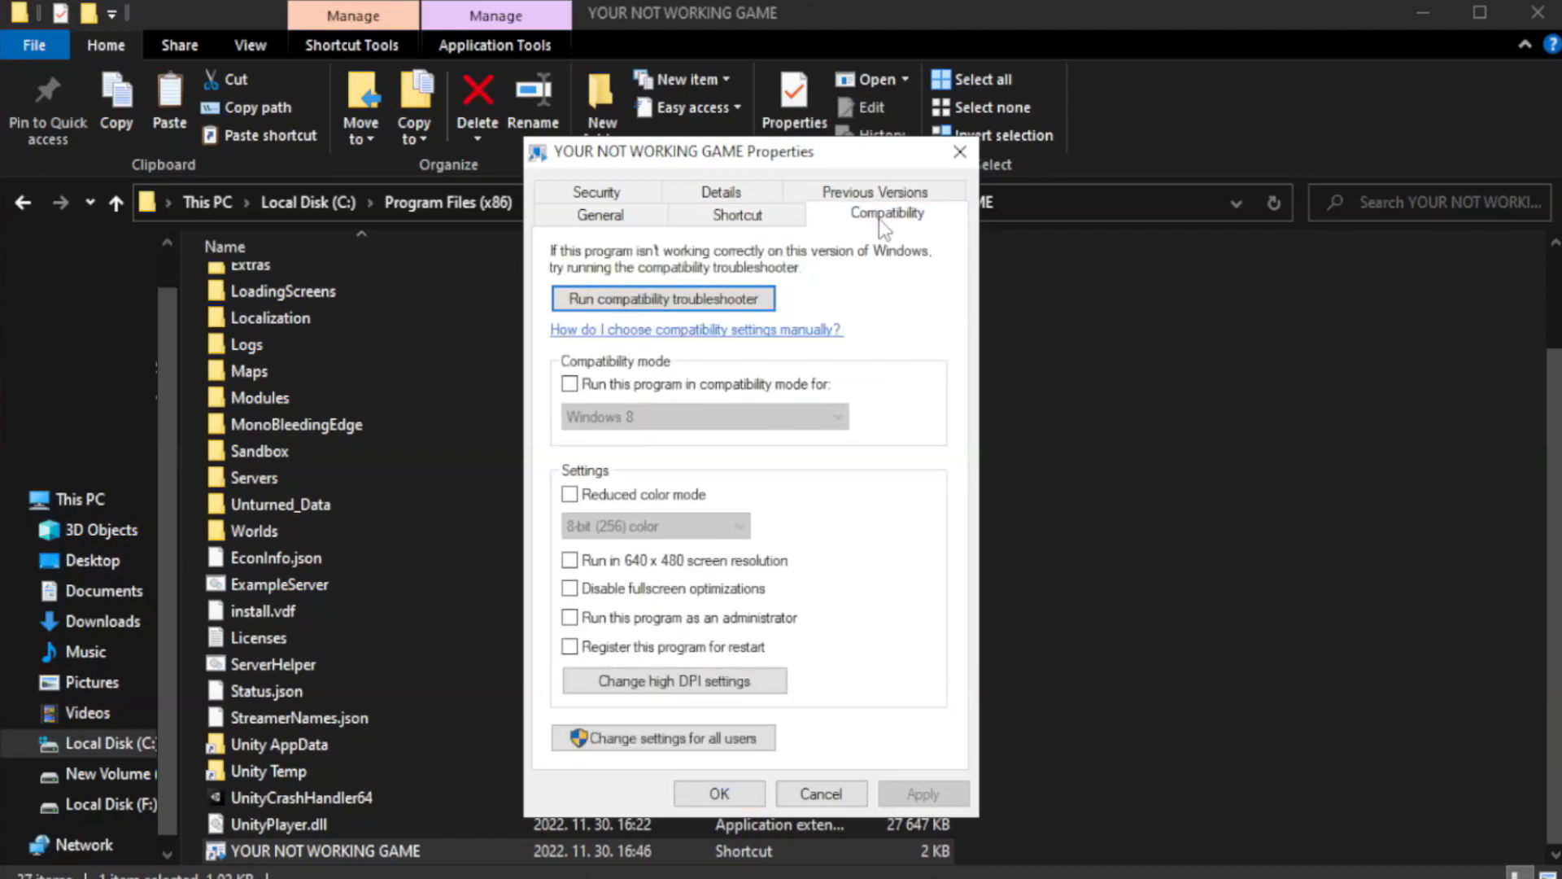
{"action": "mouse_move", "coordinate": [830, 399]}
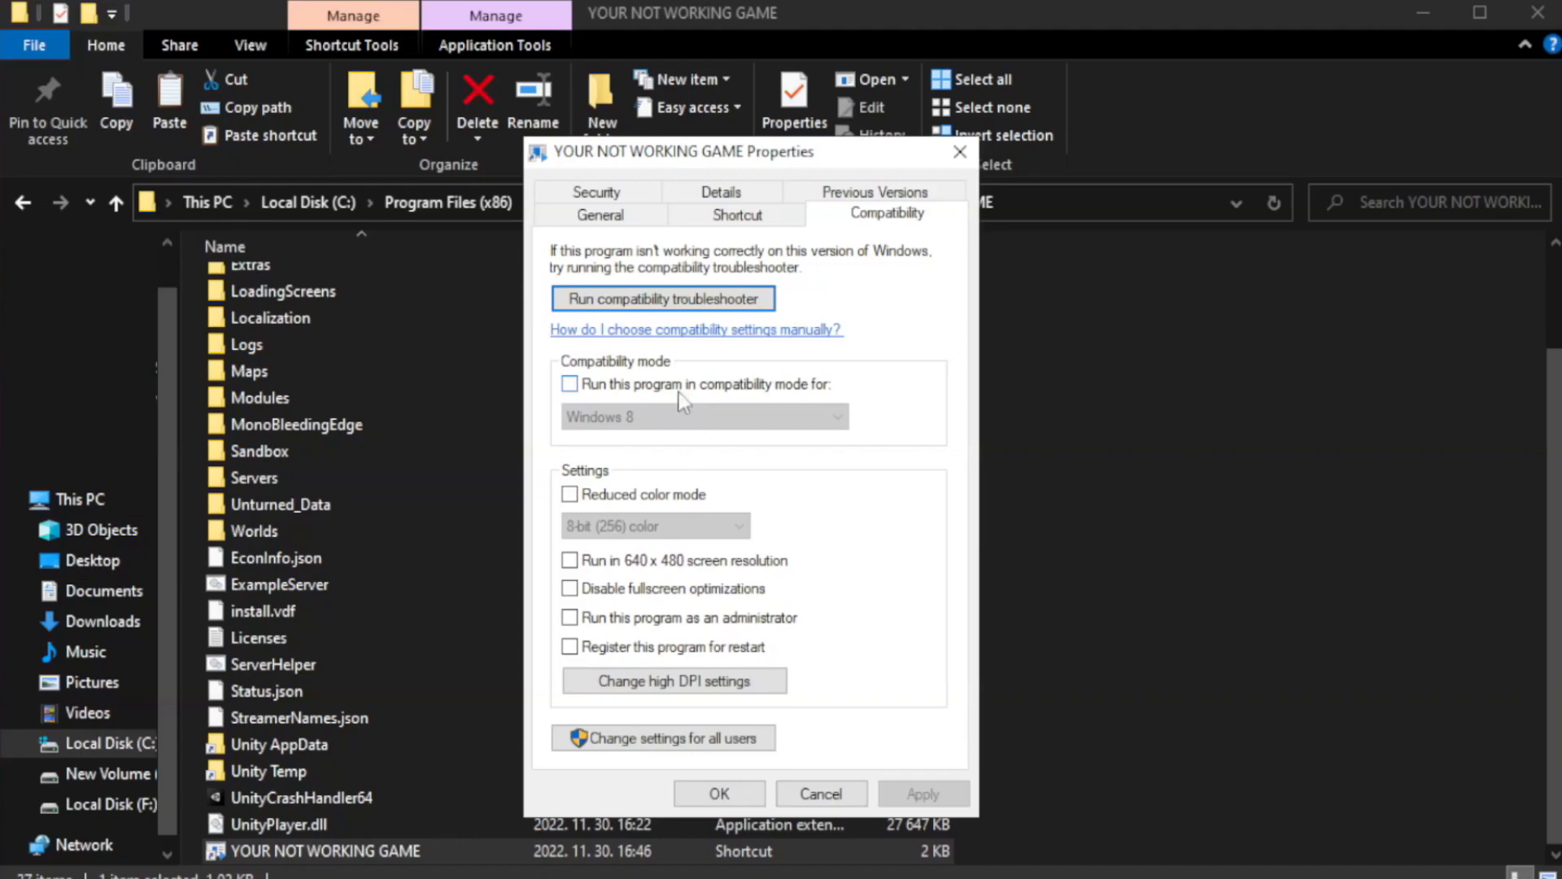
{"action": "left_click", "coordinate": [570, 384]}
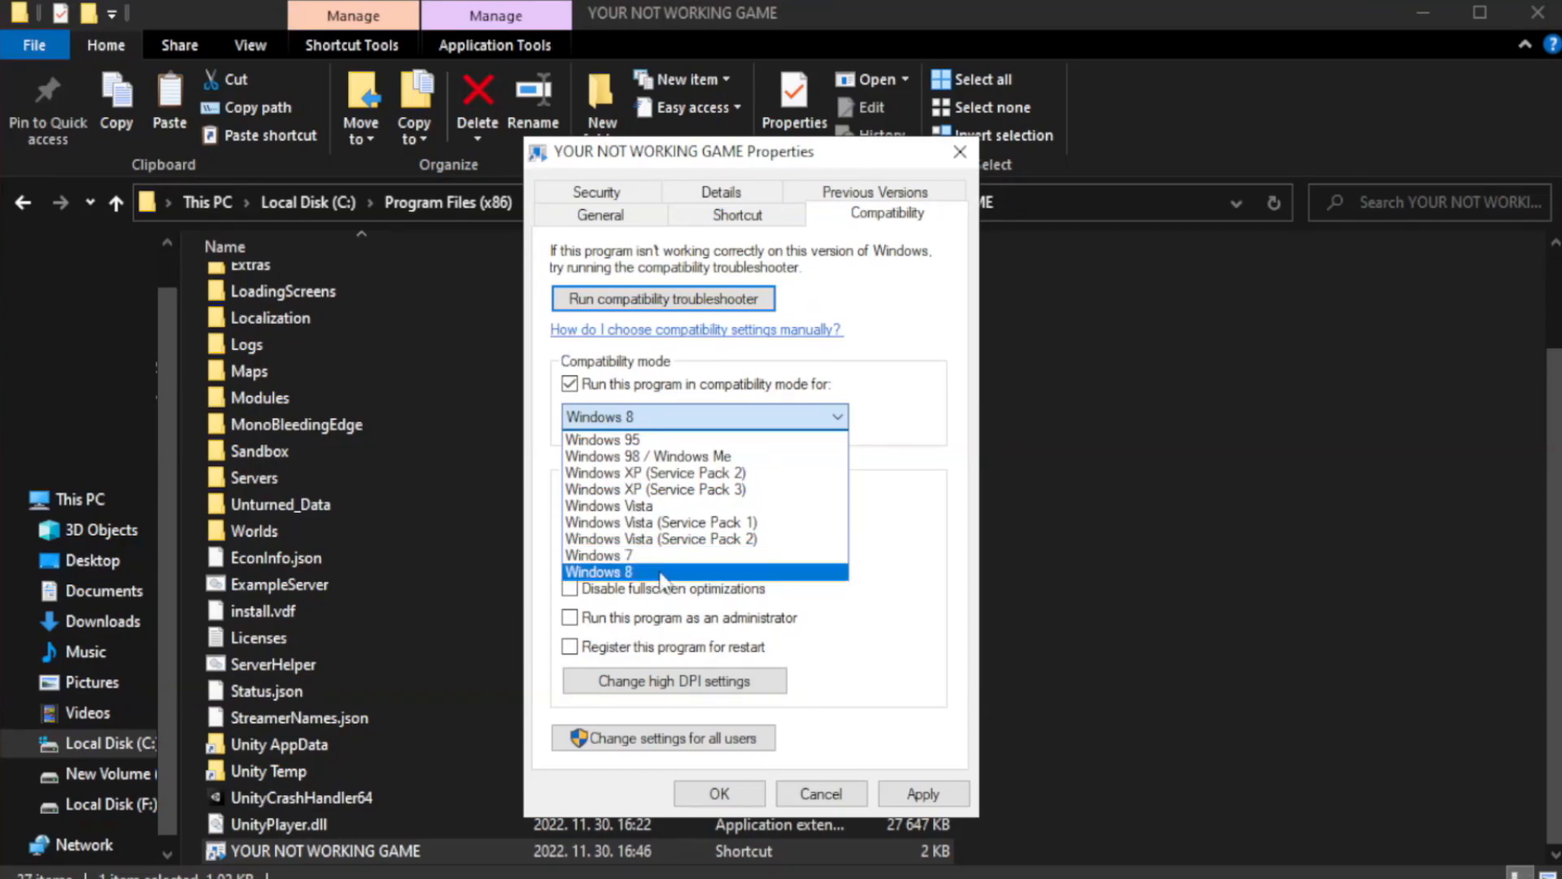
{"action": "left_click", "coordinate": [598, 571]}
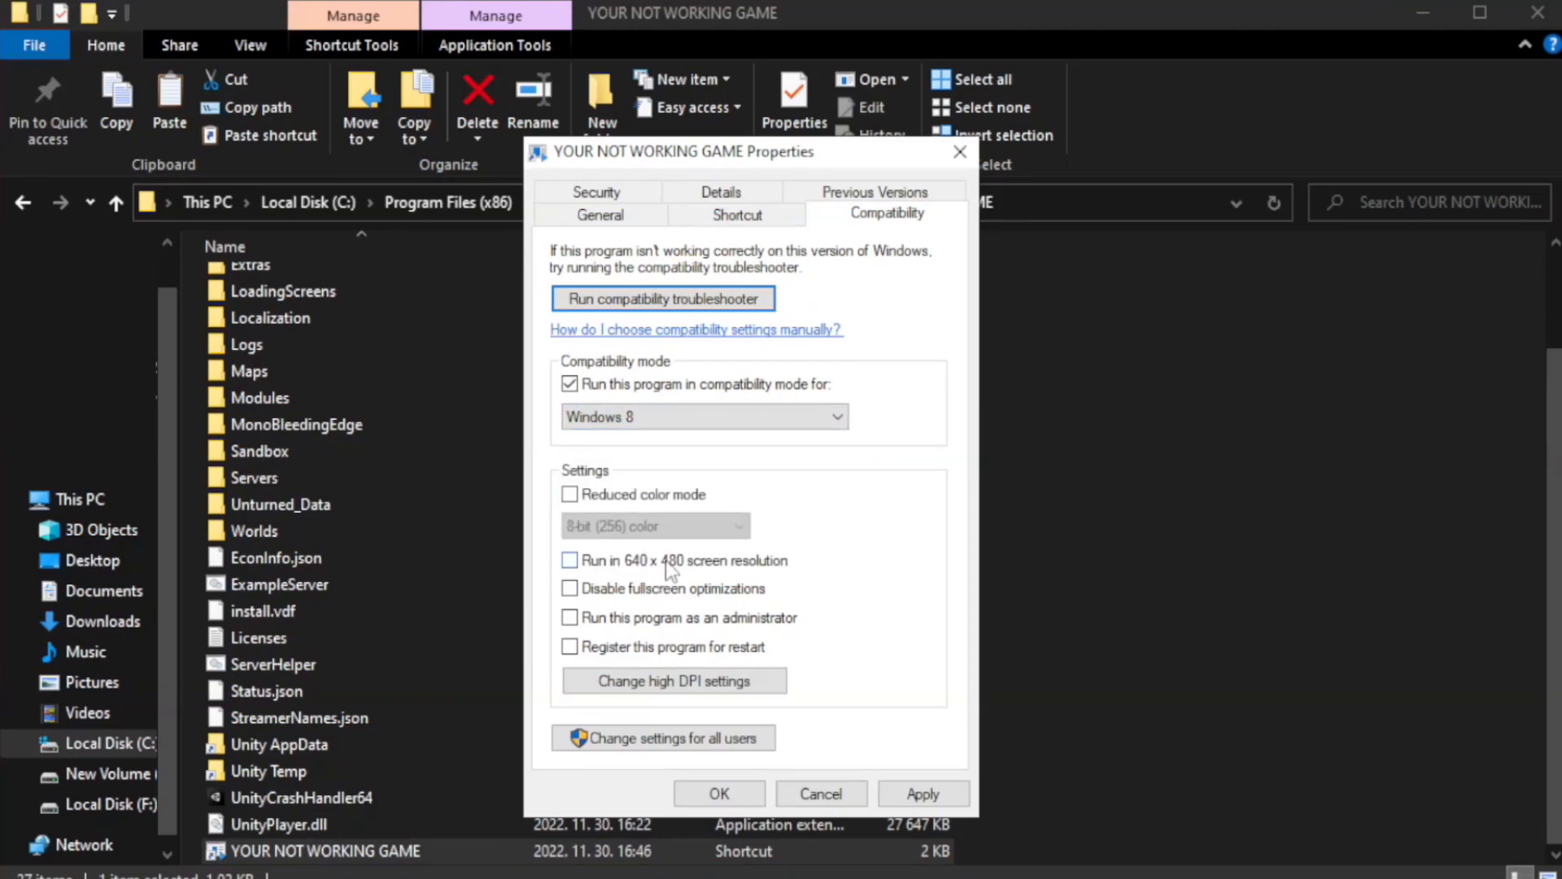
{"action": "mouse_move", "coordinate": [612, 600]}
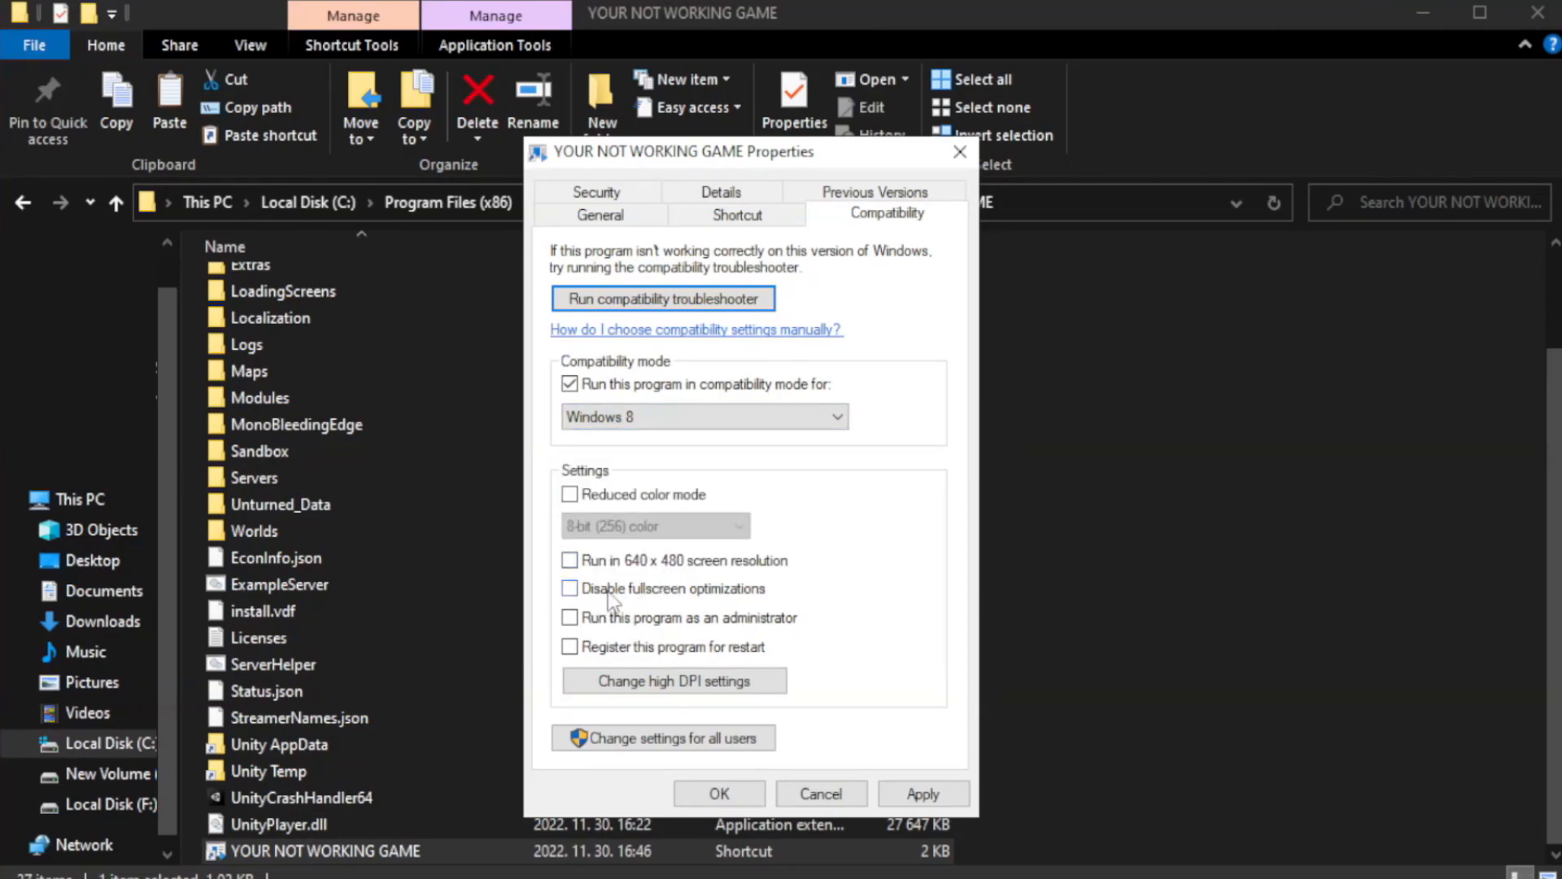
{"action": "left_click", "coordinate": [569, 588]}
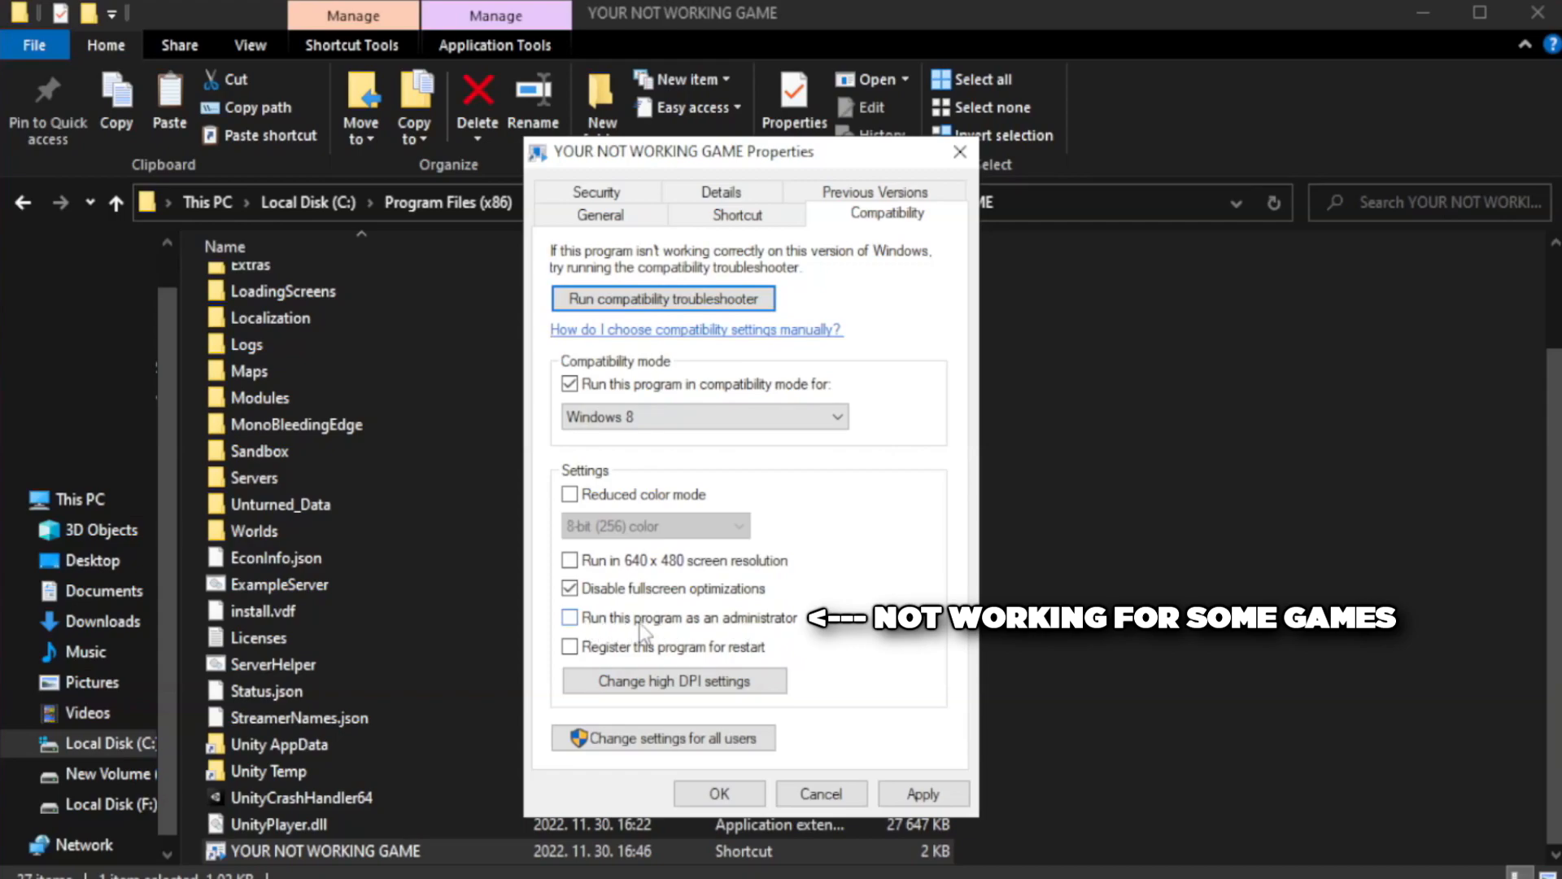
{"action": "left_click", "coordinate": [569, 617]}
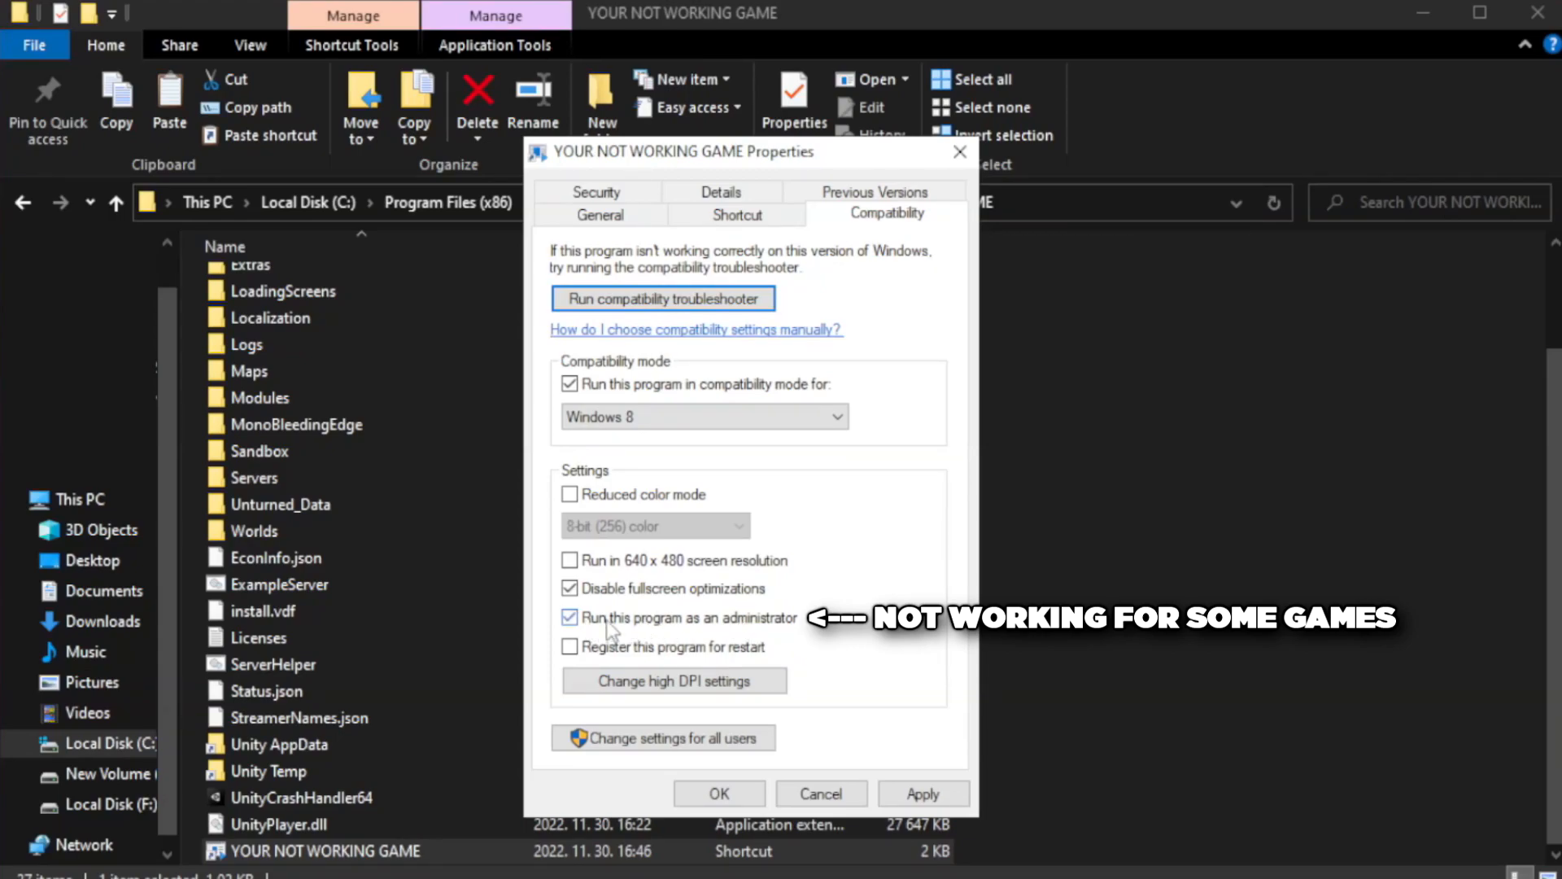
{"action": "left_click", "coordinate": [569, 617]}
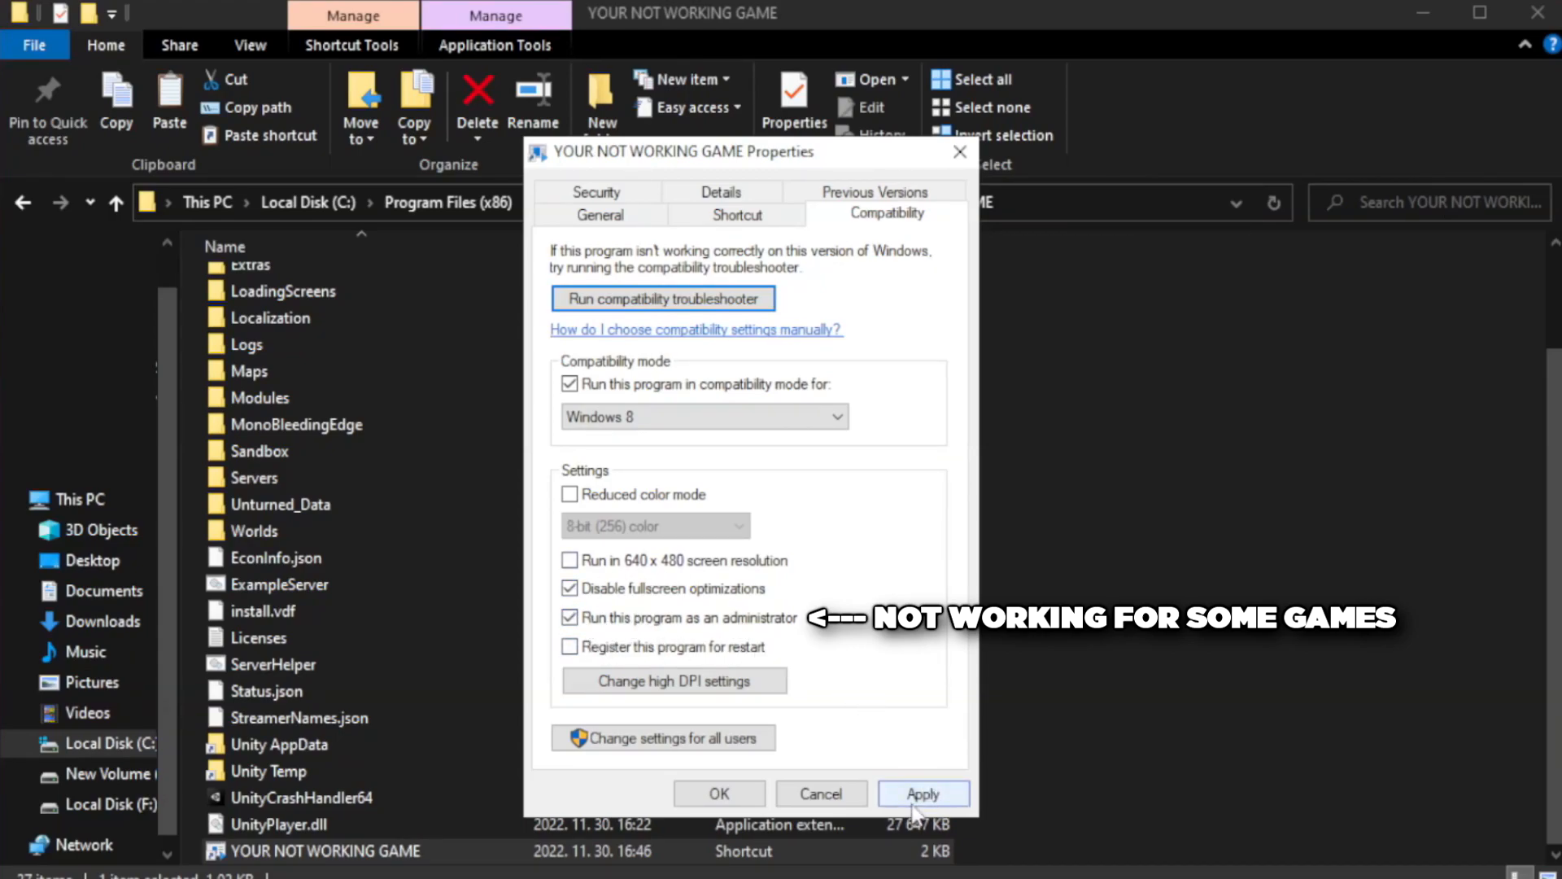
{"action": "left_click", "coordinate": [922, 794]}
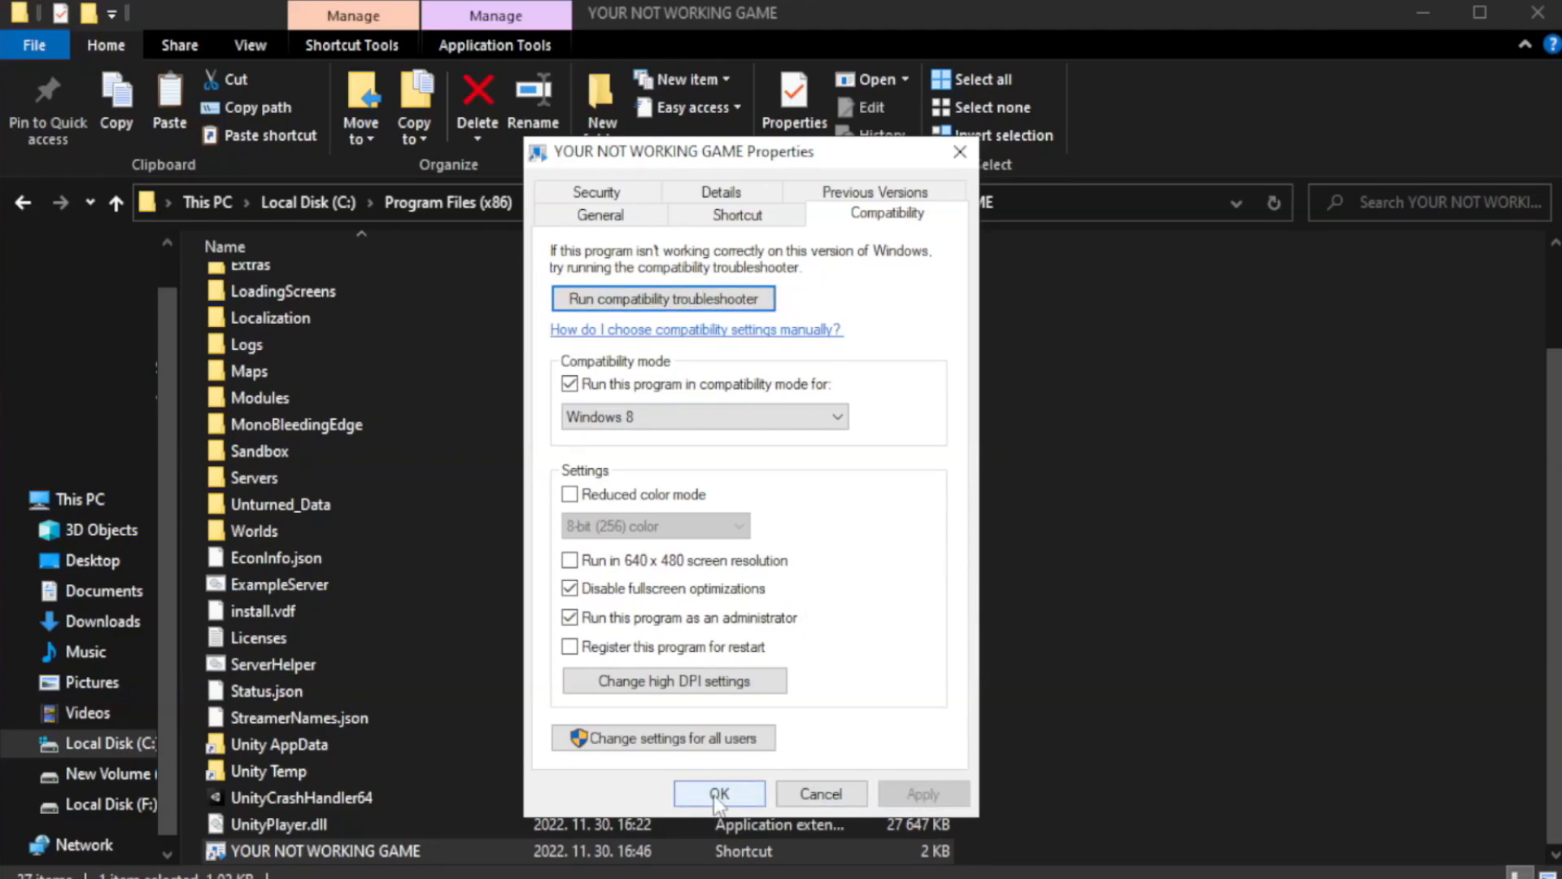
{"action": "left_click", "coordinate": [718, 794]}
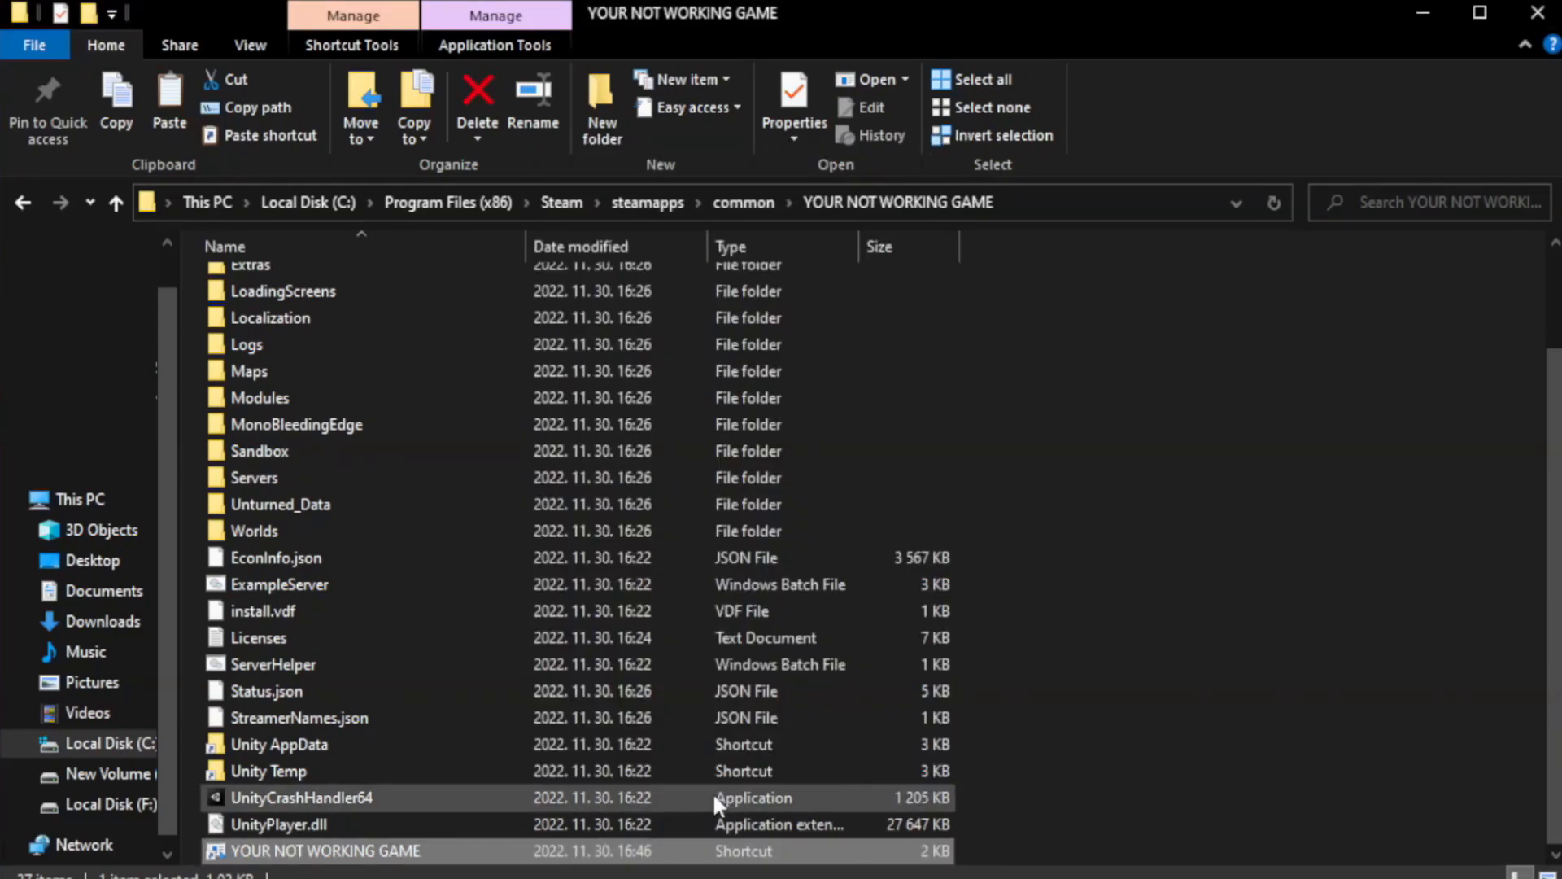
{"action": "mouse_move", "coordinate": [1315, 514]}
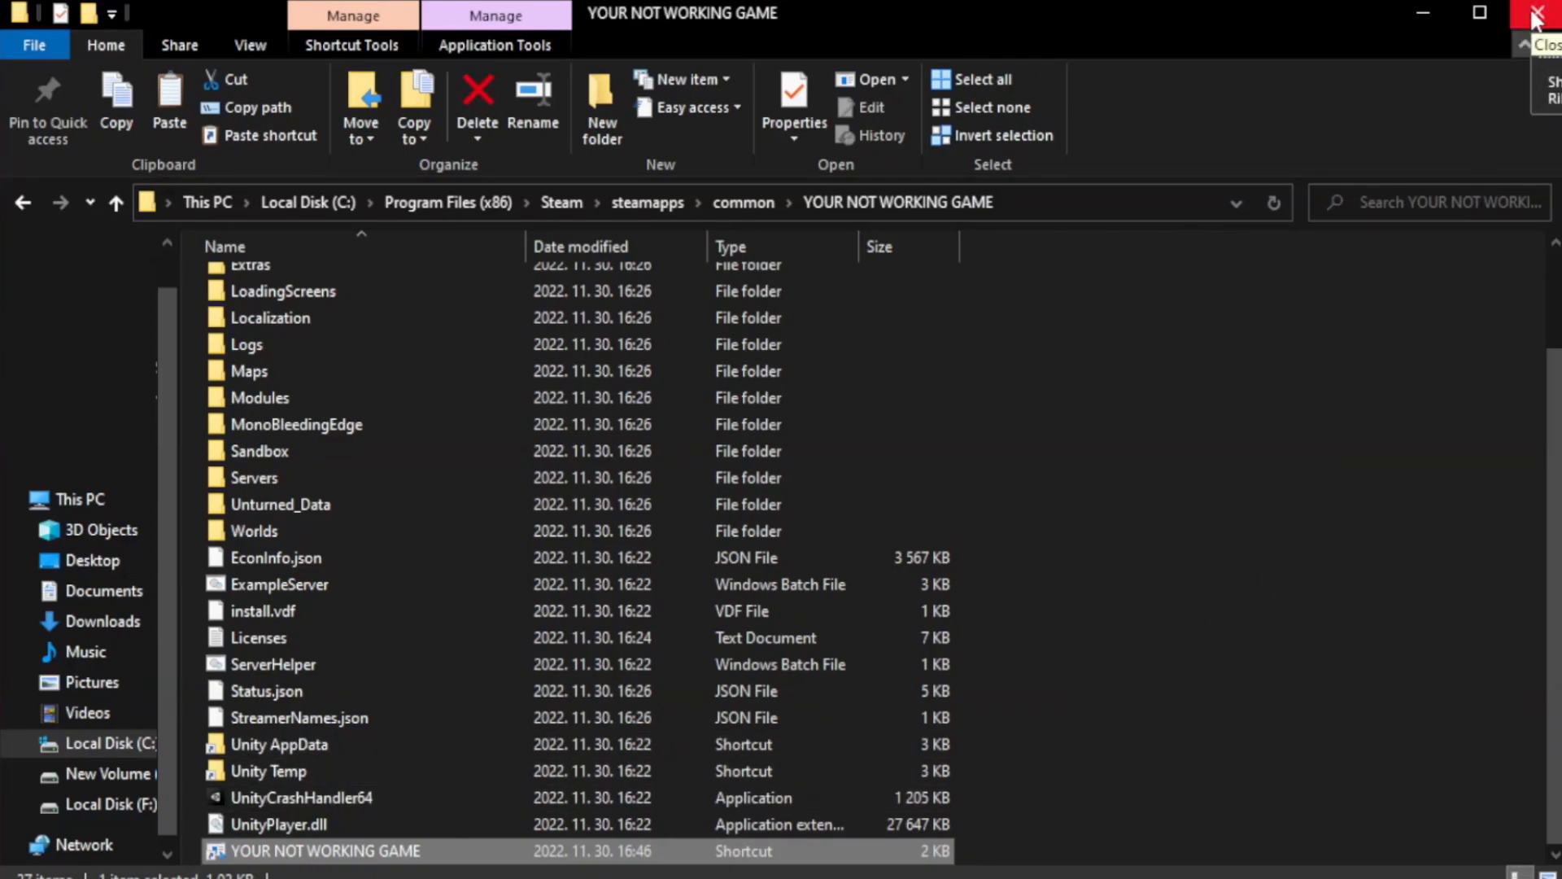
- Close the game folder window and bring up the Start button's quick system menu
{"action": "left_click", "coordinate": [1543, 13]}
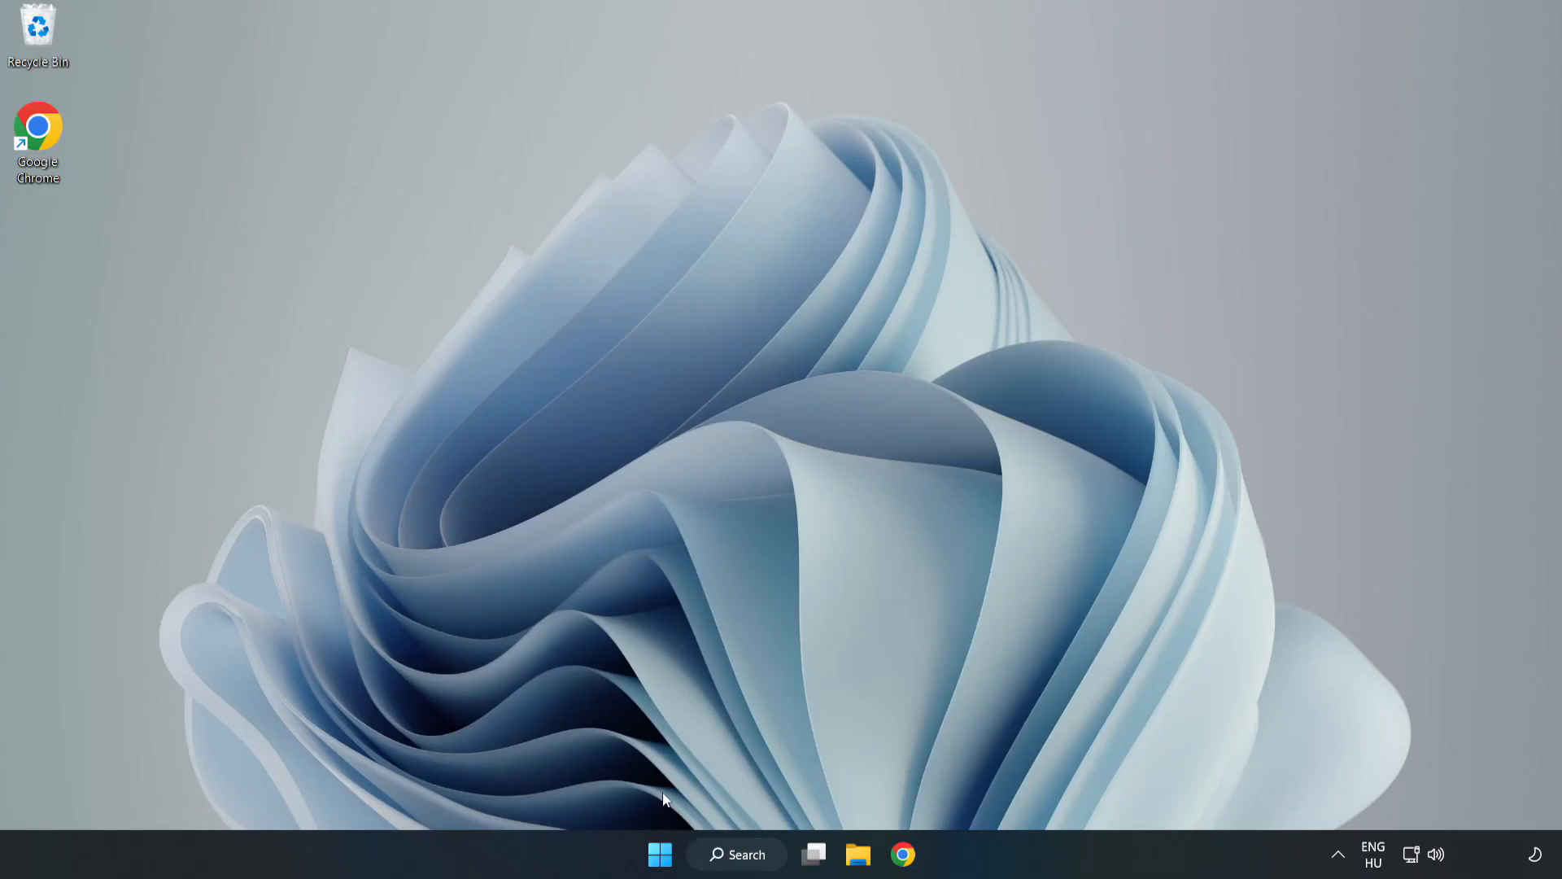
{"action": "mouse_move", "coordinate": [660, 853]}
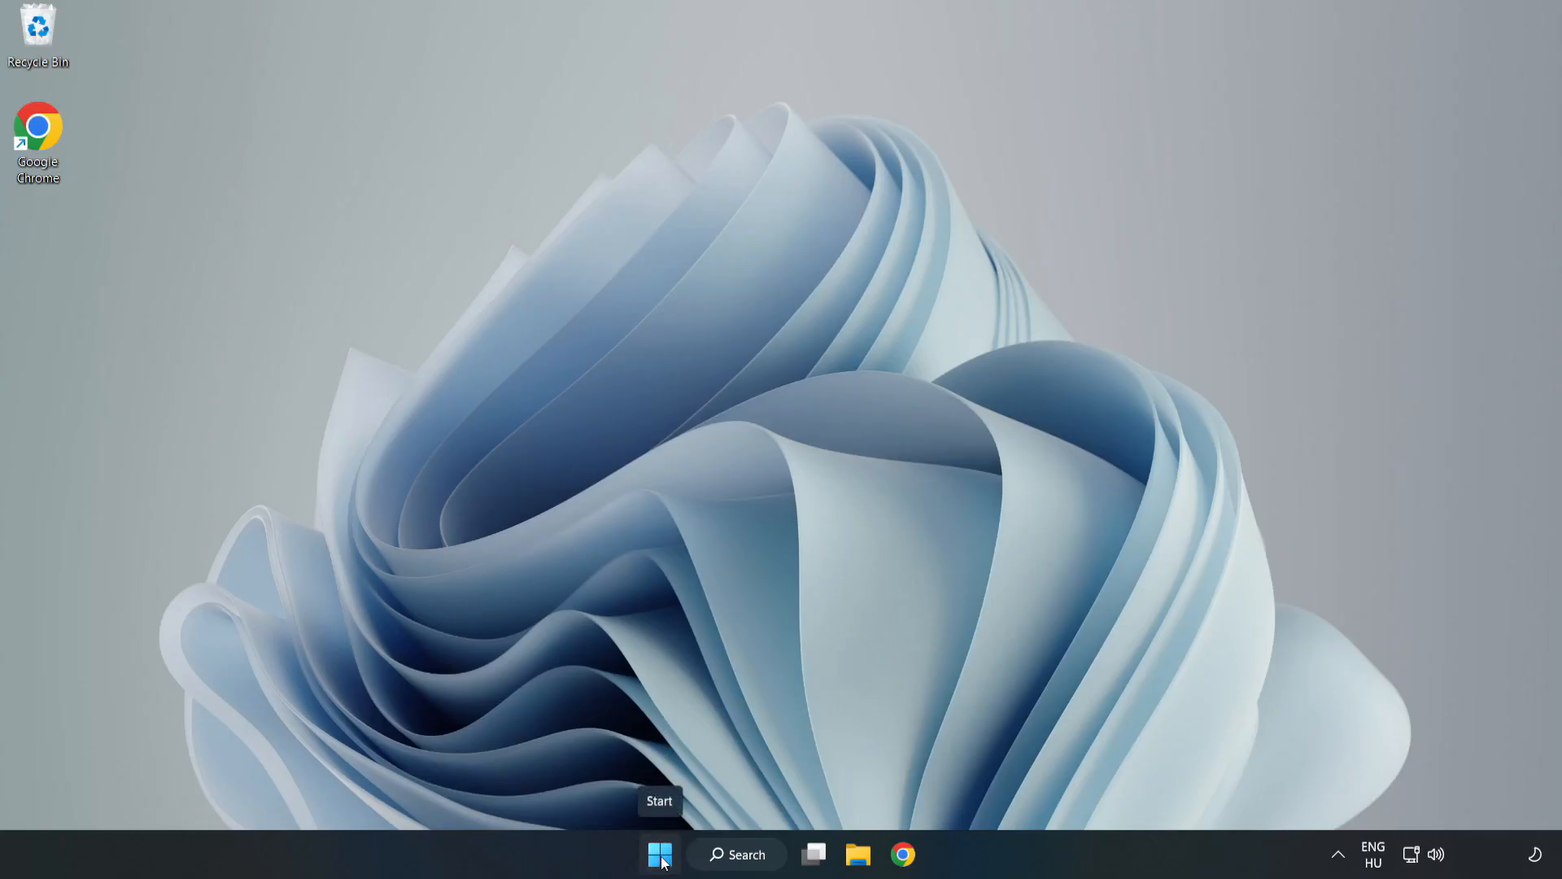
{"action": "right_click", "coordinate": [660, 854]}
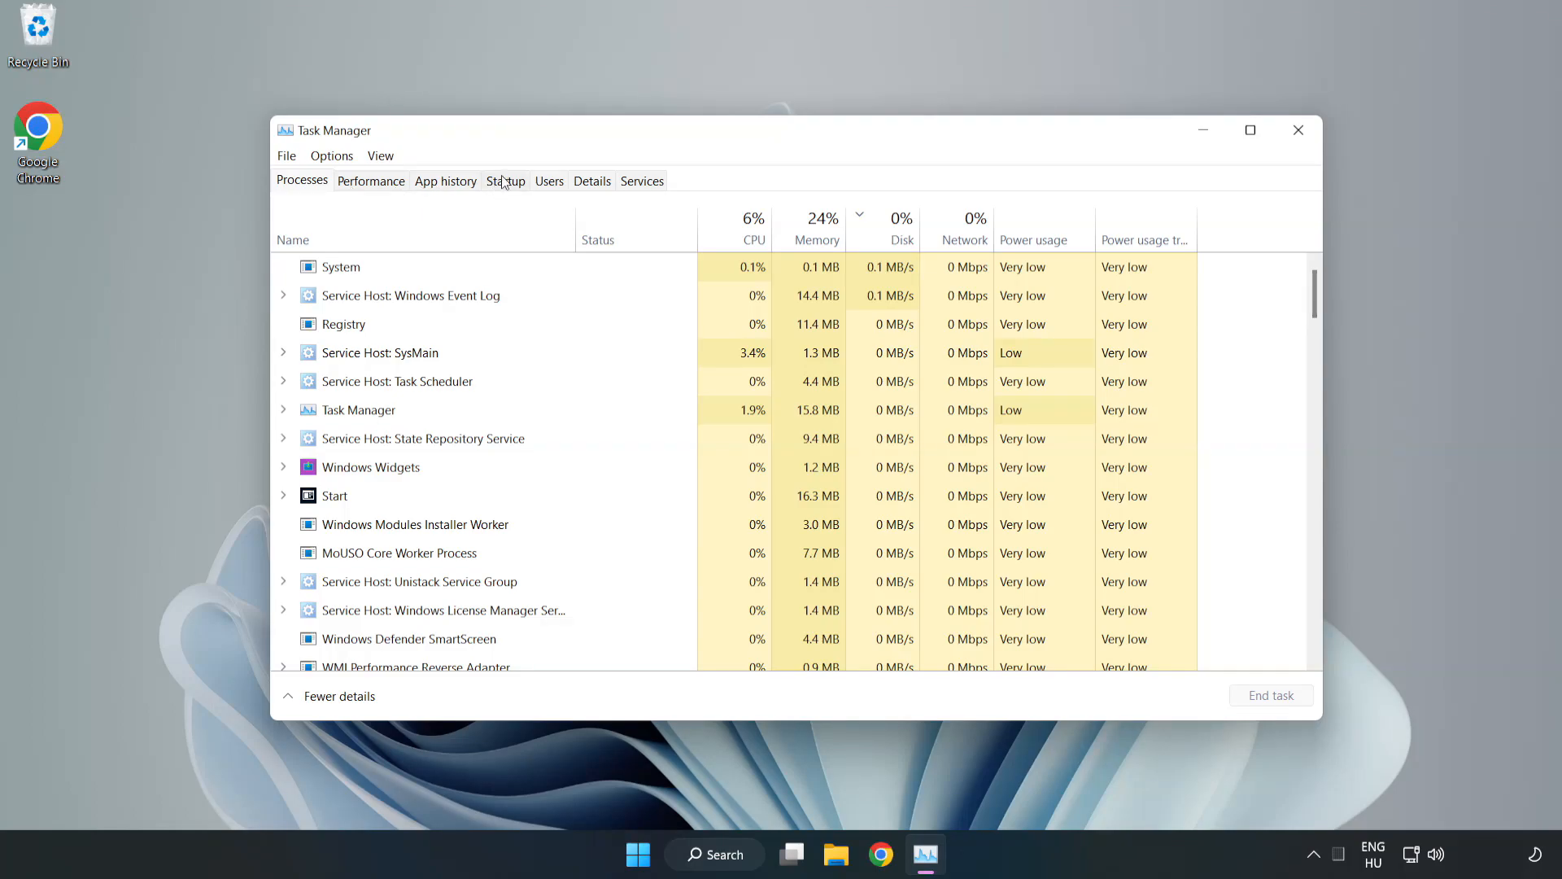
- Disable unneeded startup apps such as Phone Link in Task Manager, then close it
{"action": "left_click", "coordinate": [505, 181]}
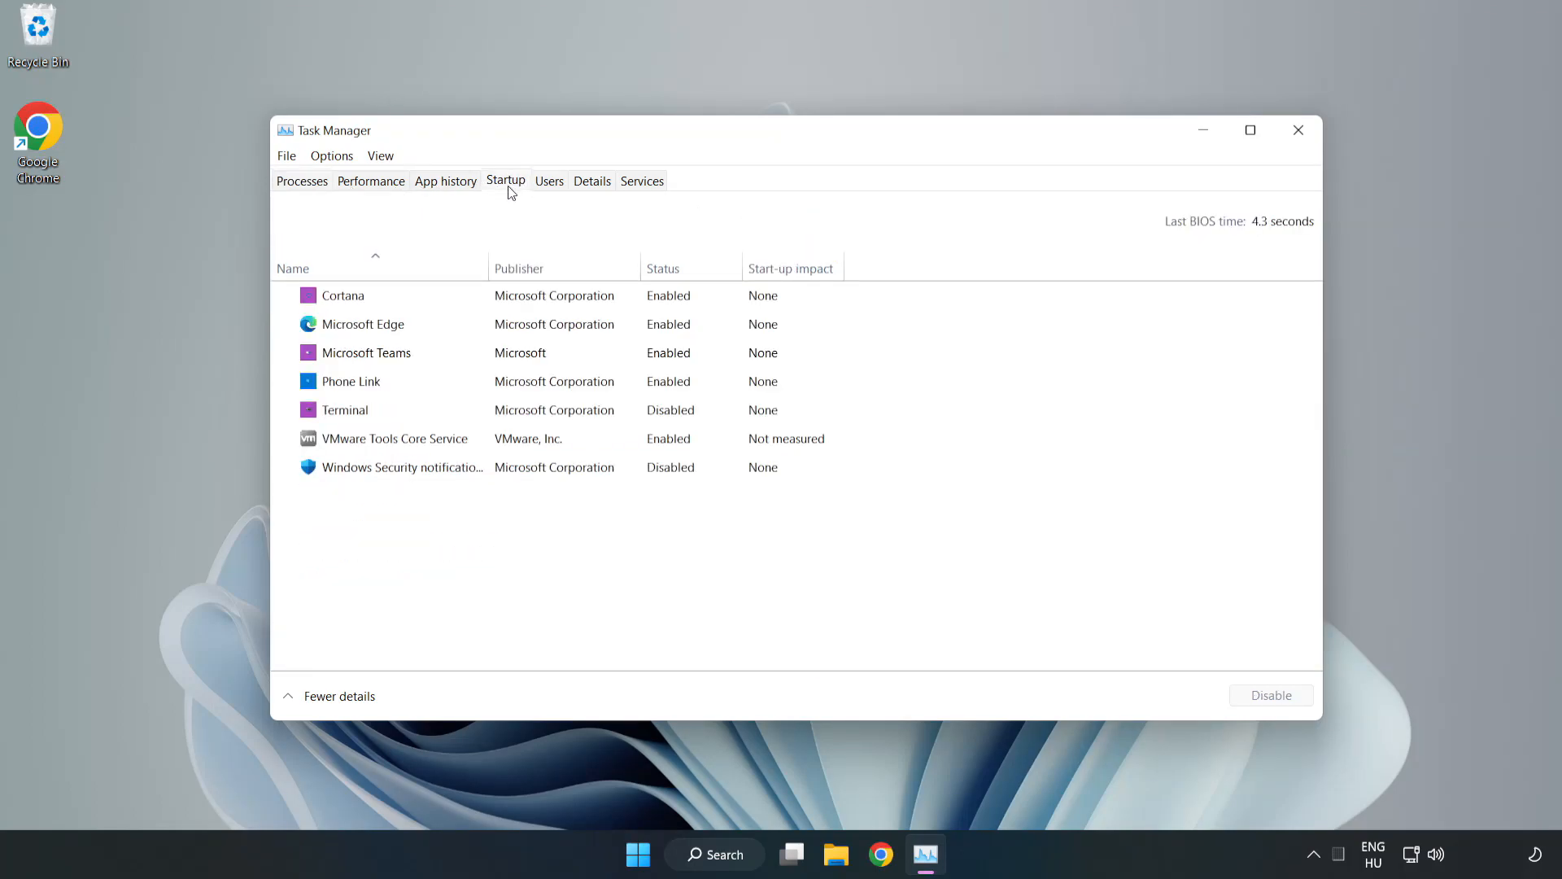
{"action": "left_click", "coordinate": [343, 295]}
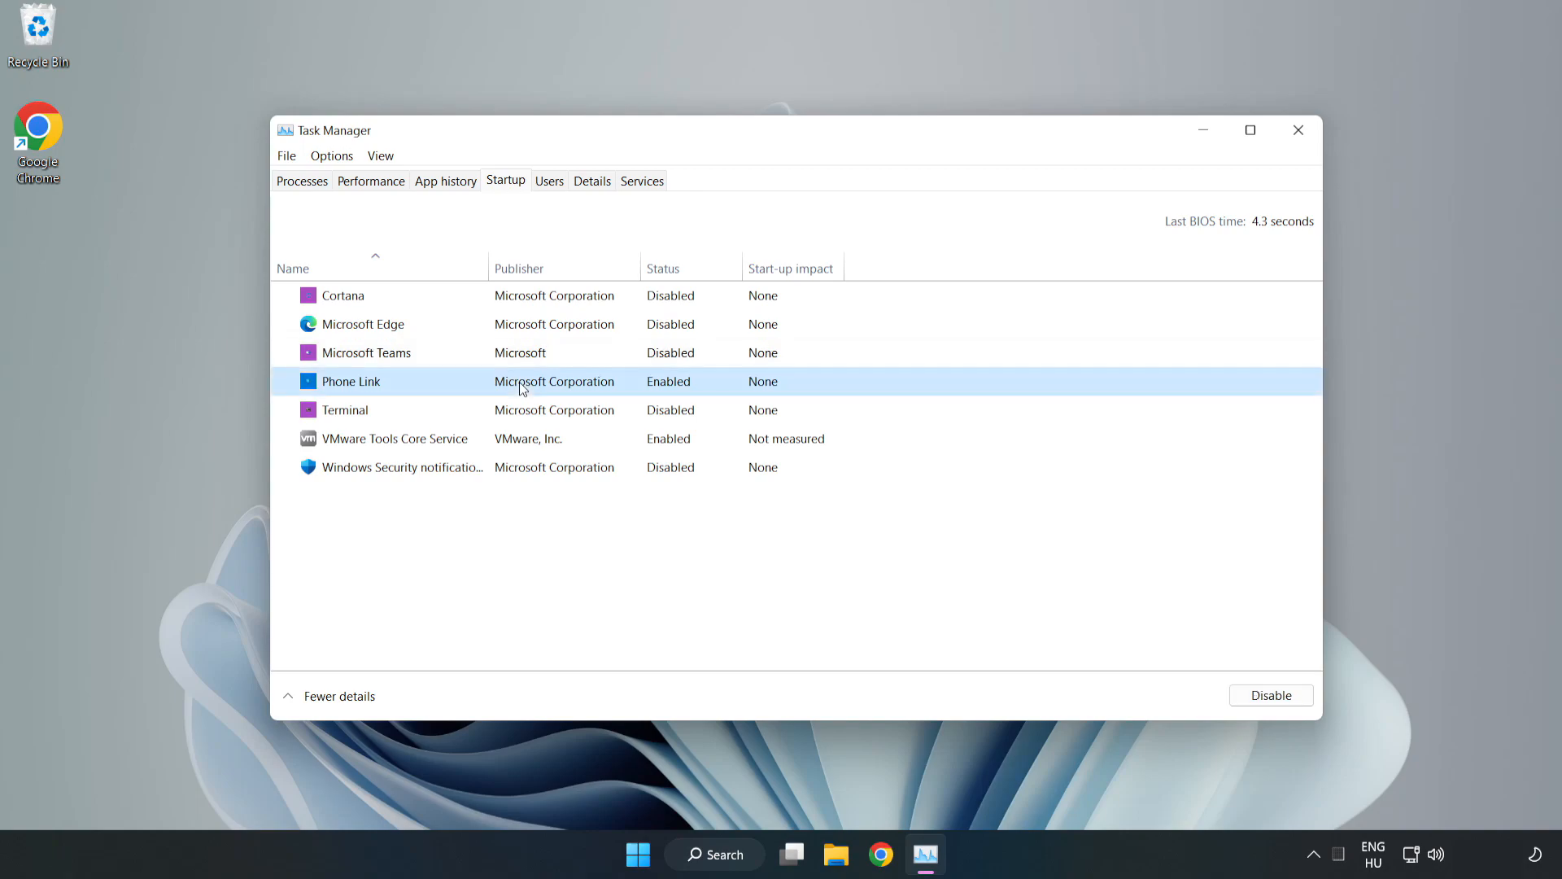
{"action": "left_click", "coordinate": [1270, 694]}
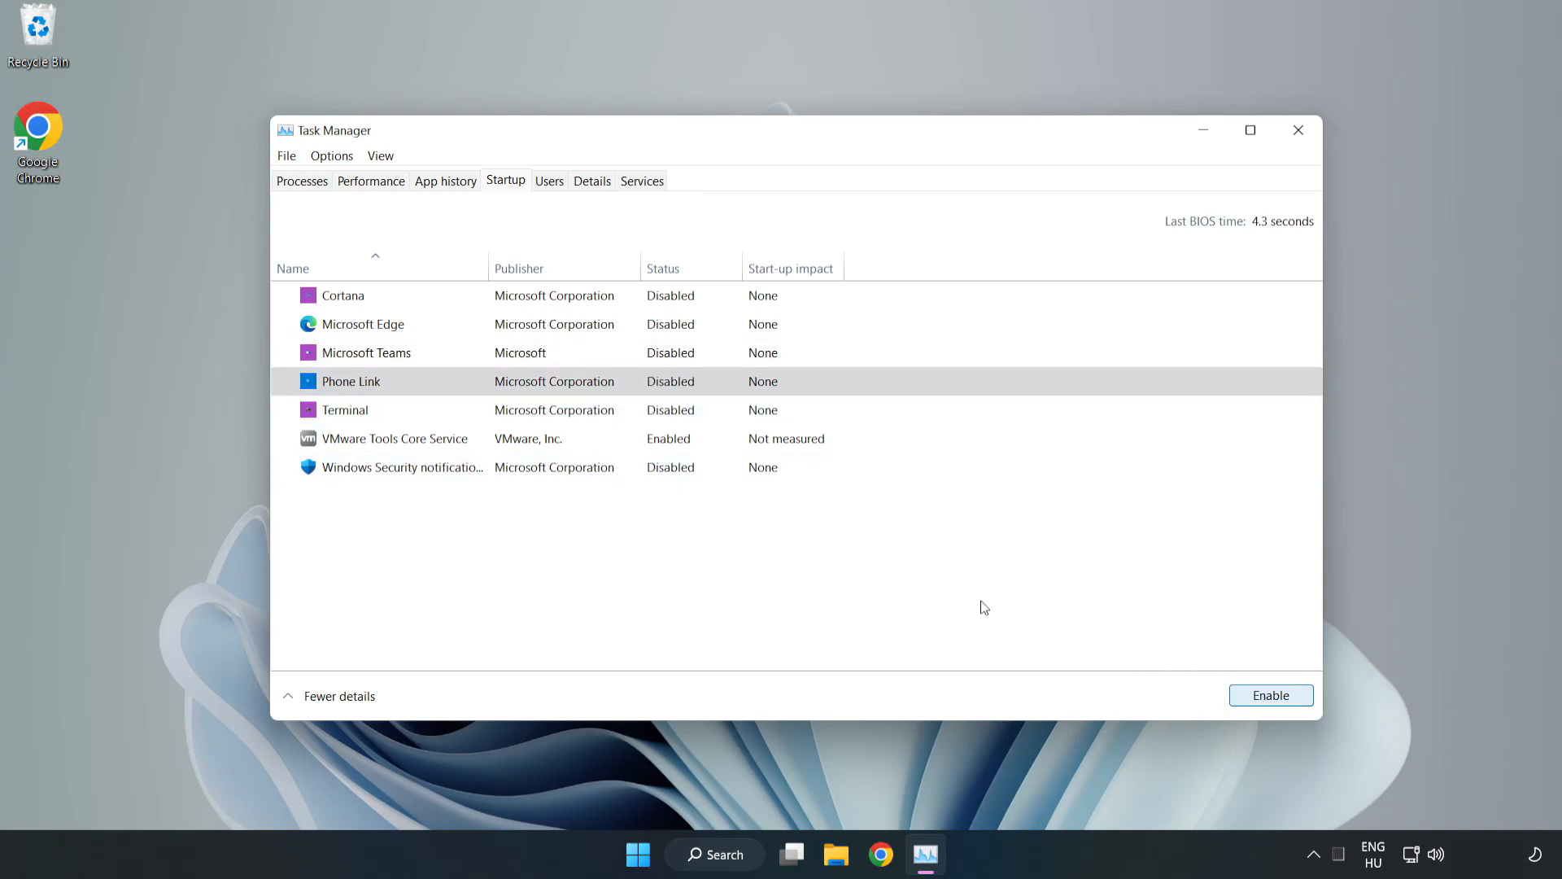
{"action": "mouse_move", "coordinate": [1243, 168]}
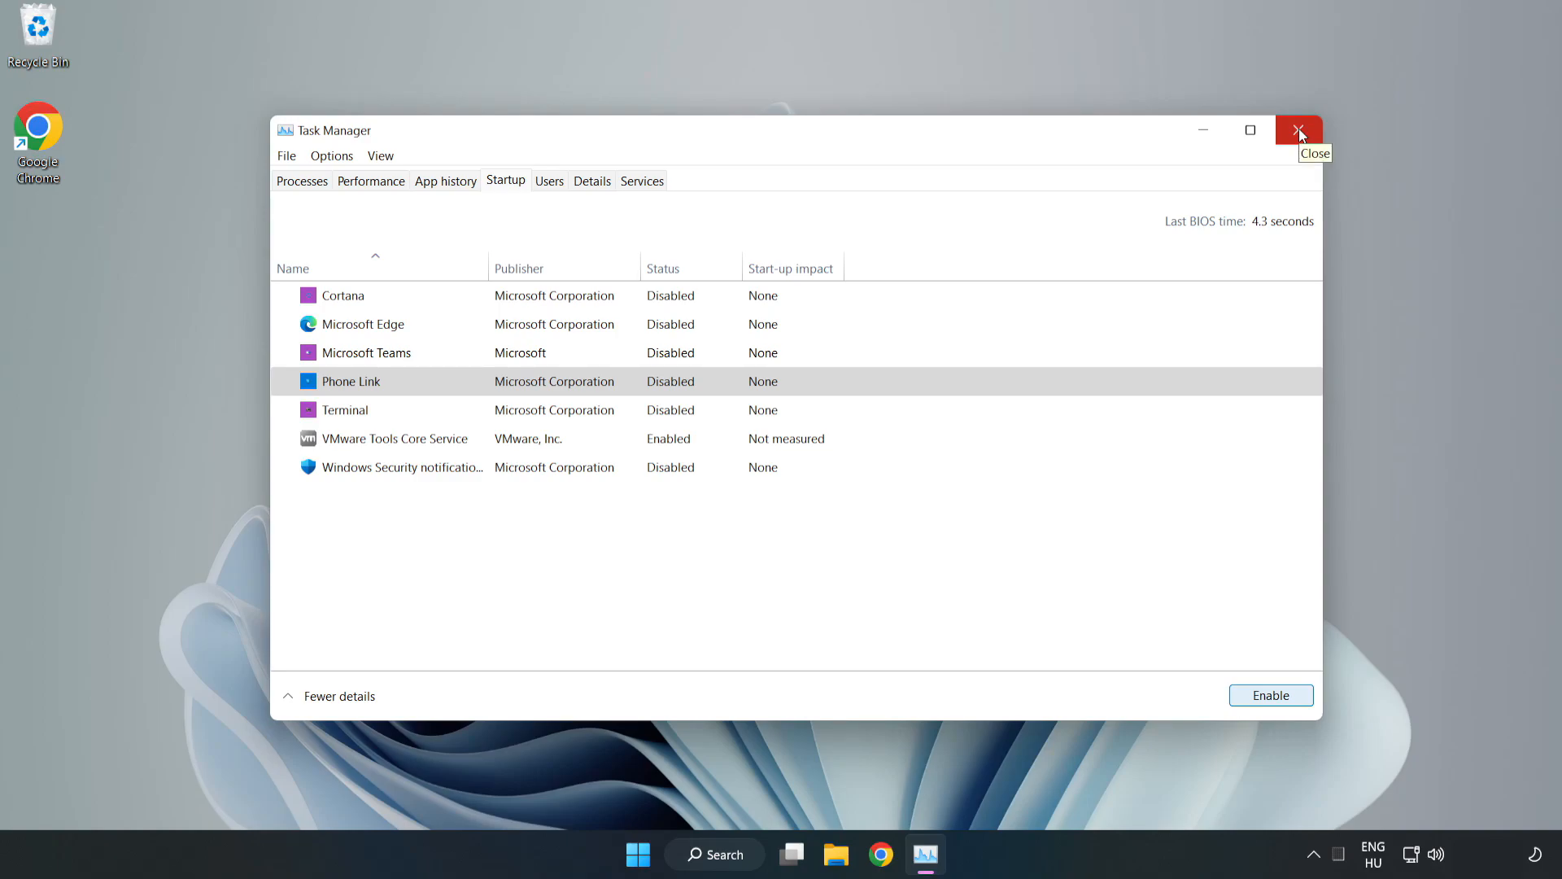
{"action": "left_click", "coordinate": [1299, 130]}
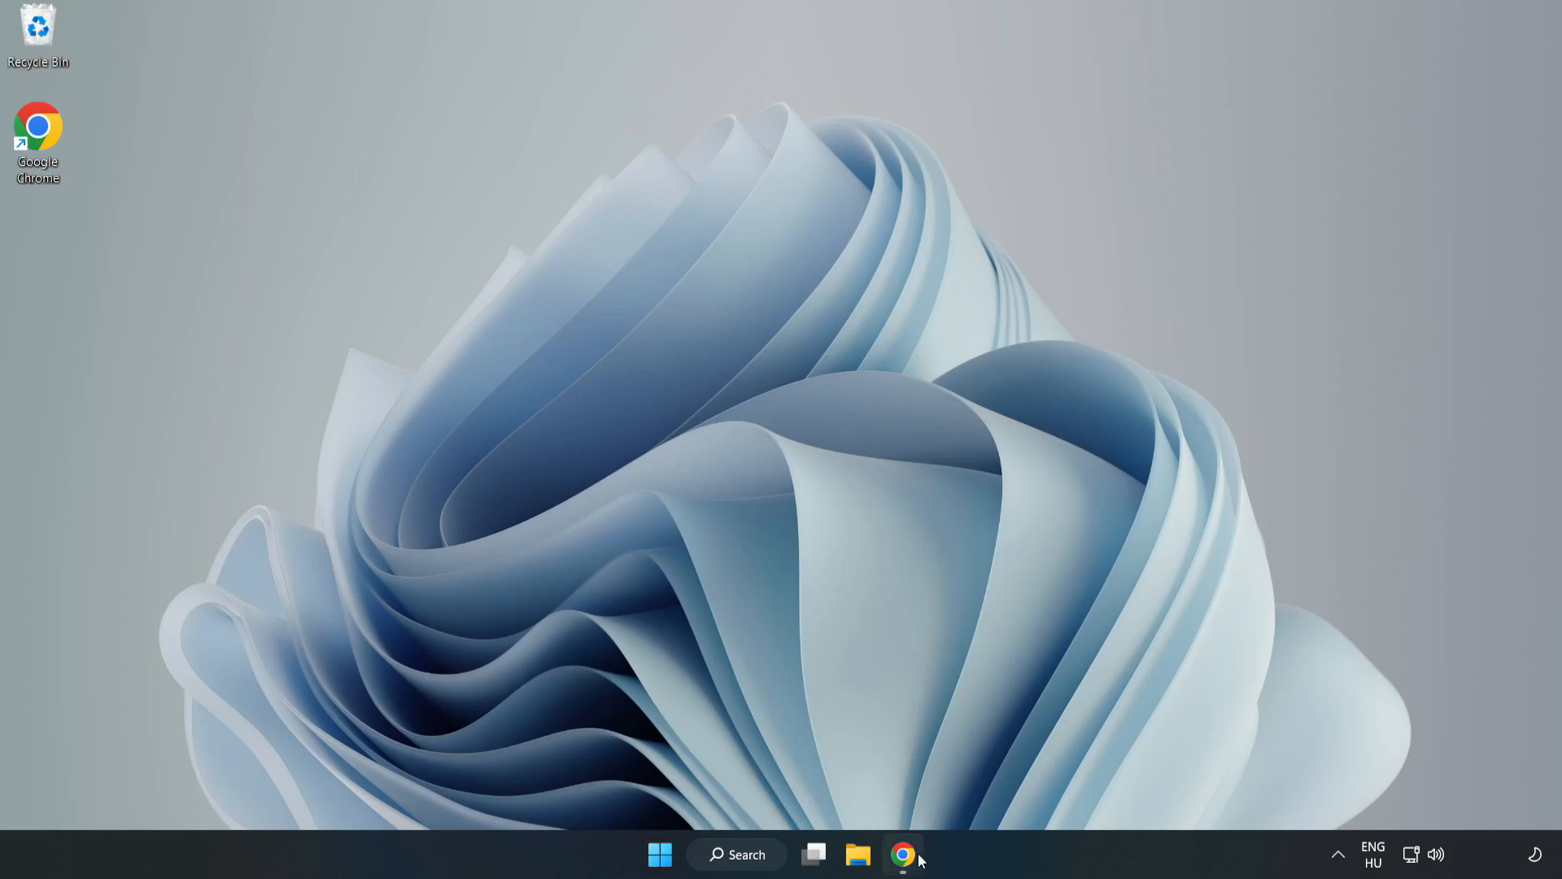
- Download the DirectX End-User Runtime Web Installer in Chrome and launch dxwebsetup.exe
{"action": "left_click", "coordinate": [902, 853]}
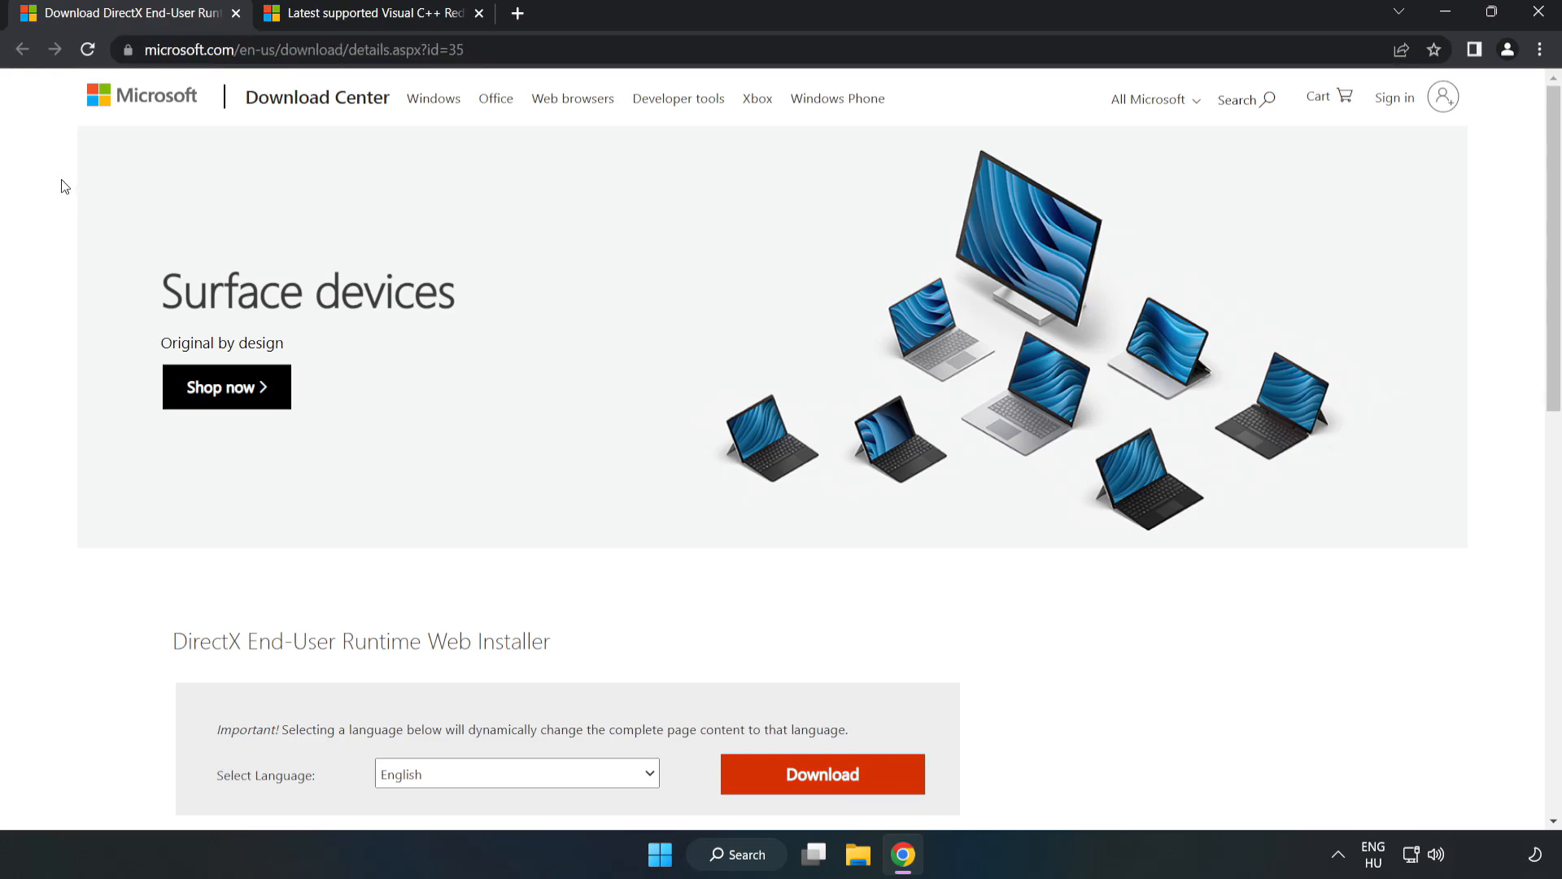
{"action": "scroll", "scroll_direction": "down", "scroll_amount": 3}
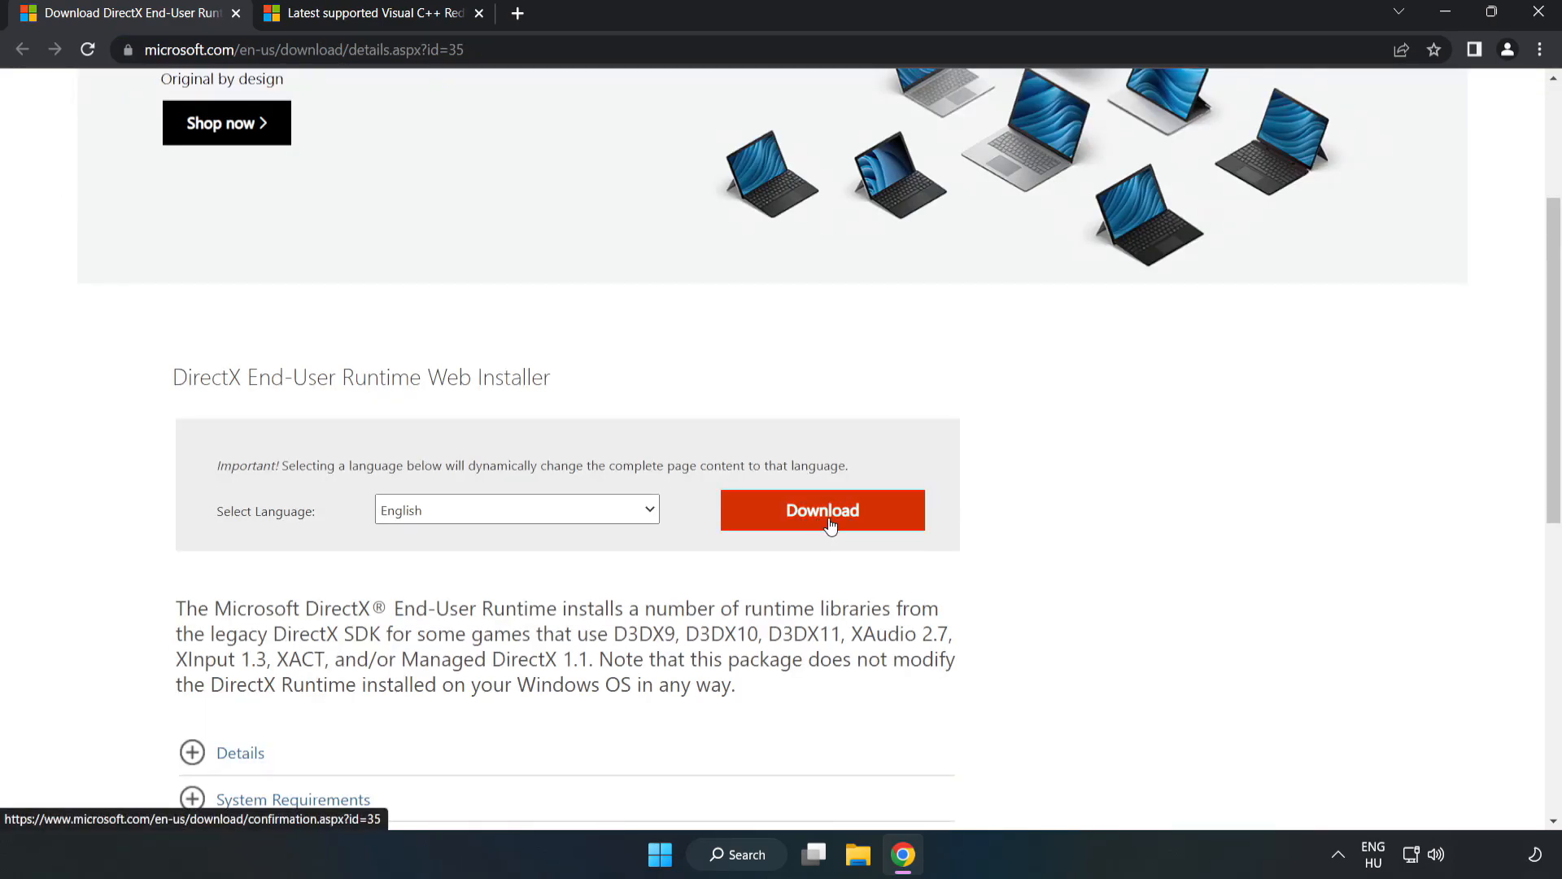
{"action": "left_click", "coordinate": [821, 509]}
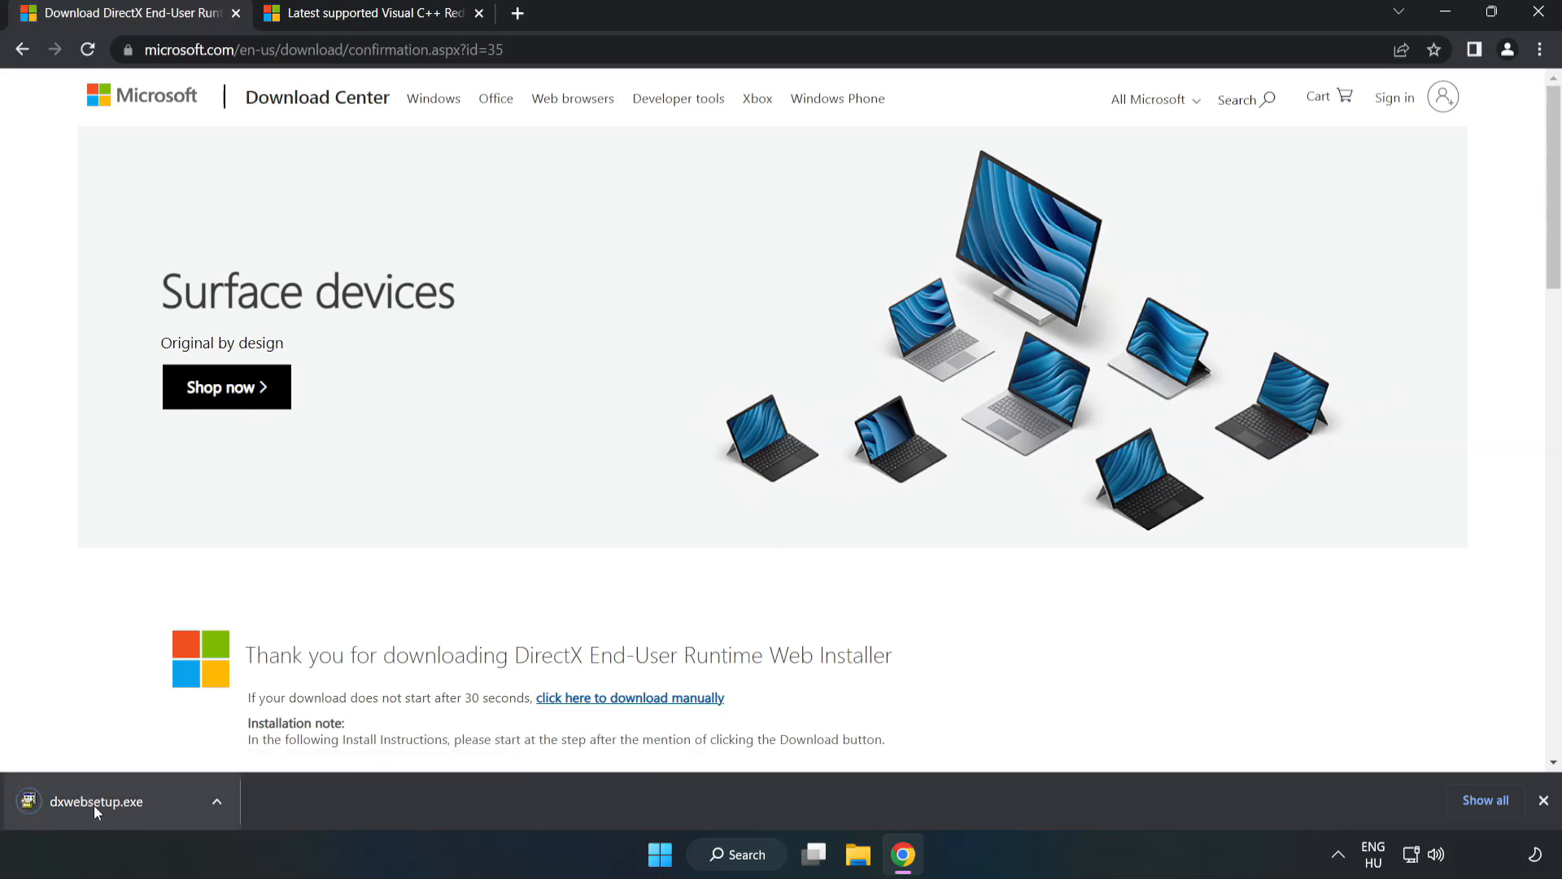
{"action": "left_click", "coordinate": [97, 801]}
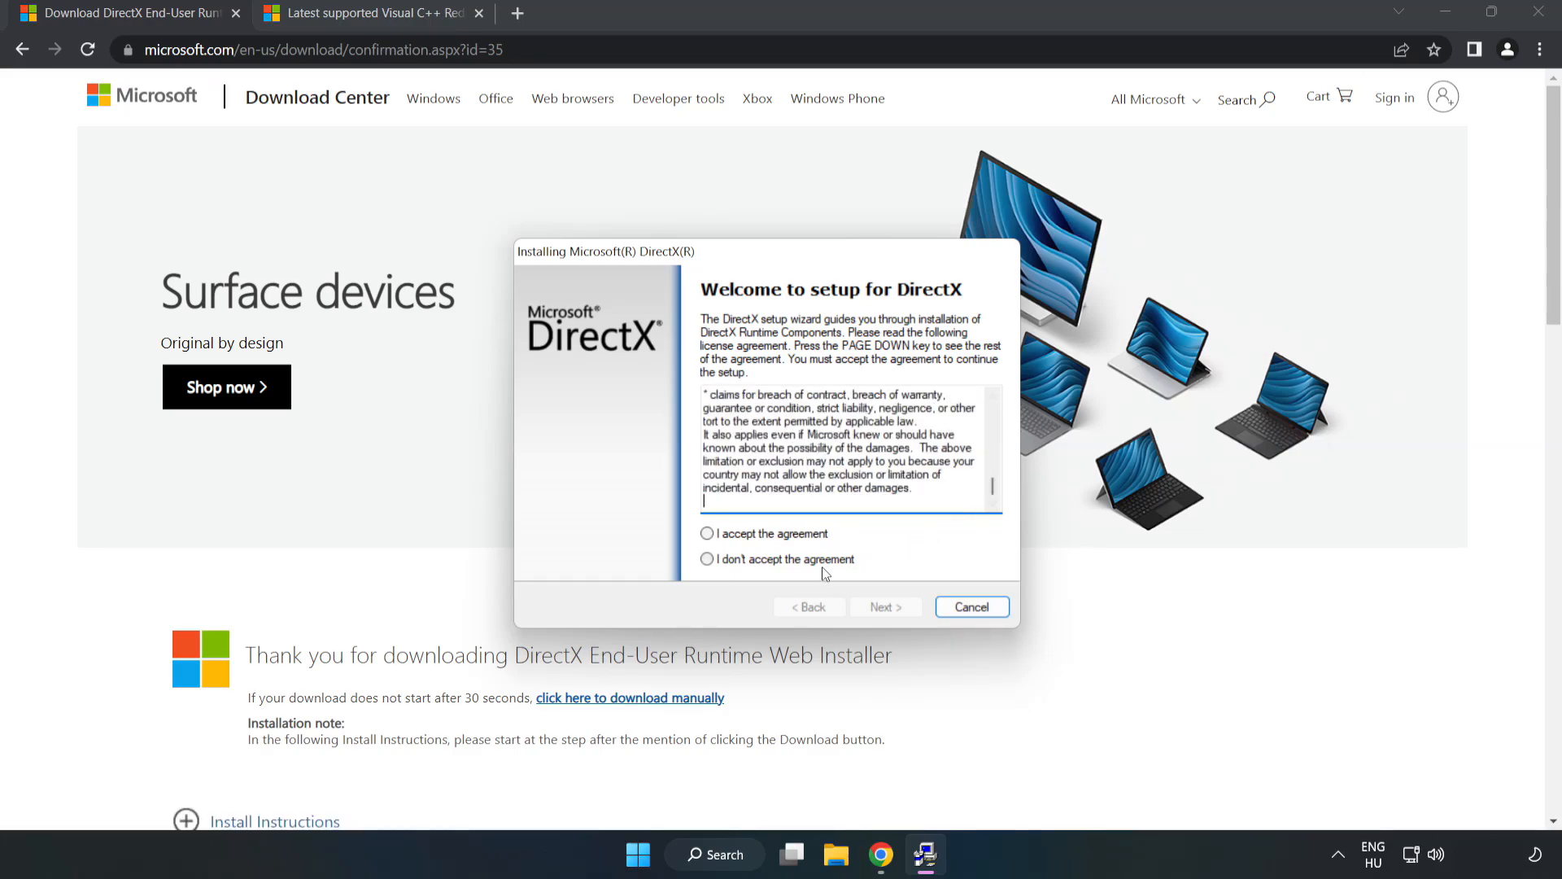
- Accept the DirectX license, skip the Bing Bar, and finish the already-up-to-date install
{"action": "left_click", "coordinate": [707, 533]}
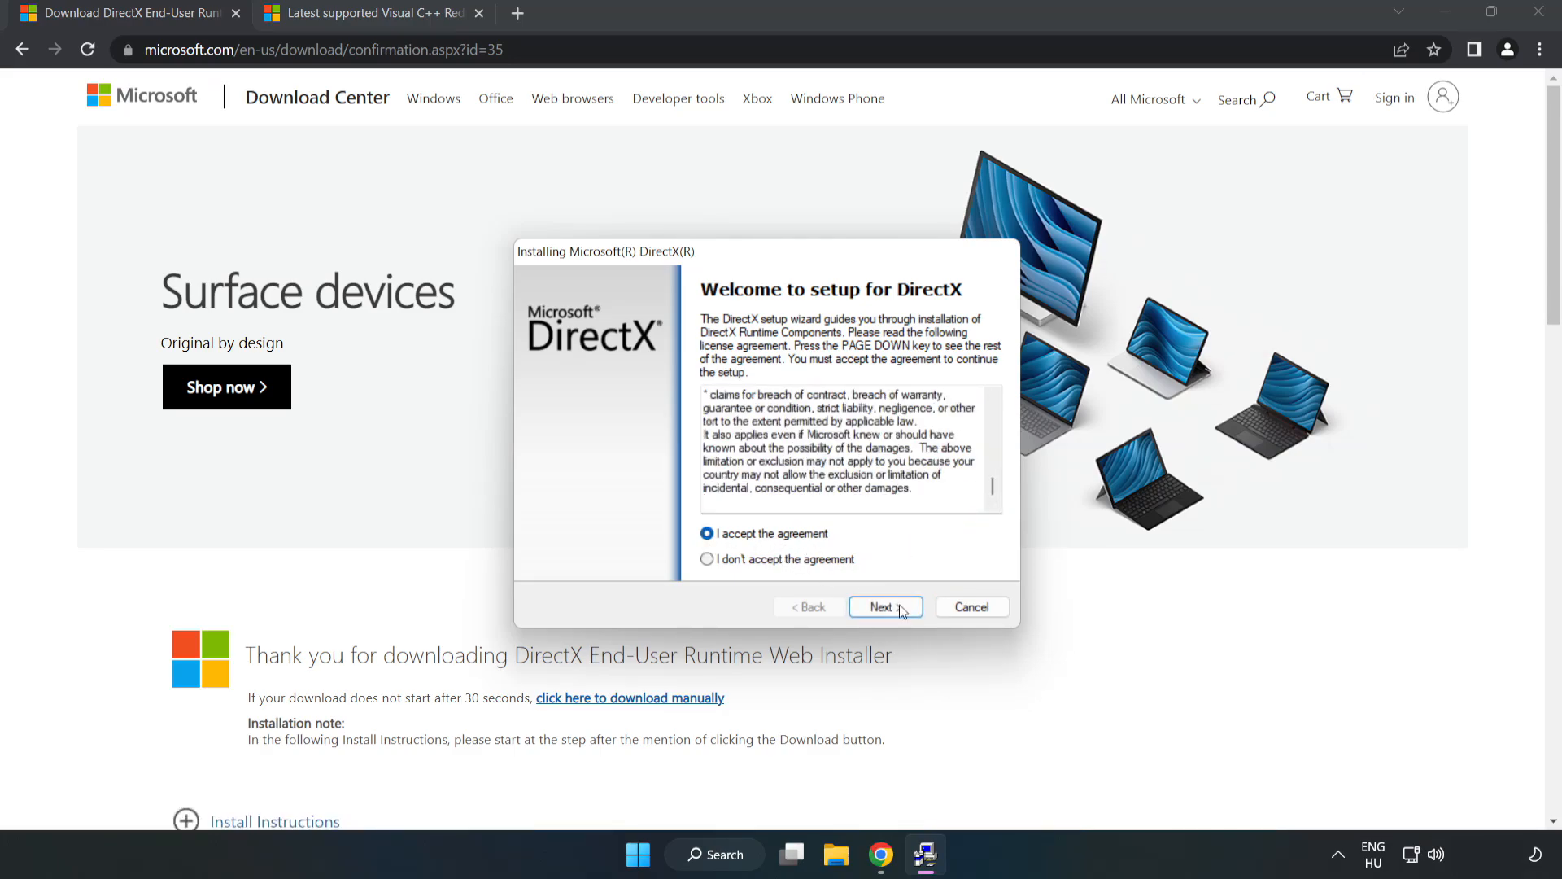
{"action": "left_click", "coordinate": [885, 607]}
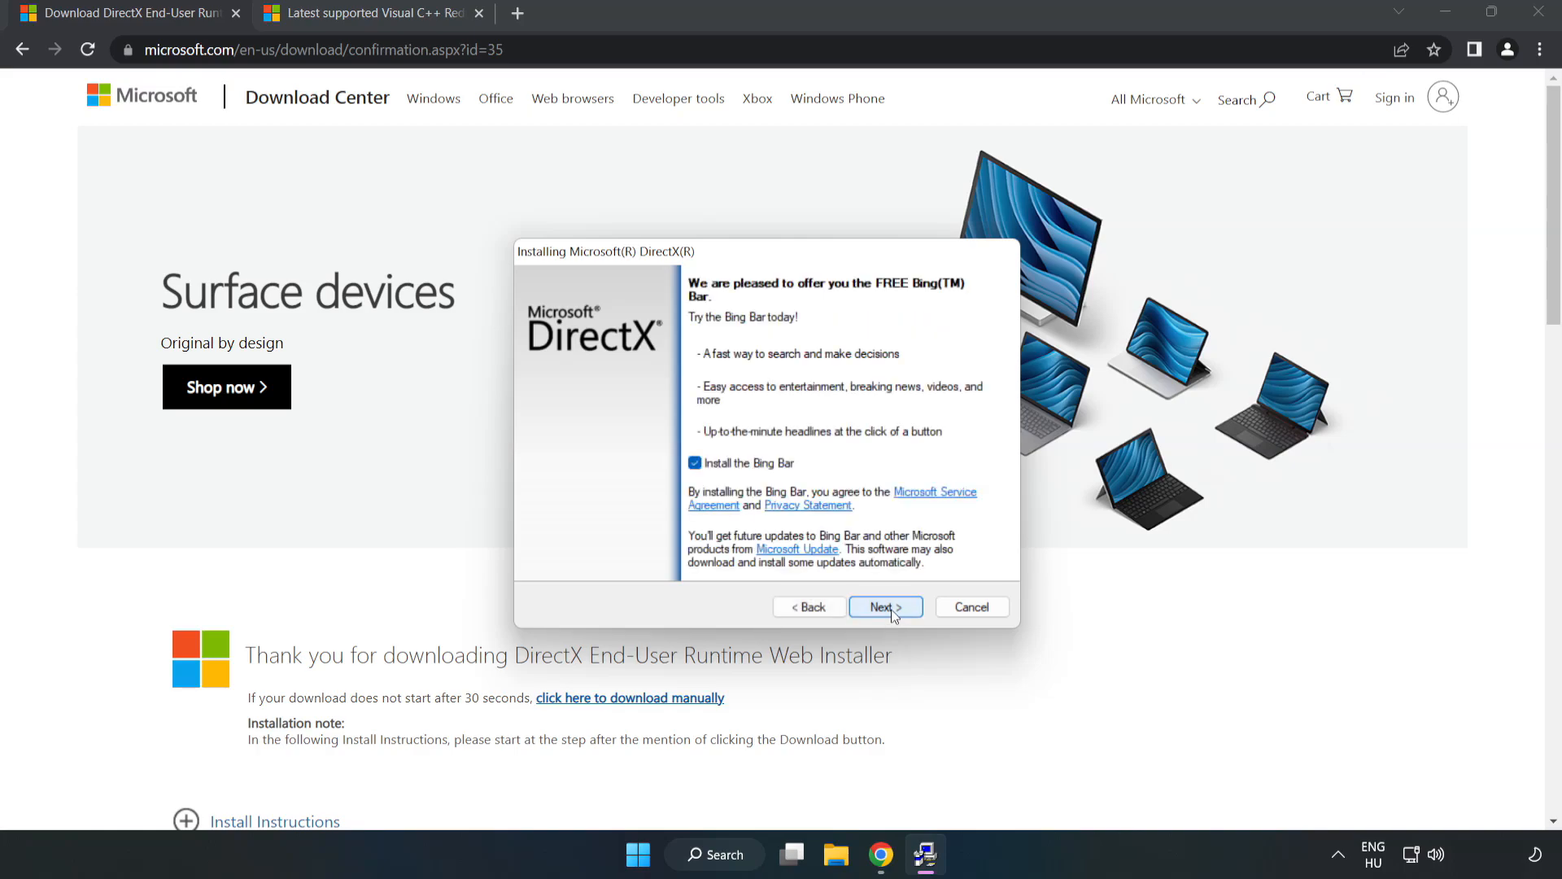
{"action": "left_click", "coordinate": [694, 463]}
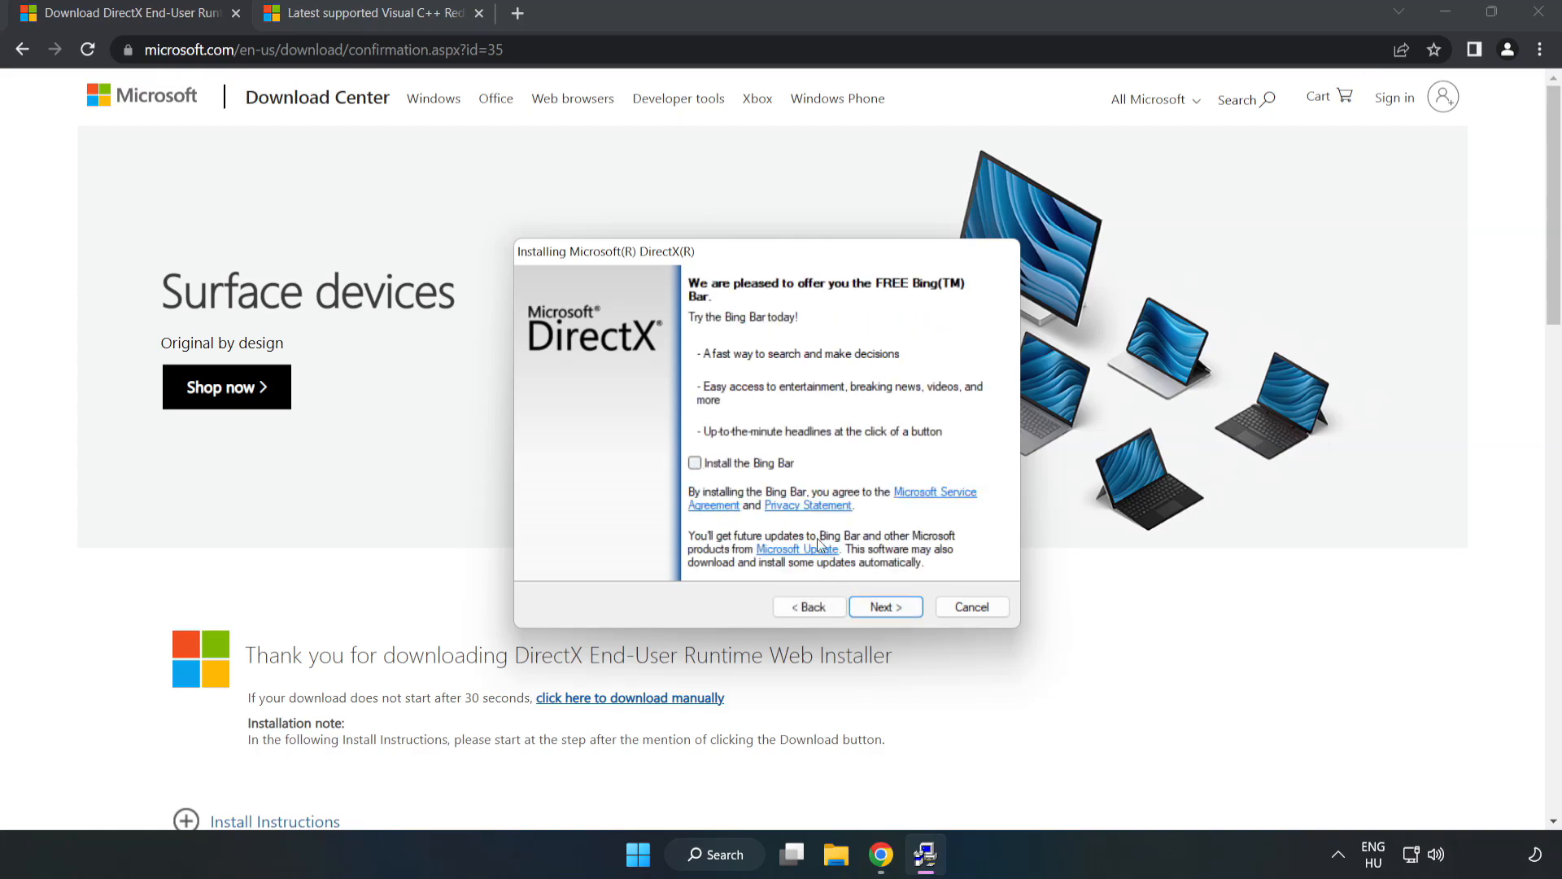
{"action": "left_click", "coordinate": [884, 606]}
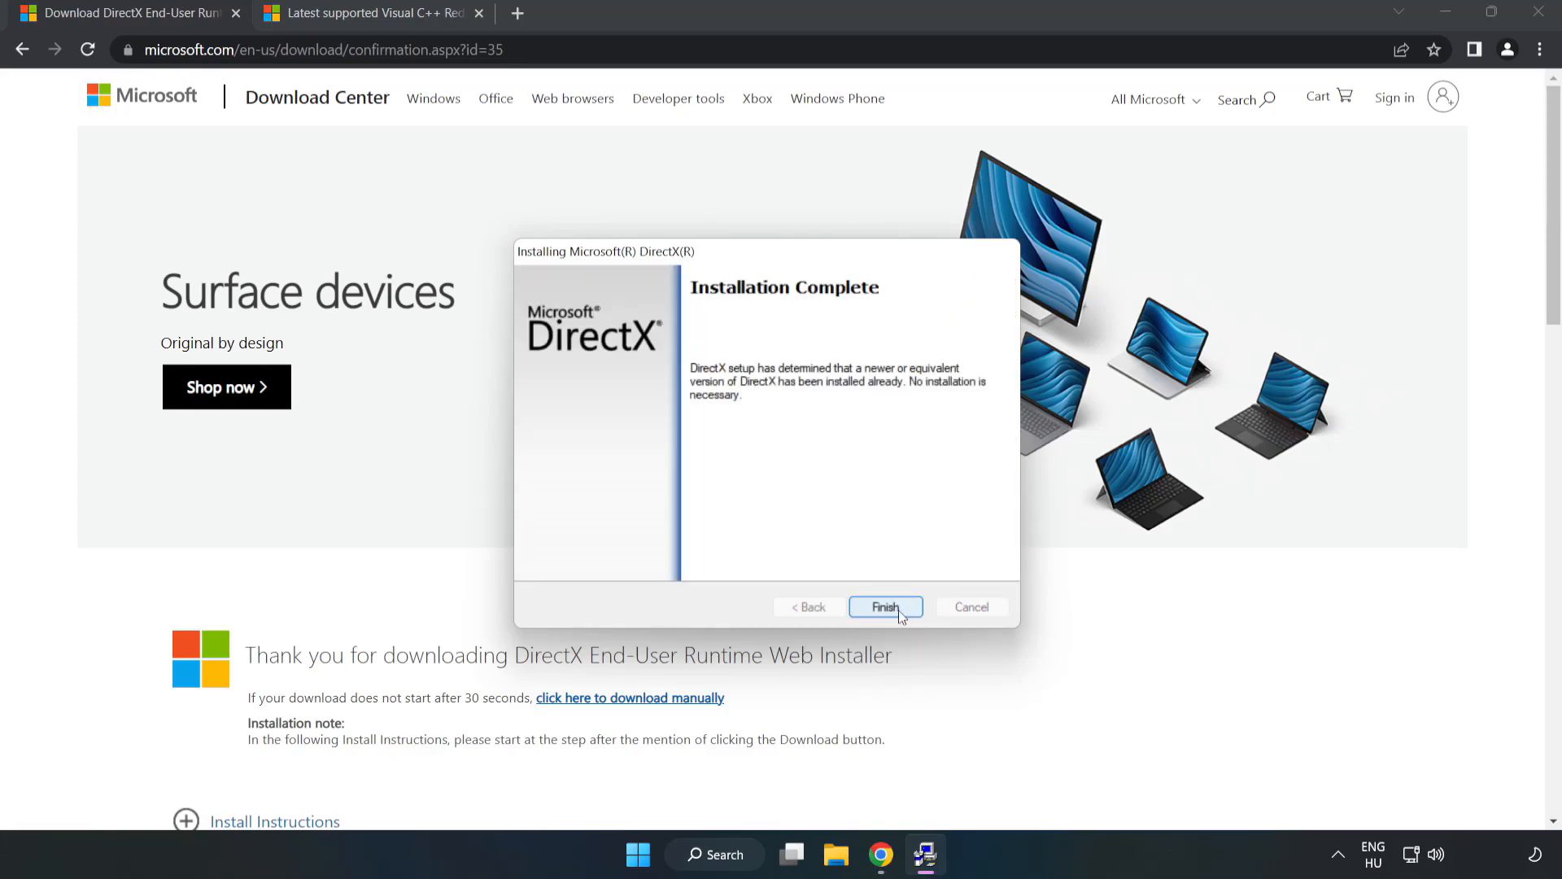
{"action": "left_click", "coordinate": [885, 607]}
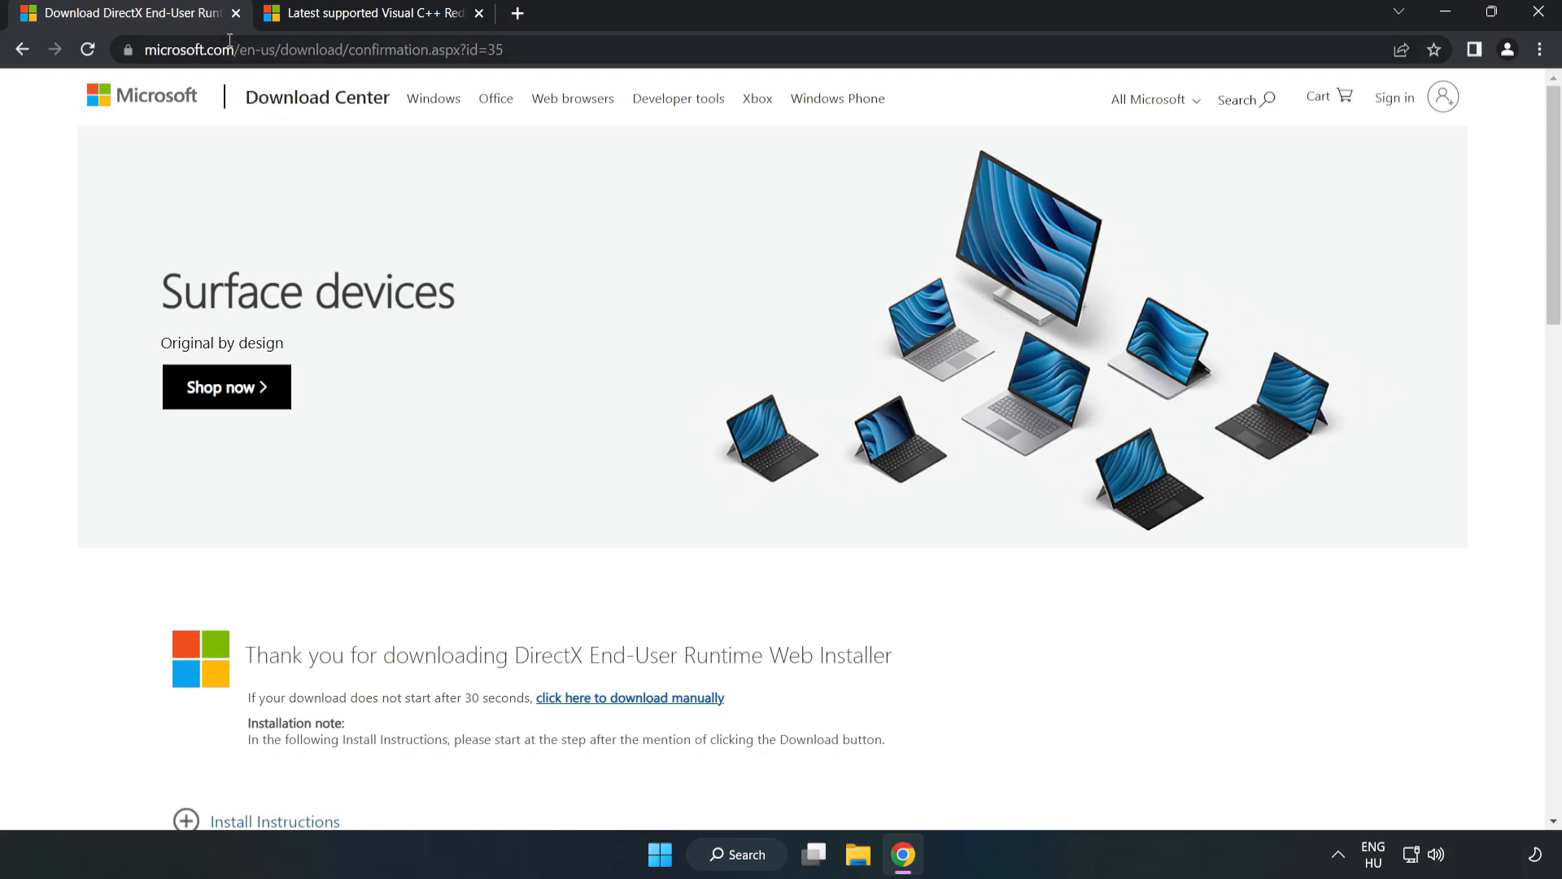
- Download the ARM64, x86 and x64 Visual C++ 2015–2022 redistributables and launch the ARM64 one
{"action": "left_click", "coordinate": [235, 13]}
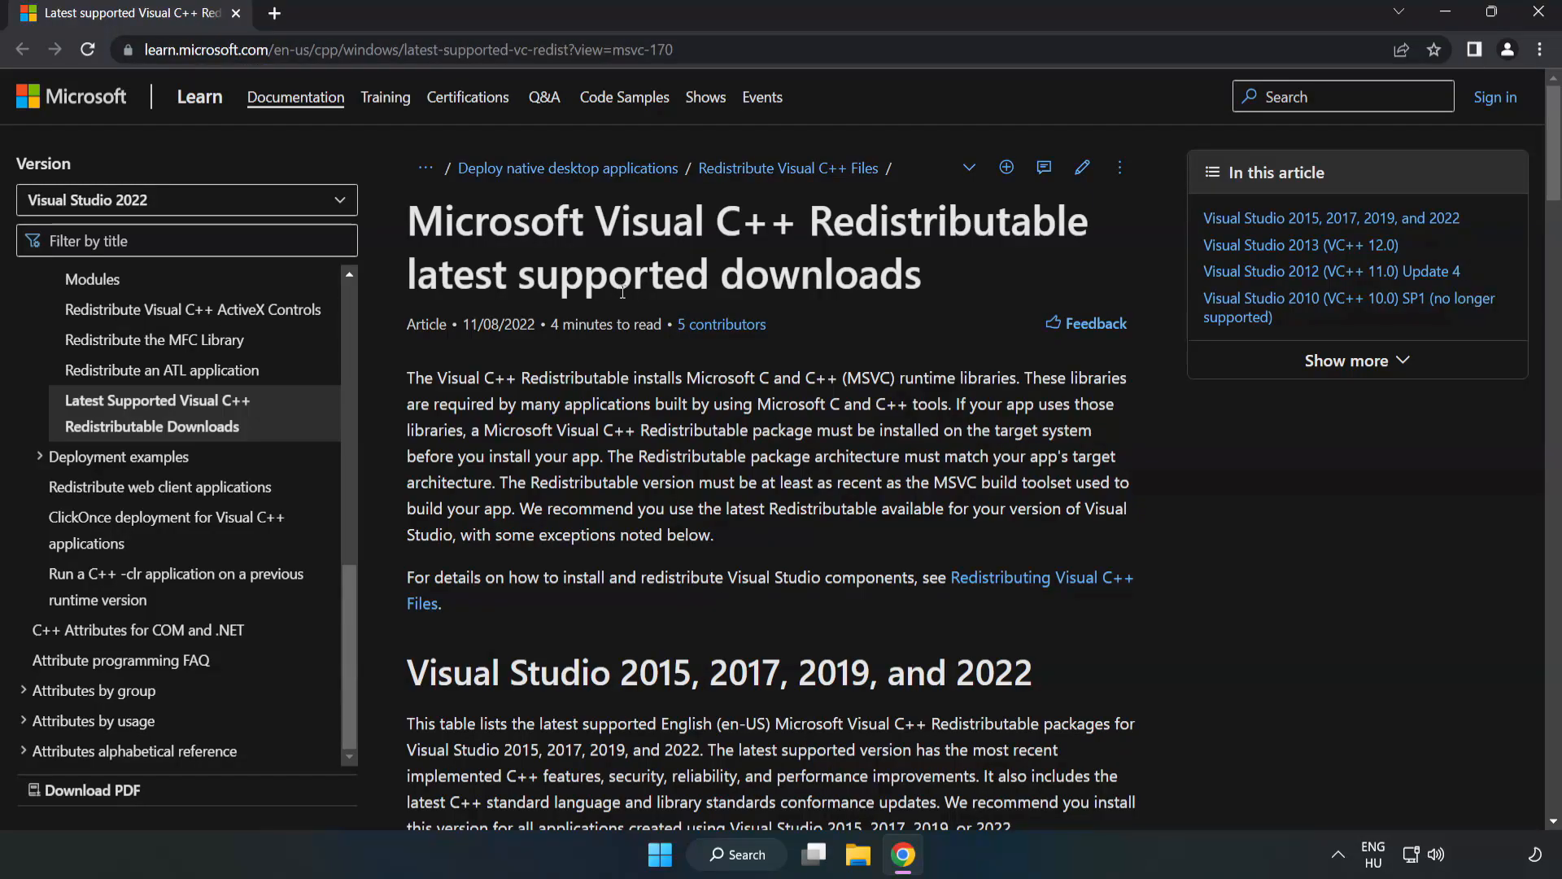
{"action": "scroll", "scroll_direction": "down", "scroll_amount": 3}
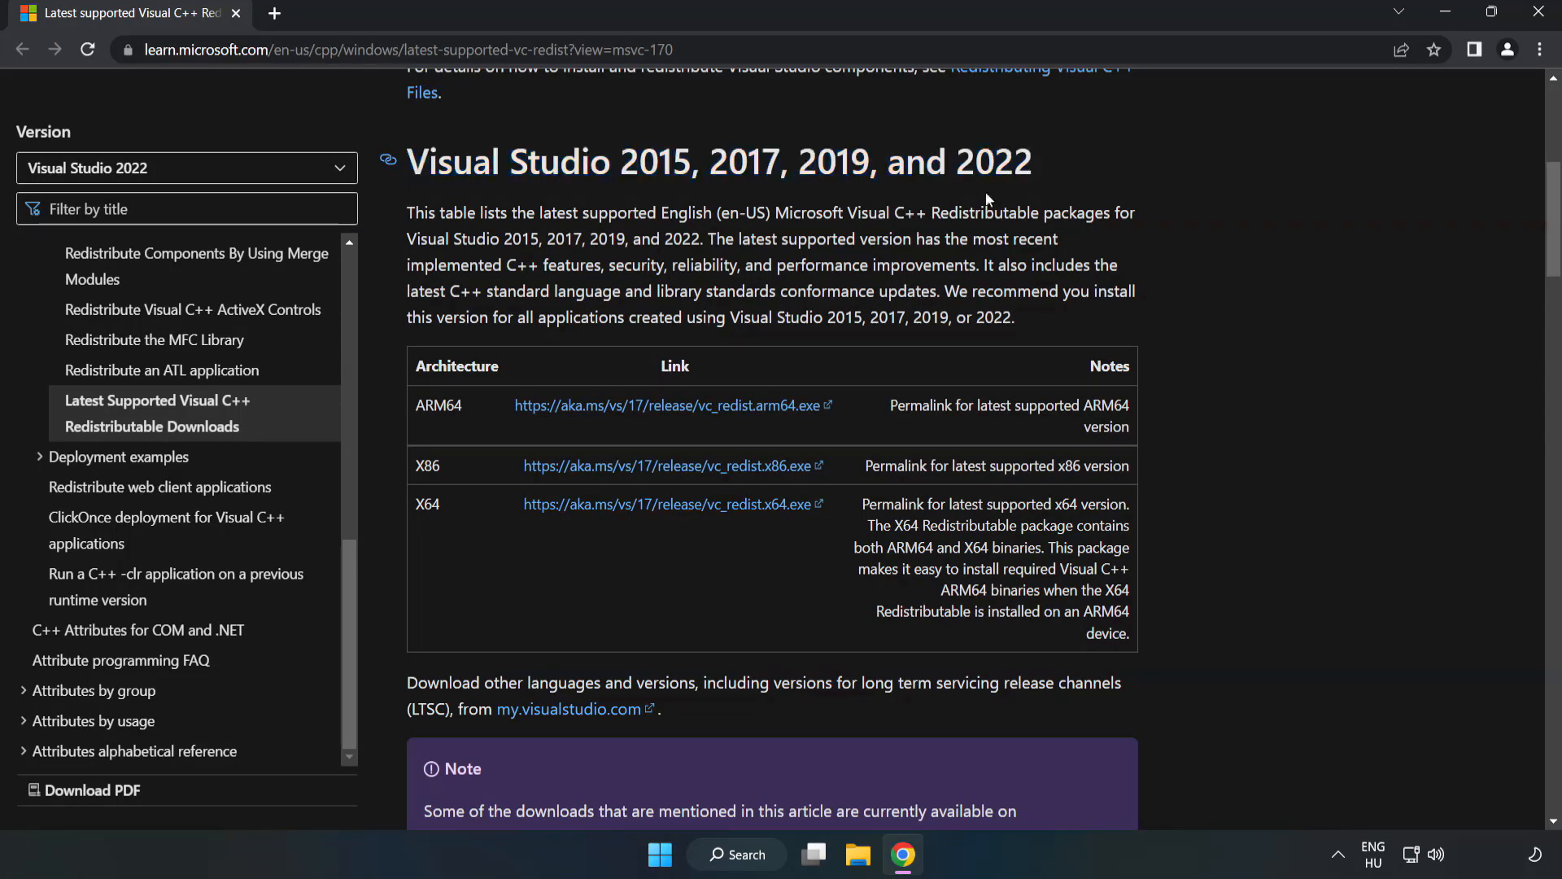
{"action": "left_click", "coordinate": [666, 465]}
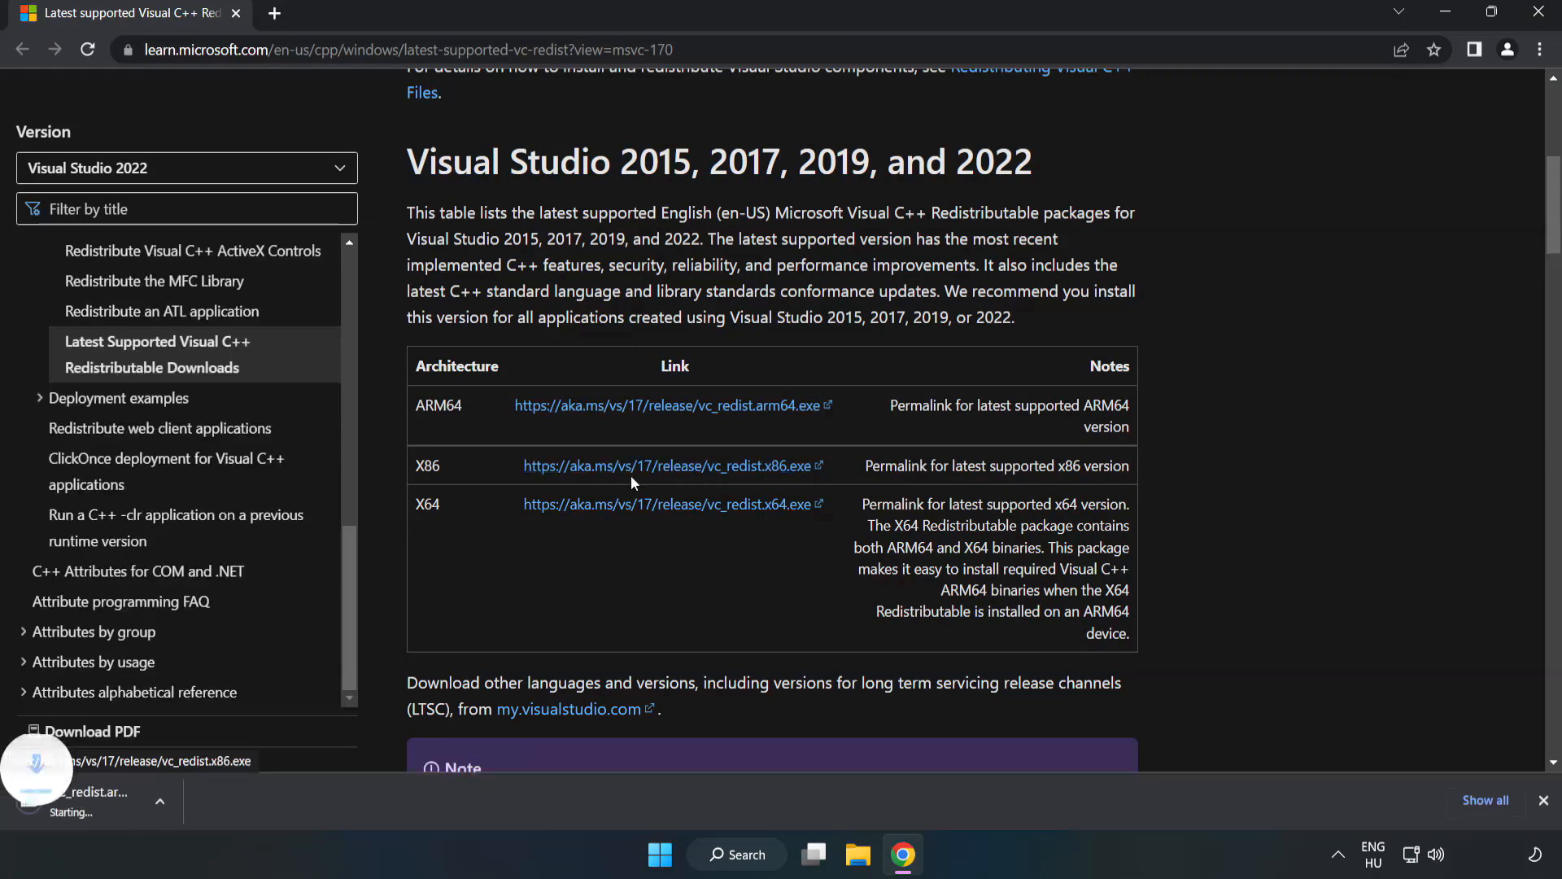
{"action": "left_click", "coordinate": [666, 503]}
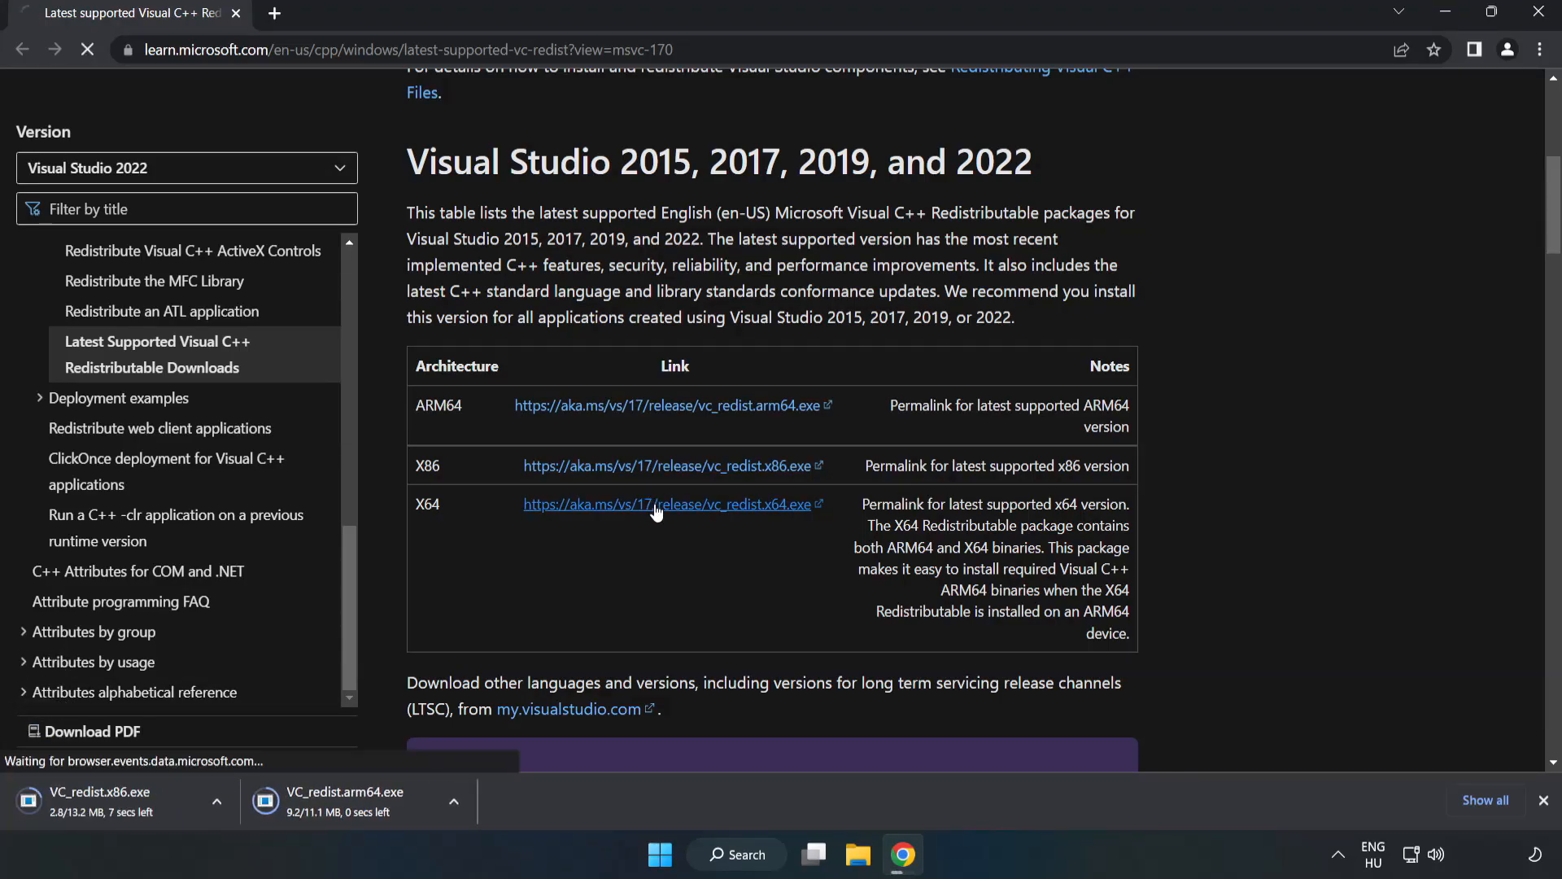
{"action": "left_click", "coordinate": [671, 503]}
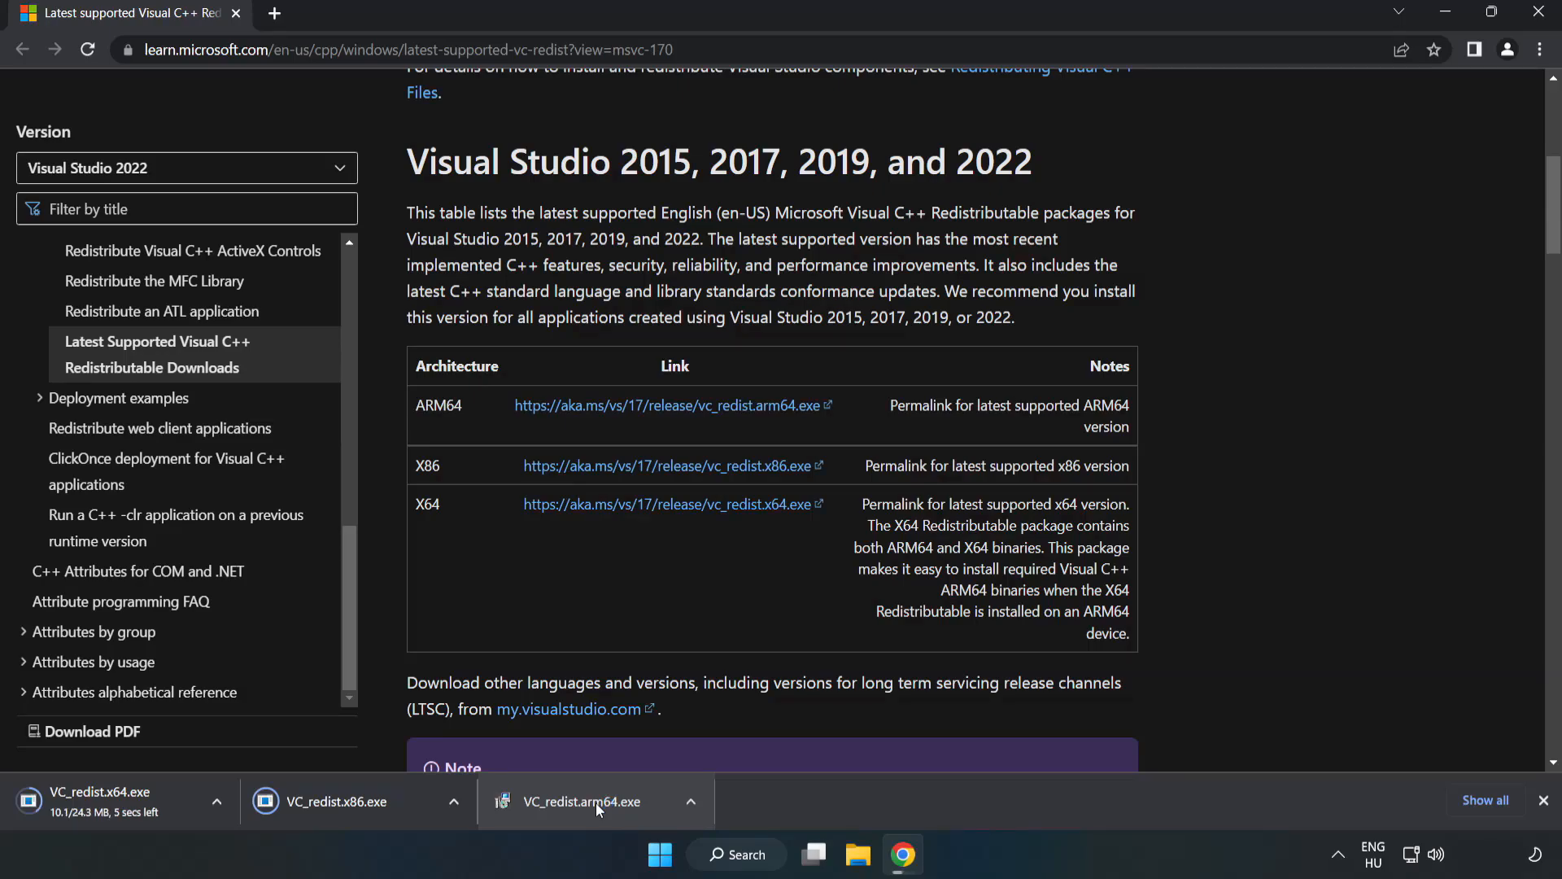
{"action": "left_click", "coordinate": [588, 800]}
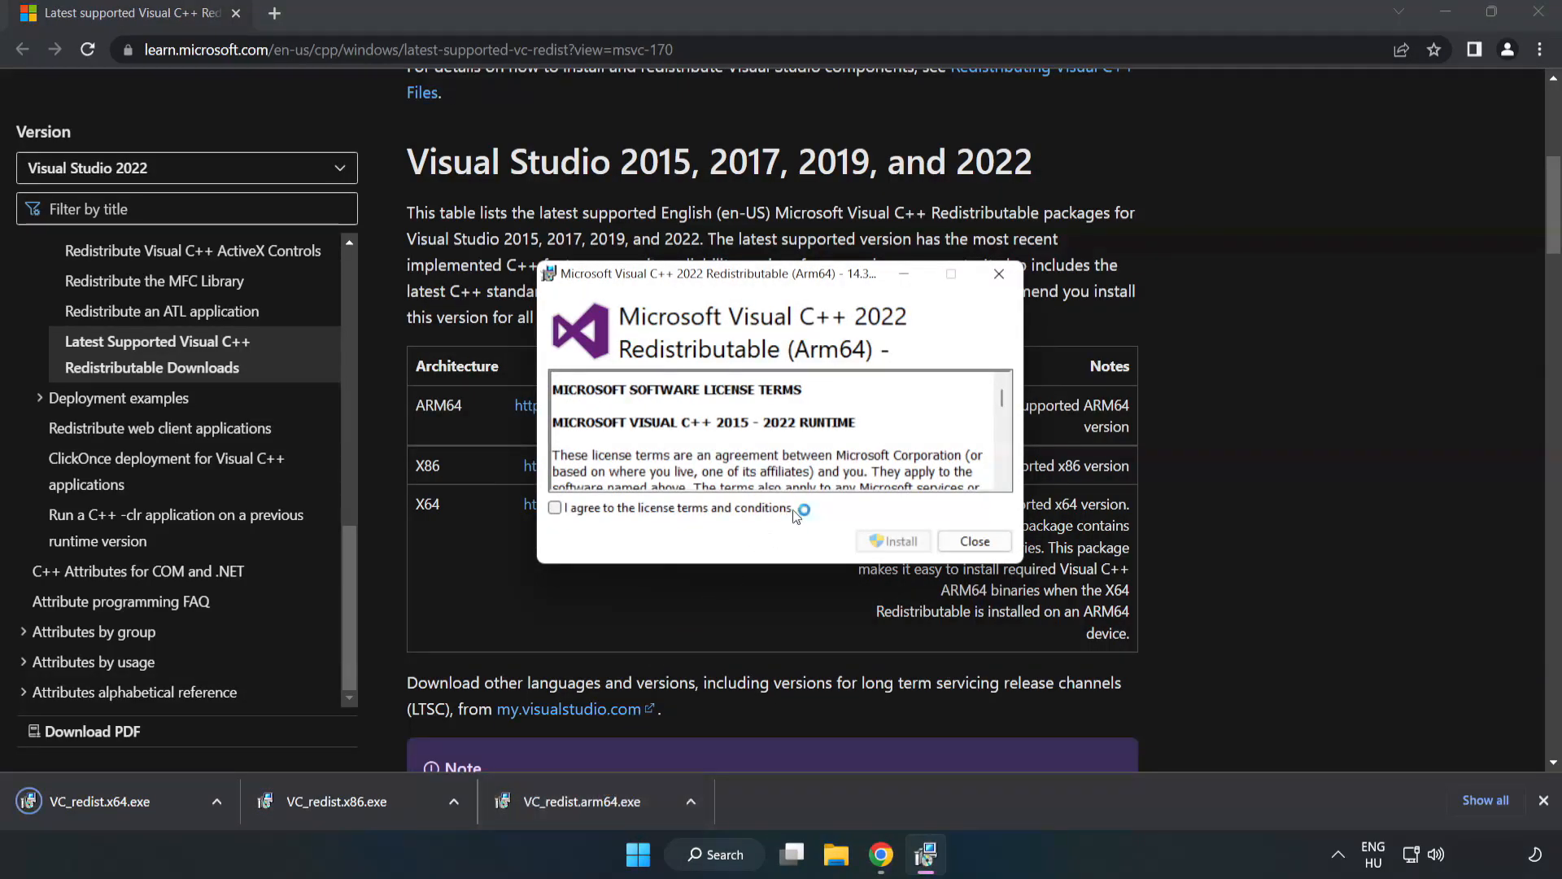
- Accept the ARM64 license, try installing, and close the unsupported-processor failure
{"action": "scroll", "scroll_direction": "down", "scroll_amount": 3}
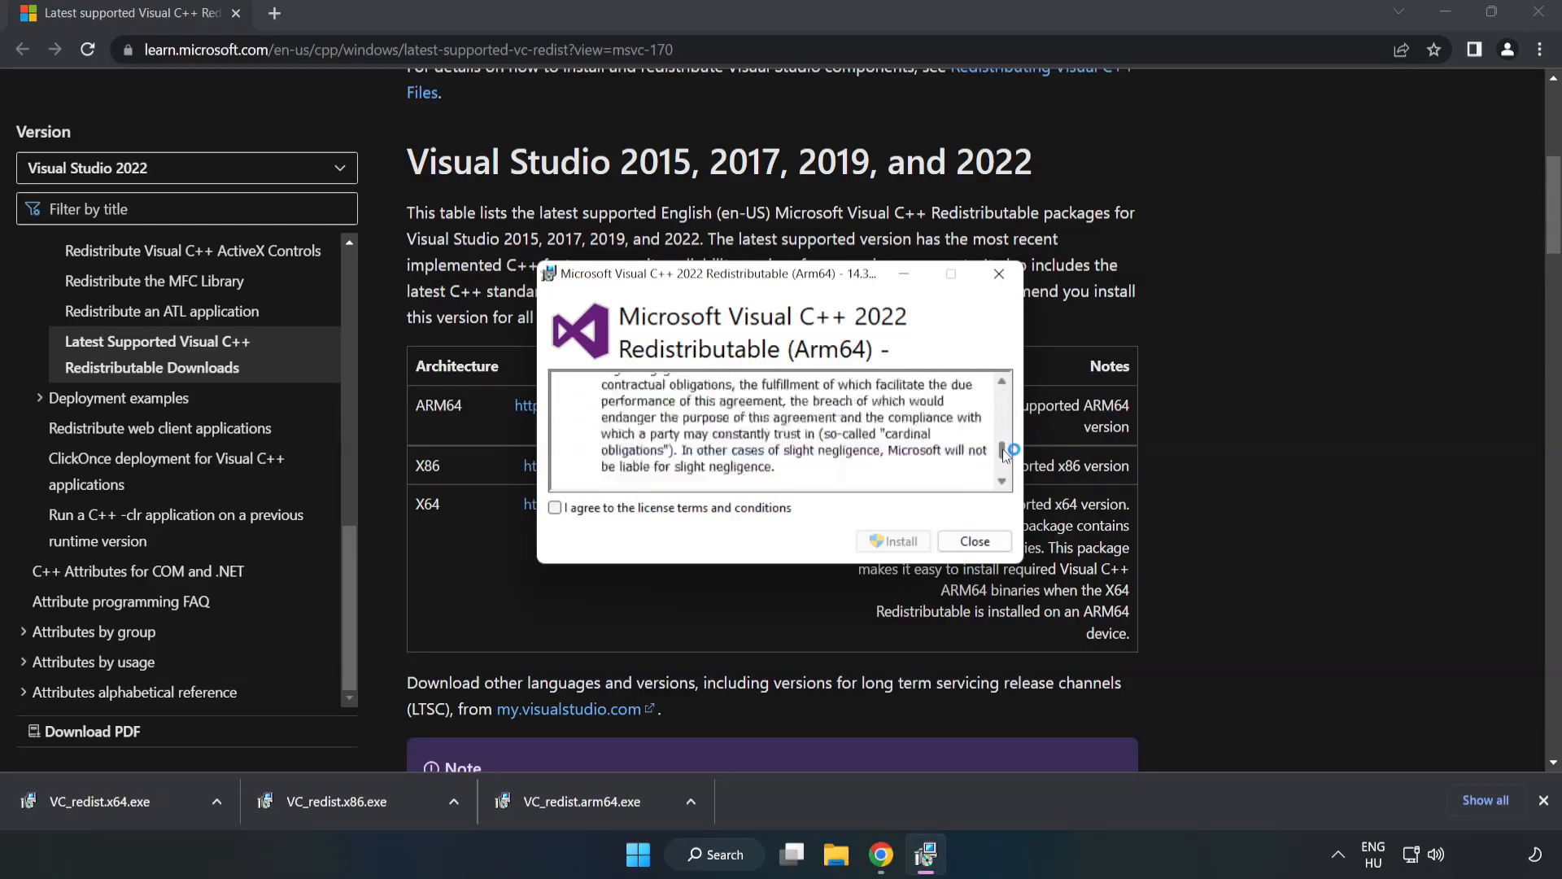
{"action": "scroll", "scroll_direction": "down", "scroll_amount": 3}
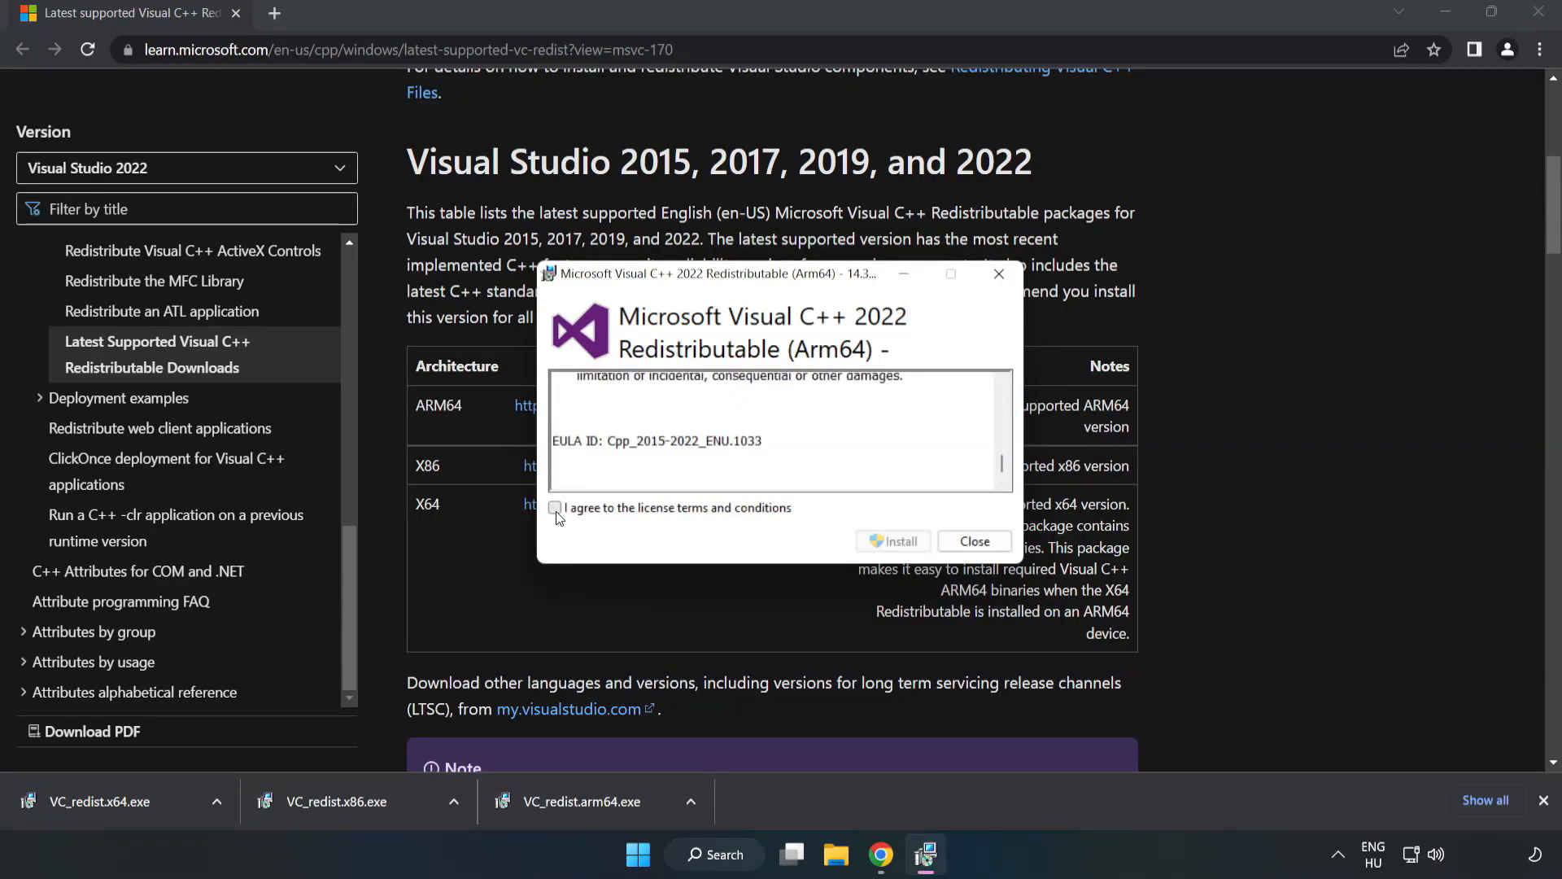
{"action": "left_click", "coordinate": [555, 508]}
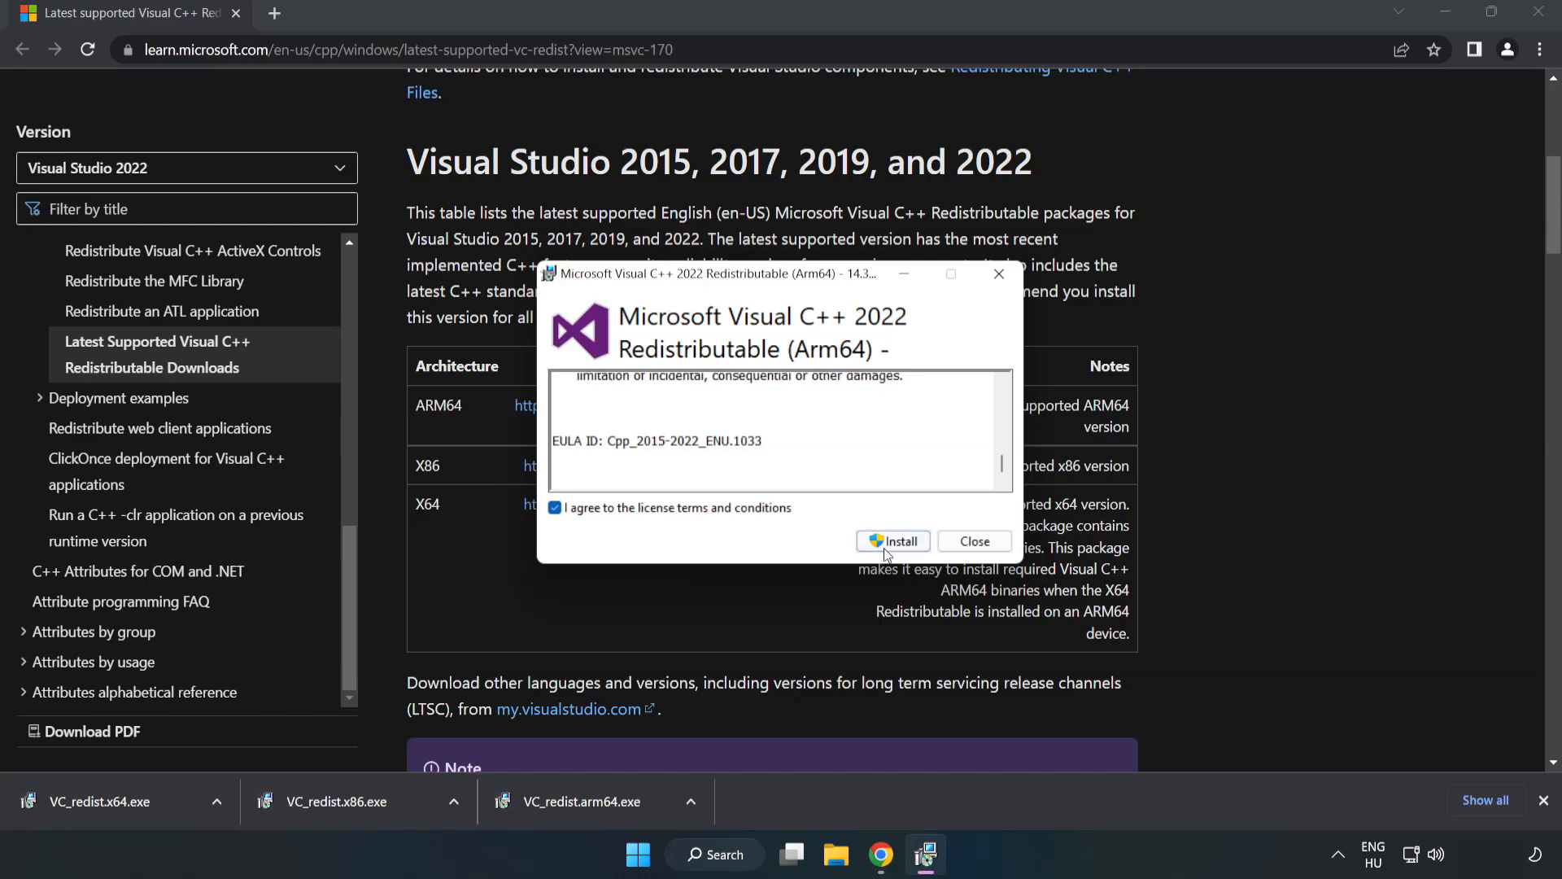
{"action": "left_click", "coordinate": [893, 541]}
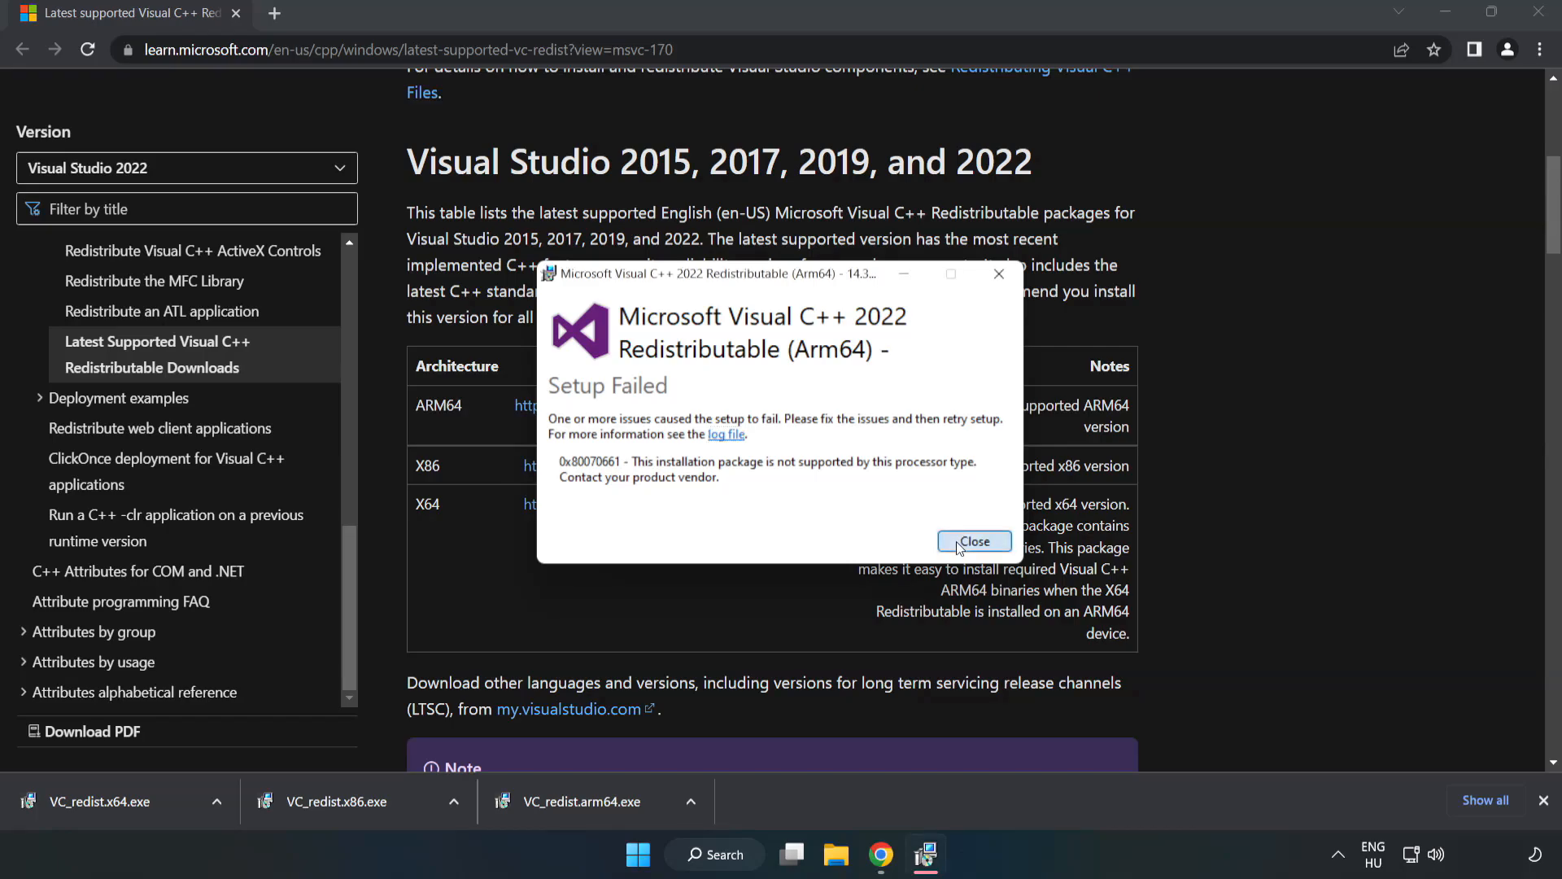
{"action": "left_click", "coordinate": [974, 542]}
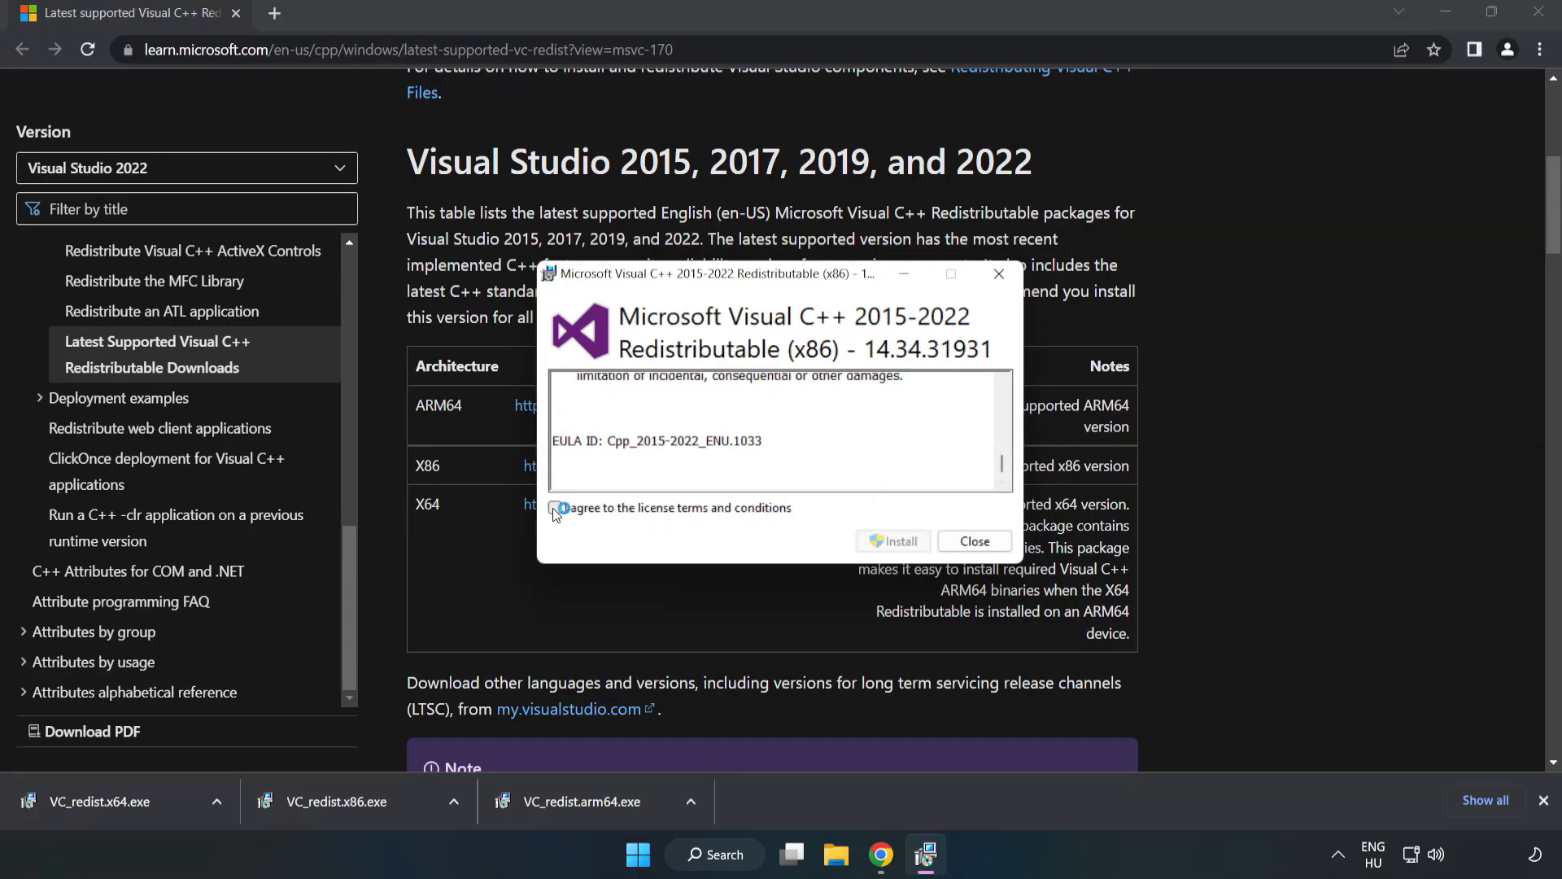
- Install the x86 and x64 Visual C++ 2015–2022 redistributables successfully, then close Chrome
{"action": "left_click", "coordinate": [892, 541]}
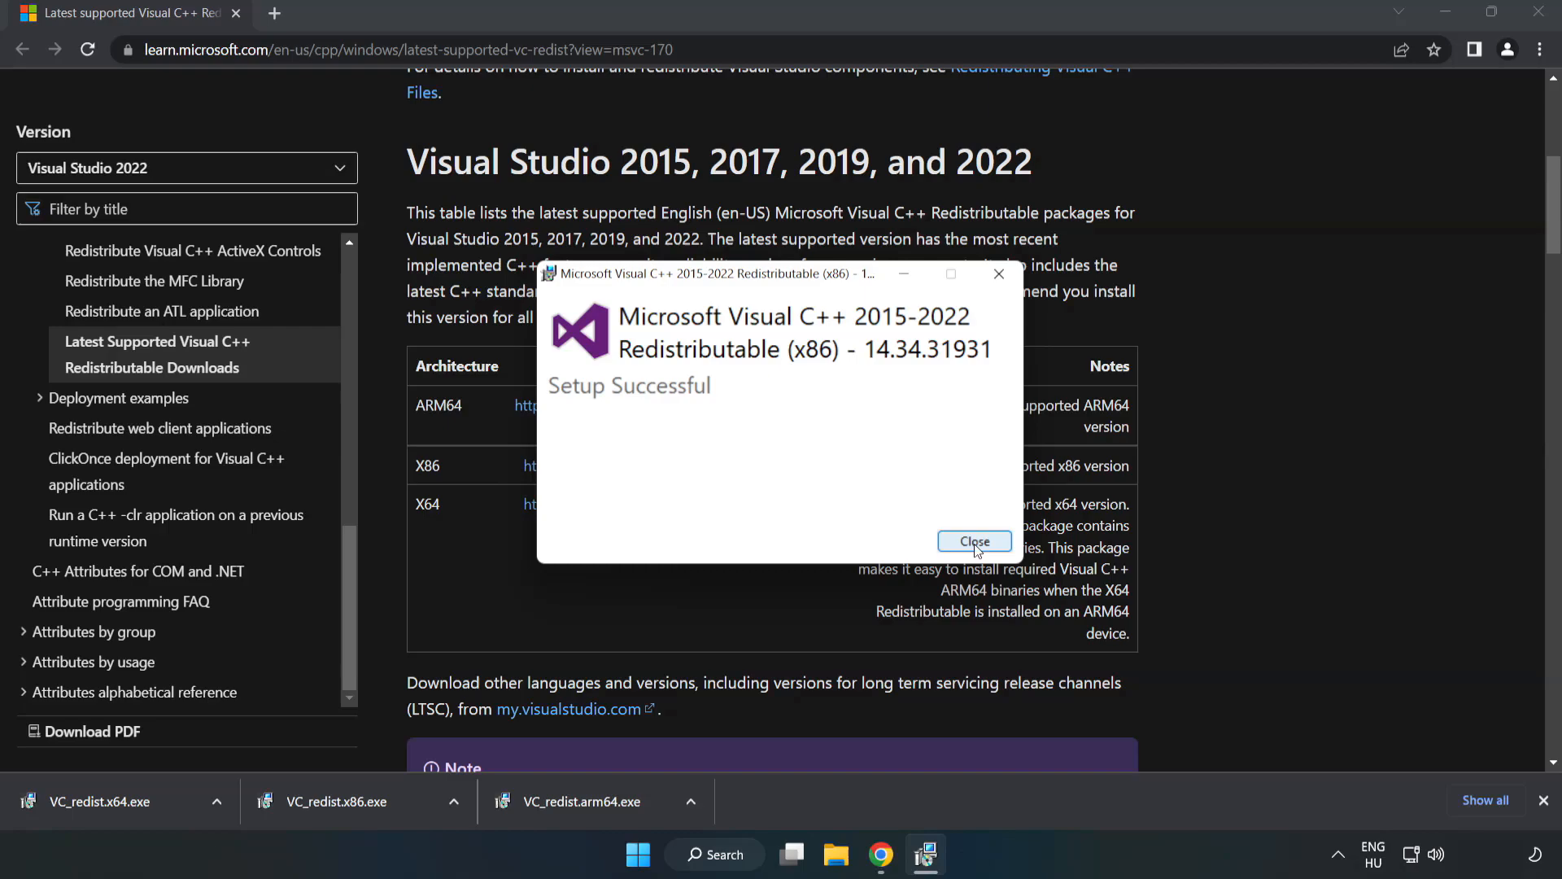
{"action": "left_click", "coordinate": [973, 541]}
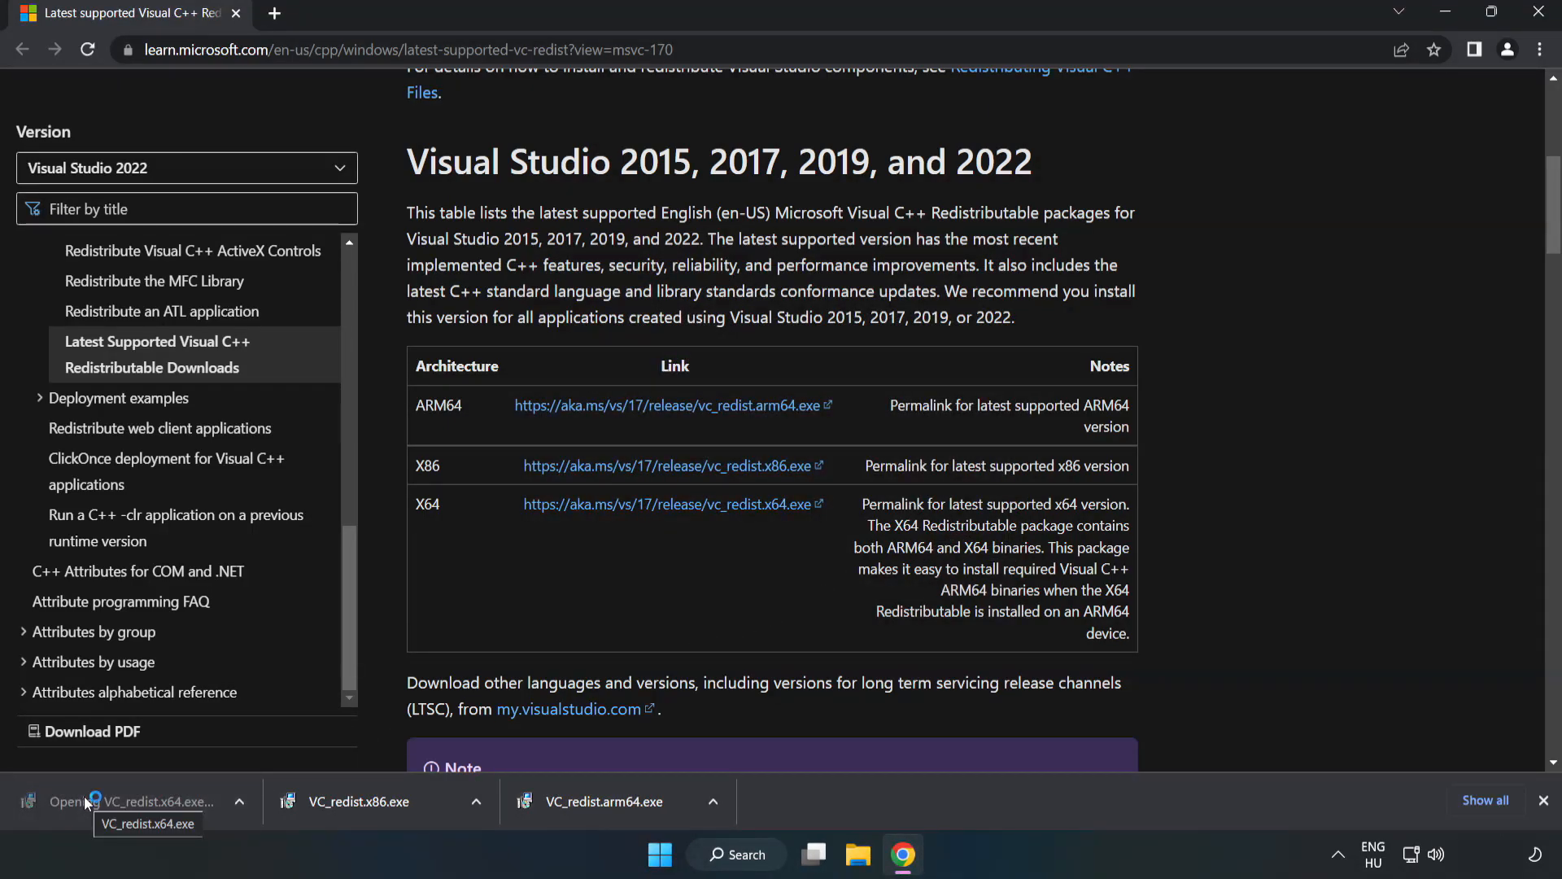
{"action": "left_click", "coordinate": [139, 801]}
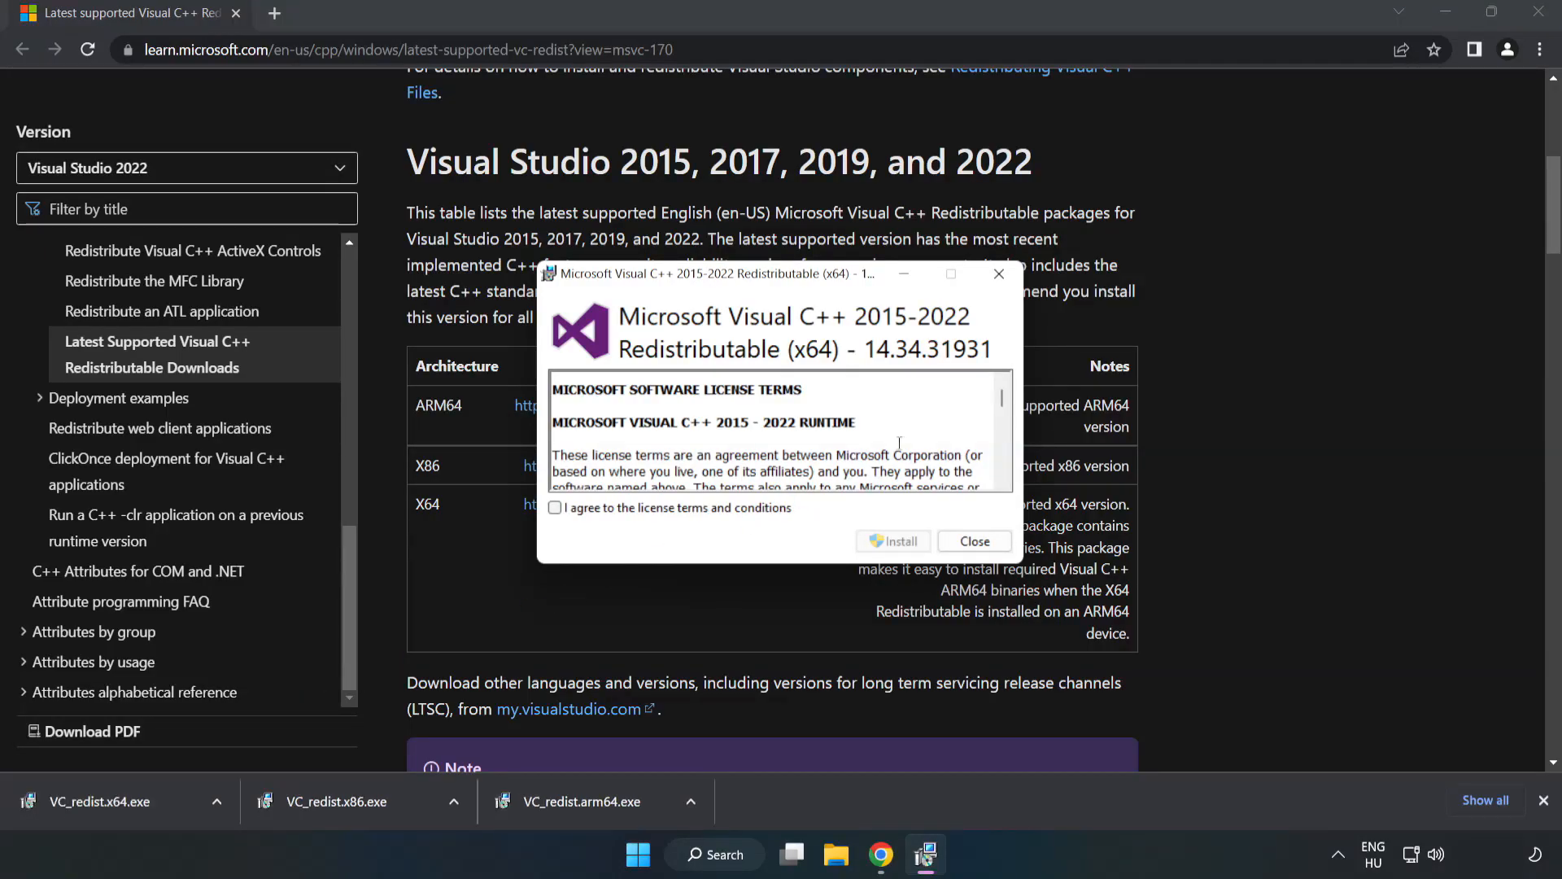
{"action": "scroll", "scroll_direction": "down", "scroll_amount": 3}
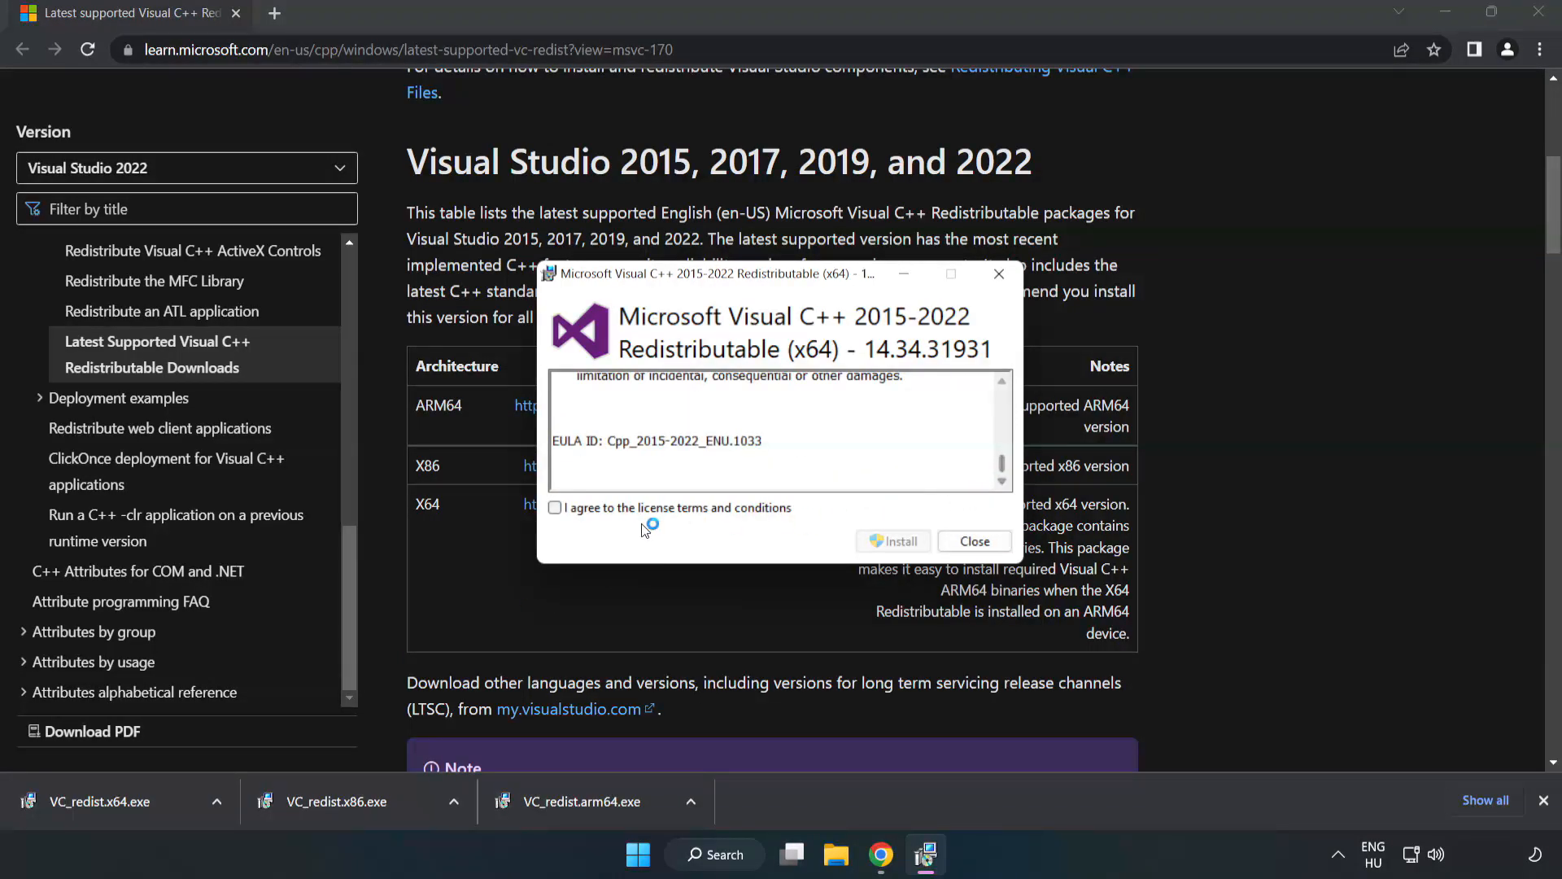
{"action": "left_click", "coordinate": [894, 541]}
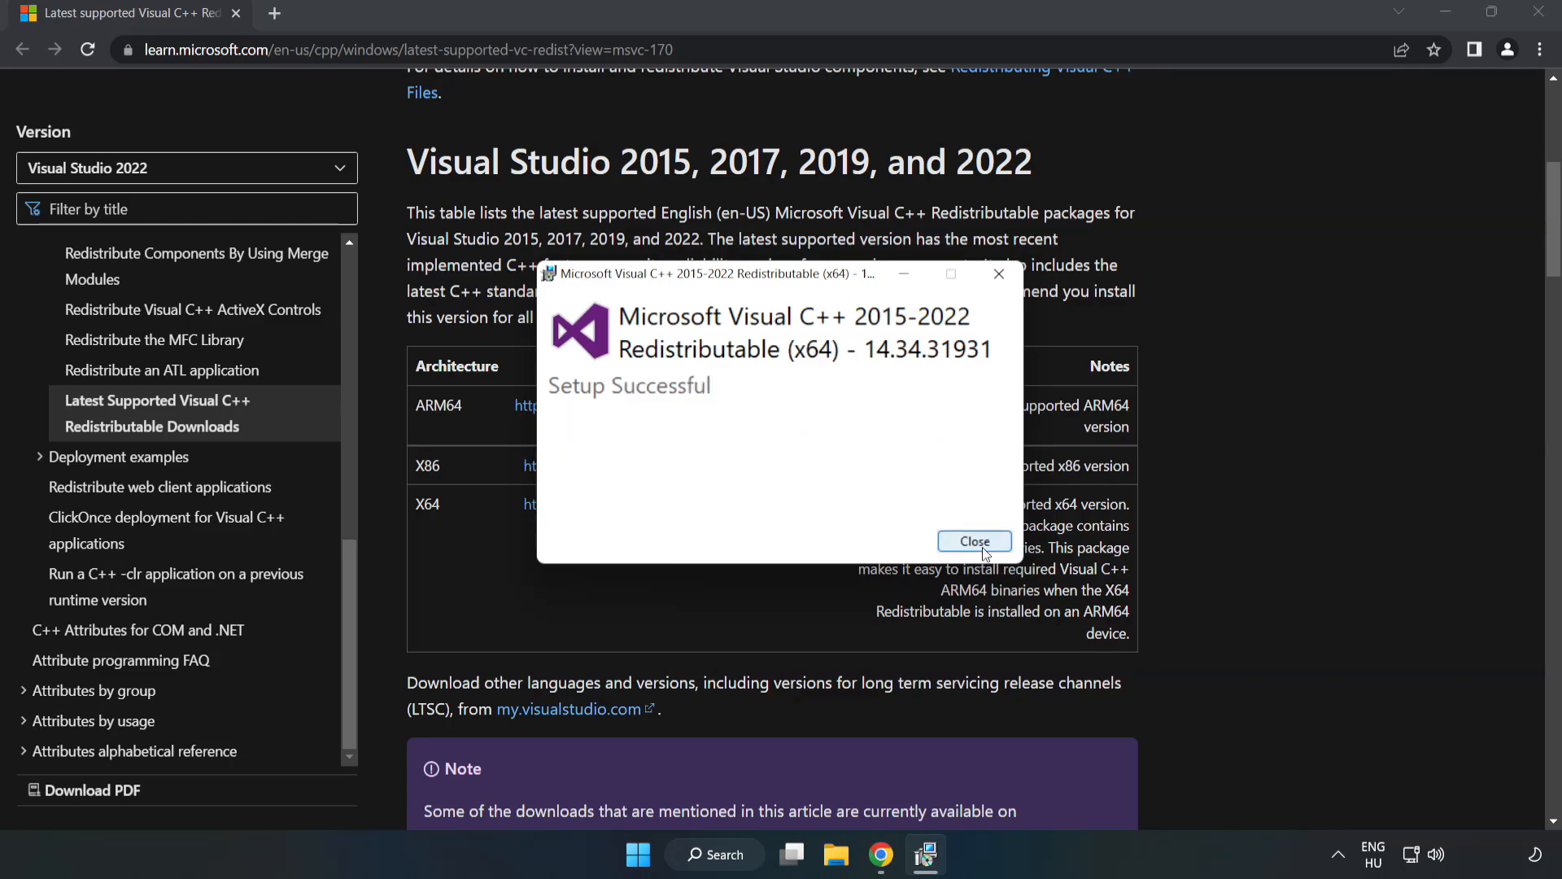
{"action": "left_click", "coordinate": [973, 541]}
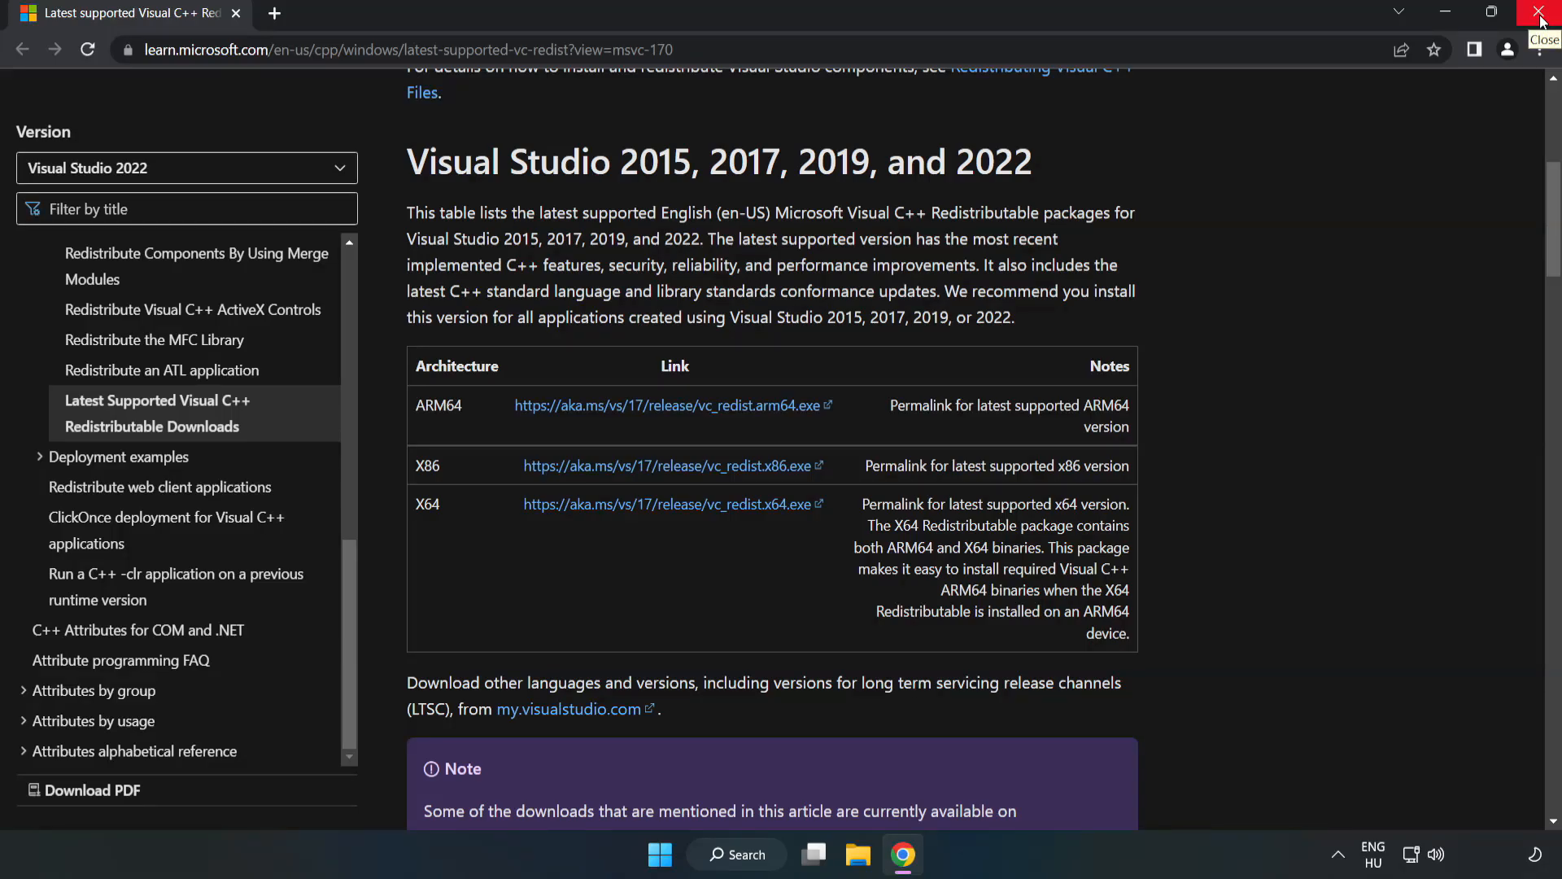
{"action": "left_click", "coordinate": [1540, 15]}
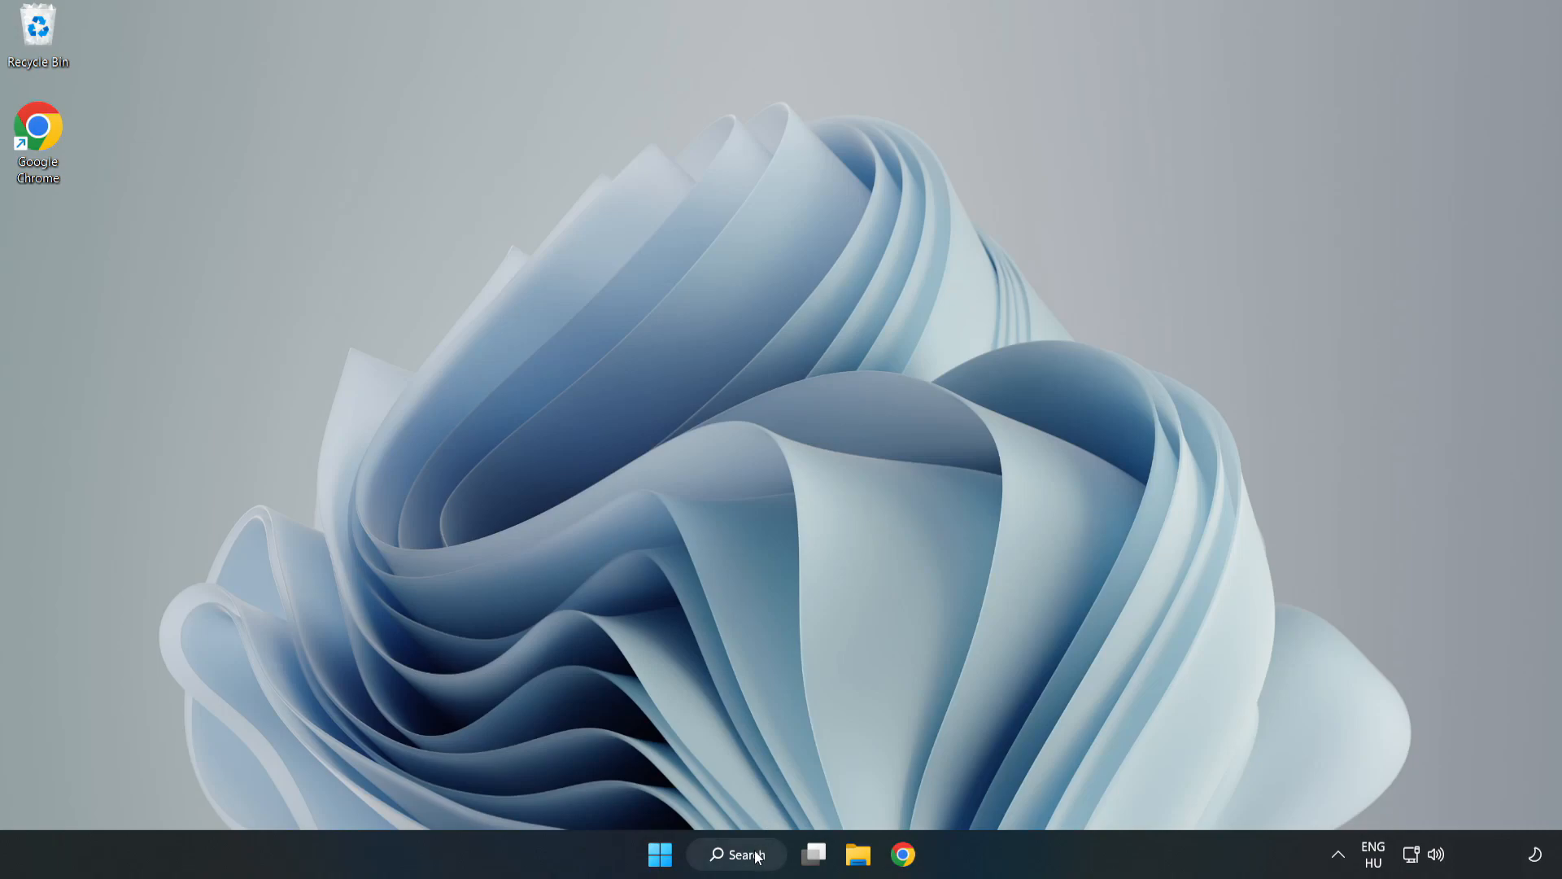
- Search for cmd and run Command Prompt as administrator
{"action": "left_click", "coordinate": [737, 854]}
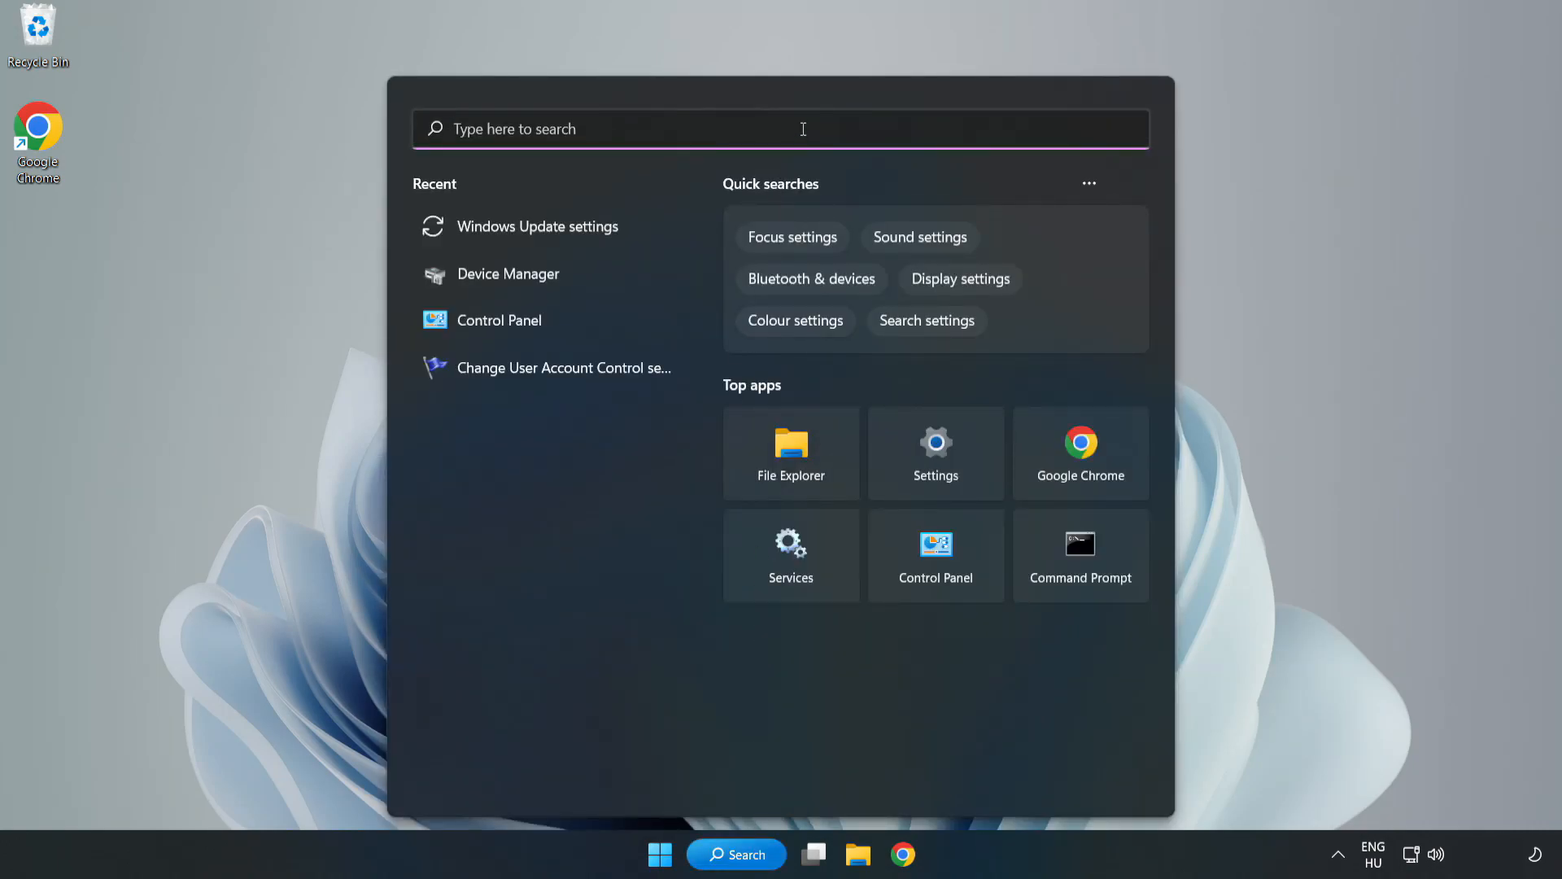
{"action": "type", "text": "cmd"}
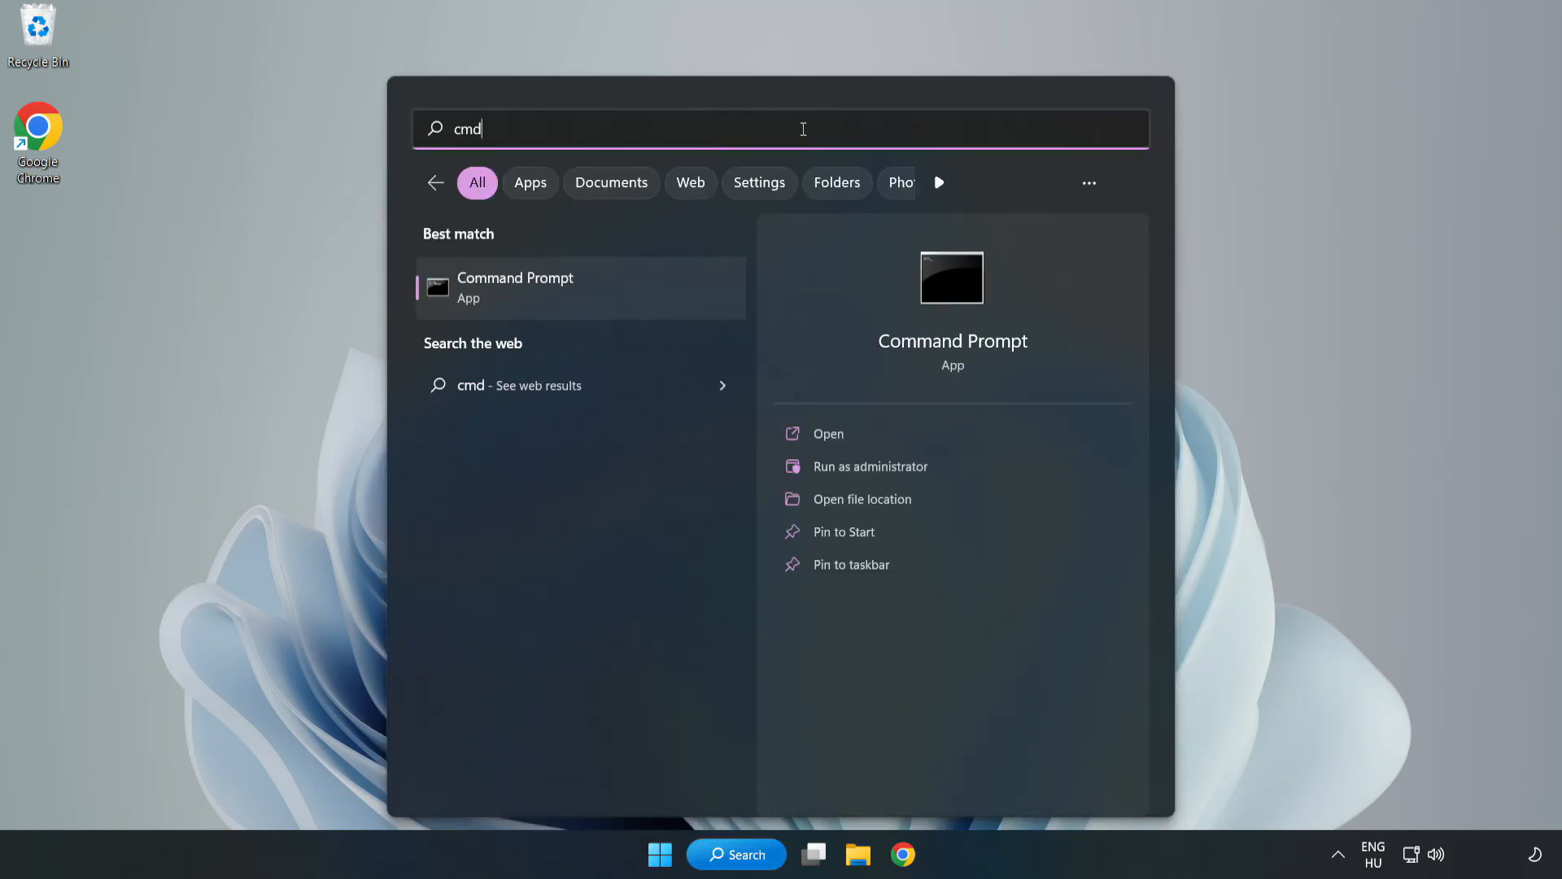
{"action": "mouse_move", "coordinate": [555, 297]}
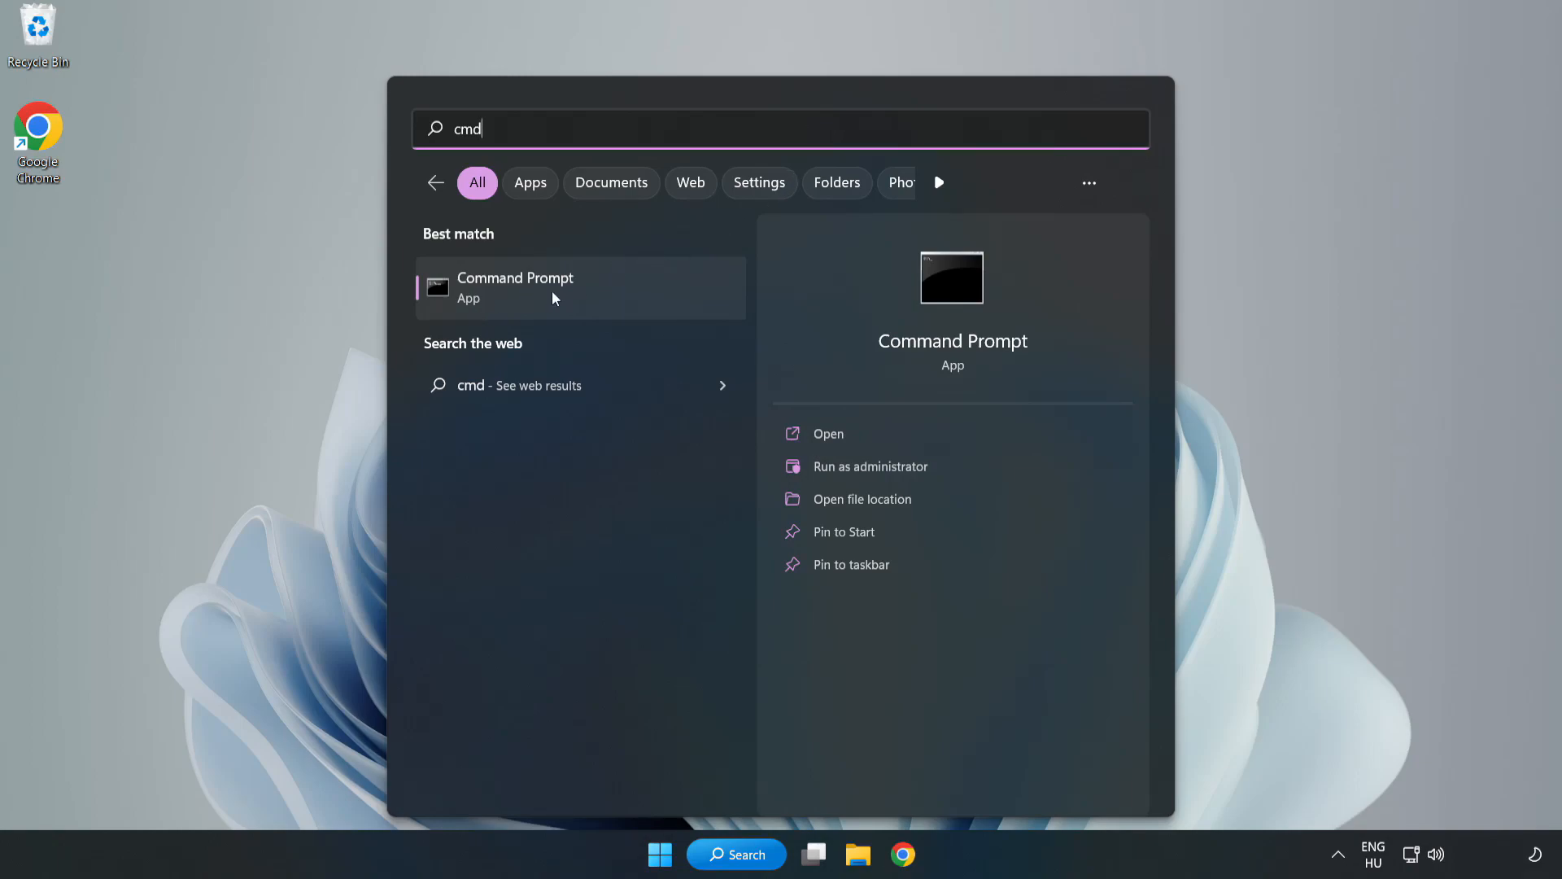
{"action": "right_click", "coordinate": [515, 287]}
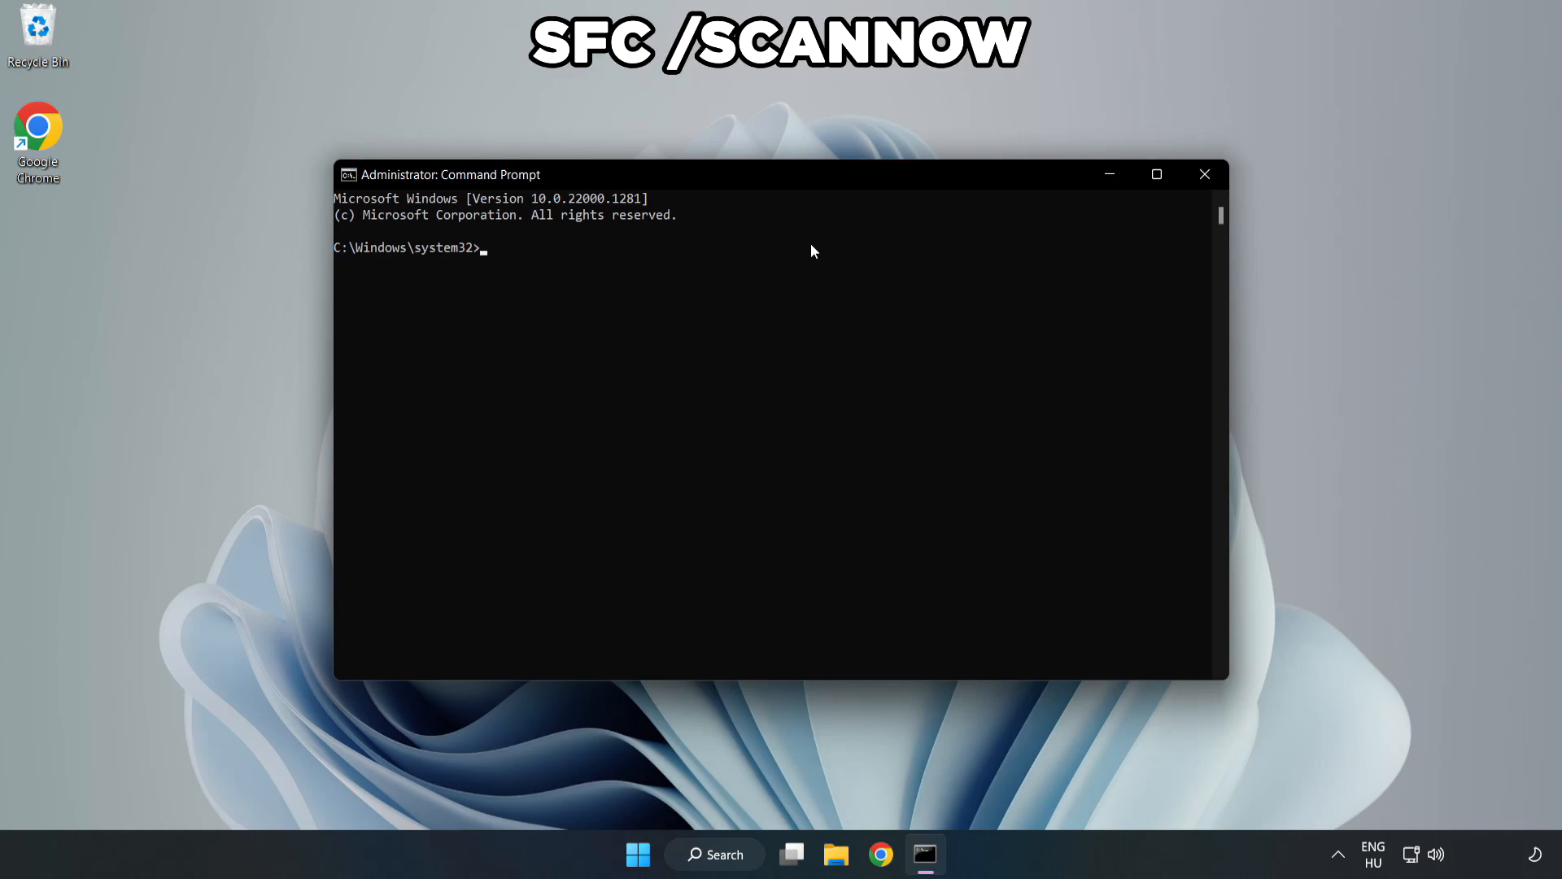
- Run sfc /scannow to completion with no integrity violations, then close Command Prompt
{"action": "type", "text": "sfc /"}
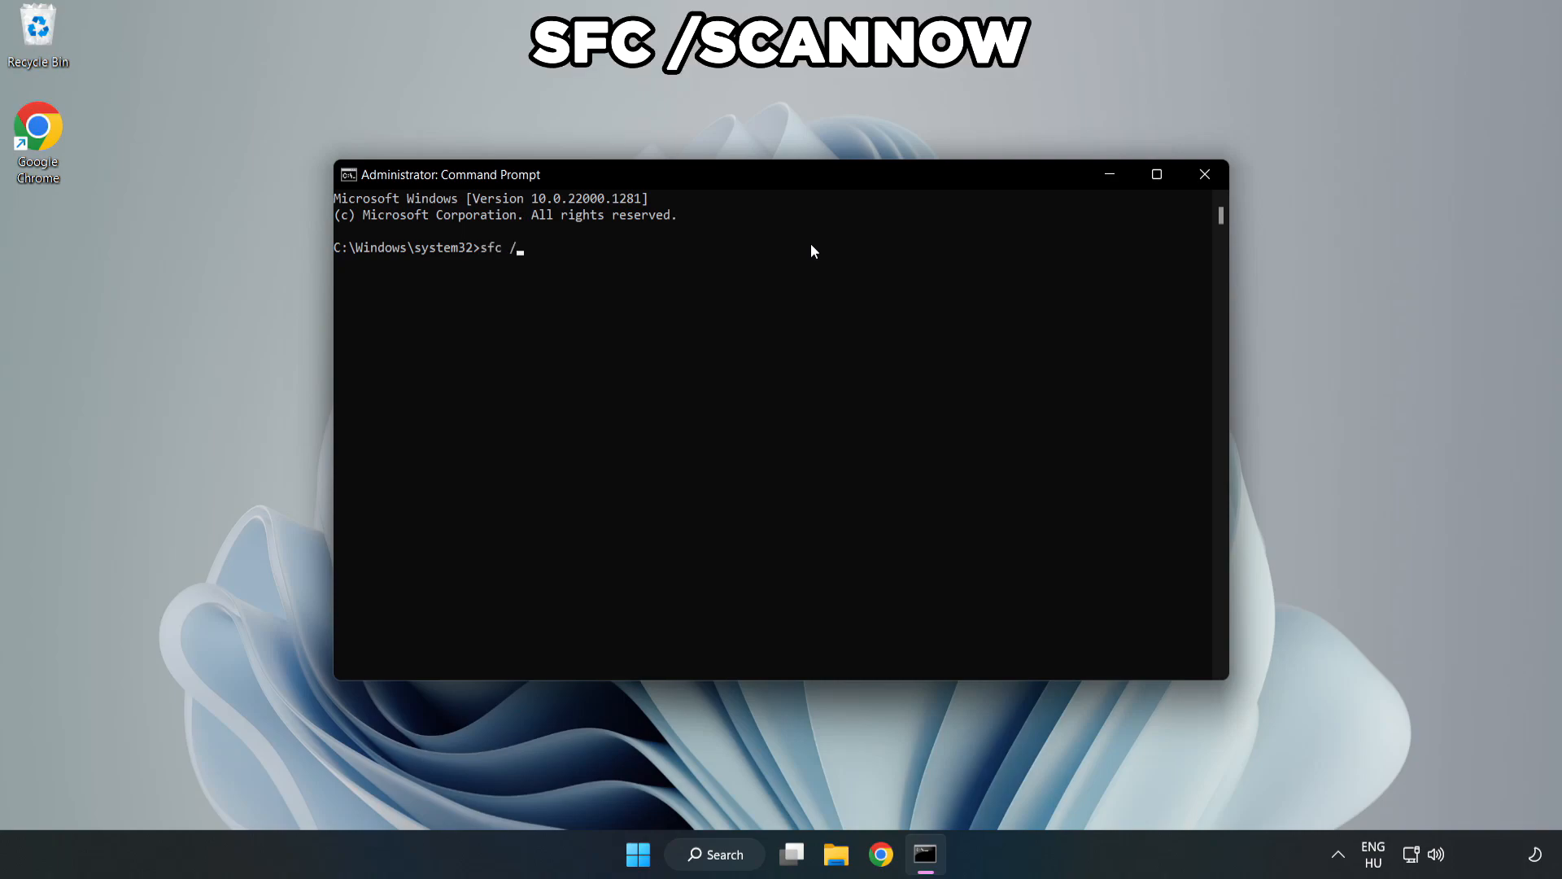
{"action": "type", "text": "scannow"}
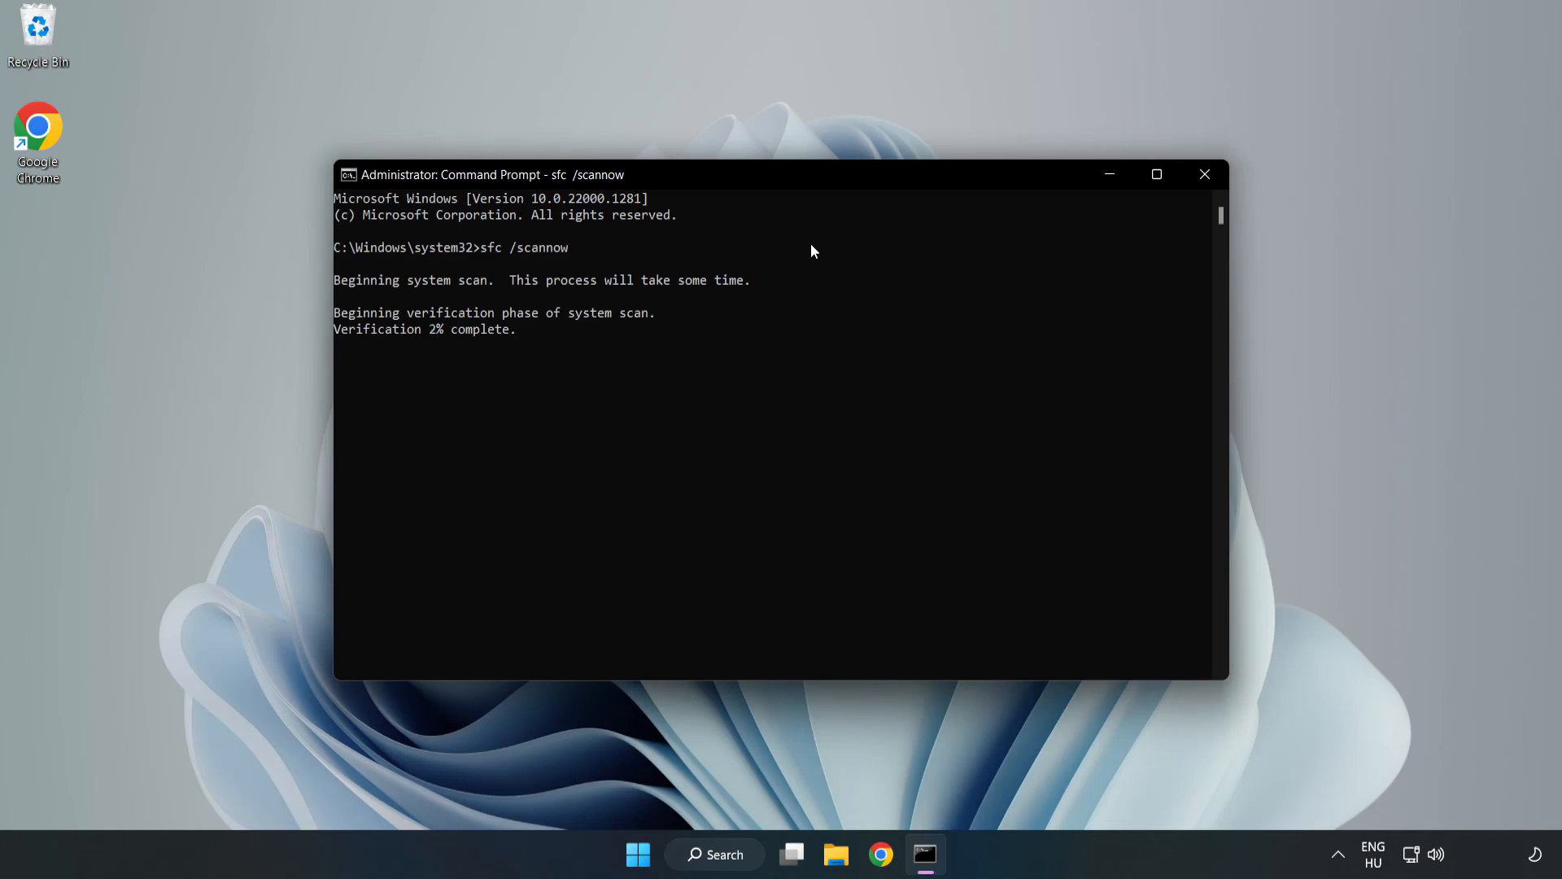
{"action": "mouse_move", "coordinate": [777, 324]}
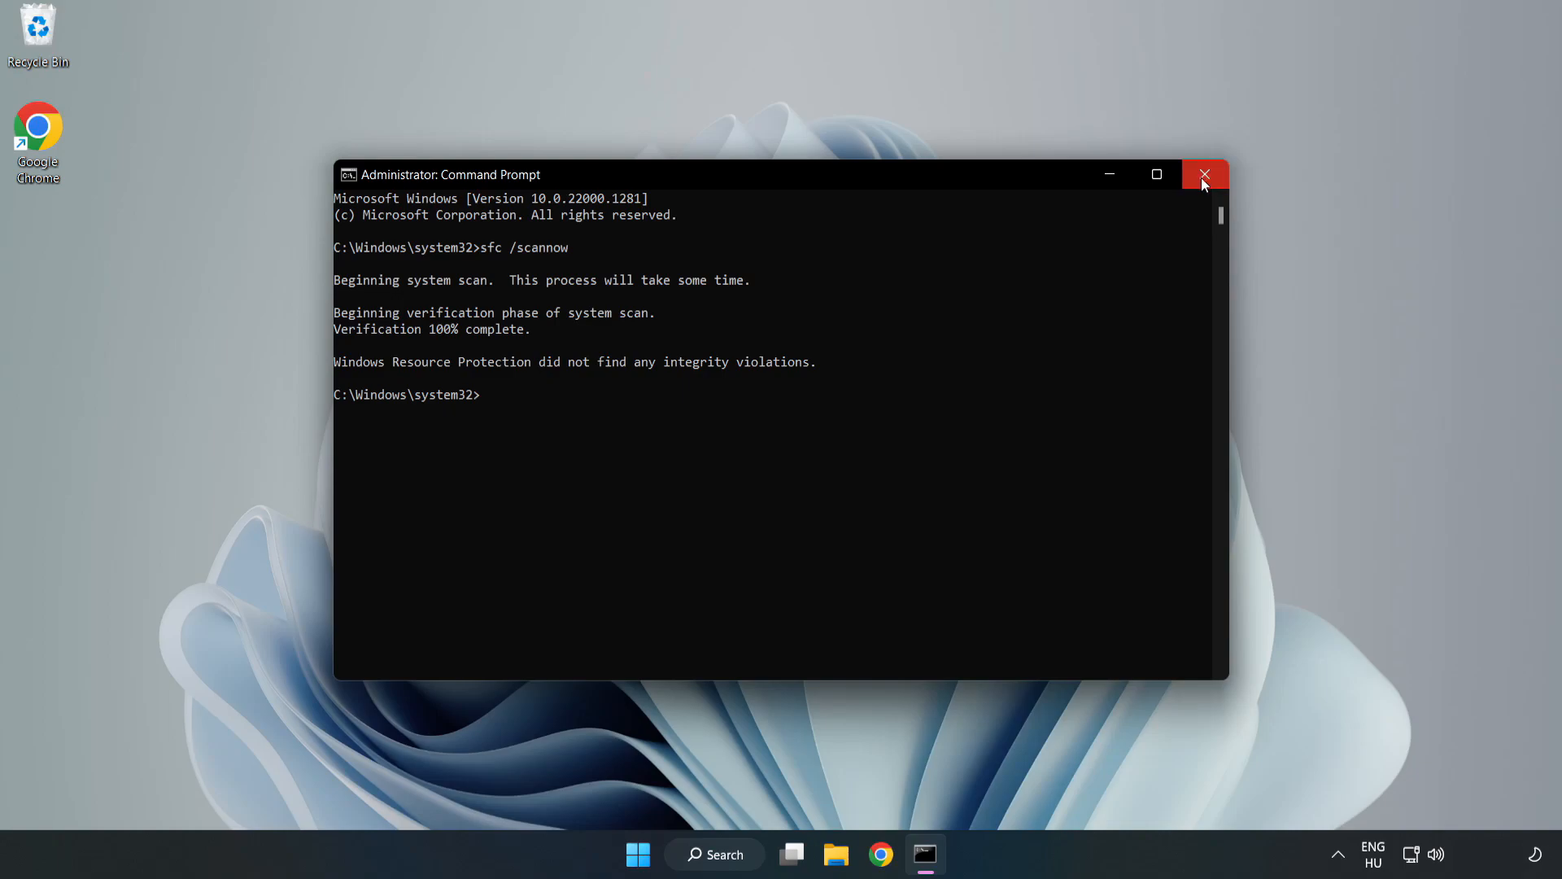
{"action": "left_click", "coordinate": [1205, 173]}
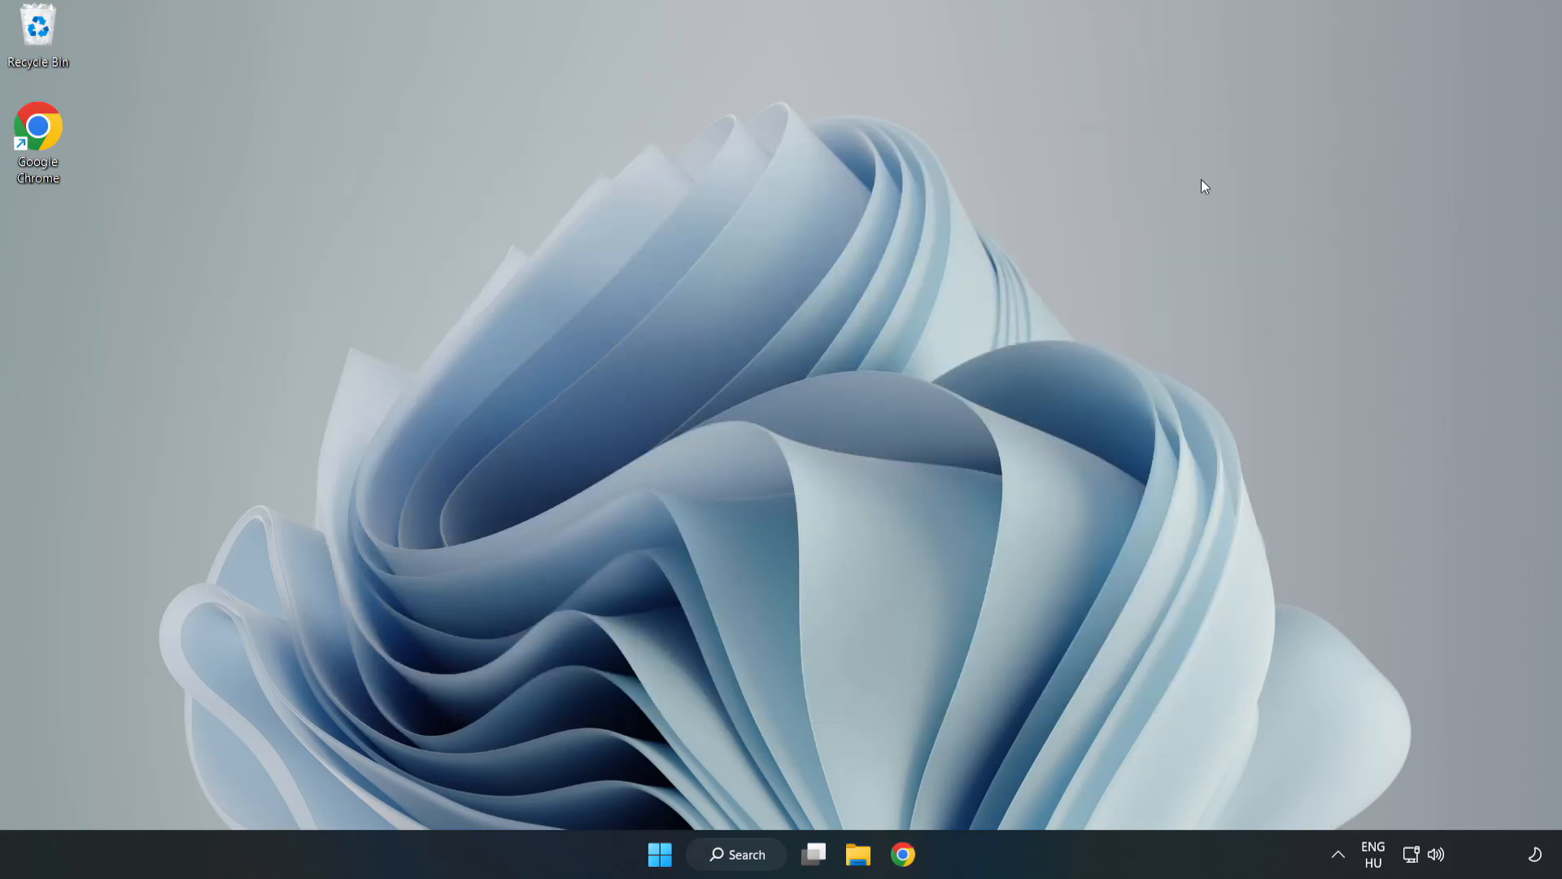
{"action": "mouse_move", "coordinate": [1024, 323]}
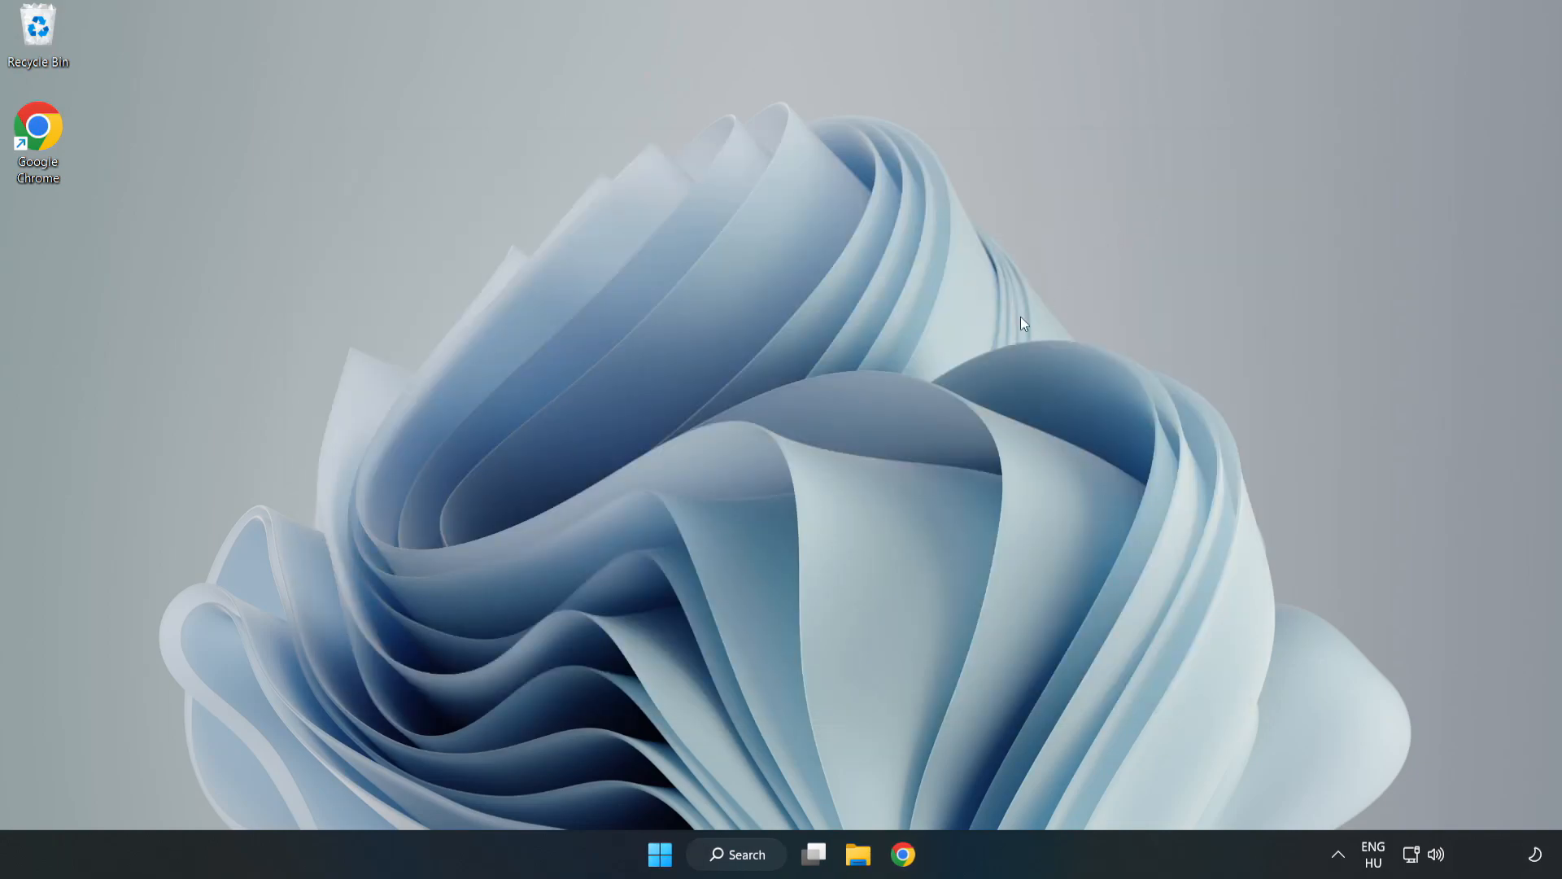
{"action": "mouse_move", "coordinate": [778, 612]}
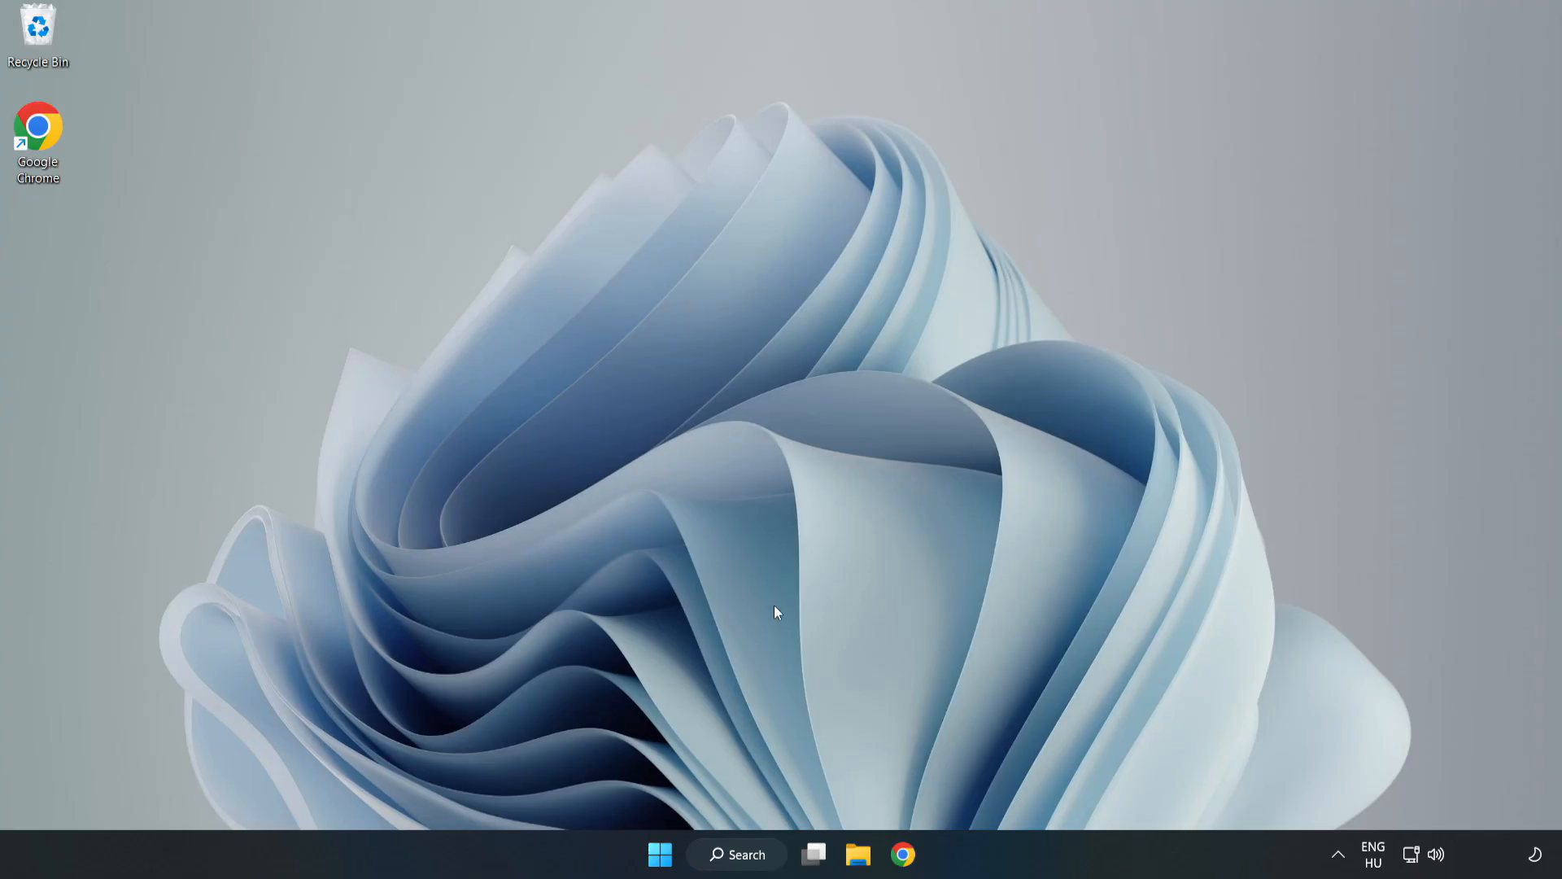
- Open Windows Search from the taskbar search box
{"action": "left_click", "coordinate": [738, 854]}
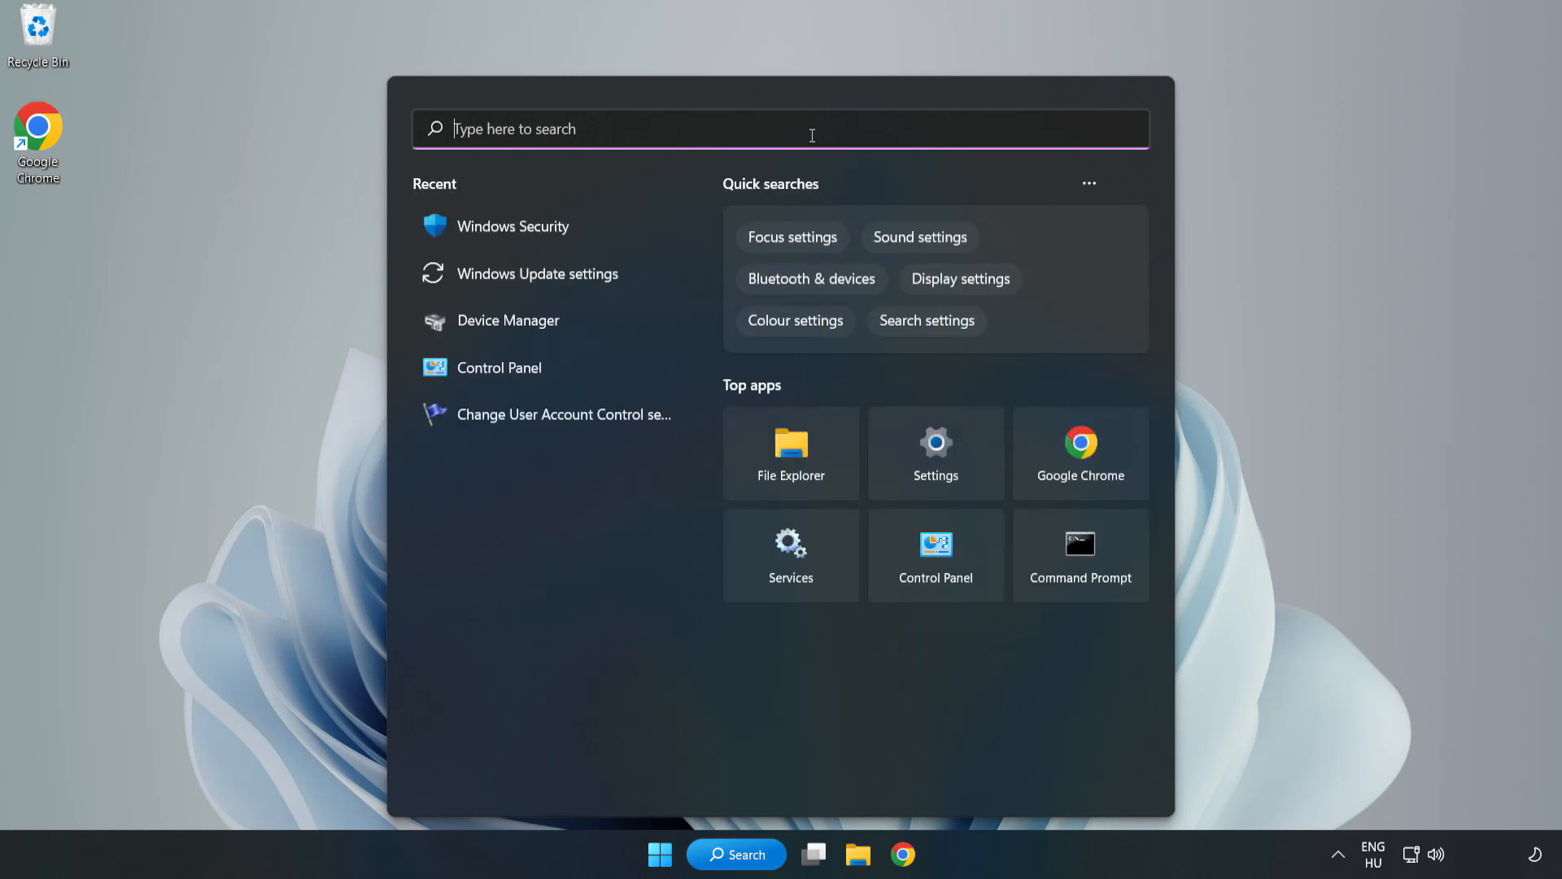
- Search 'sec' and open Windows Security from Best match
{"action": "type", "text": "security"}
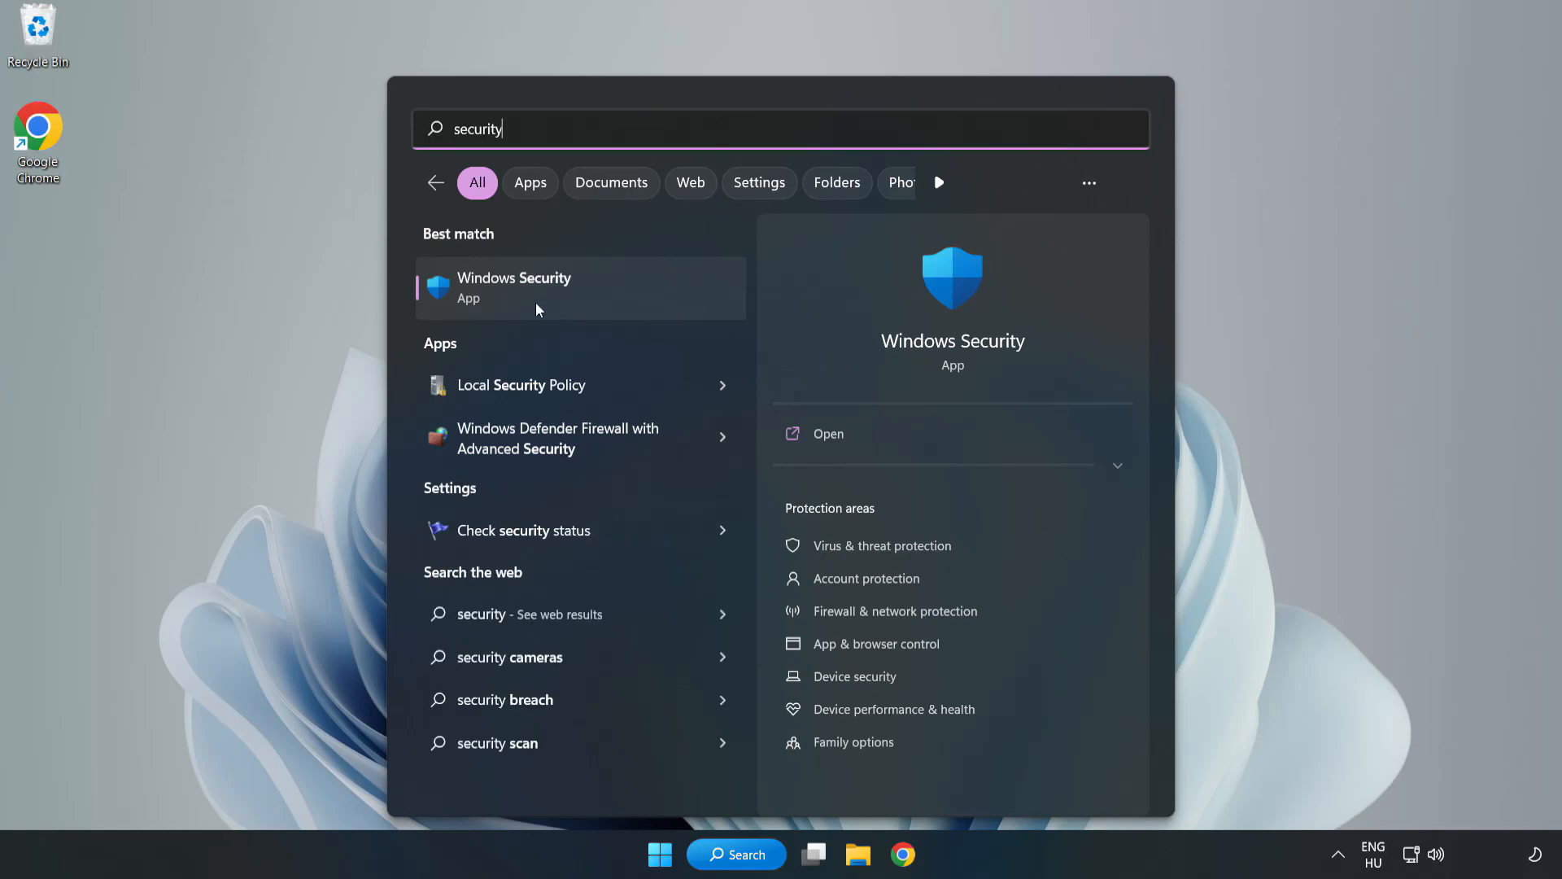
{"action": "left_click", "coordinate": [515, 288]}
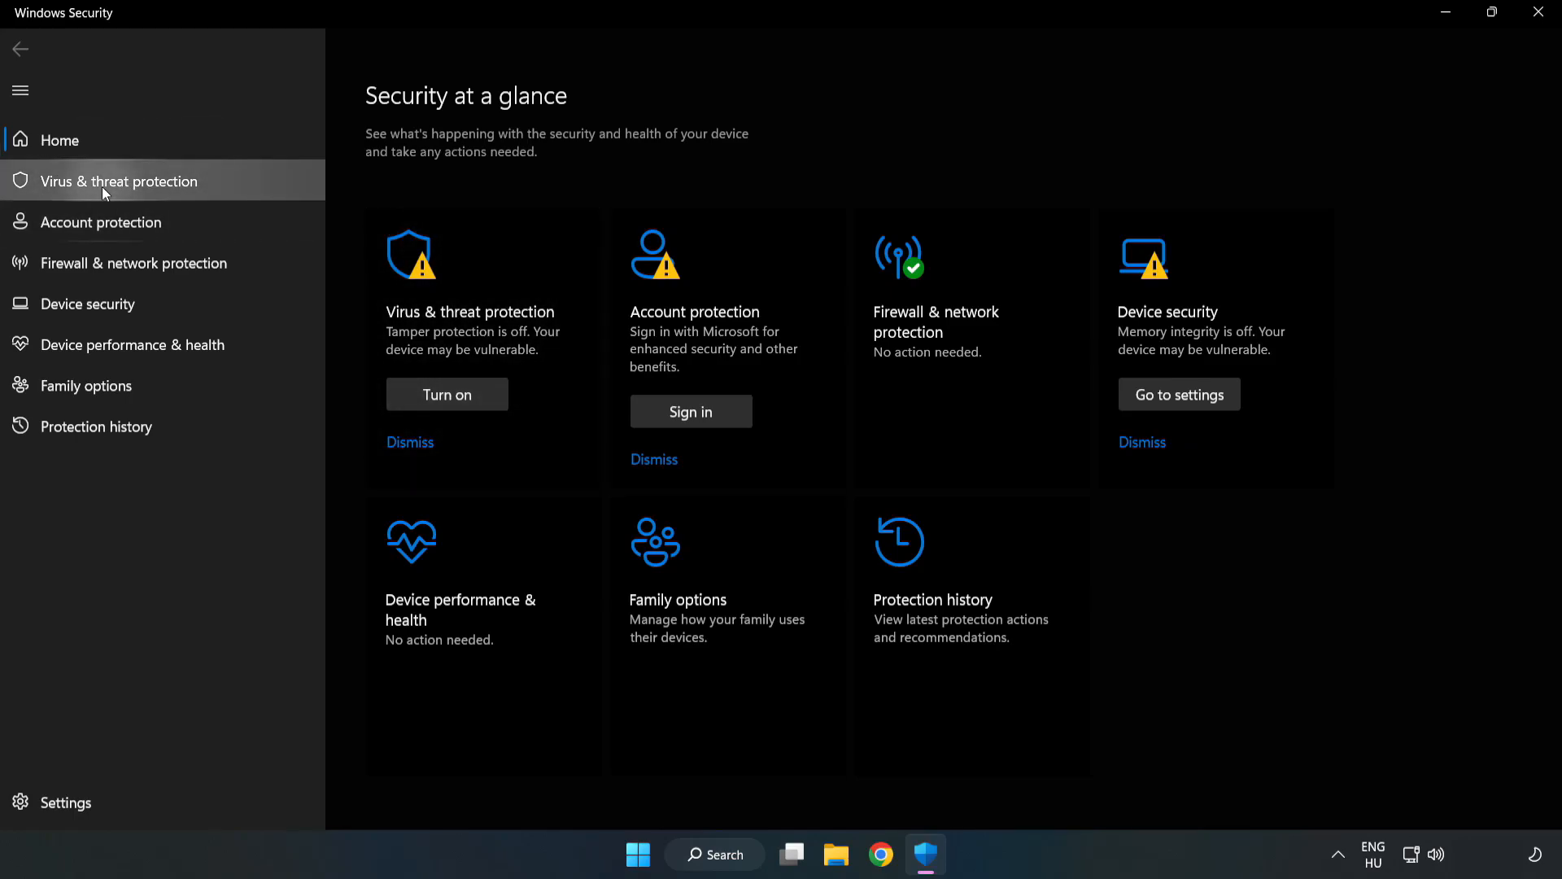
- Go to Virus & threat protection settings and open the empty Exclusions page
{"action": "left_click", "coordinate": [117, 181]}
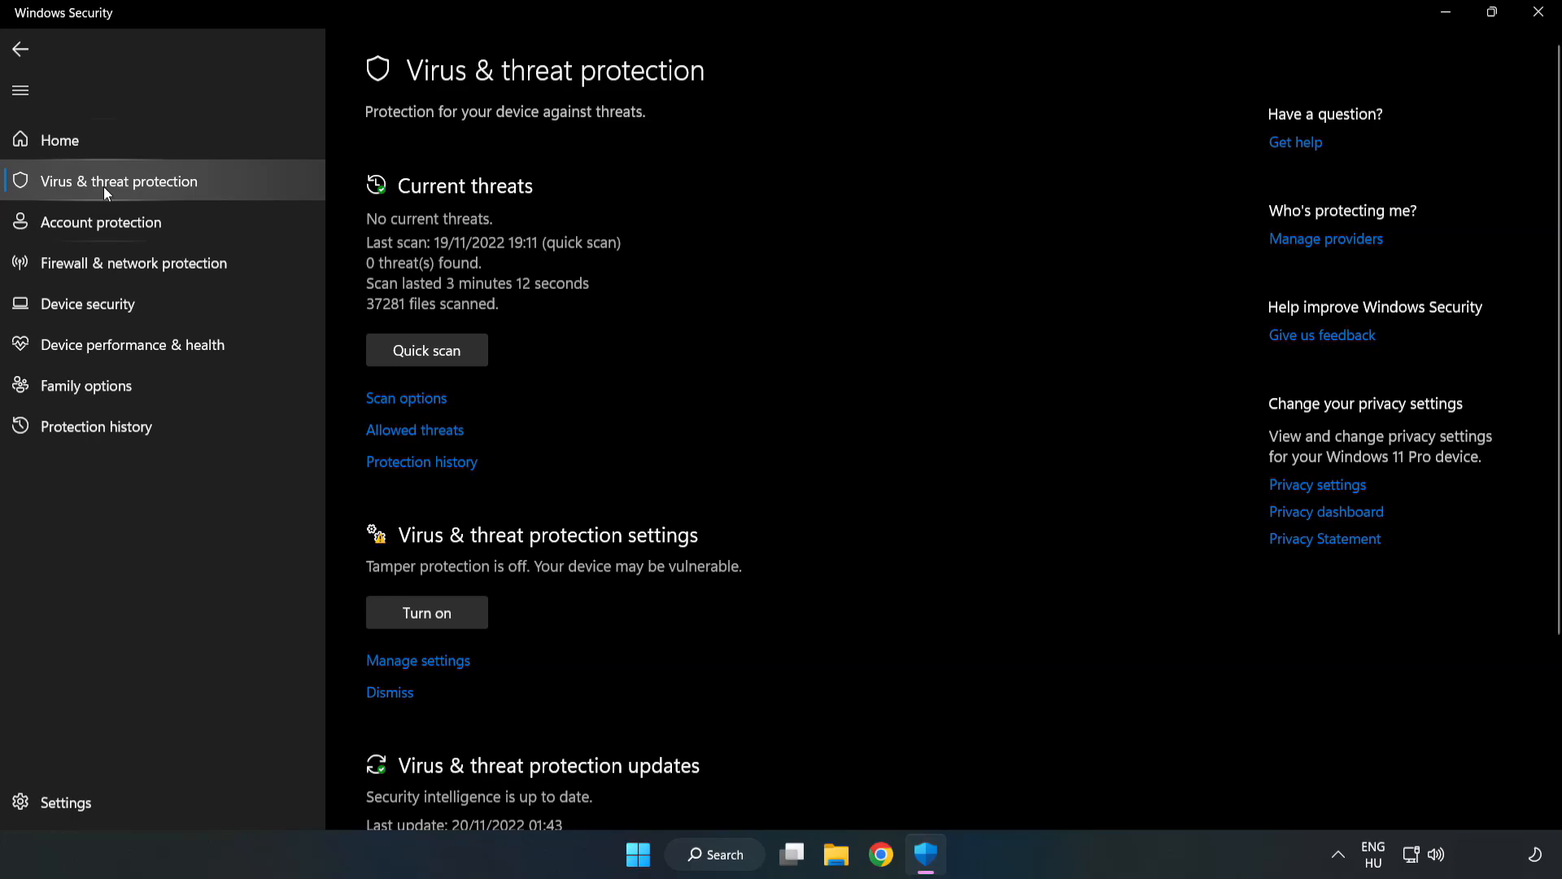
{"action": "scroll", "scroll_direction": "down", "scroll_amount": 3}
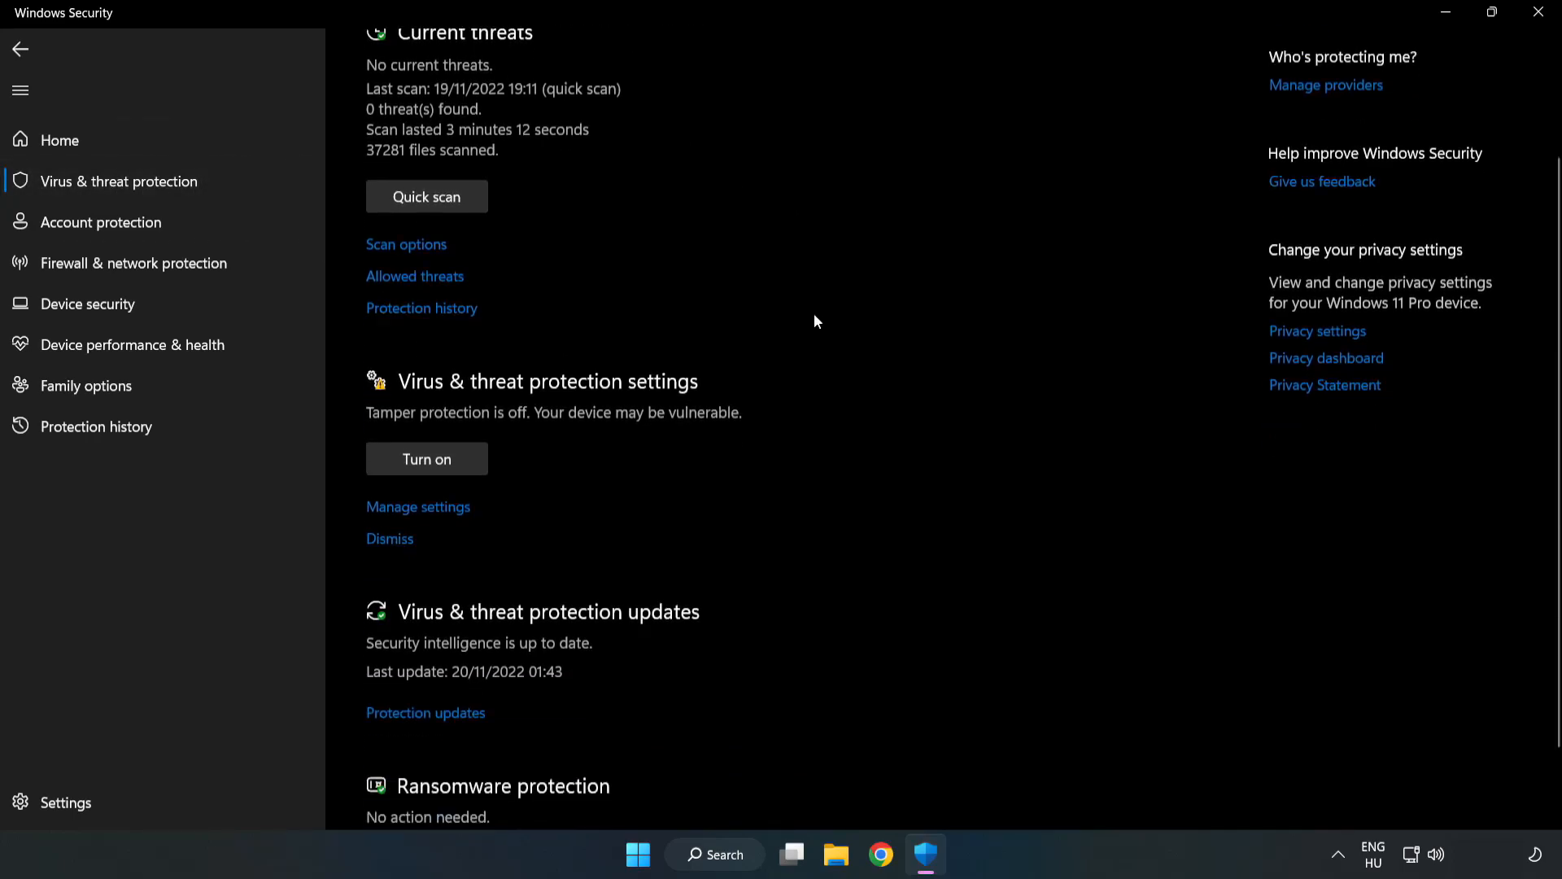
{"action": "scroll", "scroll_direction": "down", "scroll_amount": 3}
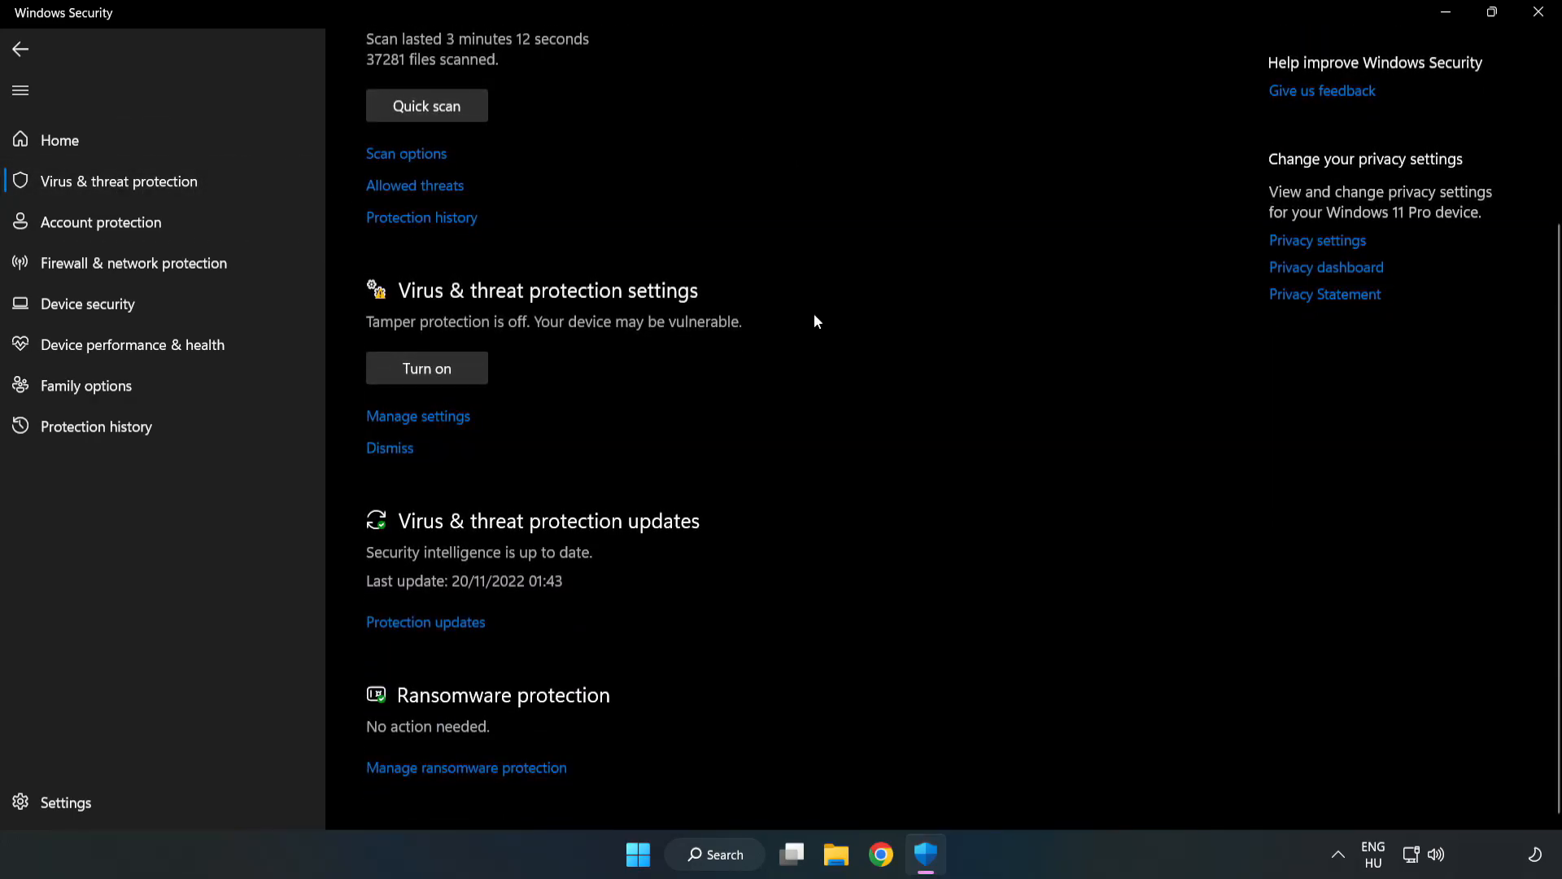
{"action": "mouse_move", "coordinate": [417, 417]}
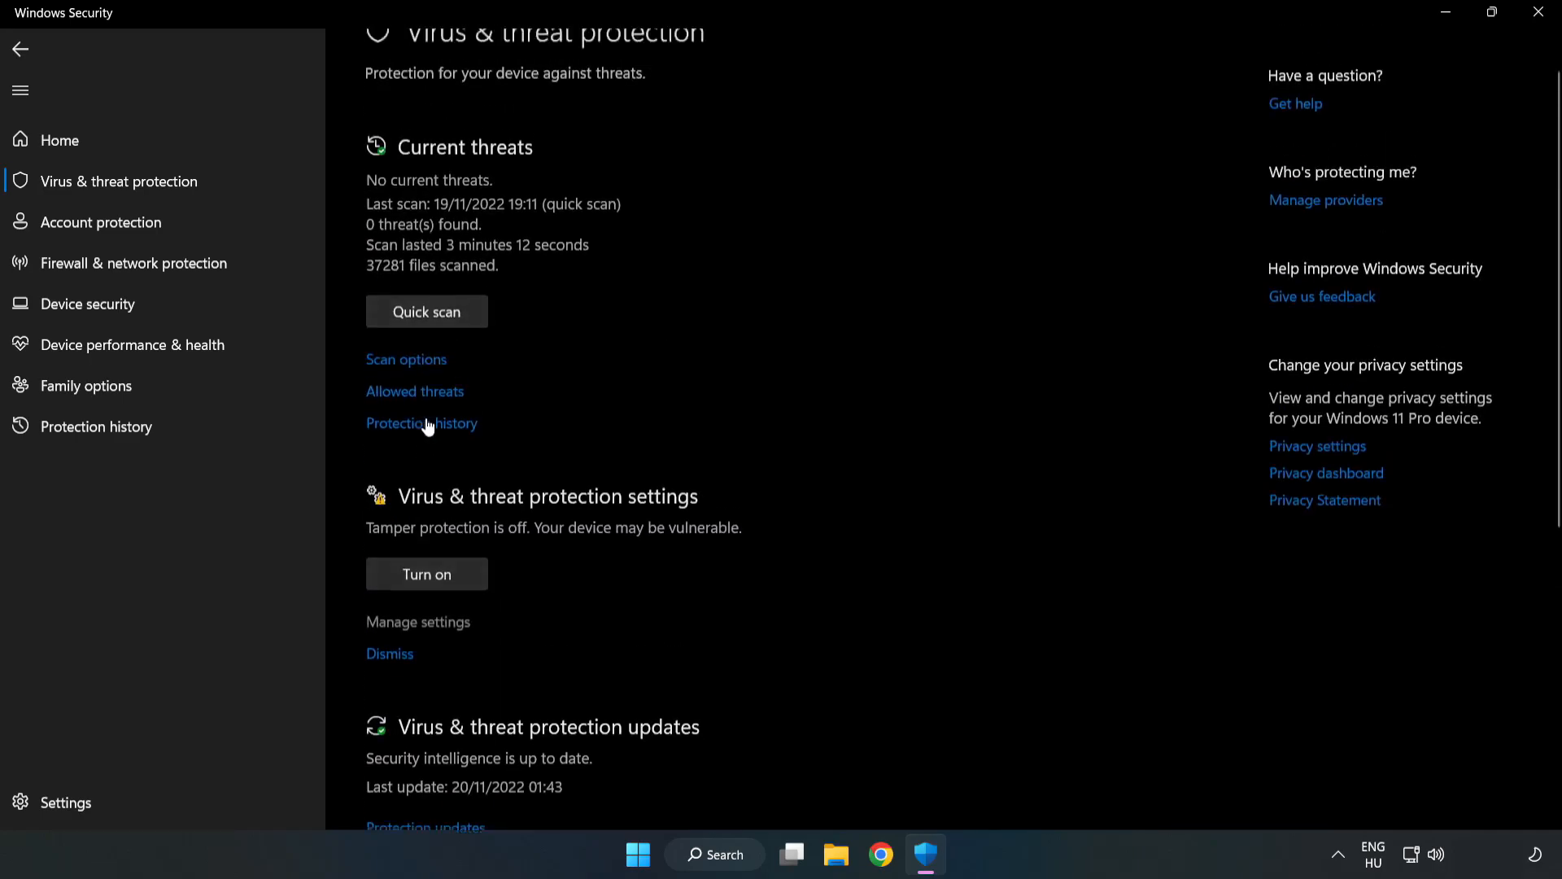
{"action": "left_click", "coordinate": [418, 622]}
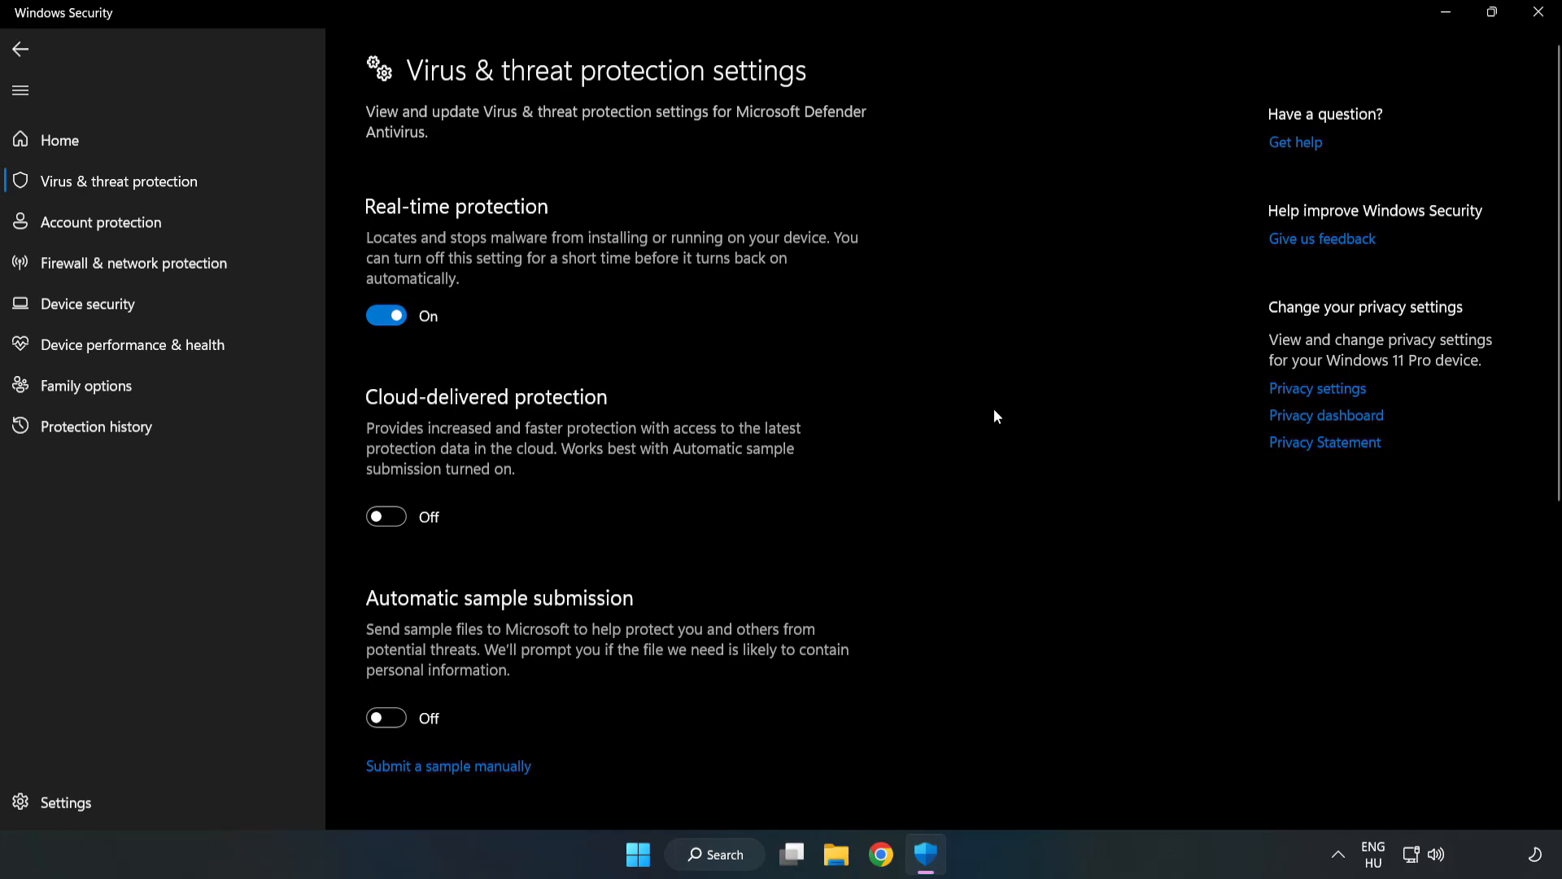
{"action": "scroll", "scroll_direction": "down", "scroll_amount": 3}
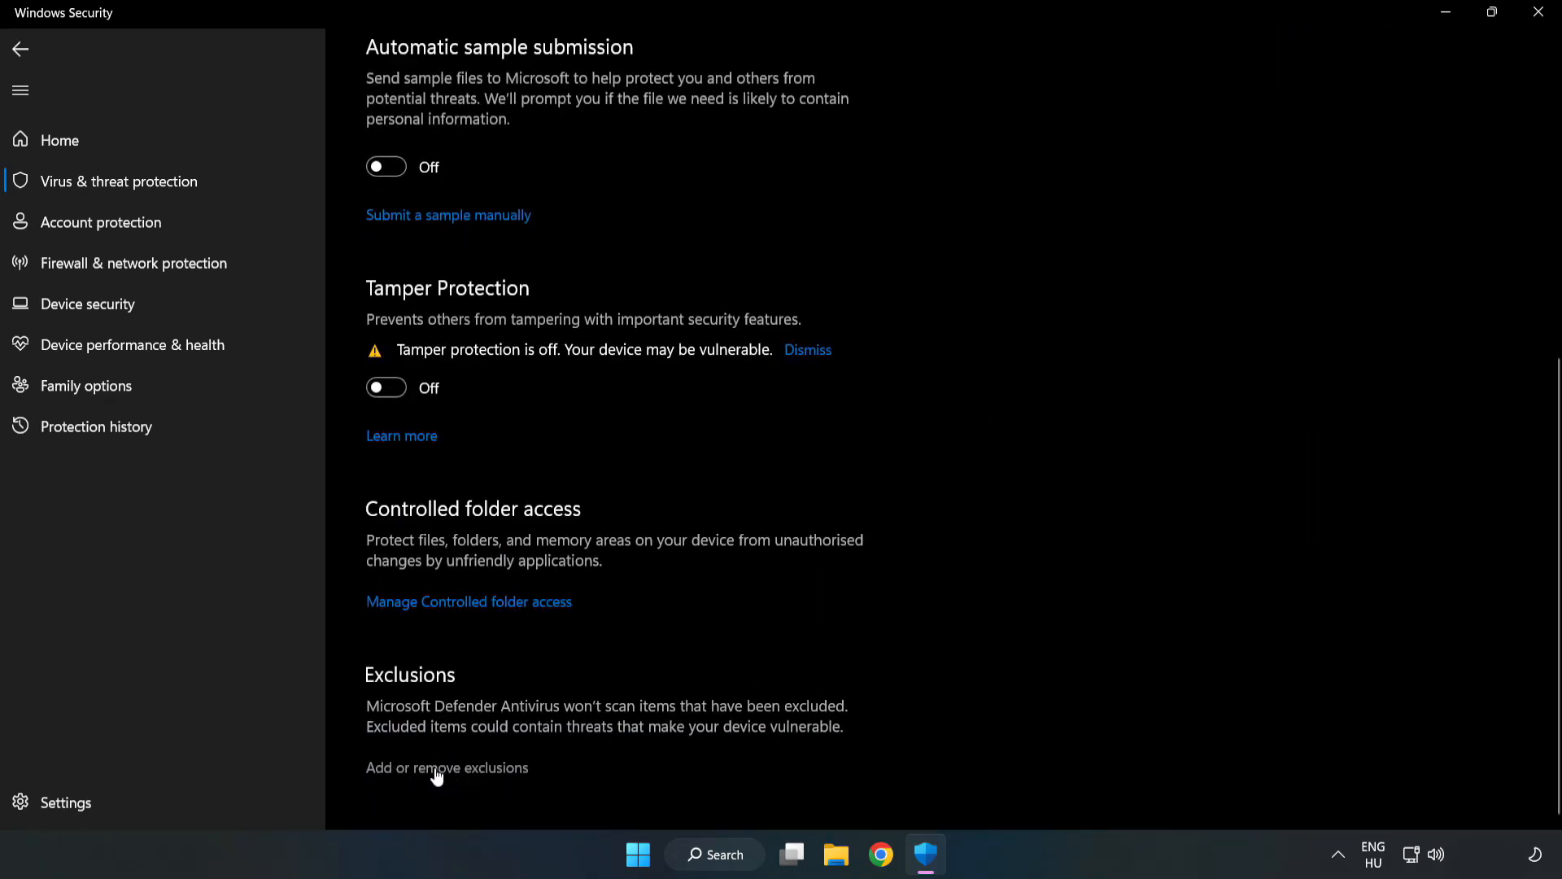
{"action": "left_click", "coordinate": [447, 768]}
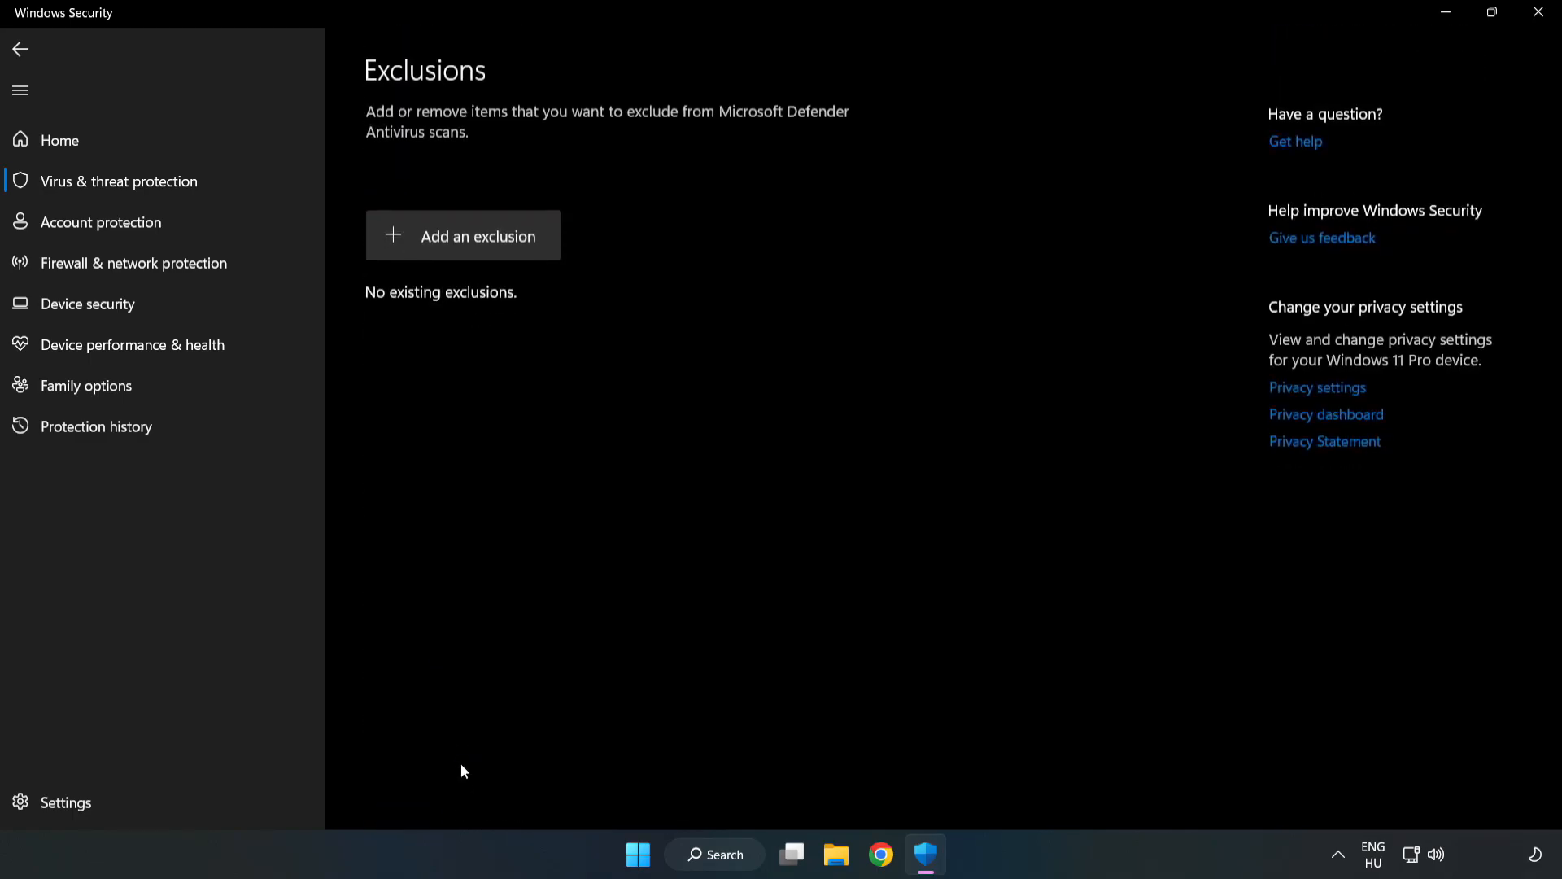
{"action": "mouse_move", "coordinate": [427, 250]}
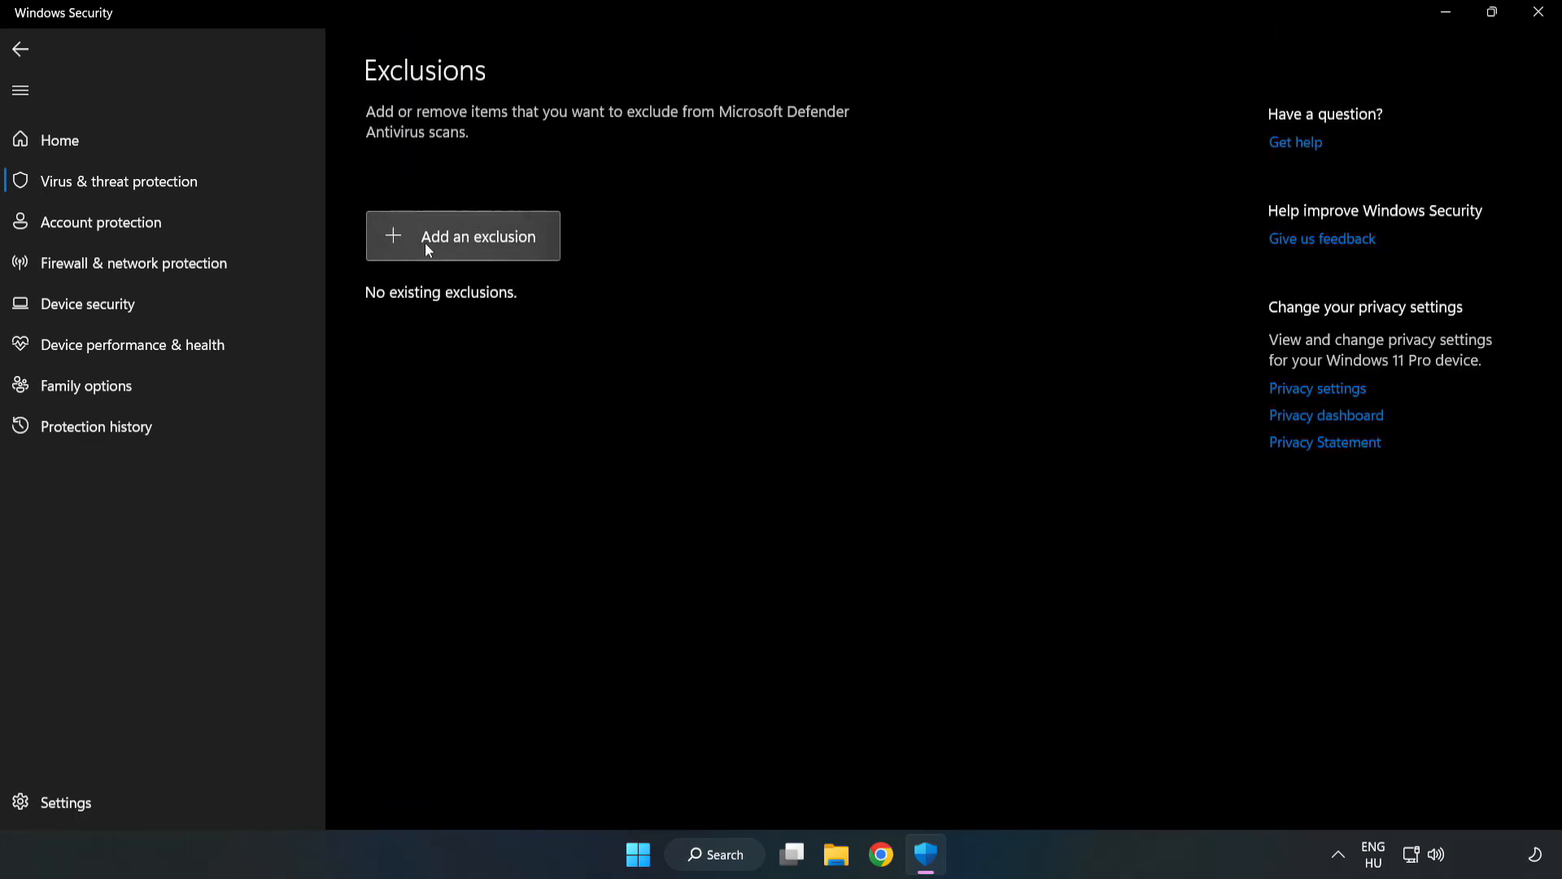
- Exclude the NOT WORKING APP shortcut from Program Files (x86) as a file exclusion
{"action": "left_click", "coordinate": [477, 236]}
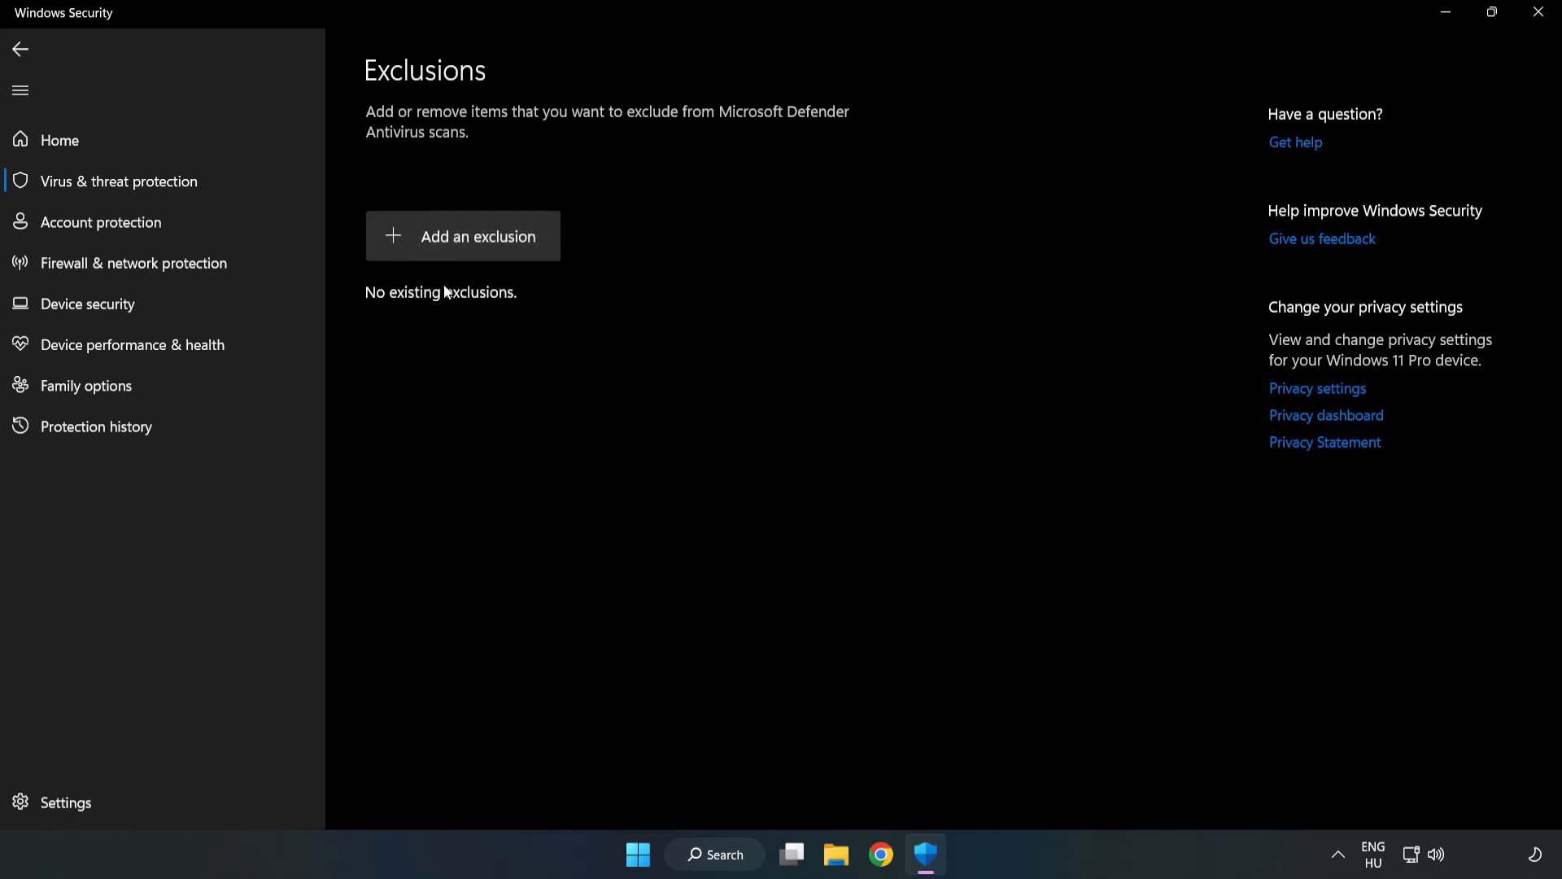
{"action": "left_click", "coordinate": [462, 236]}
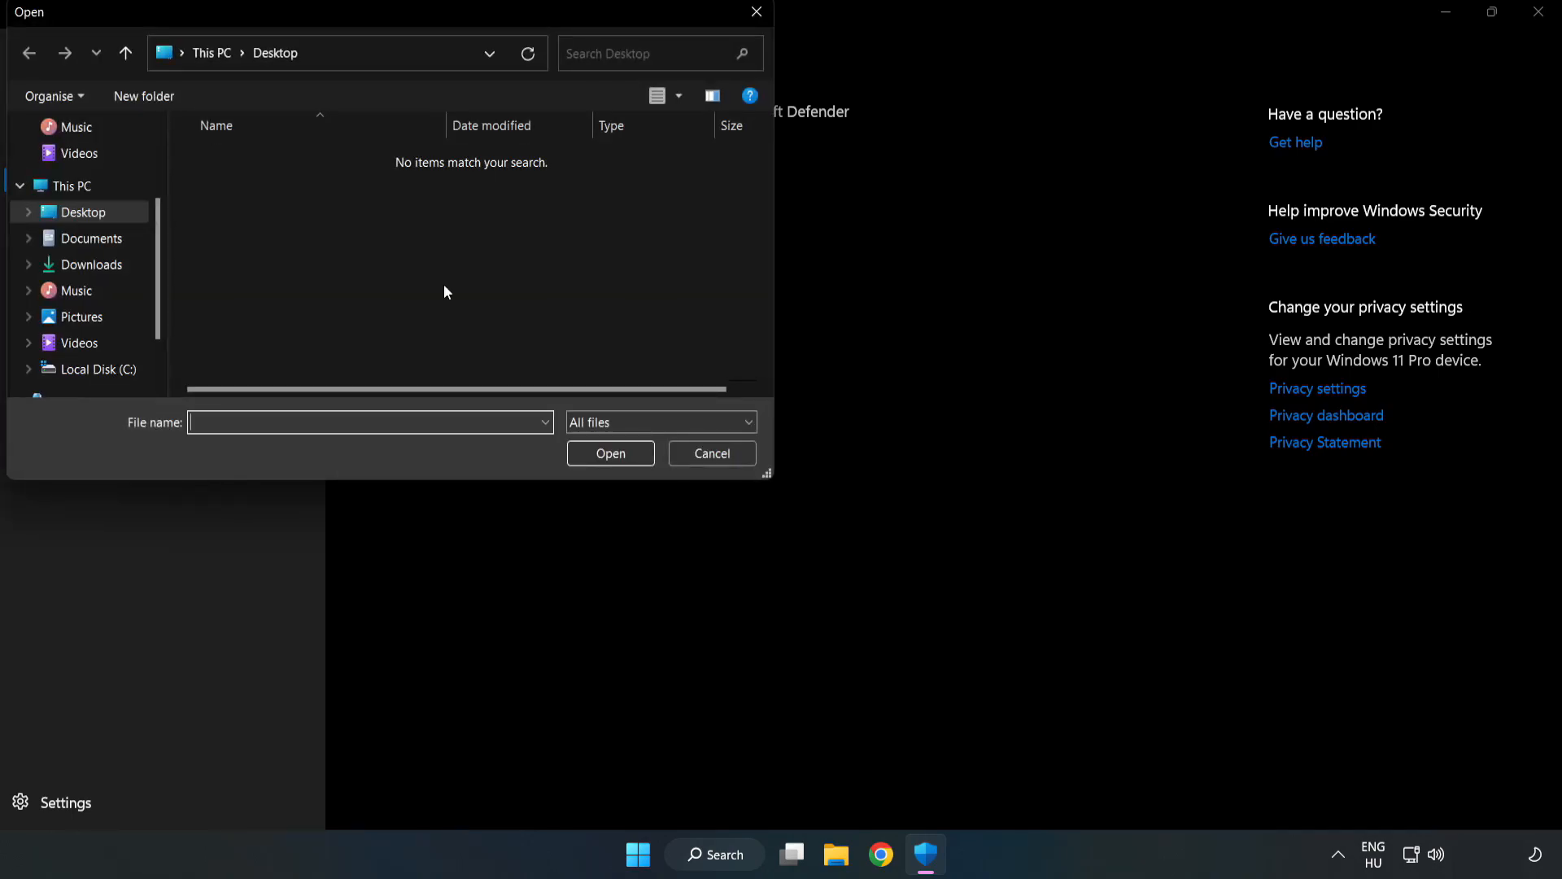
{"action": "mouse_move", "coordinate": [426, 75]}
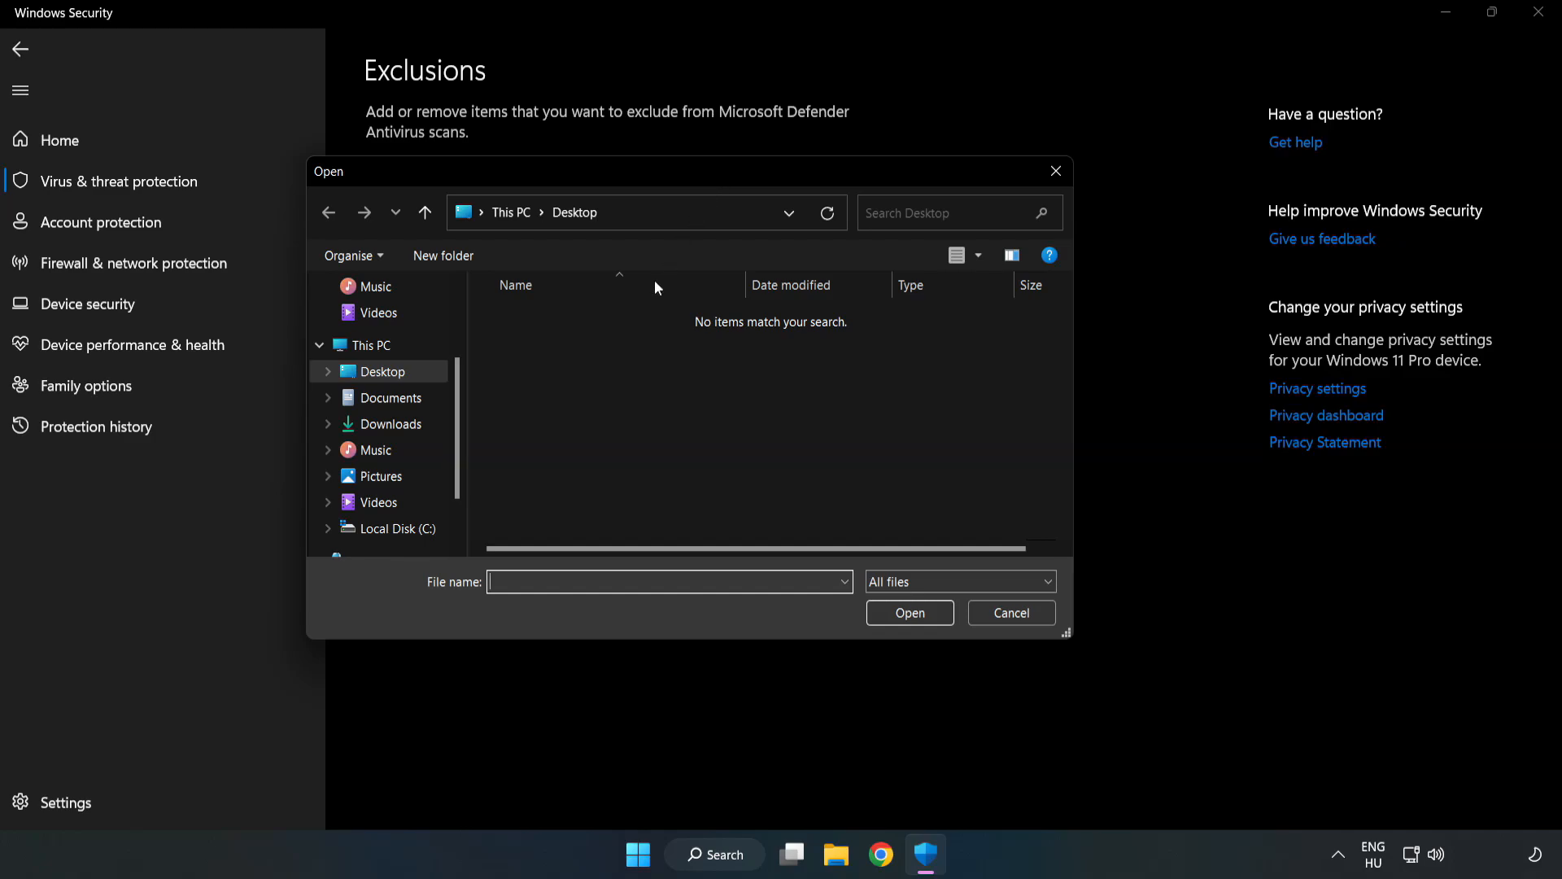
{"action": "left_click", "coordinate": [396, 528]}
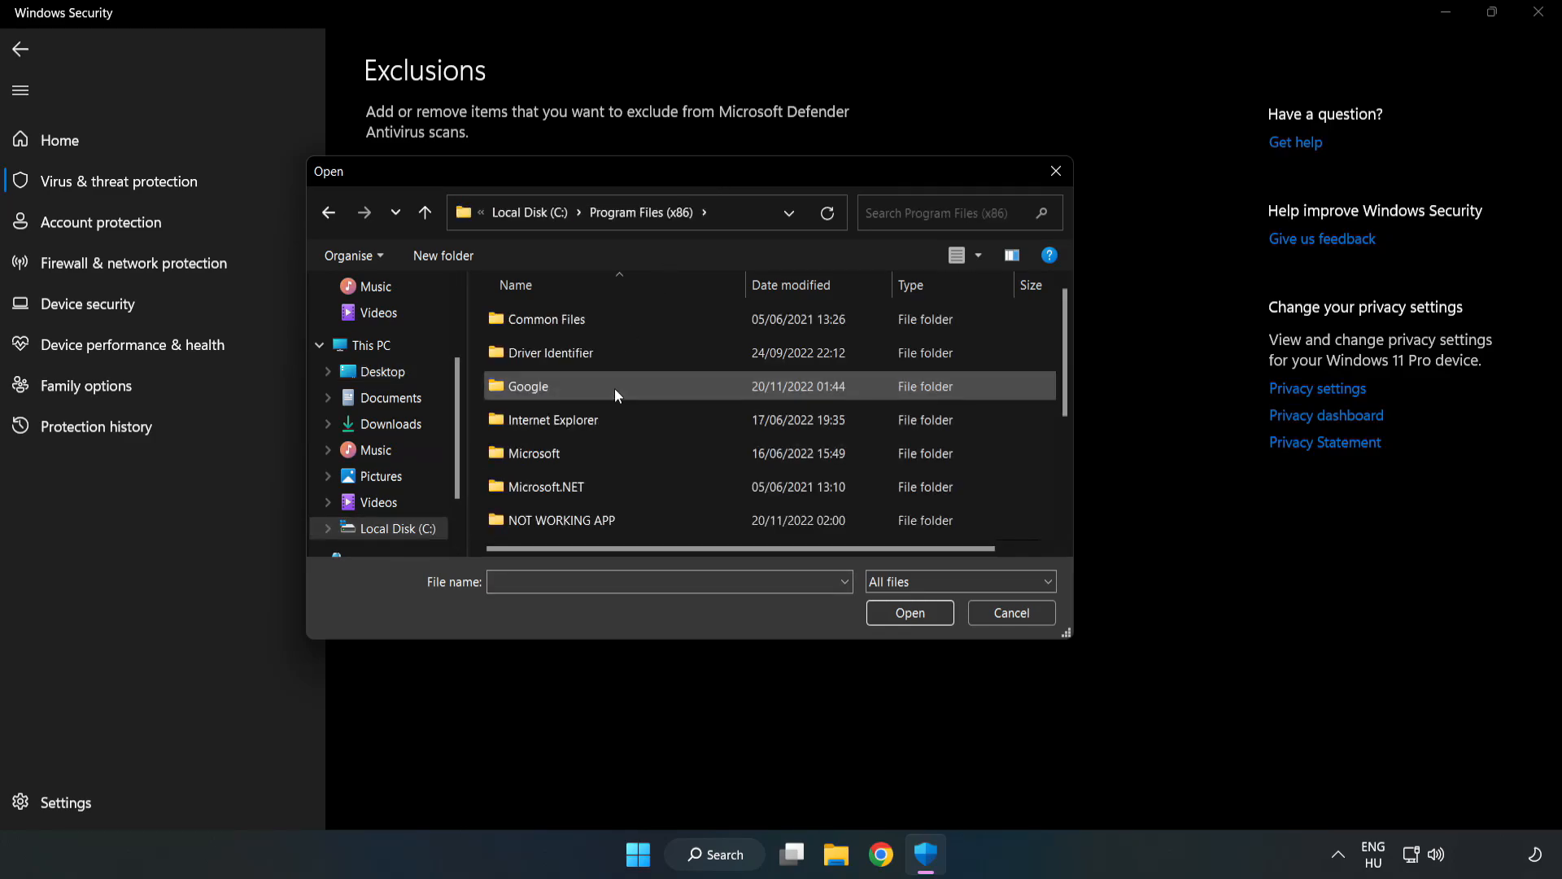
{"action": "double_click", "coordinate": [561, 519]}
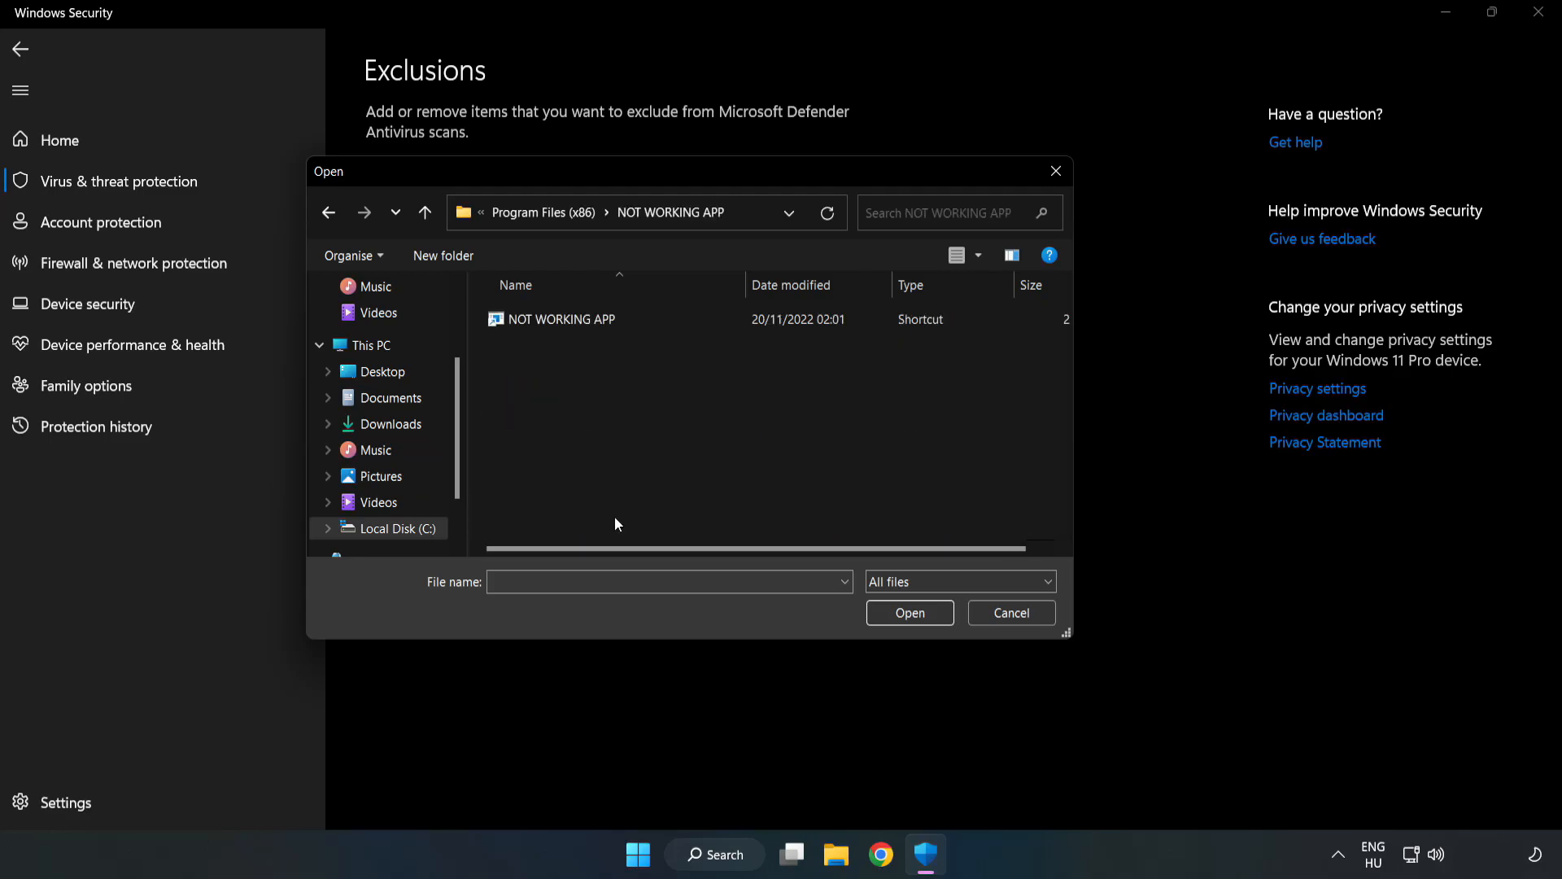
{"action": "left_click", "coordinate": [563, 319]}
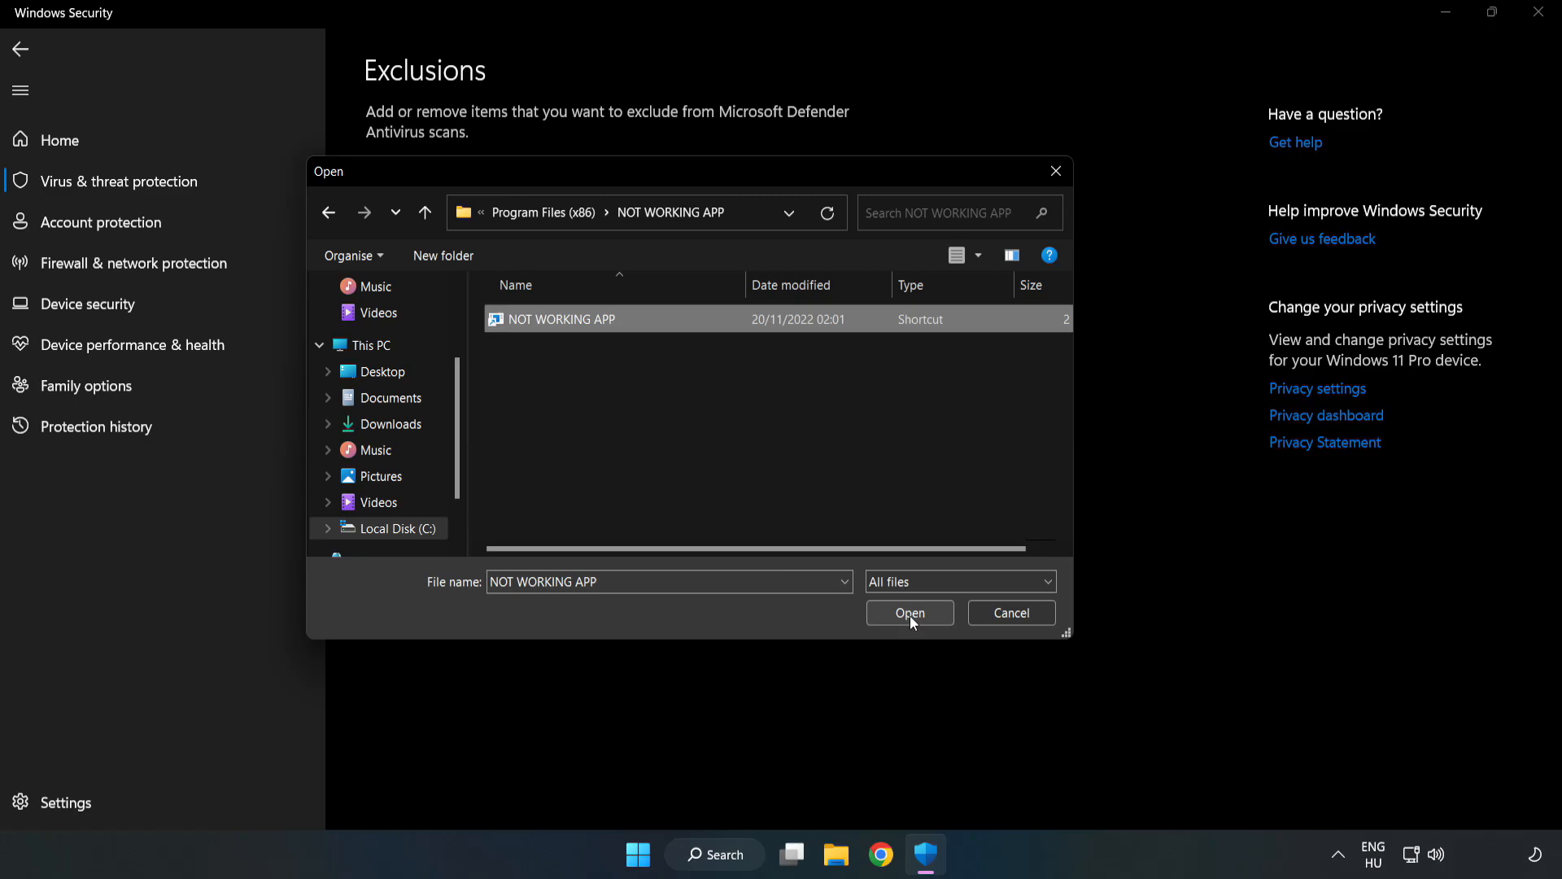
{"action": "left_click", "coordinate": [908, 613]}
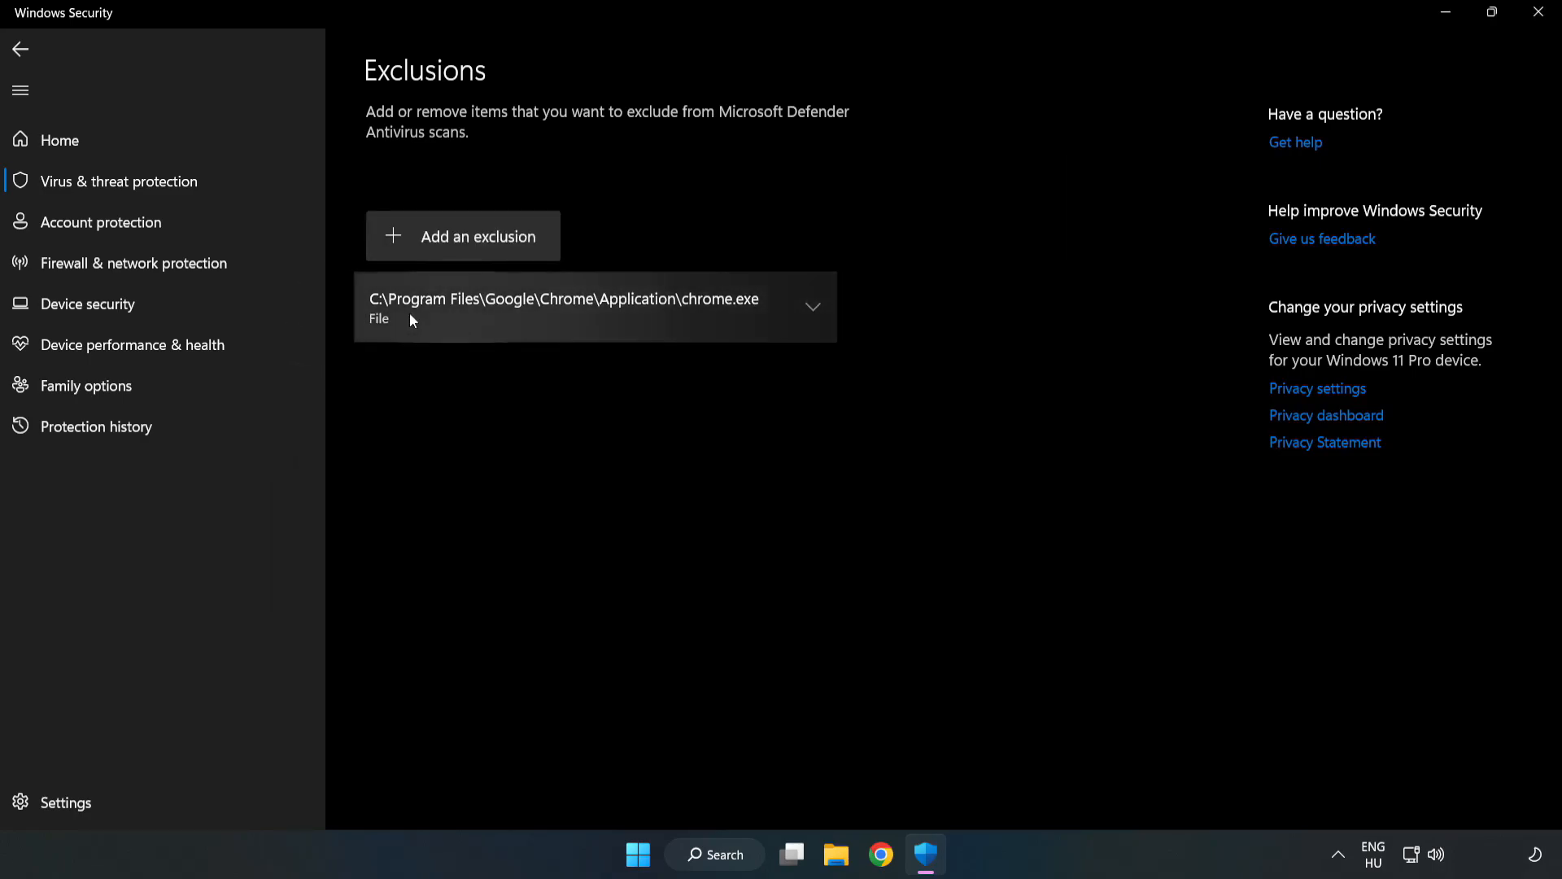
{"action": "mouse_move", "coordinate": [875, 445]}
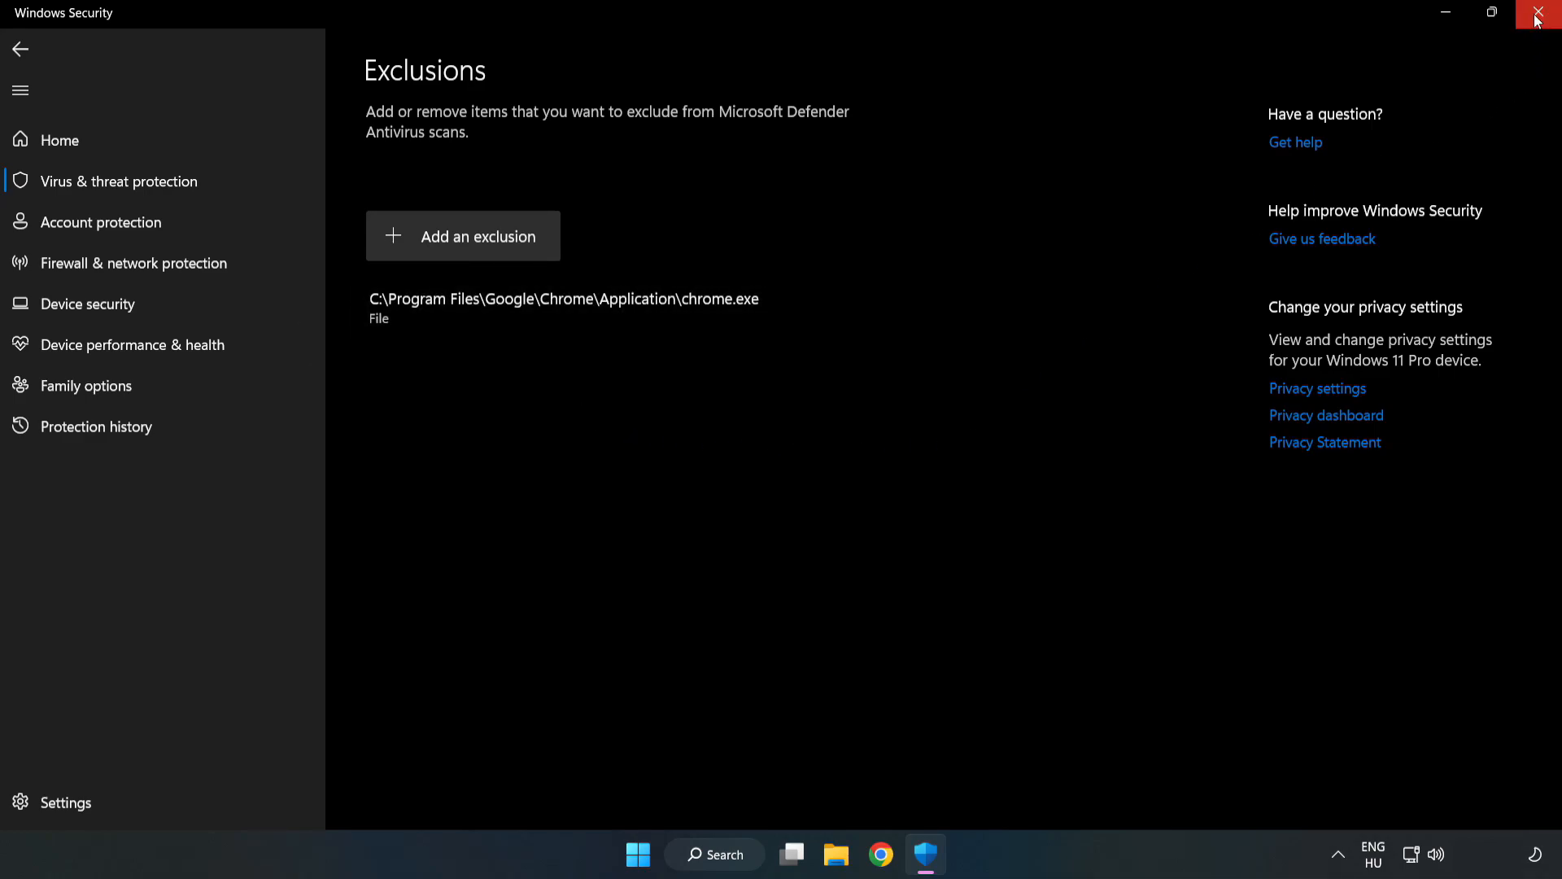
{"action": "mouse_move", "coordinate": [1540, 18]}
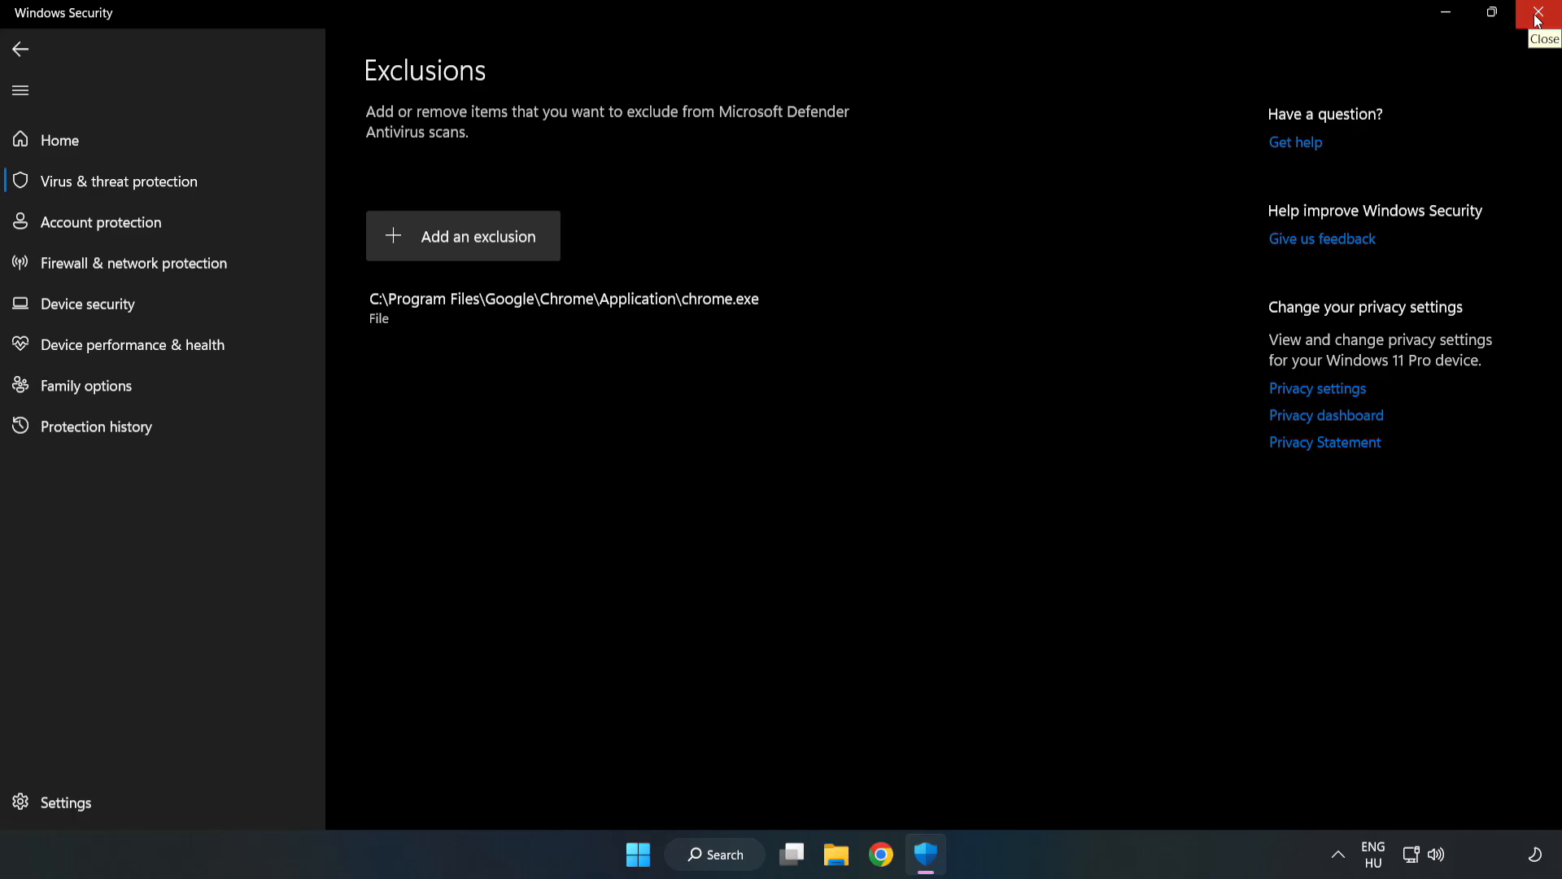
- Close Windows Security and open the Start menu to reach the power options
{"action": "left_click", "coordinate": [1544, 14]}
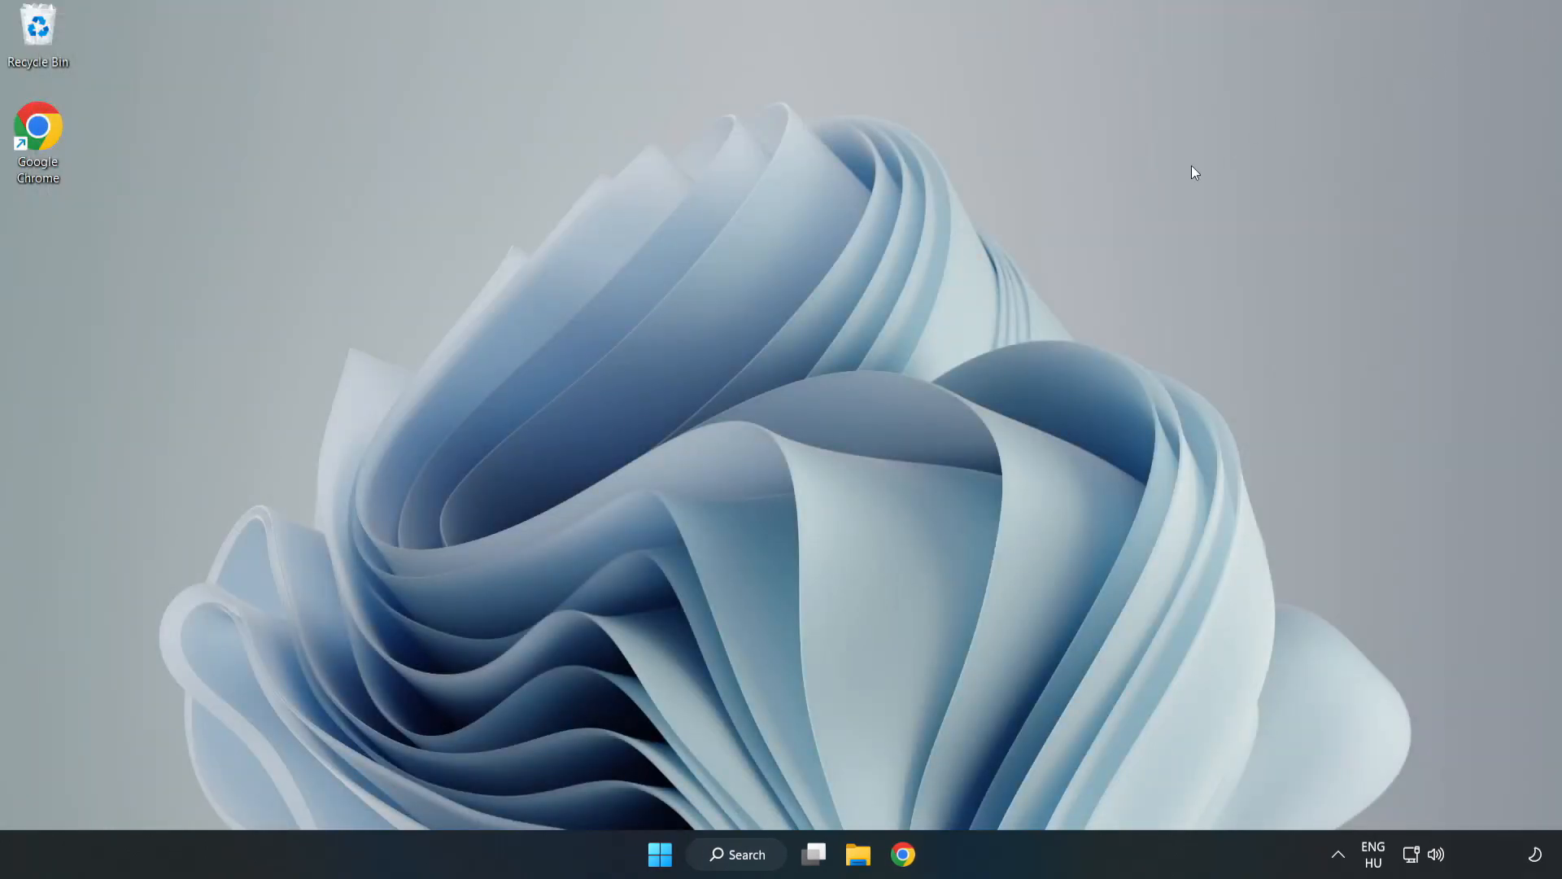
{"action": "mouse_move", "coordinate": [792, 441]}
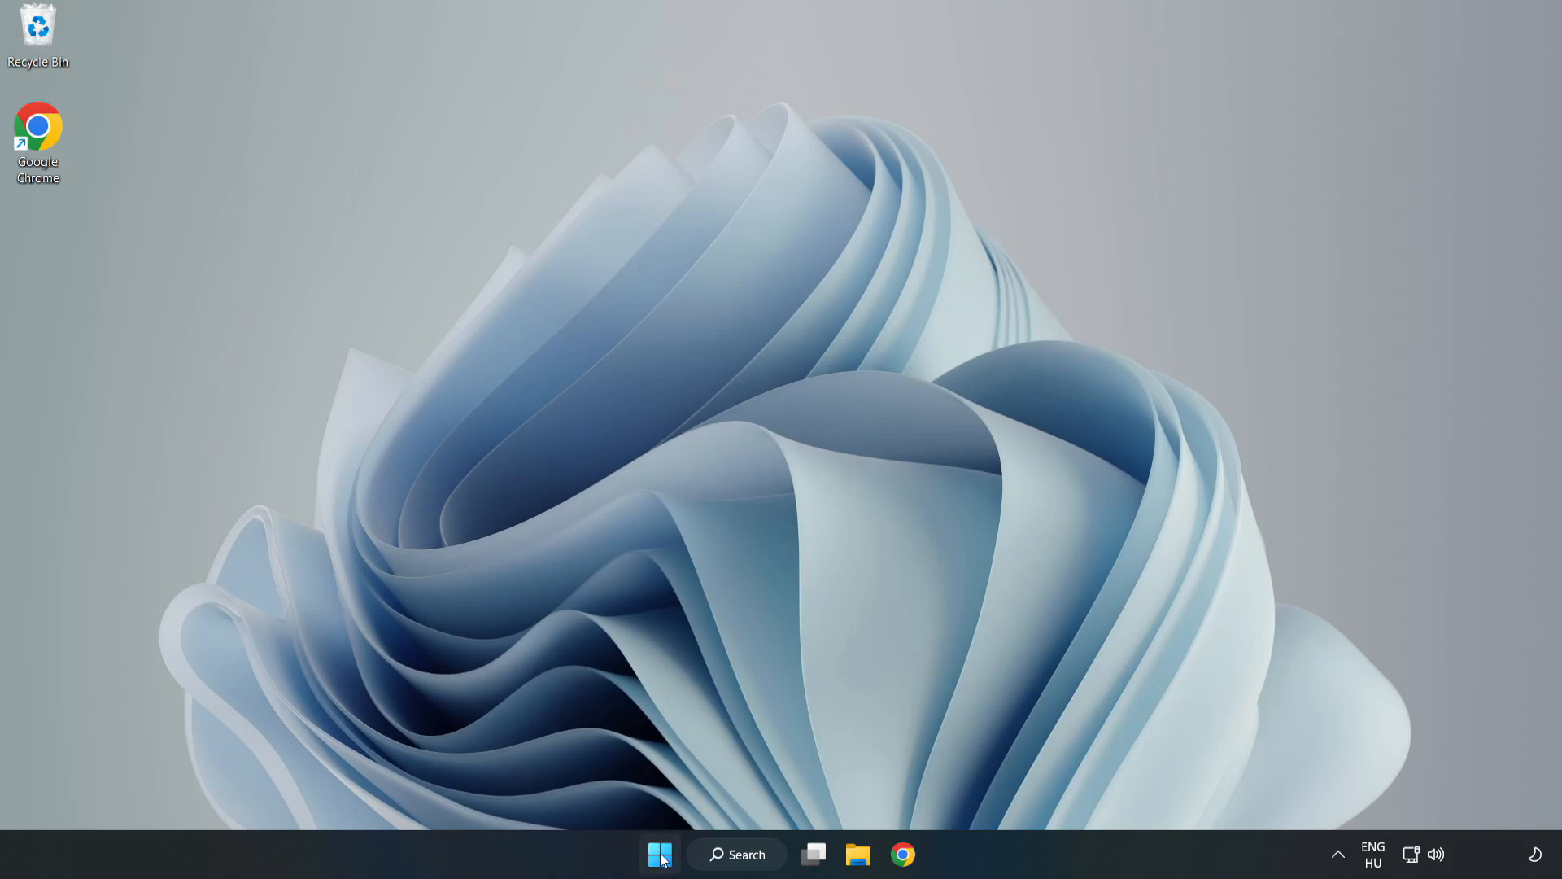
{"action": "left_click", "coordinate": [660, 853]}
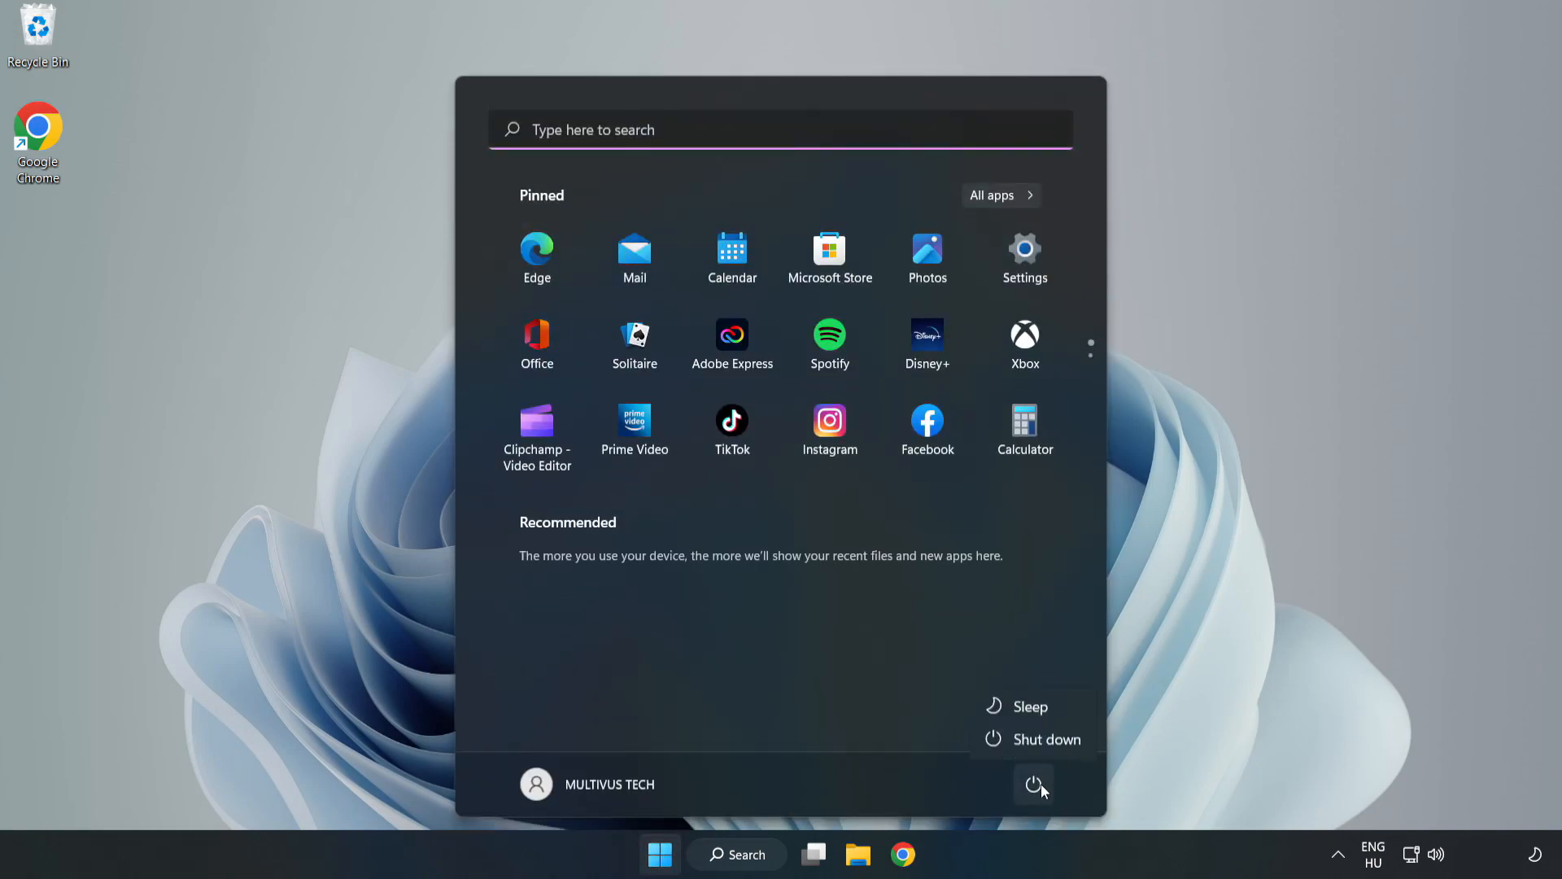